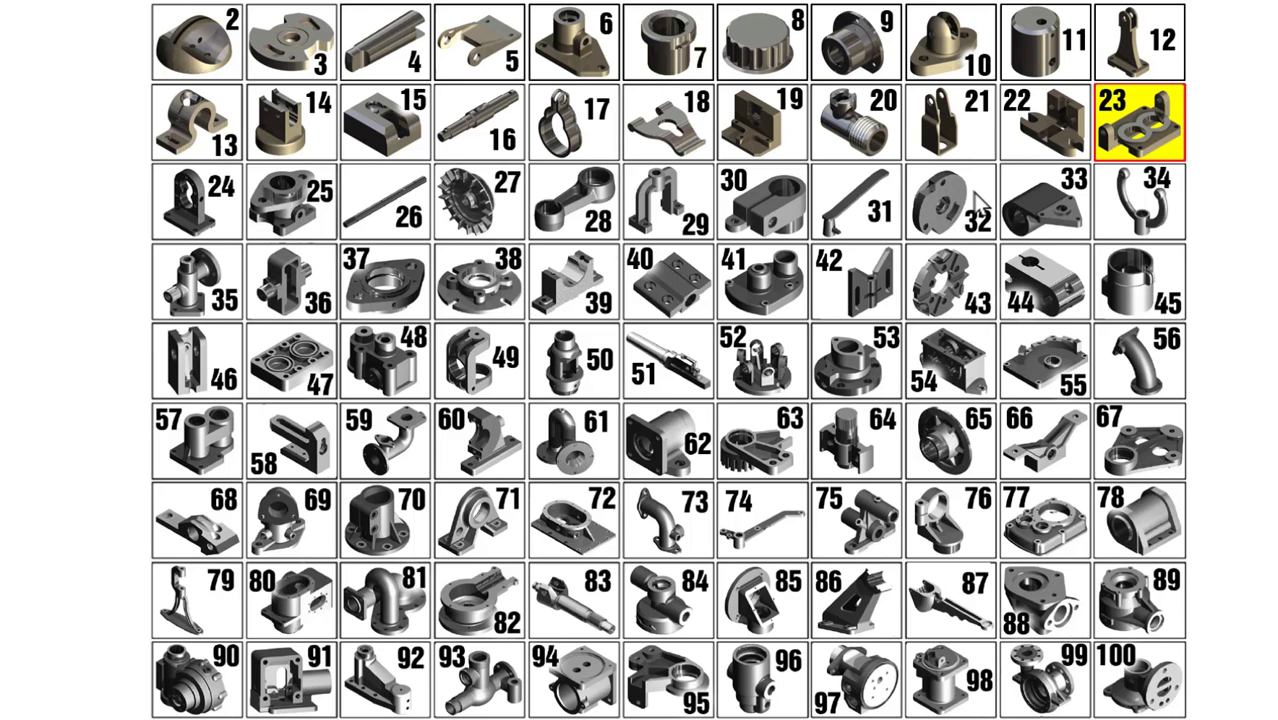
{"action": "mouse_move", "coordinate": [1135, 128]}
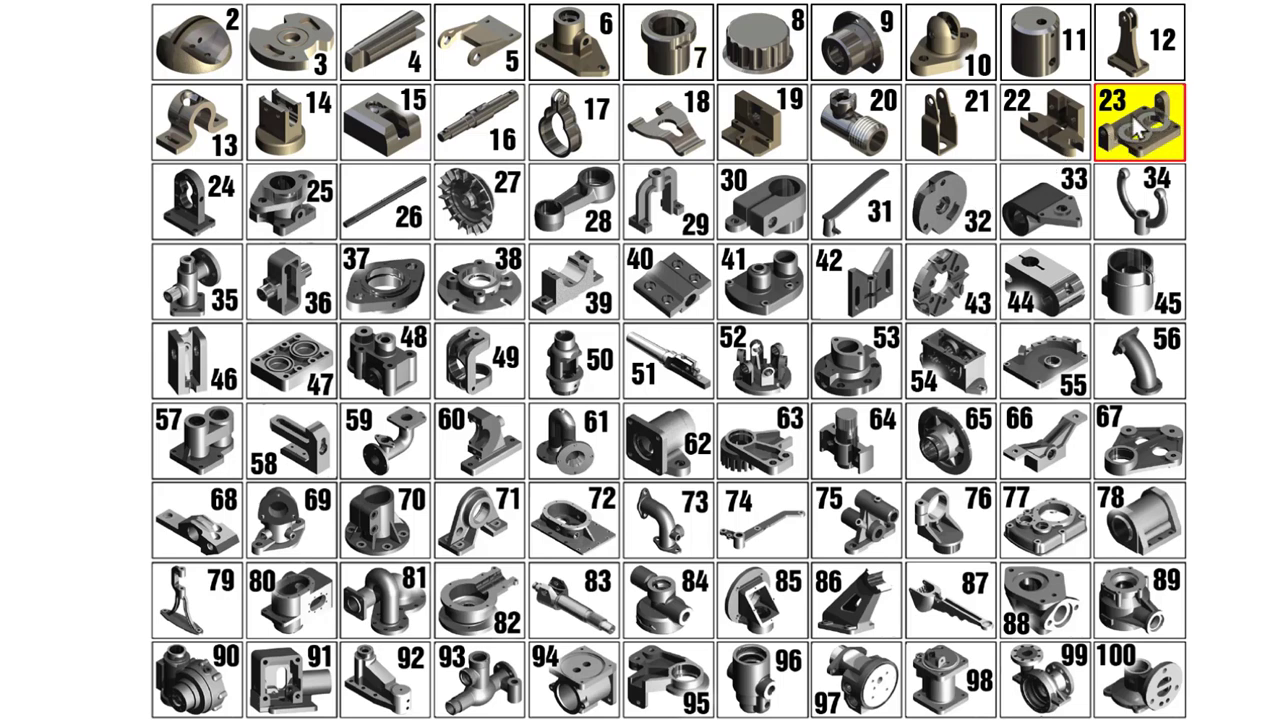
{"action": "mouse_move", "coordinate": [1140, 130]}
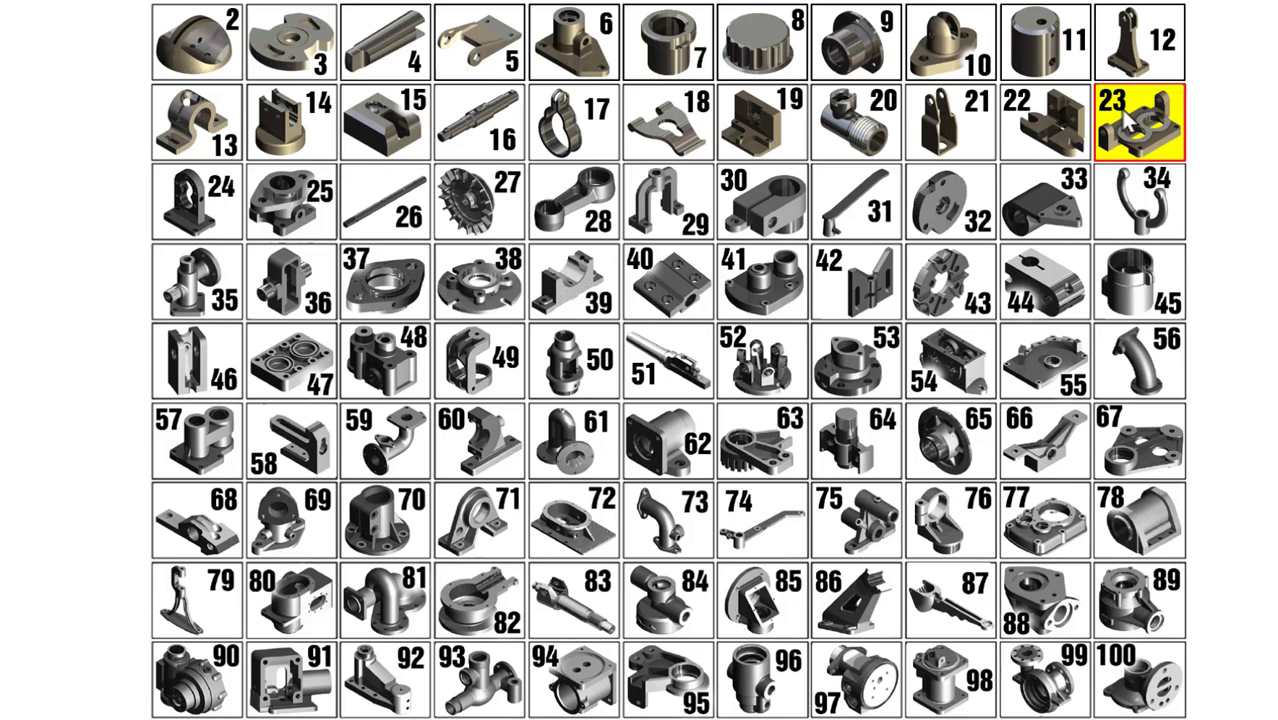
{"action": "mouse_move", "coordinate": [1128, 125]}
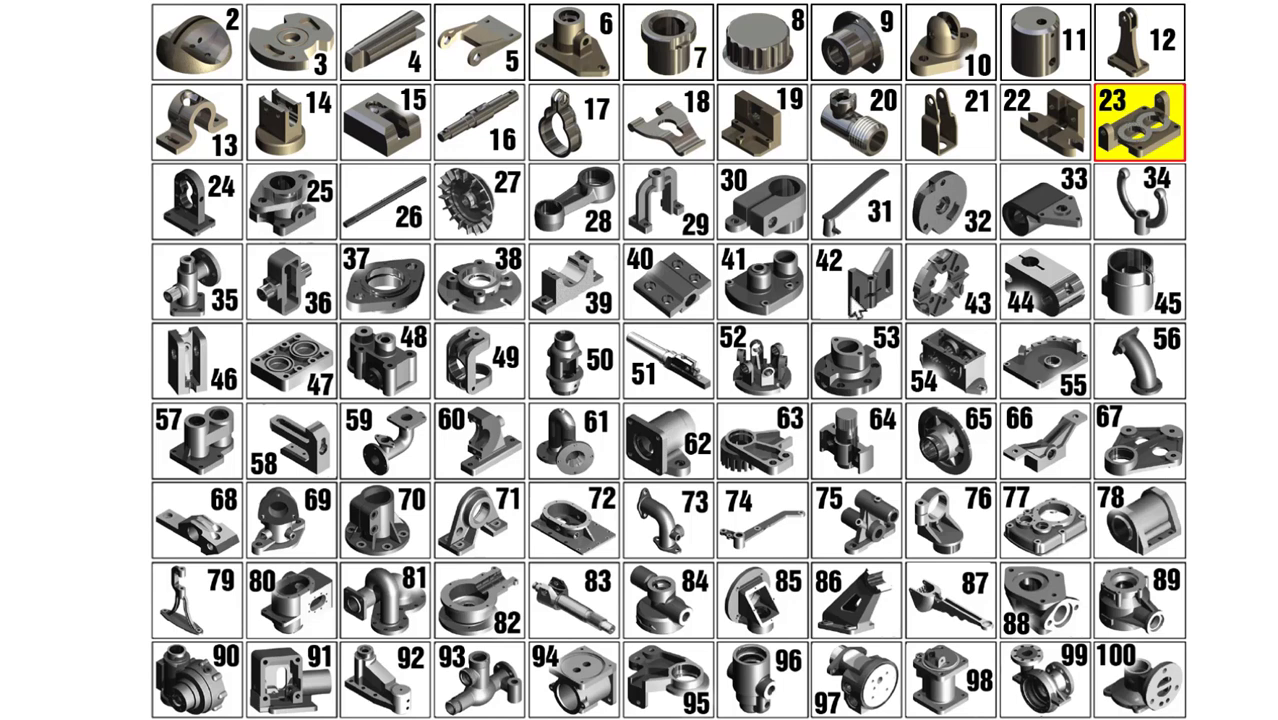
{"action": "mouse_move", "coordinate": [885, 383]}
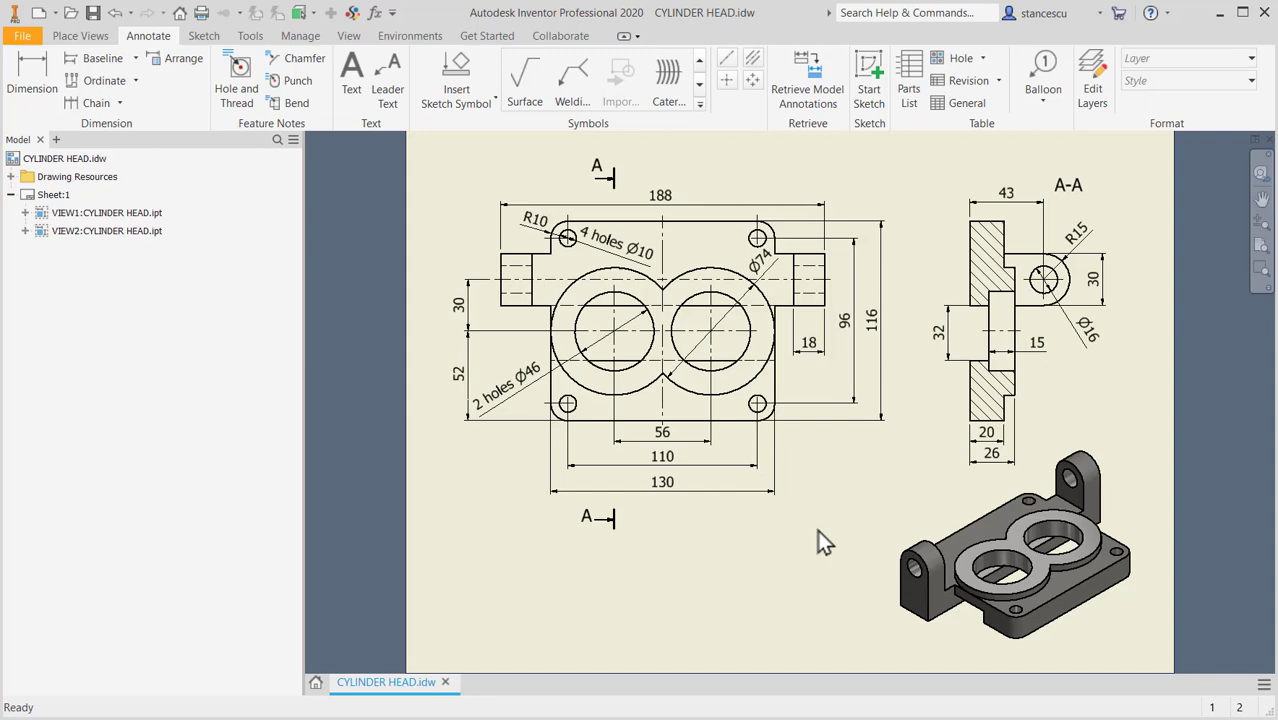
{"action": "mouse_move", "coordinate": [912, 407]}
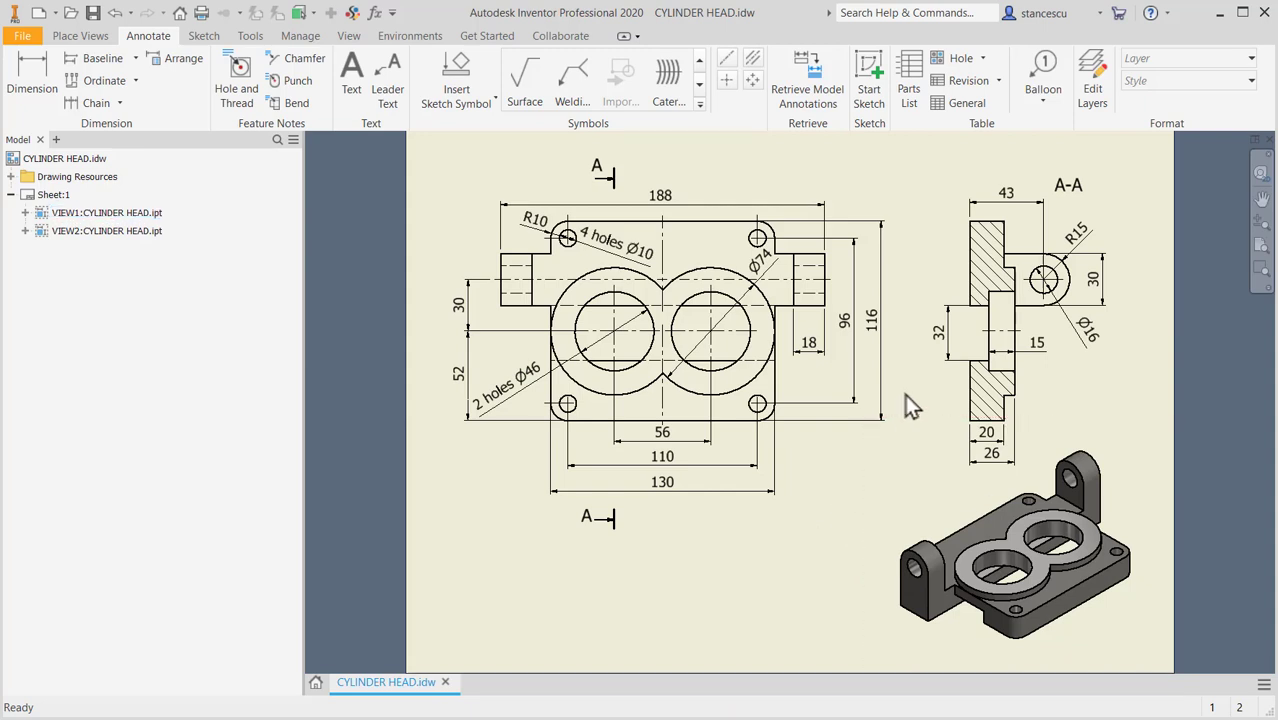
{"action": "mouse_move", "coordinate": [850, 475]}
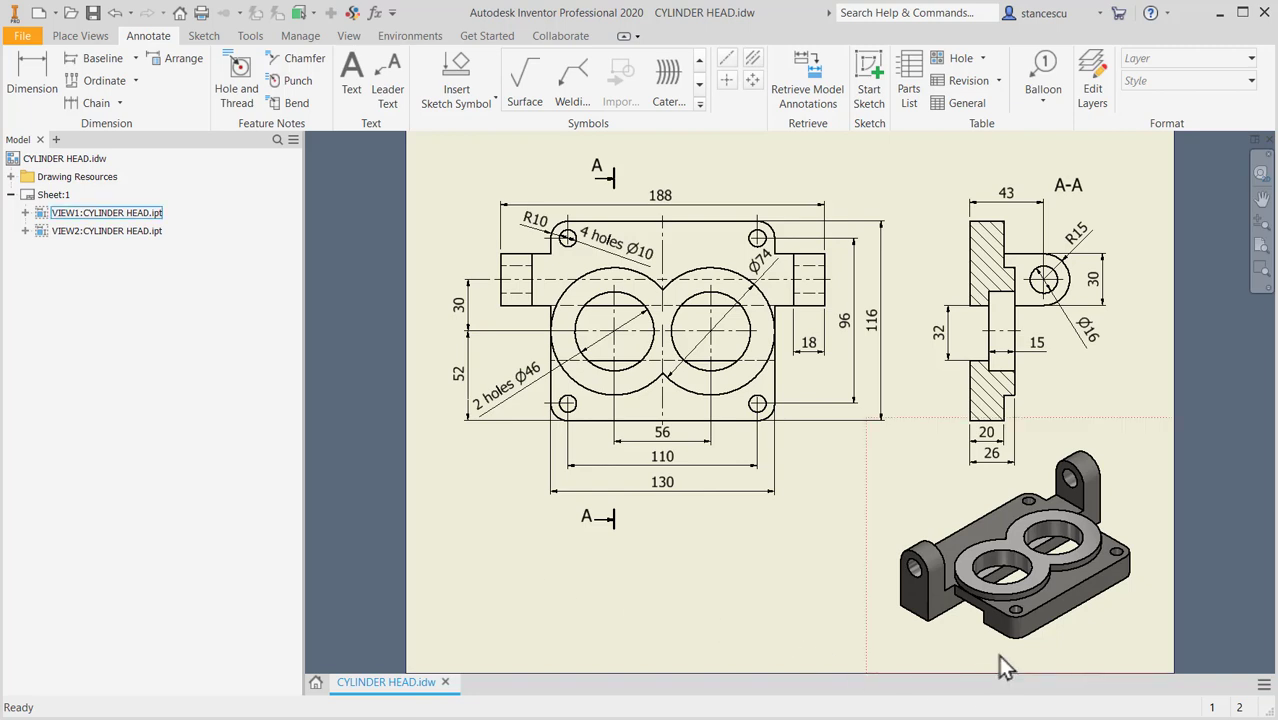
{"action": "mouse_move", "coordinate": [1035, 543]}
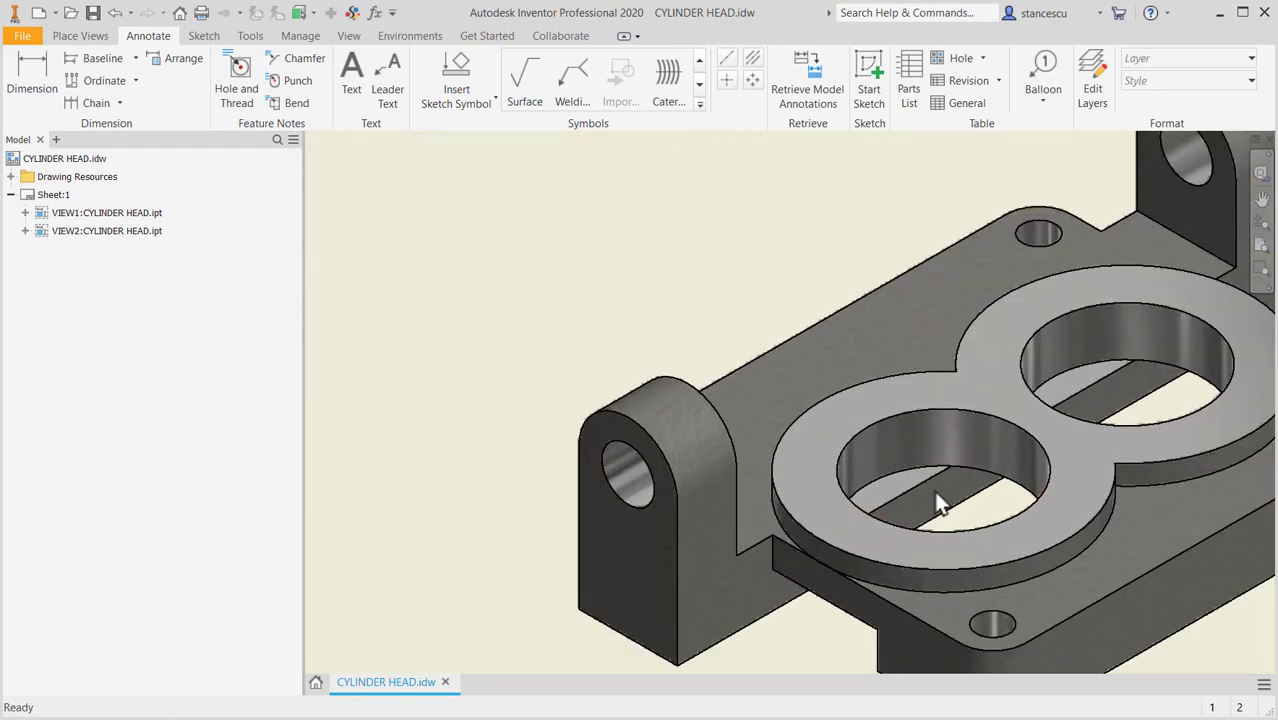
- Create a new metric part from the Standard (mm).ipt template
{"action": "left_click", "coordinate": [106, 212]}
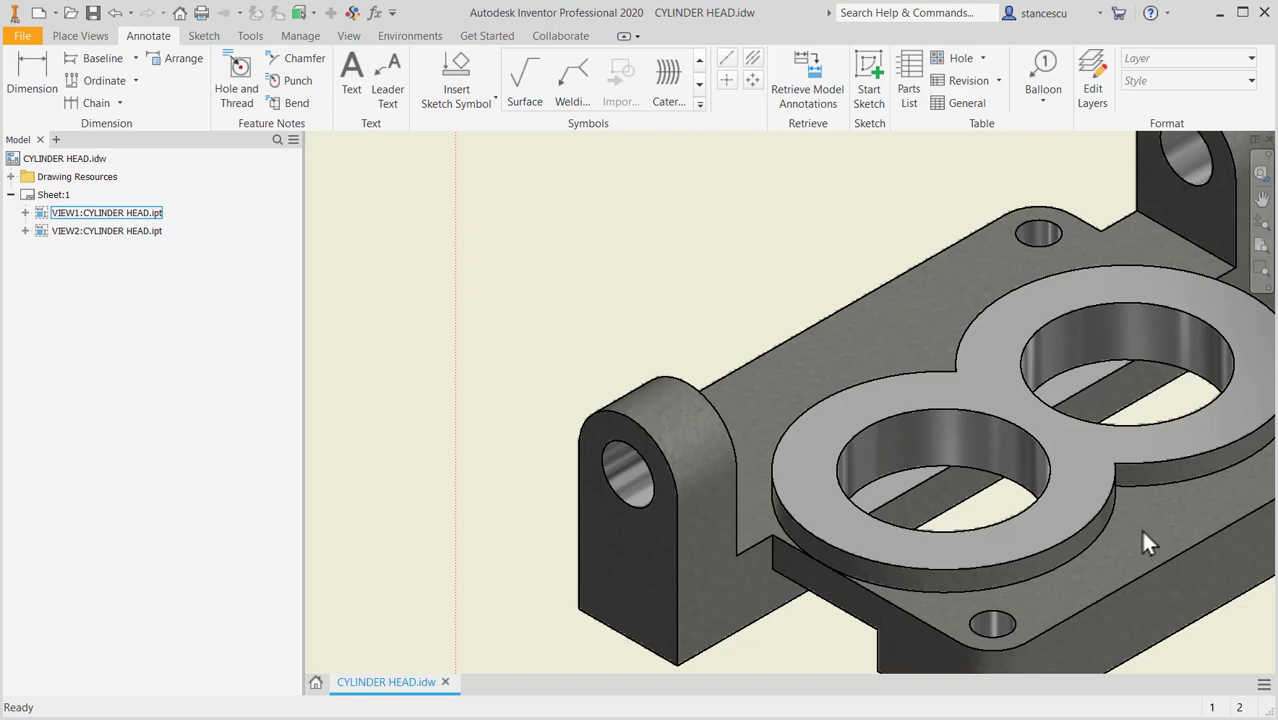
{"action": "mouse_move", "coordinate": [835, 368]}
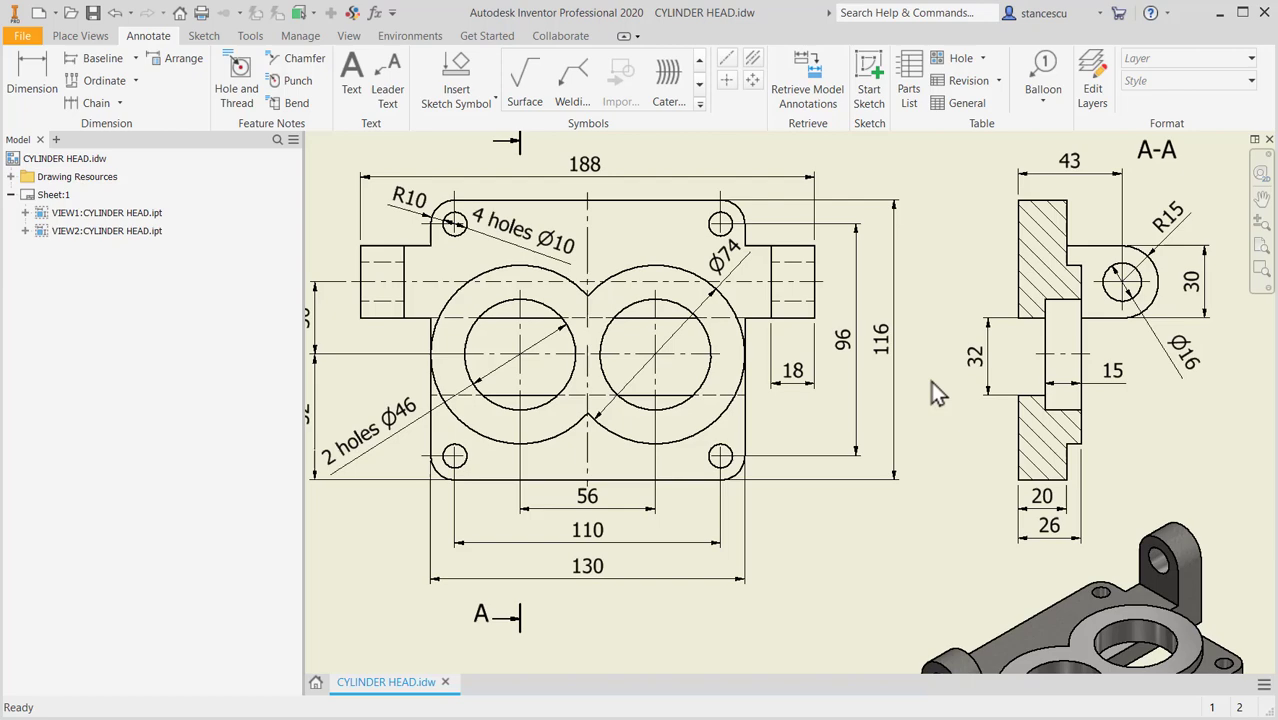
{"action": "left_click", "coordinate": [105, 212]}
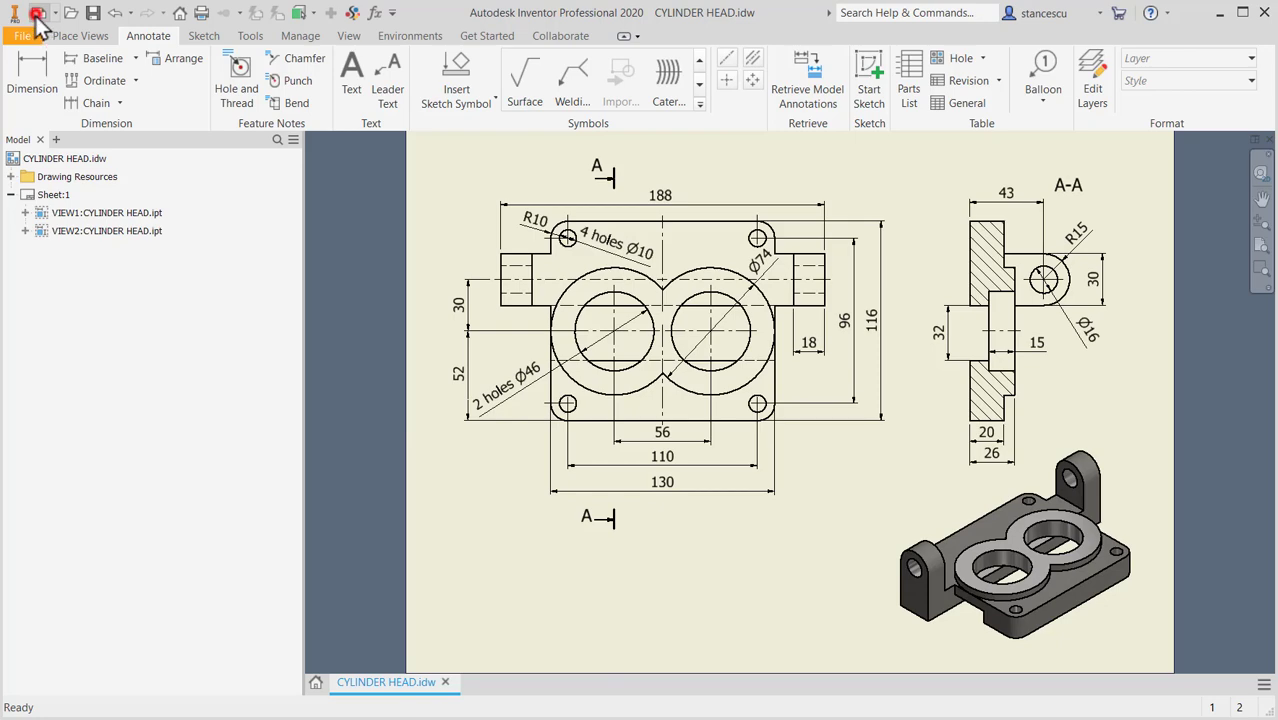
{"action": "left_click", "coordinate": [22, 12]}
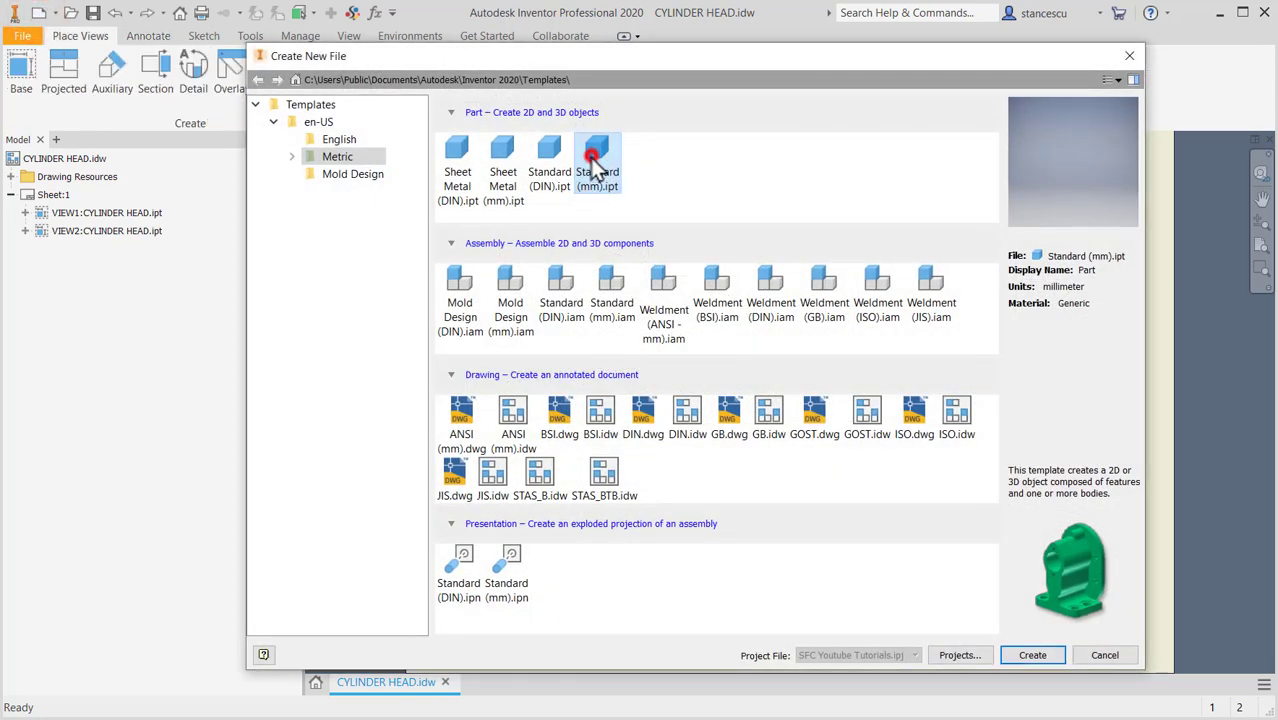
{"action": "left_click", "coordinate": [1032, 655]}
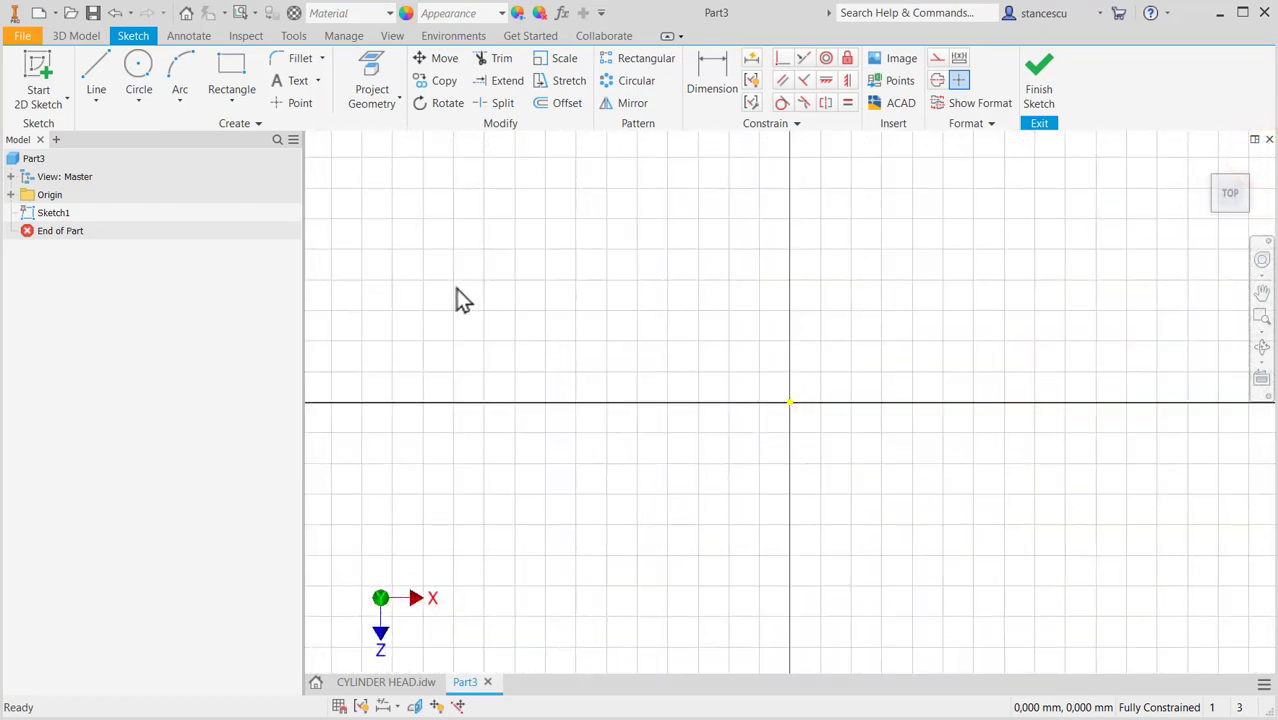
{"action": "mouse_move", "coordinate": [445, 610]}
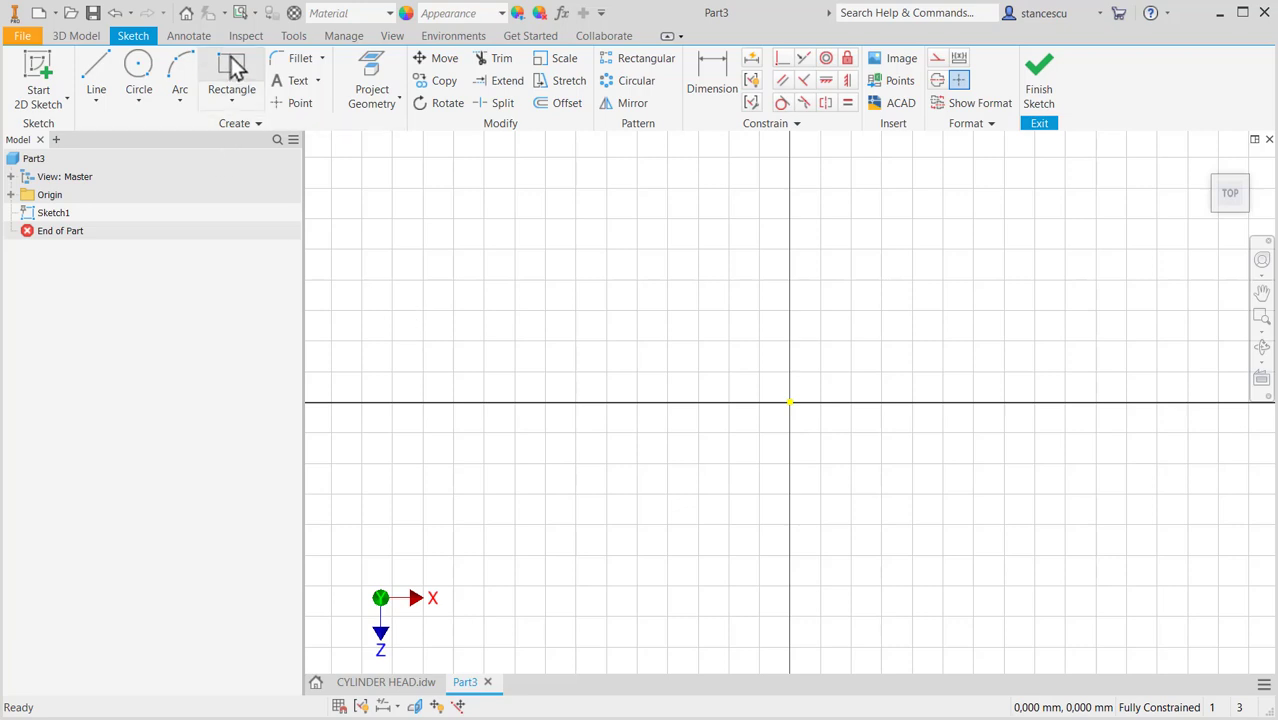
- Sketch a centre rectangle around the origin, then view the cylinder head drawing again
{"action": "left_click", "coordinate": [231, 70]}
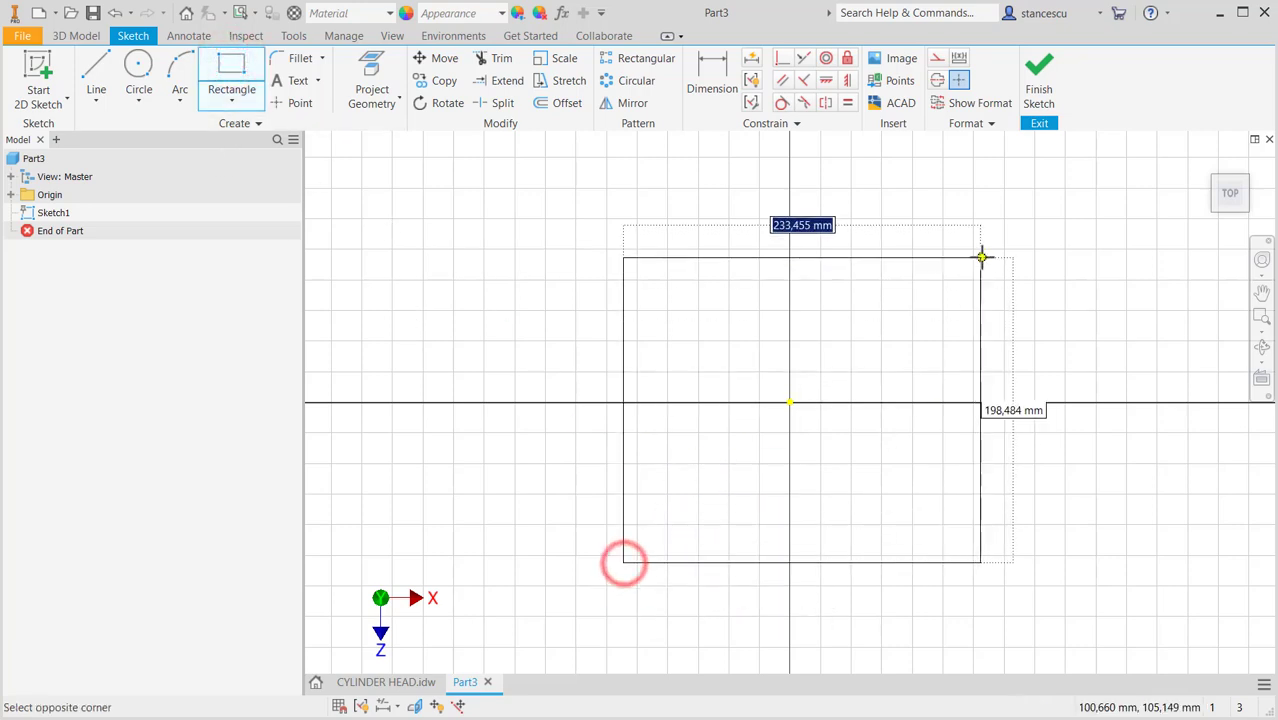
{"action": "left_click", "coordinate": [624, 562]}
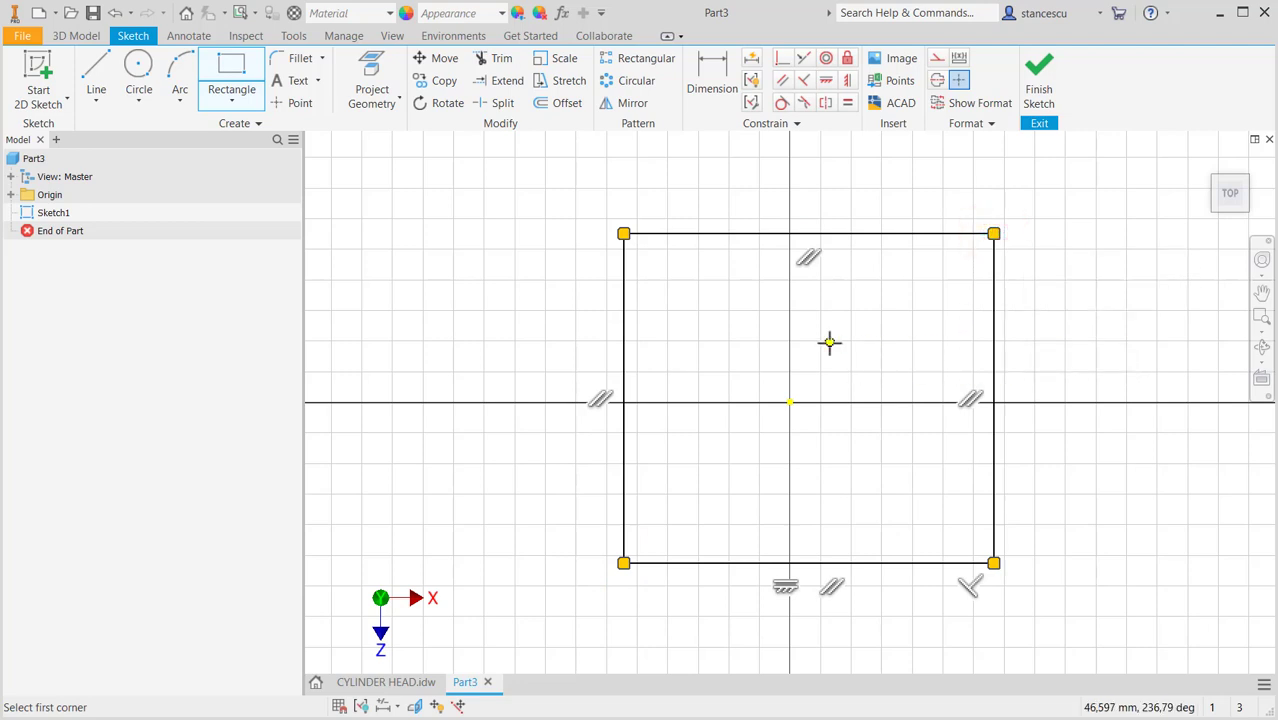
{"action": "left_click", "coordinate": [386, 681]}
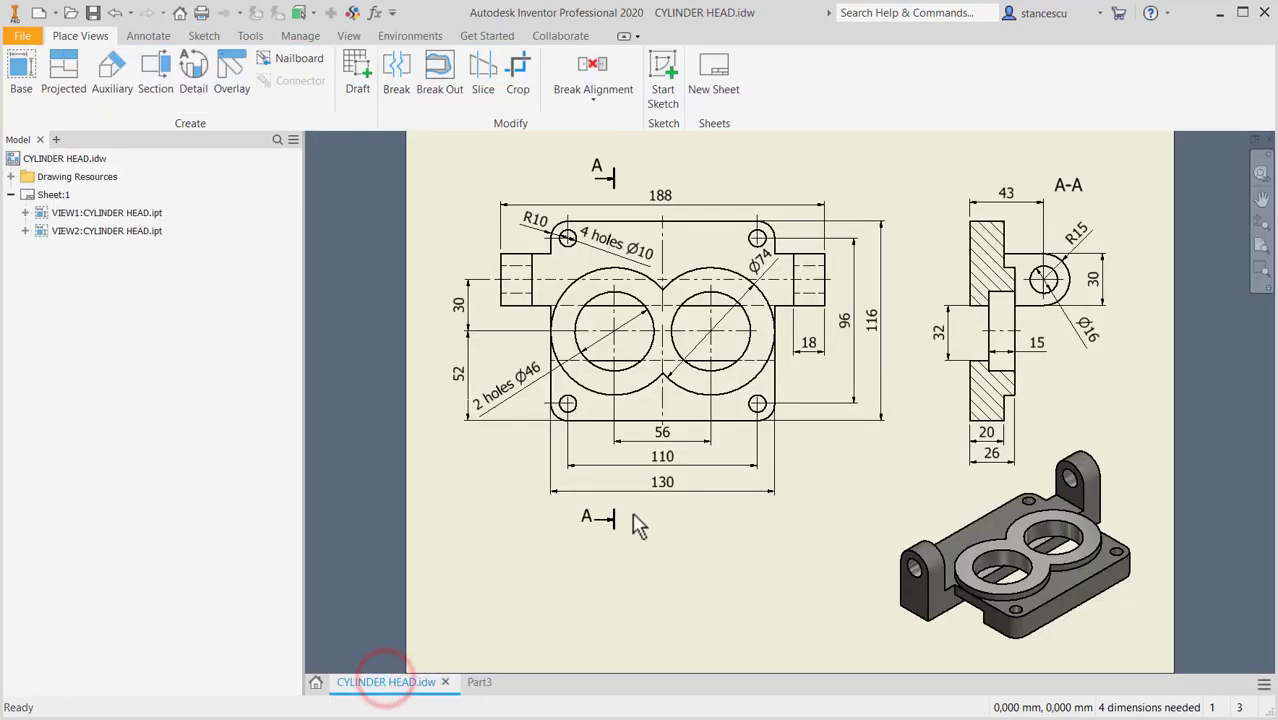
{"action": "mouse_move", "coordinate": [915, 320]}
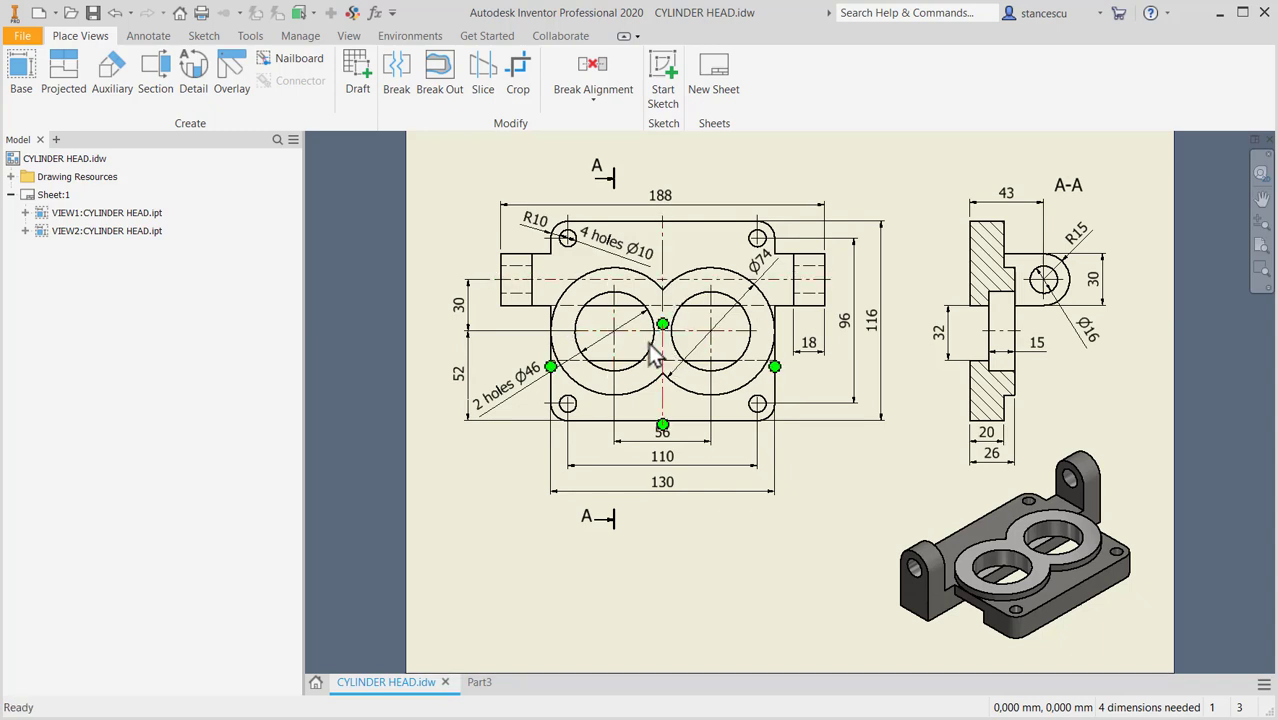
{"action": "mouse_move", "coordinate": [665, 370]}
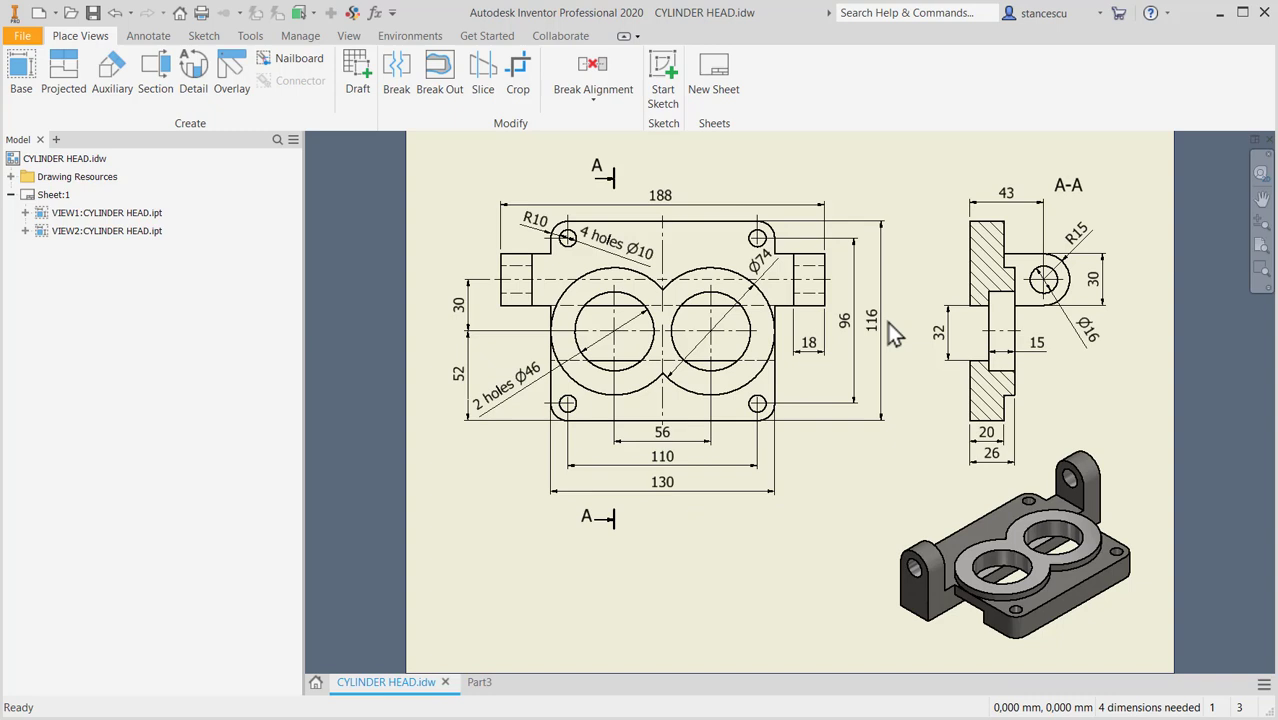
{"action": "mouse_move", "coordinate": [482, 670]}
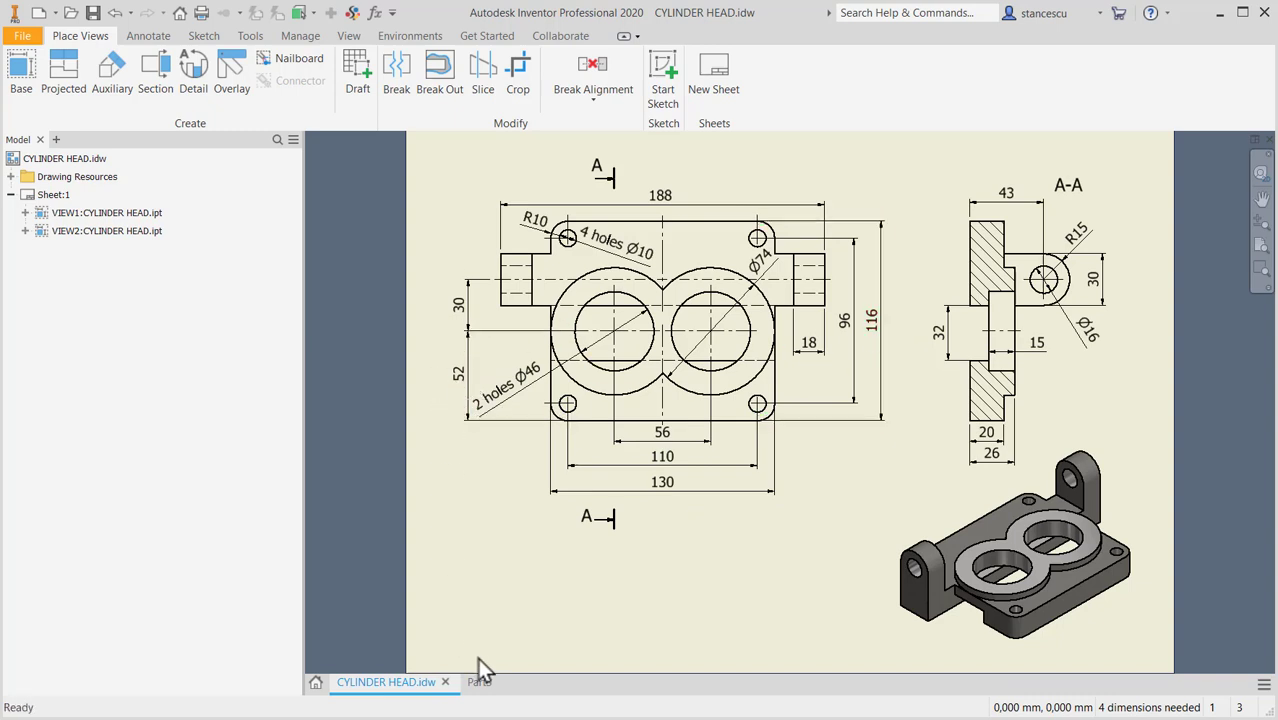
- Dimension the rectangle to 130 by 116, with its bottom edge 52 below the origin
{"action": "left_click", "coordinate": [475, 681]}
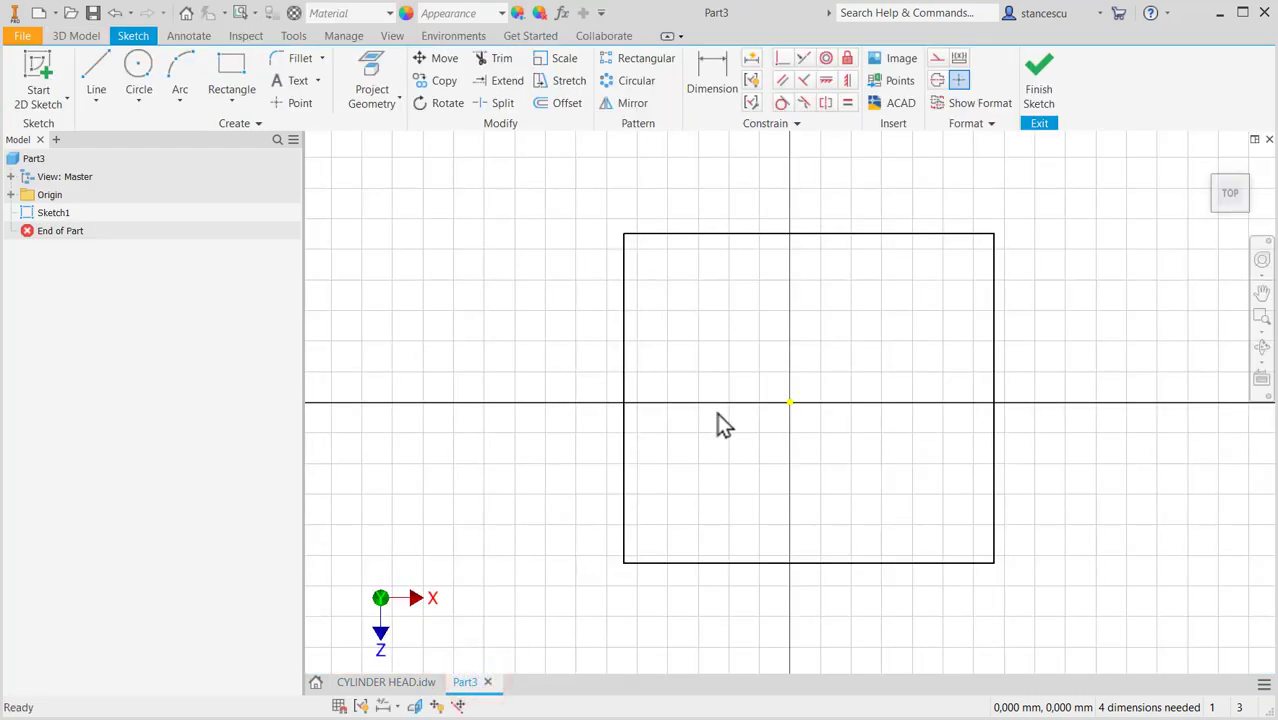
{"action": "left_click", "coordinate": [712, 75]}
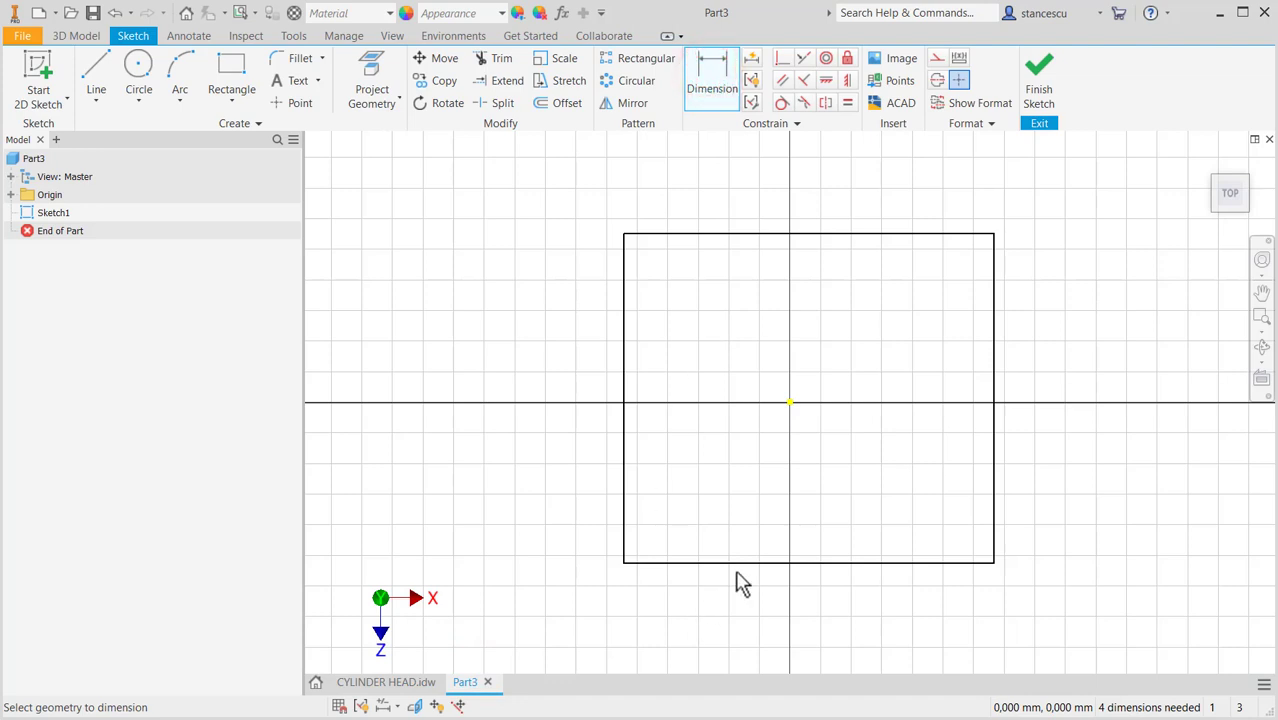
{"action": "left_click", "coordinate": [735, 563]}
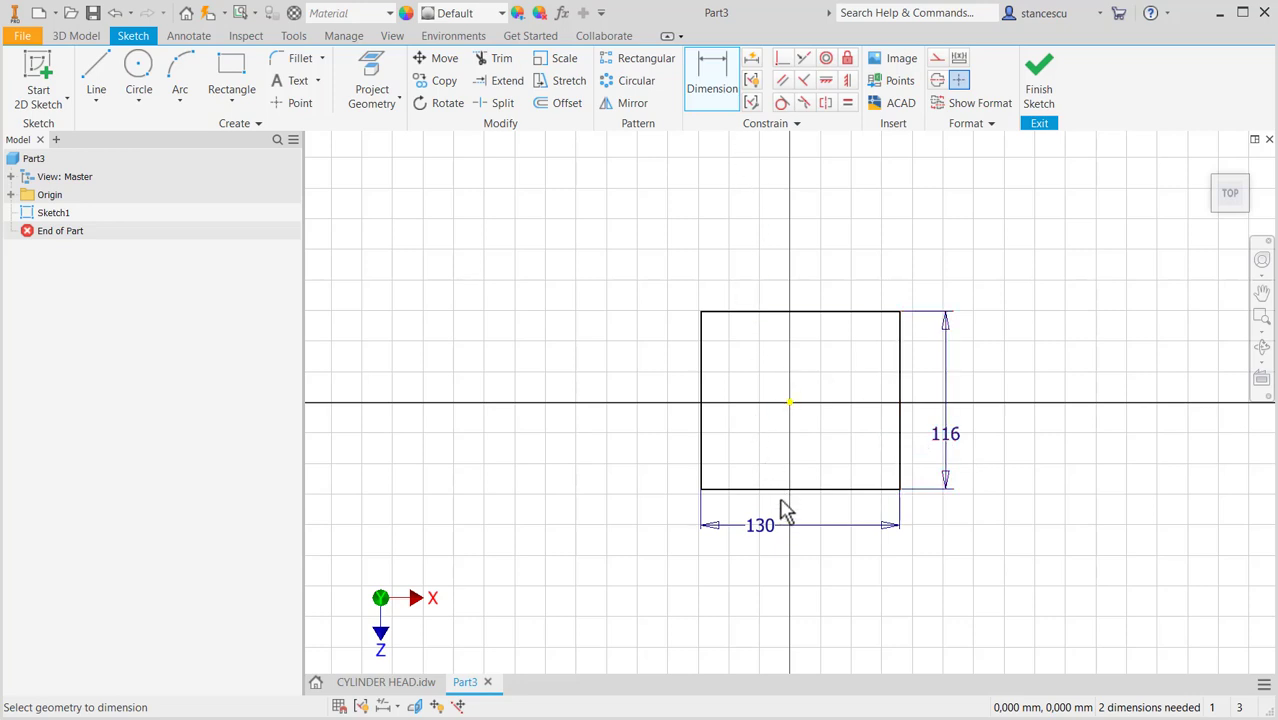
{"action": "left_click", "coordinate": [785, 487]}
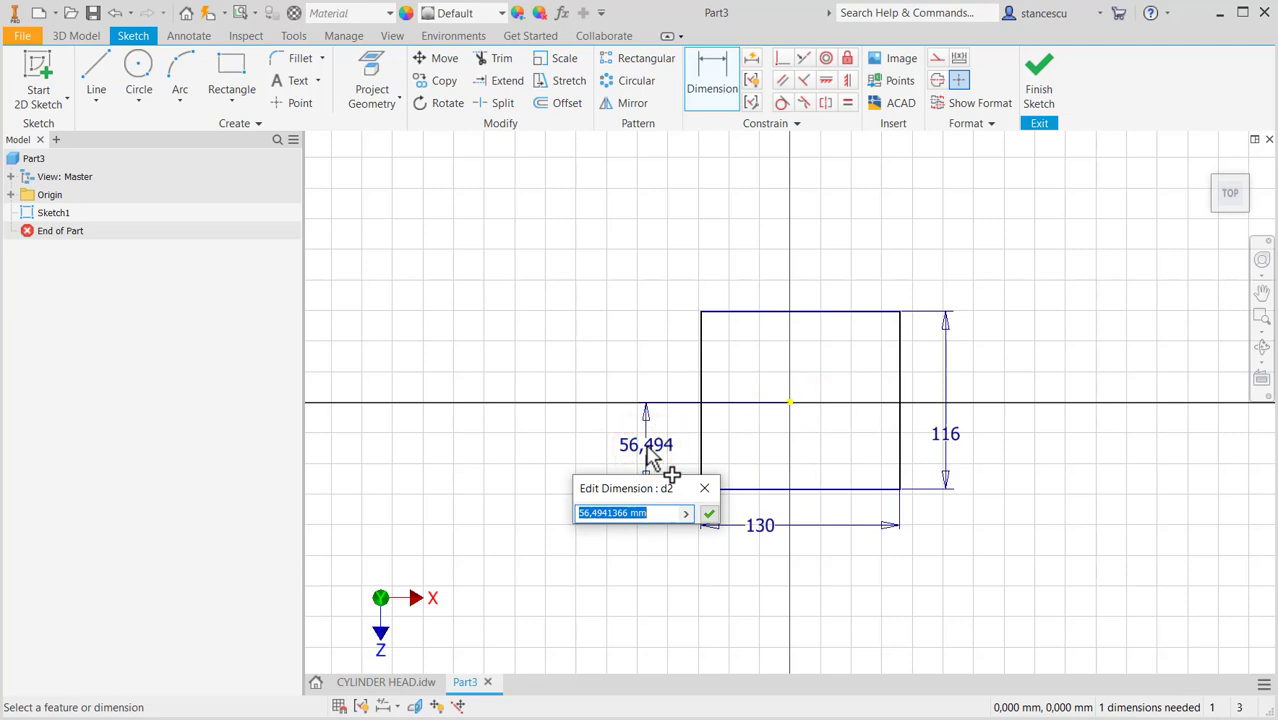
{"action": "type", "text": "52"}
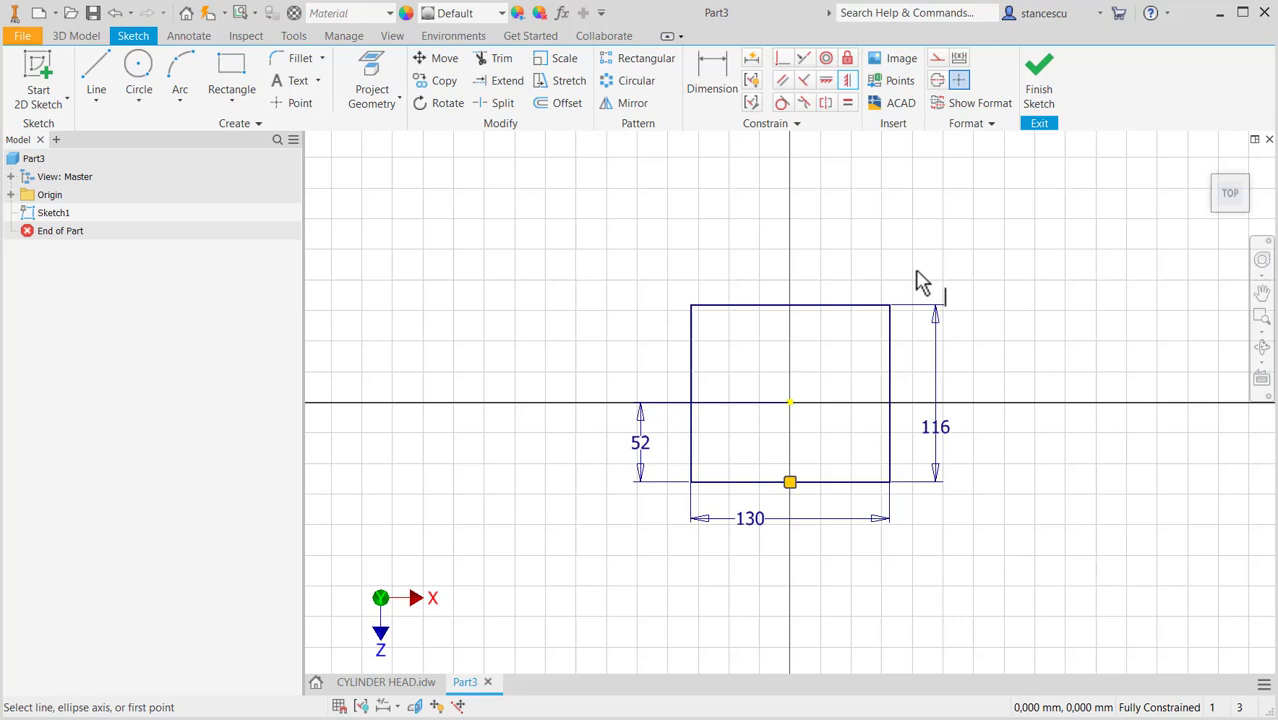
{"action": "mouse_move", "coordinate": [527, 424]}
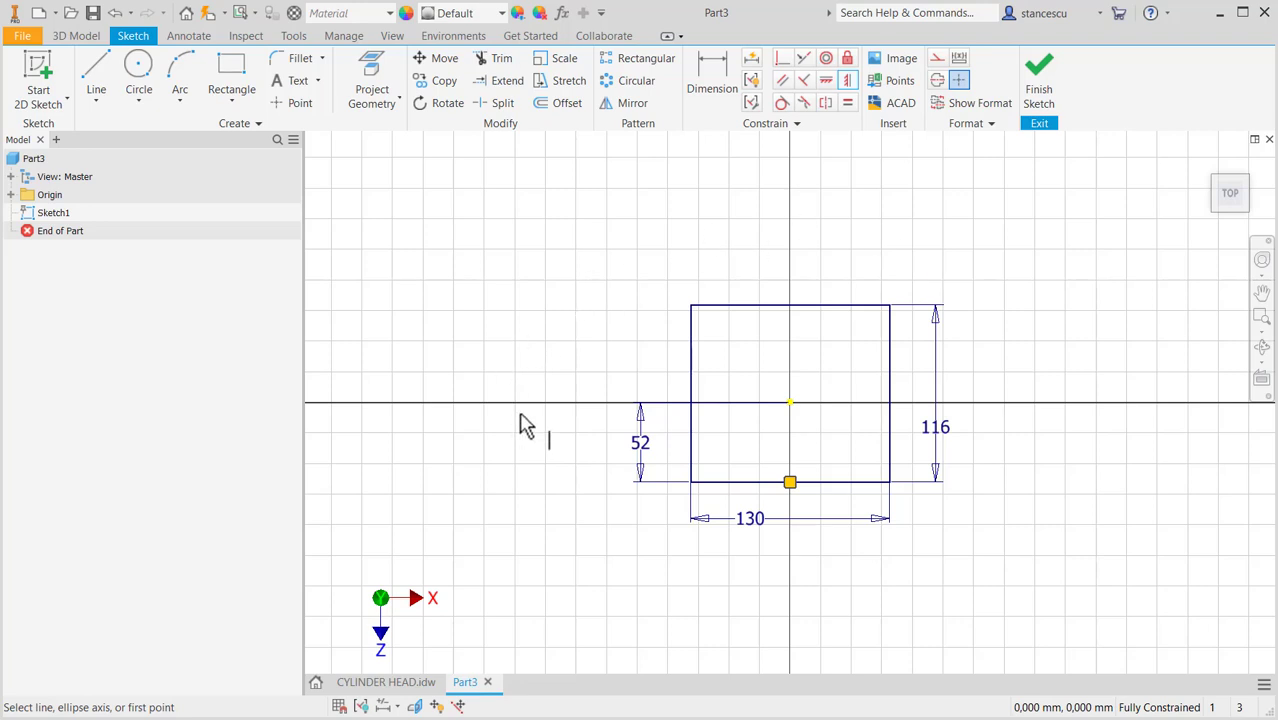
{"action": "left_click", "coordinate": [385, 682]}
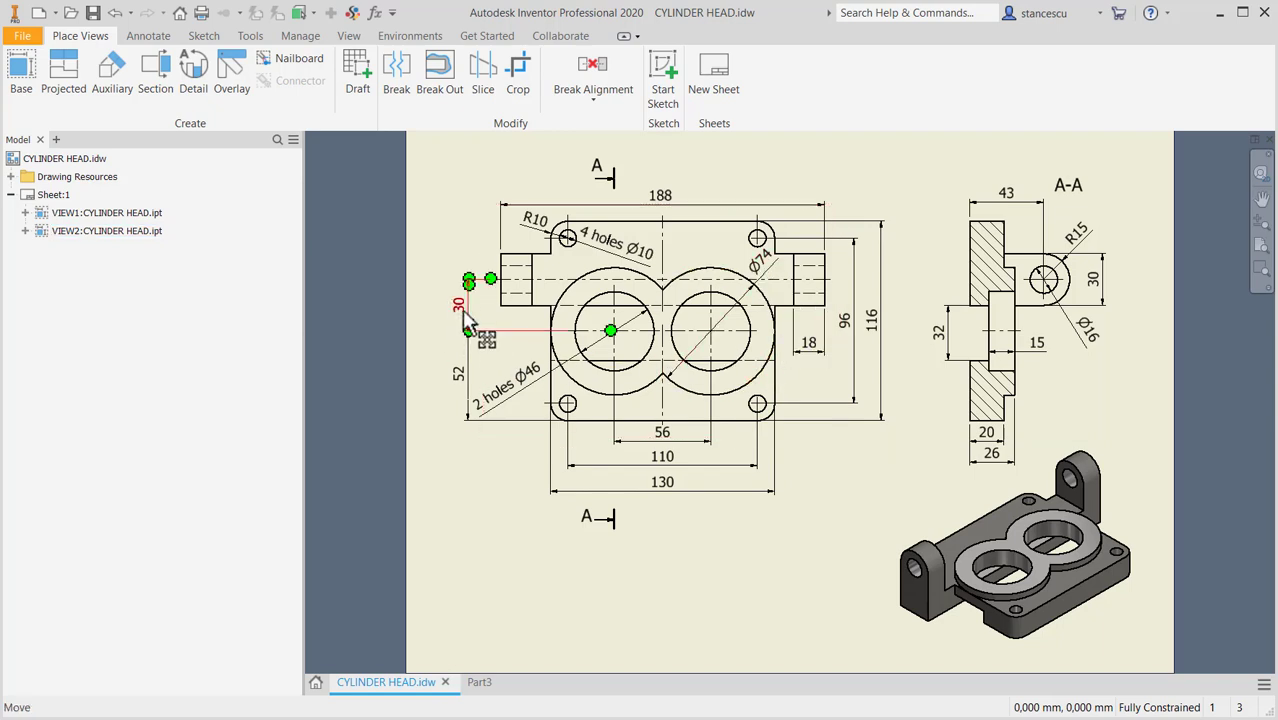
{"action": "left_click_drag", "start_coordinate": [610, 330], "coordinate": [710, 330]}
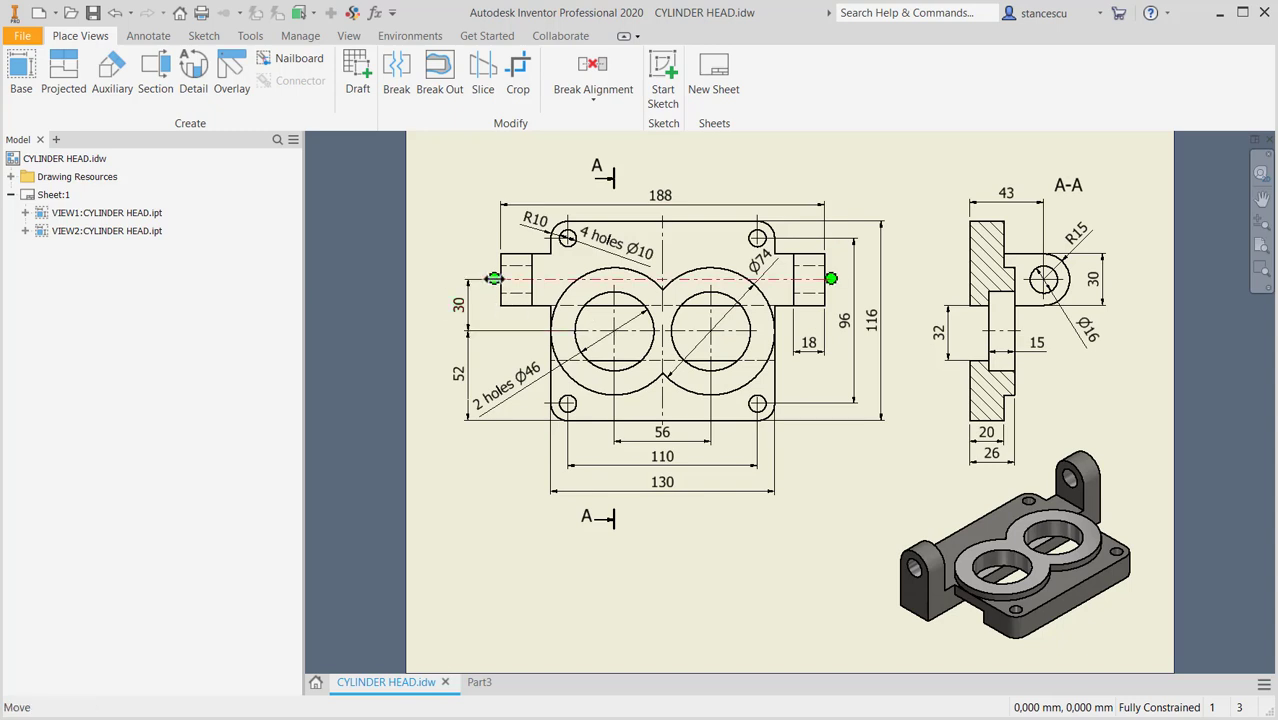
{"action": "left_click", "coordinate": [660, 196]}
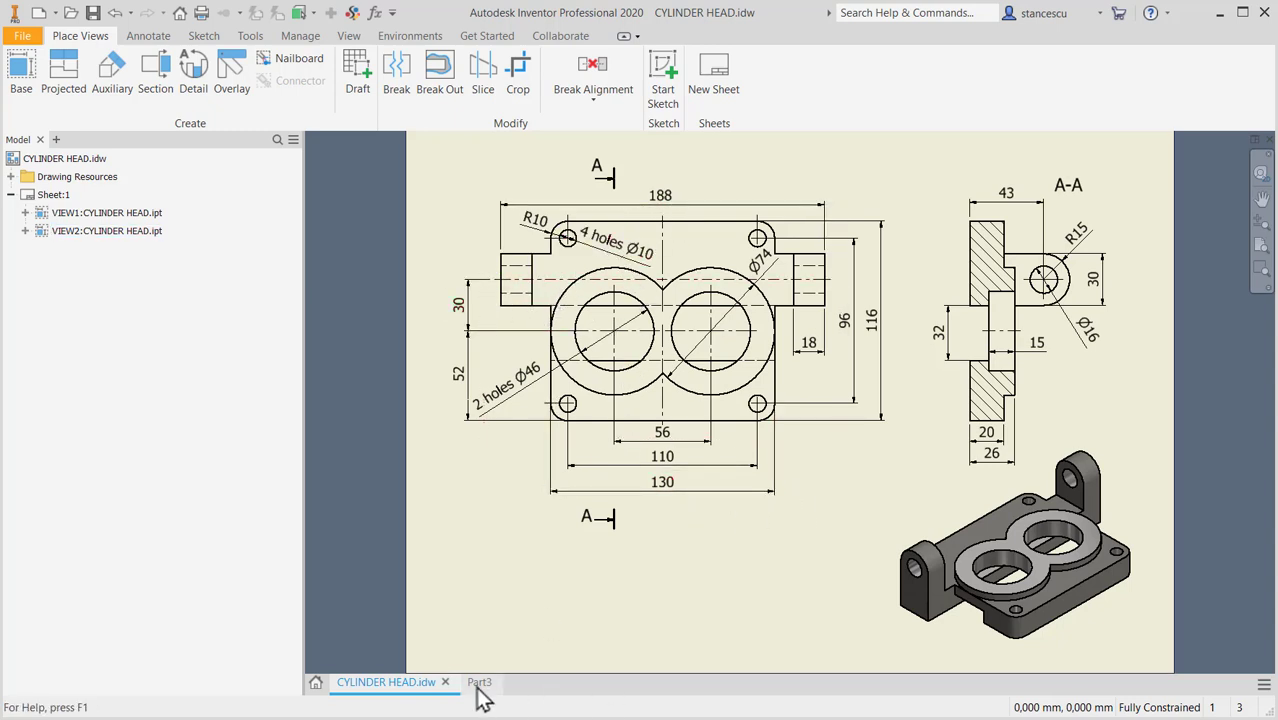
{"action": "left_click", "coordinate": [479, 682]}
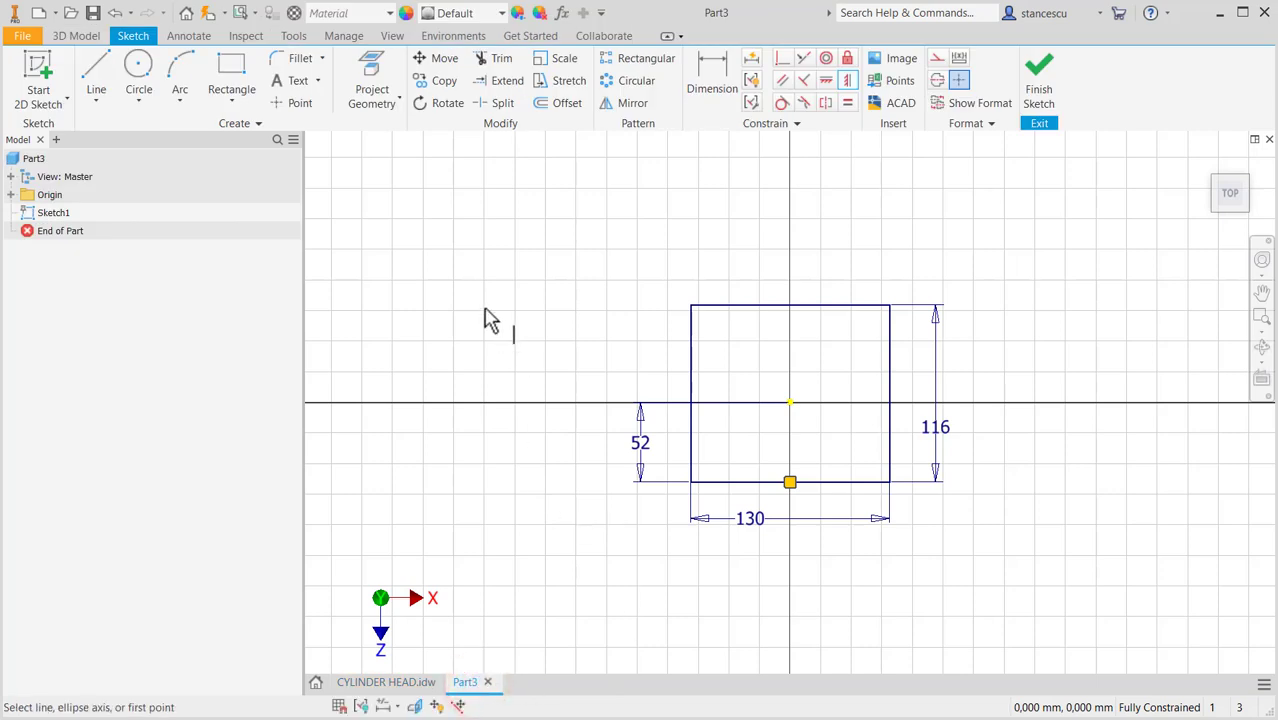
{"action": "mouse_move", "coordinate": [528, 395]}
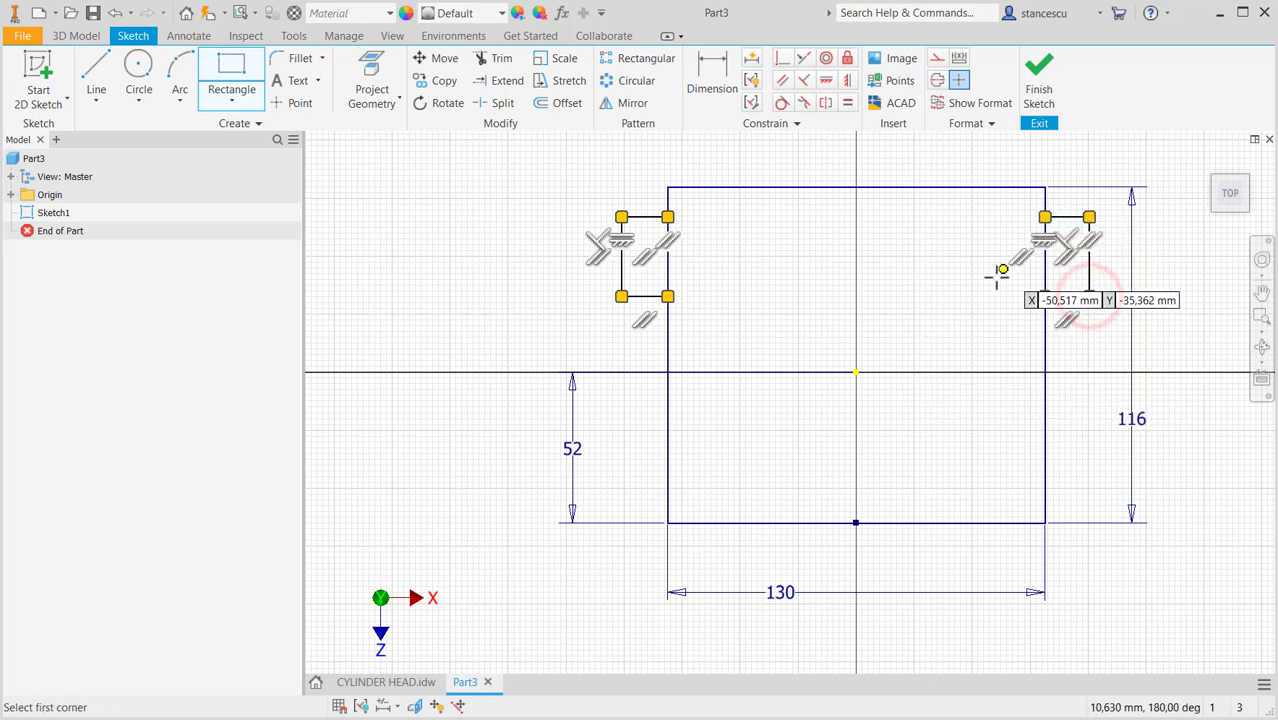
{"action": "mouse_move", "coordinate": [743, 305]}
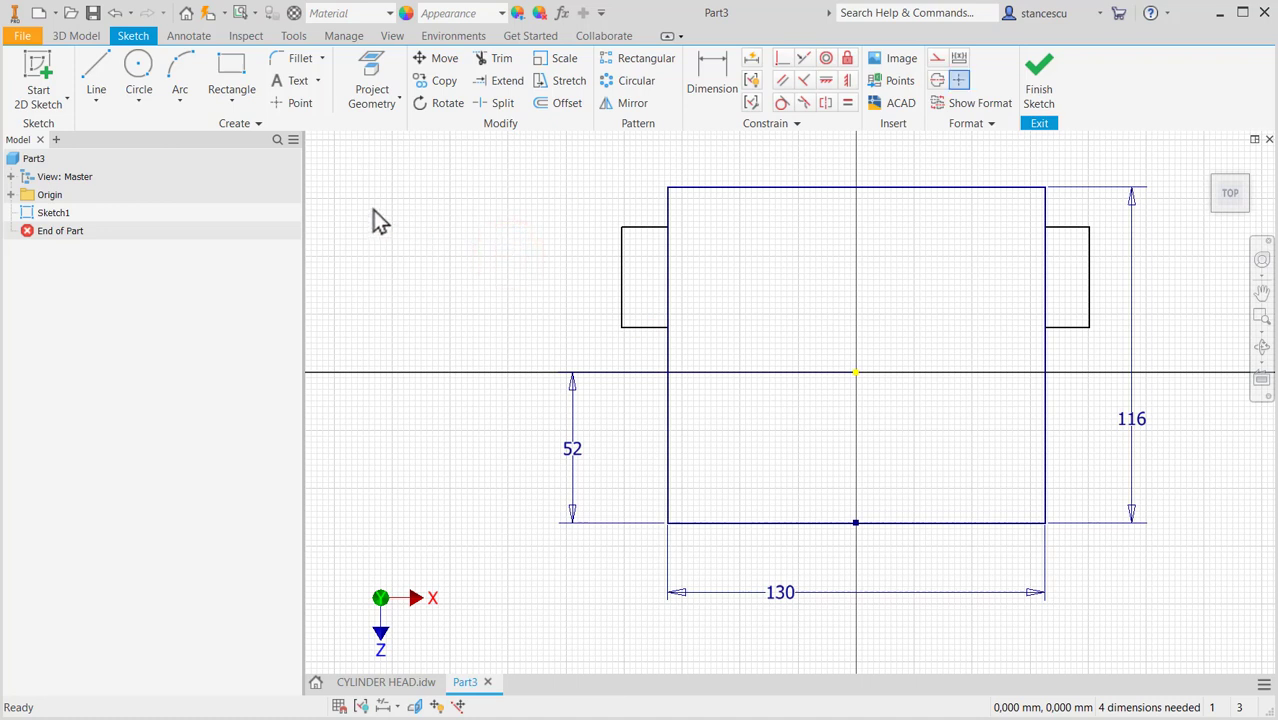
{"action": "mouse_move", "coordinate": [556, 215]}
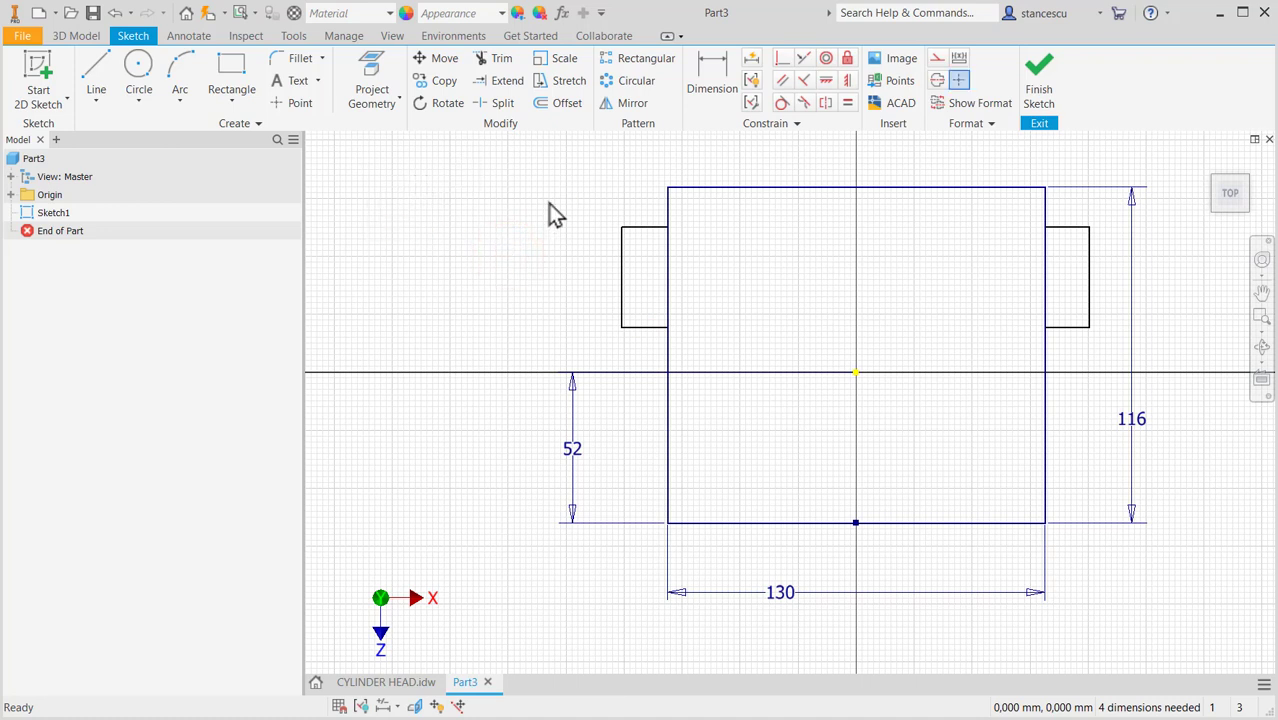
{"action": "mouse_move", "coordinate": [522, 214]}
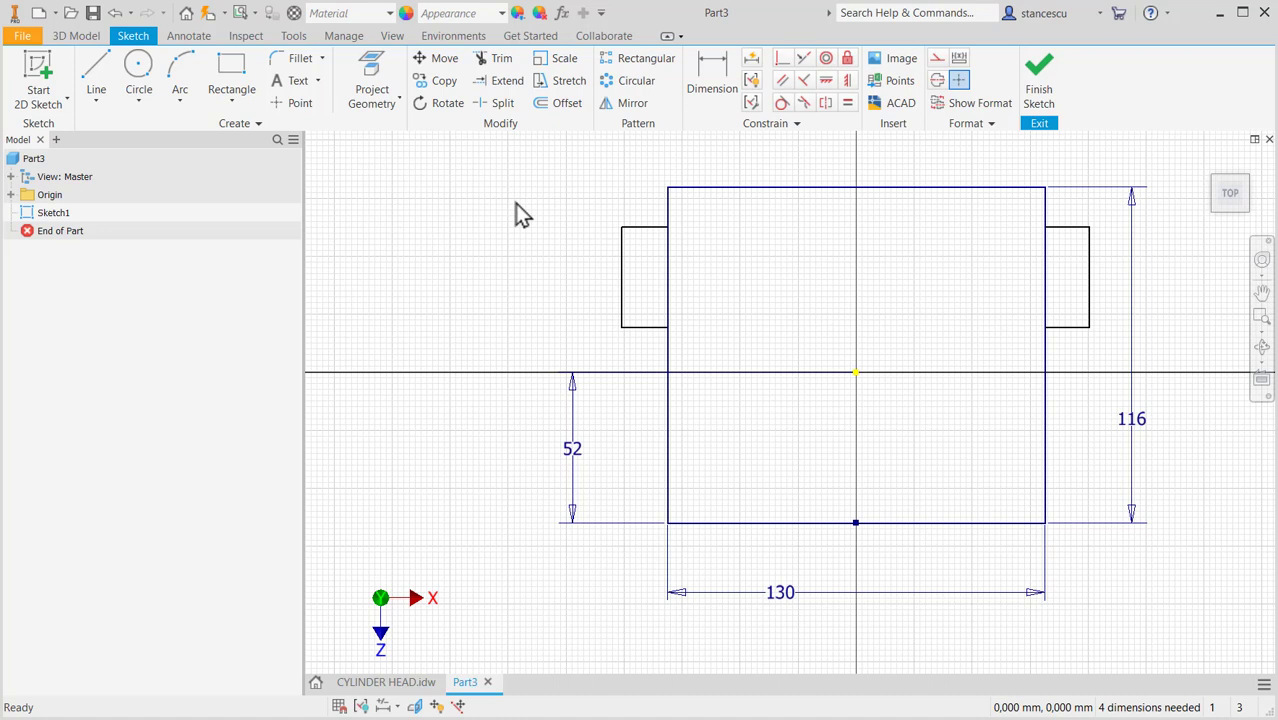
{"action": "left_click", "coordinate": [712, 80]}
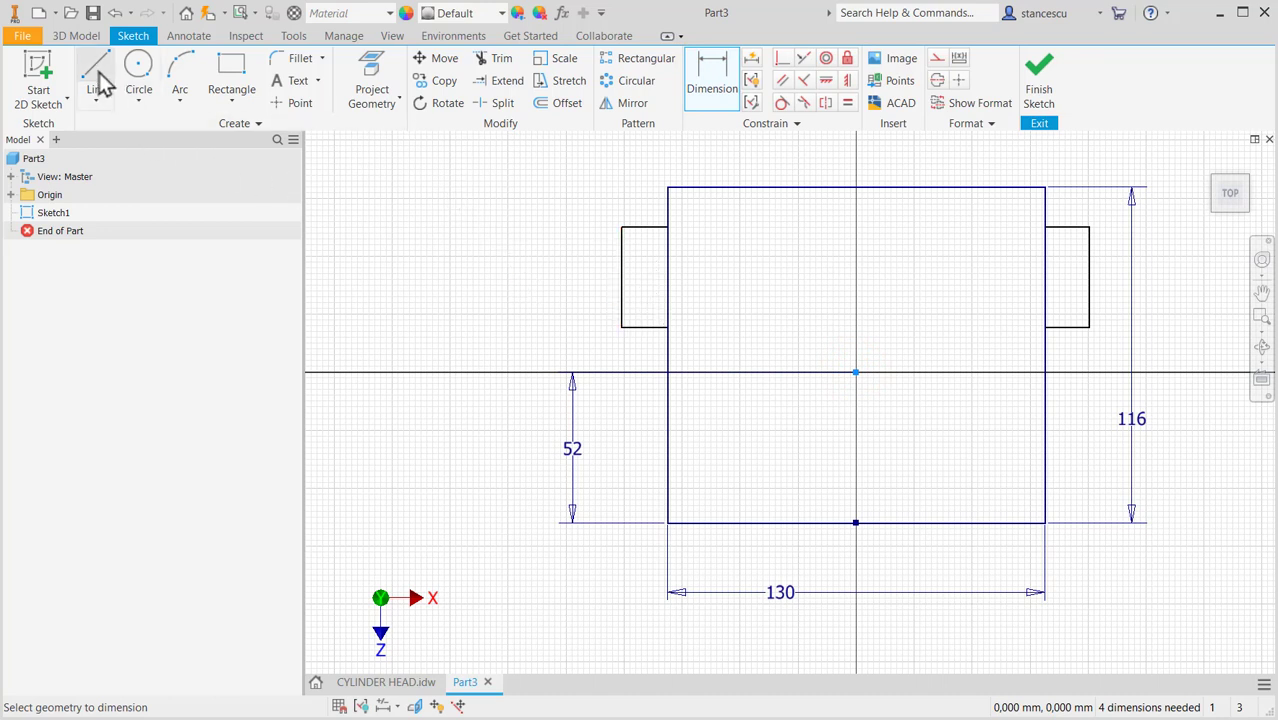
- Draw a centerline between the side lug midpoints, dimensioned 30 mm above the origin
{"action": "left_click", "coordinate": [96, 75]}
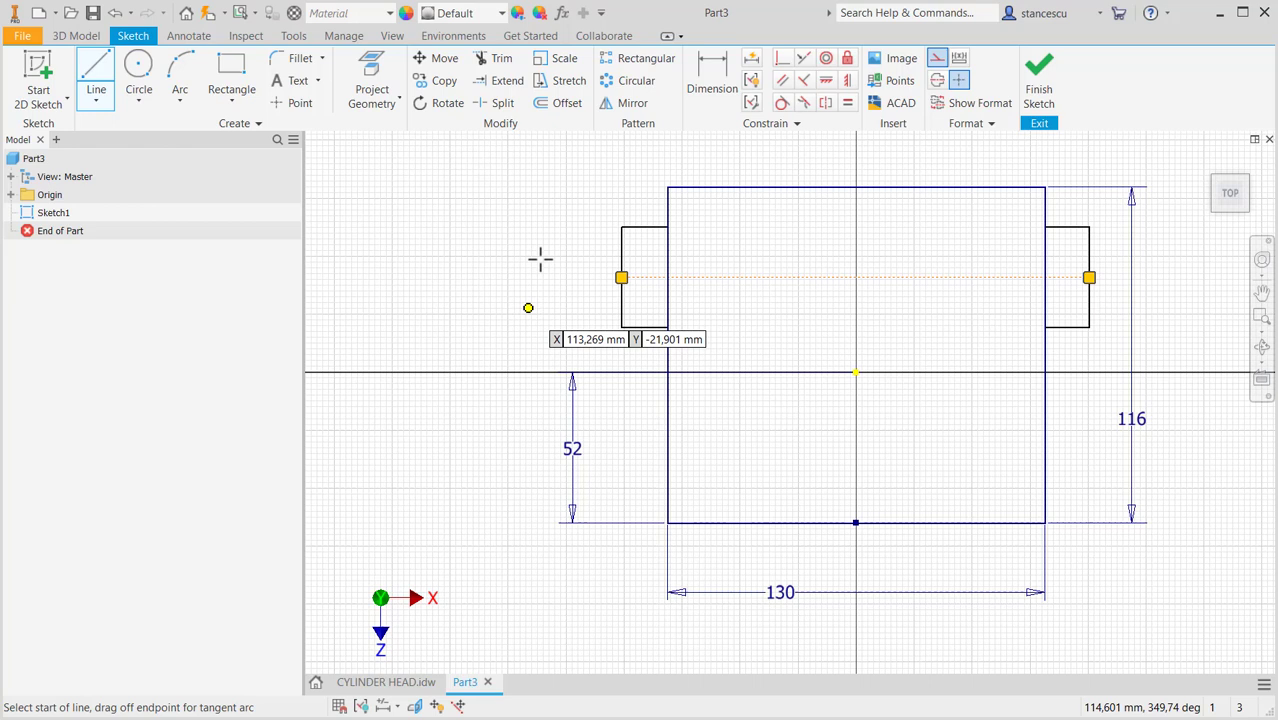
{"action": "left_click", "coordinate": [712, 88]}
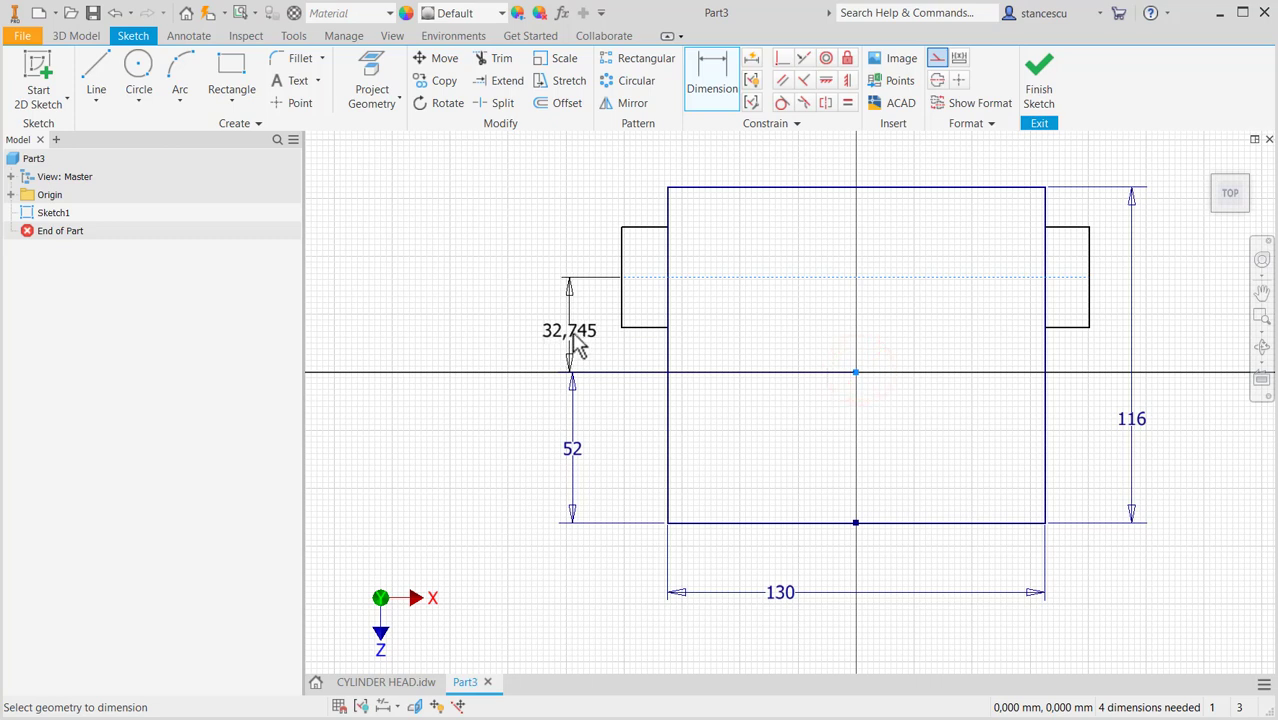
{"action": "double_click", "coordinate": [569, 330]}
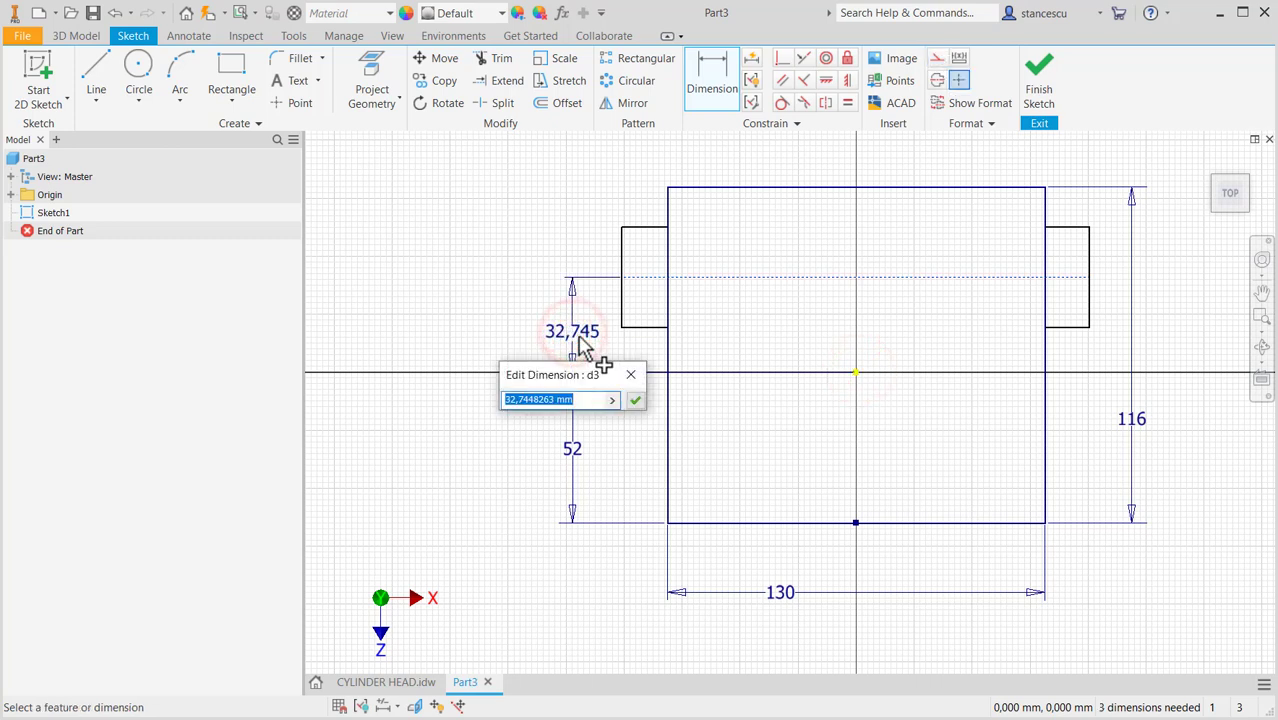
{"action": "type", "text": "30"}
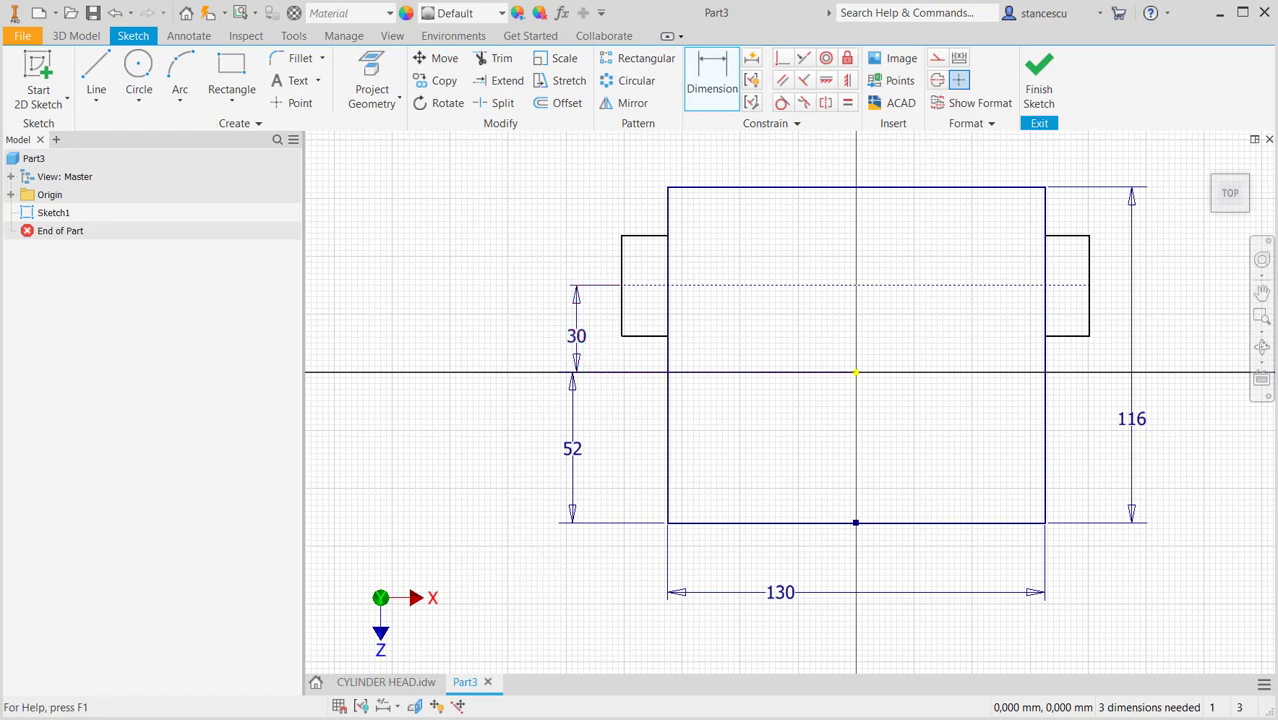
{"action": "left_click", "coordinate": [385, 681]}
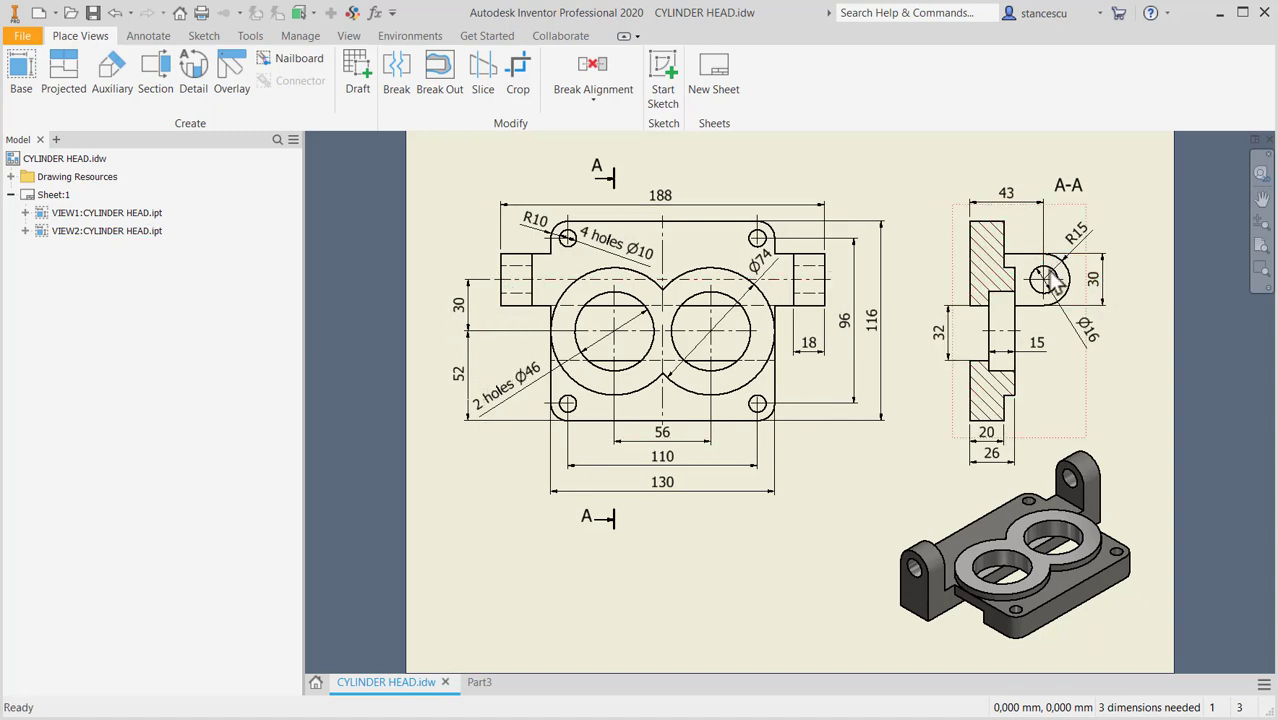
- Dimension the lugs at 30 mm high and 188 mm overall width, then add a constraint
{"action": "left_click", "coordinate": [470, 681]}
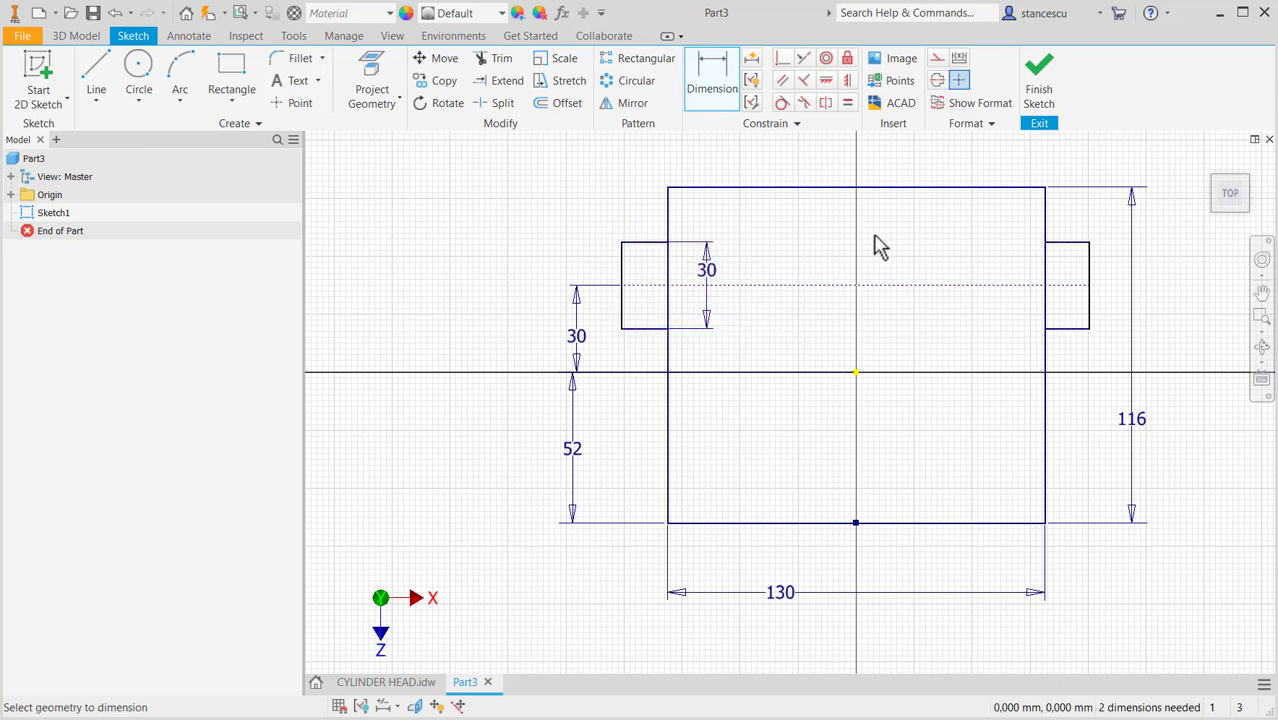
{"action": "mouse_move", "coordinate": [862, 270]}
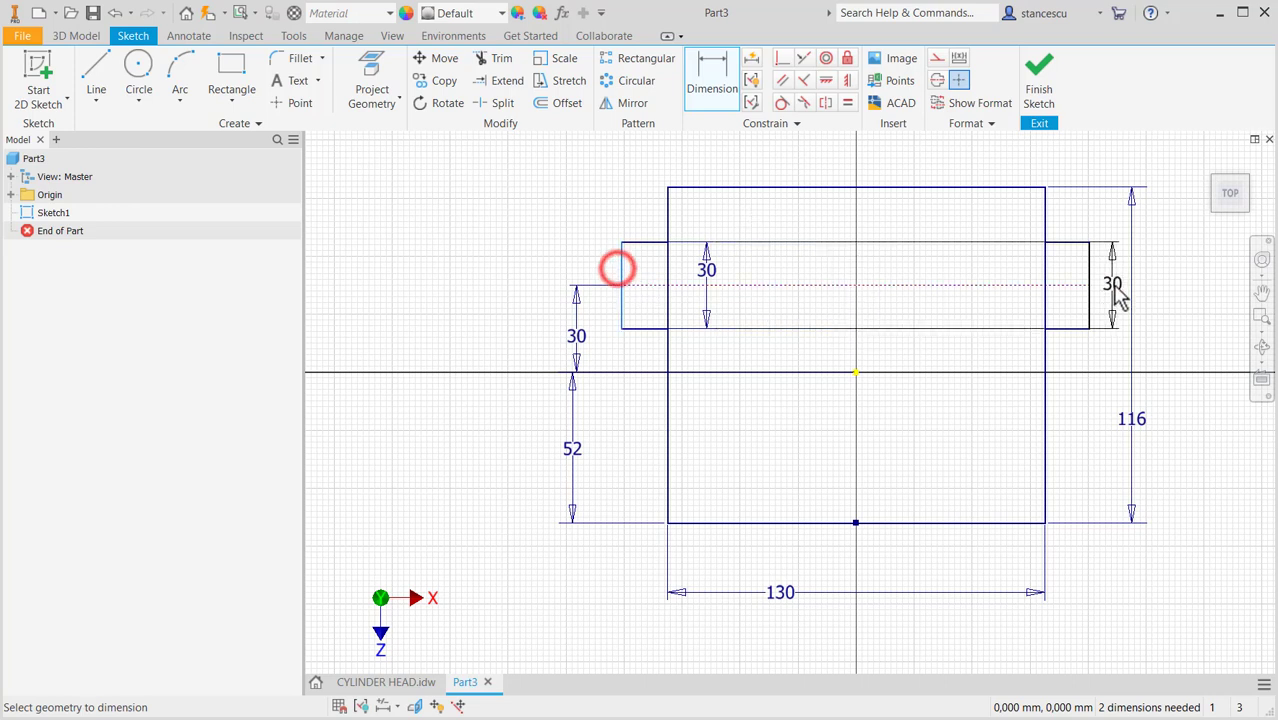
{"action": "left_click", "coordinate": [893, 155]}
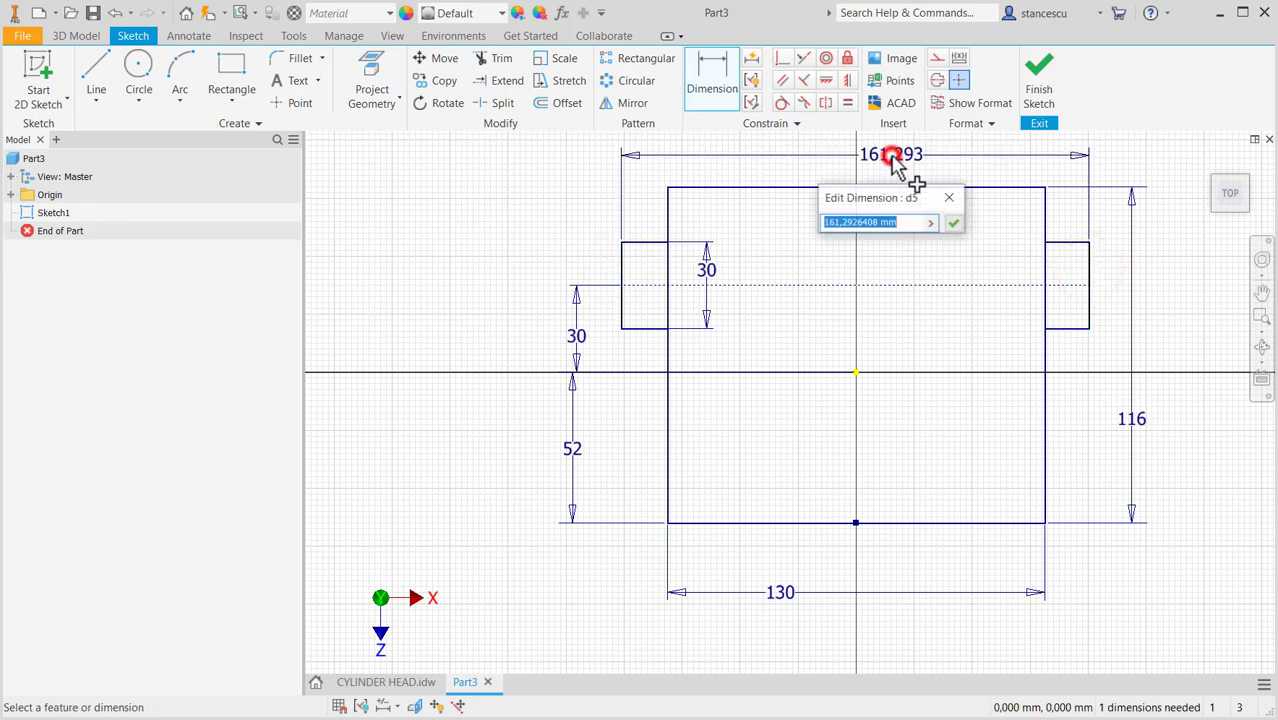
{"action": "type", "text": "11"}
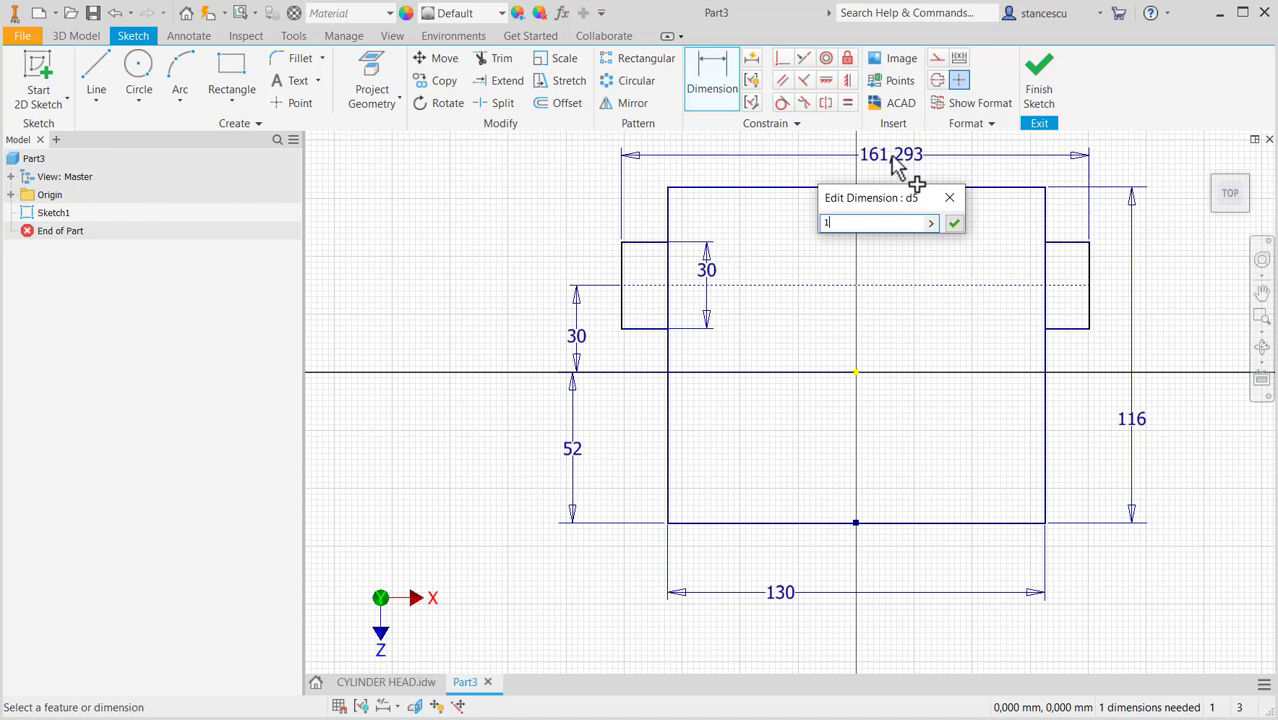
{"action": "type", "text": "188"}
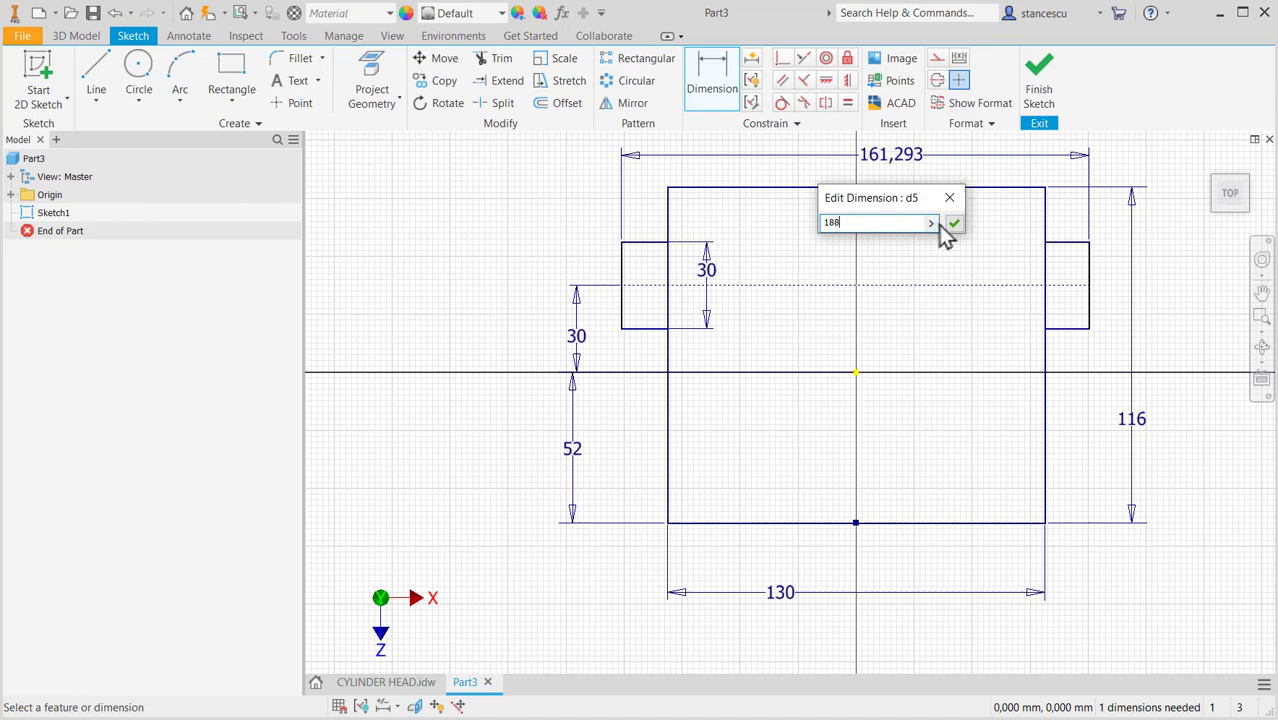
{"action": "left_click", "coordinate": [953, 222]}
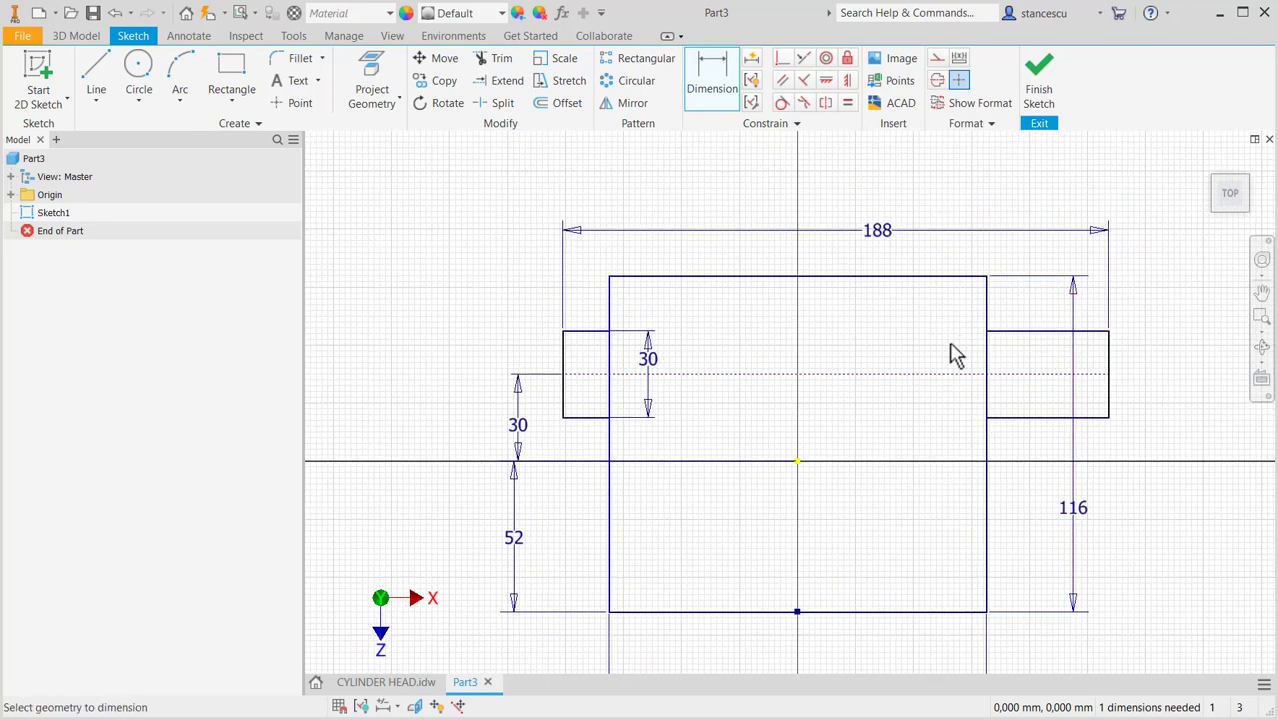
{"action": "mouse_move", "coordinate": [850, 185]}
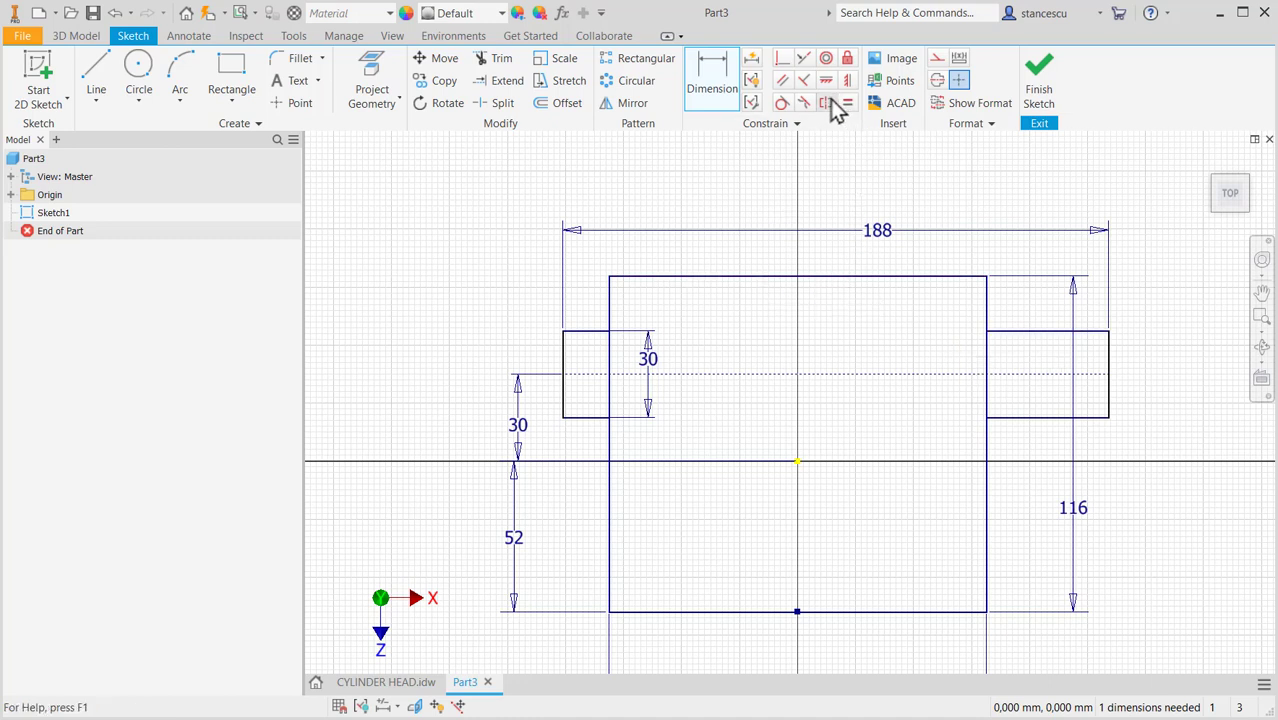
{"action": "left_click", "coordinate": [847, 103]}
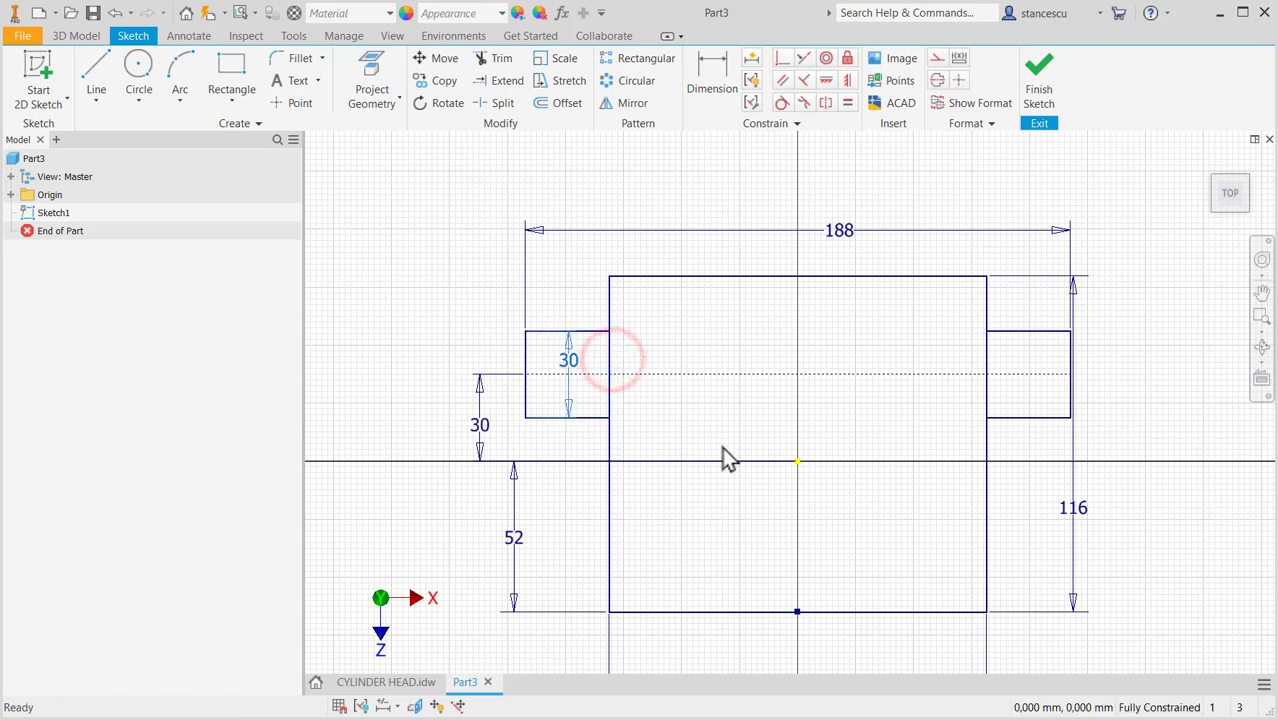
{"action": "mouse_move", "coordinate": [408, 303]}
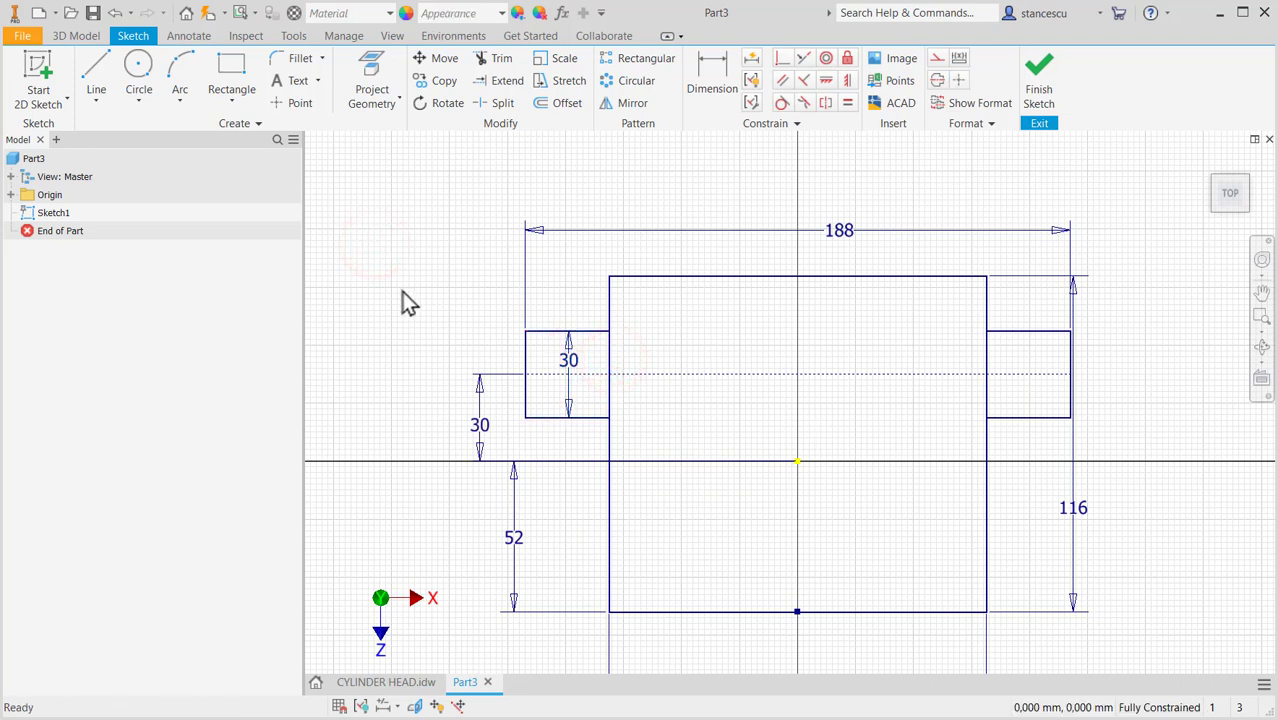
{"action": "mouse_move", "coordinate": [650, 410]}
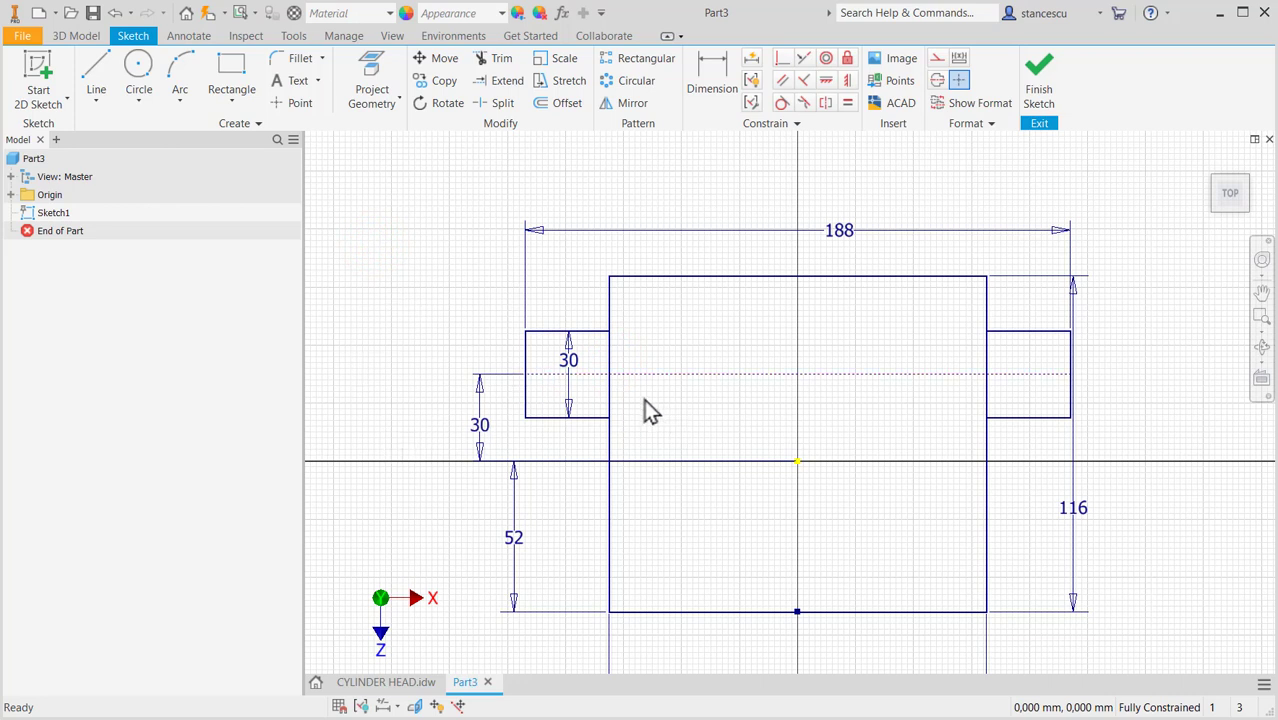
{"action": "mouse_move", "coordinate": [870, 640]}
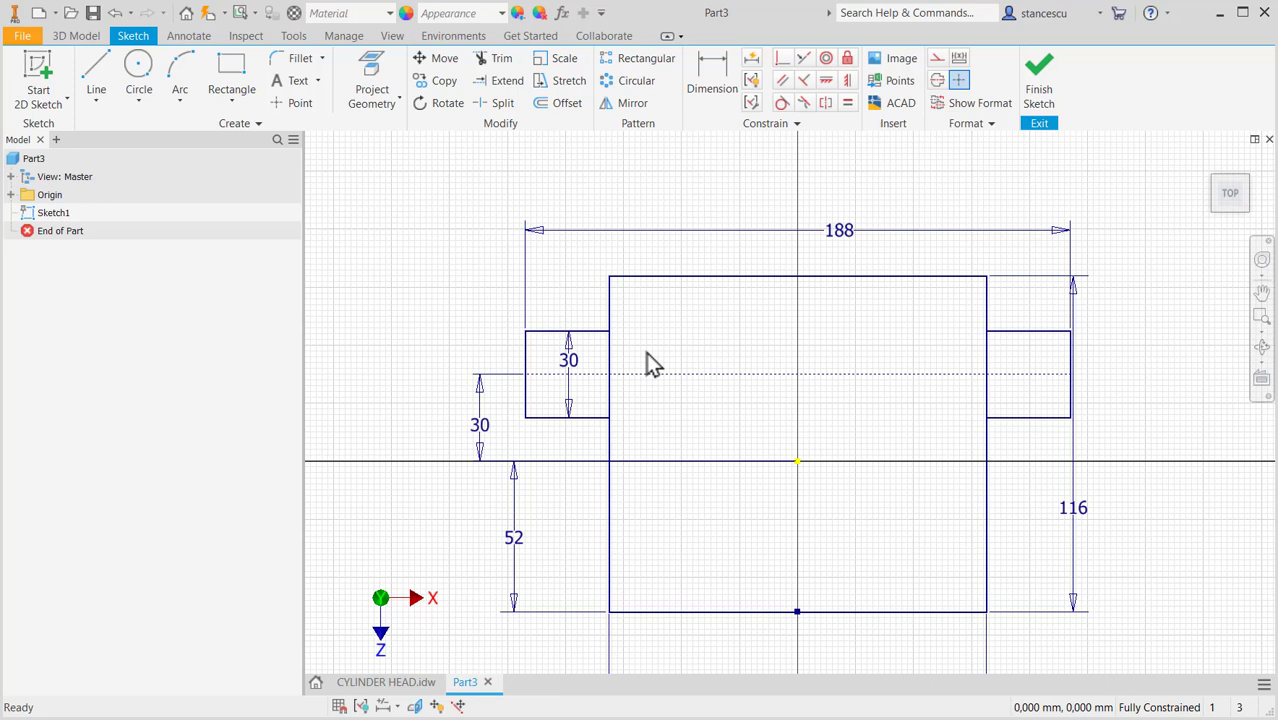
{"action": "mouse_move", "coordinate": [850, 145]}
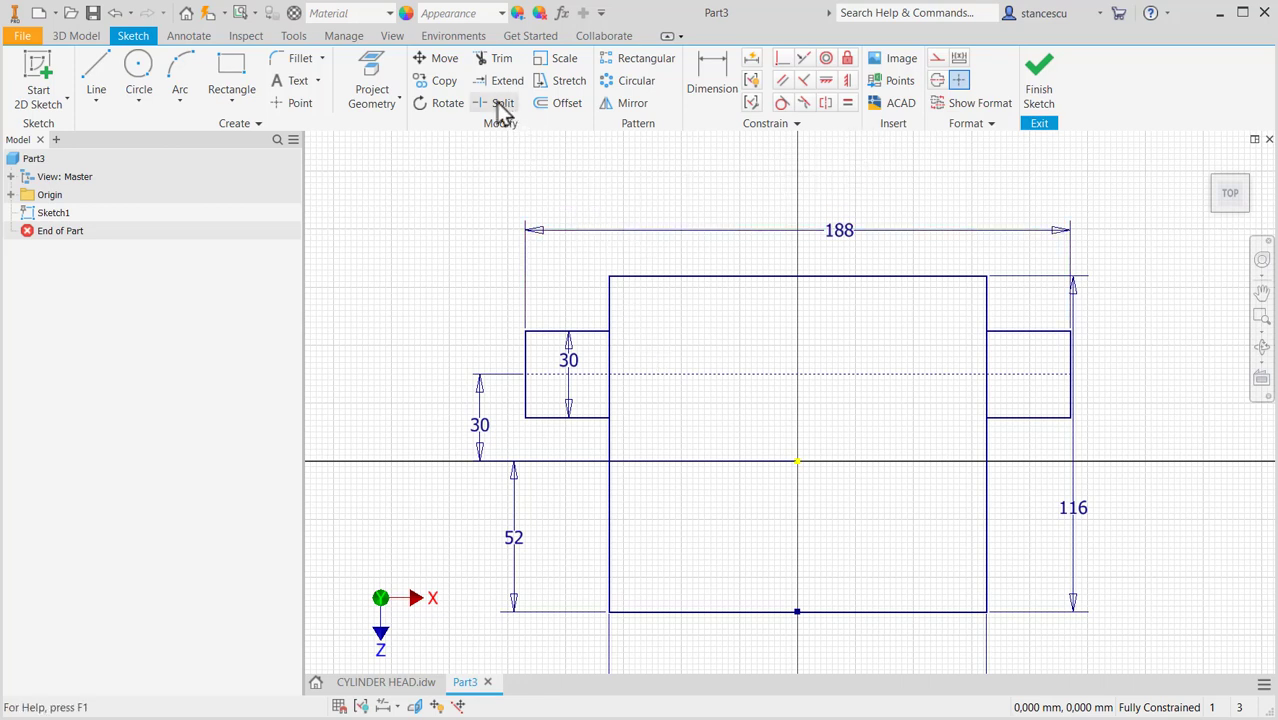
- Split the rectangle sides at the lugs and turn the inner edges into construction lines
{"action": "left_click", "coordinate": [503, 103]}
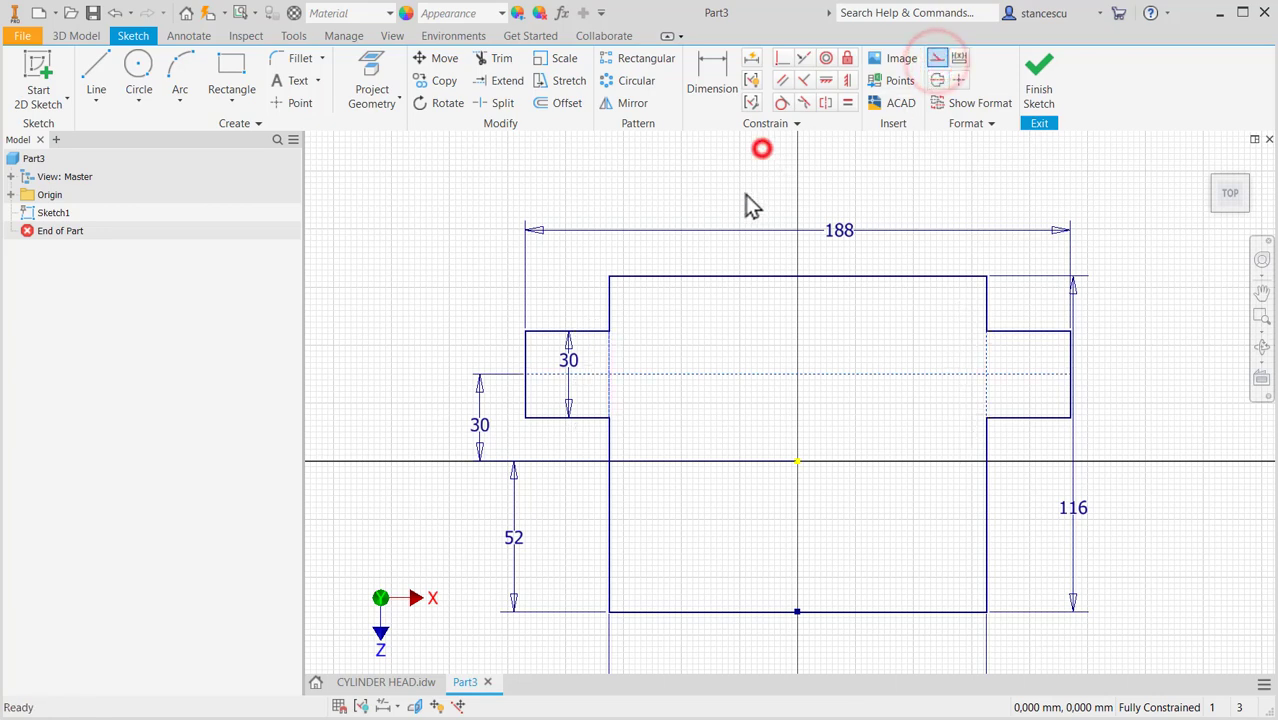
{"action": "left_click", "coordinate": [1039, 75]}
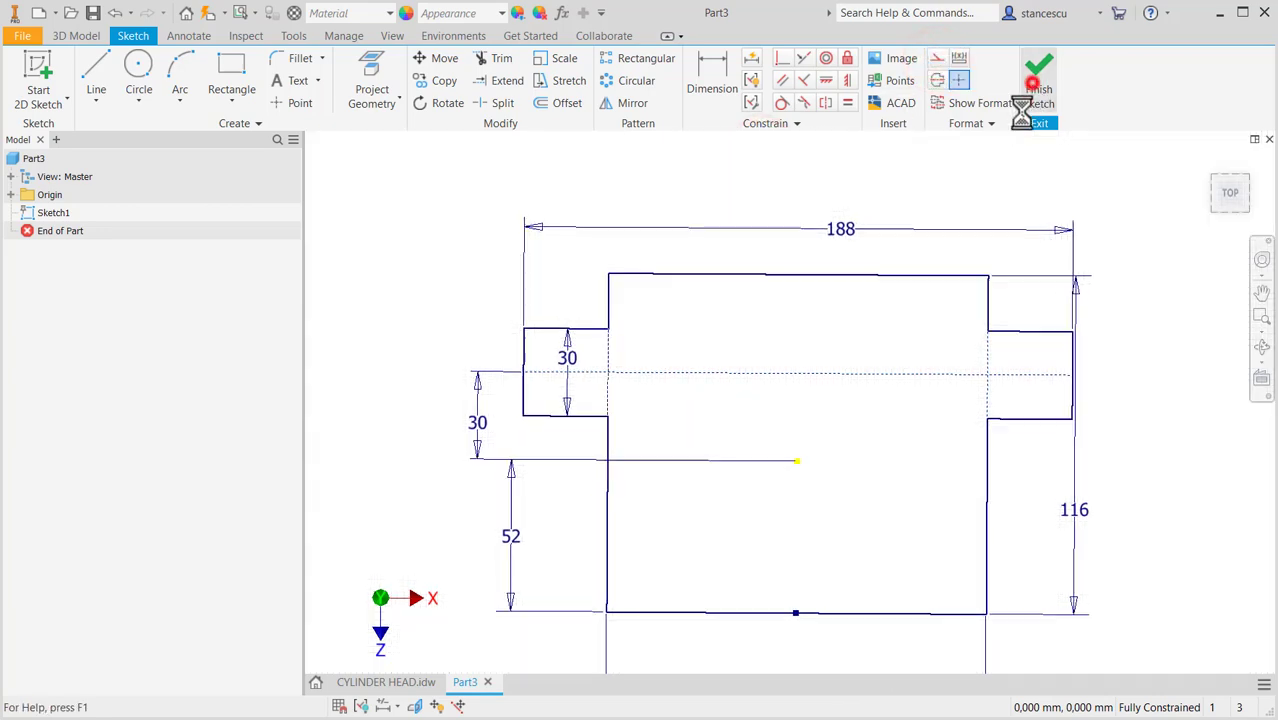
- Finish the sketch and check the 20 mm base thickness on the drawing
{"action": "left_click", "coordinate": [1038, 75]}
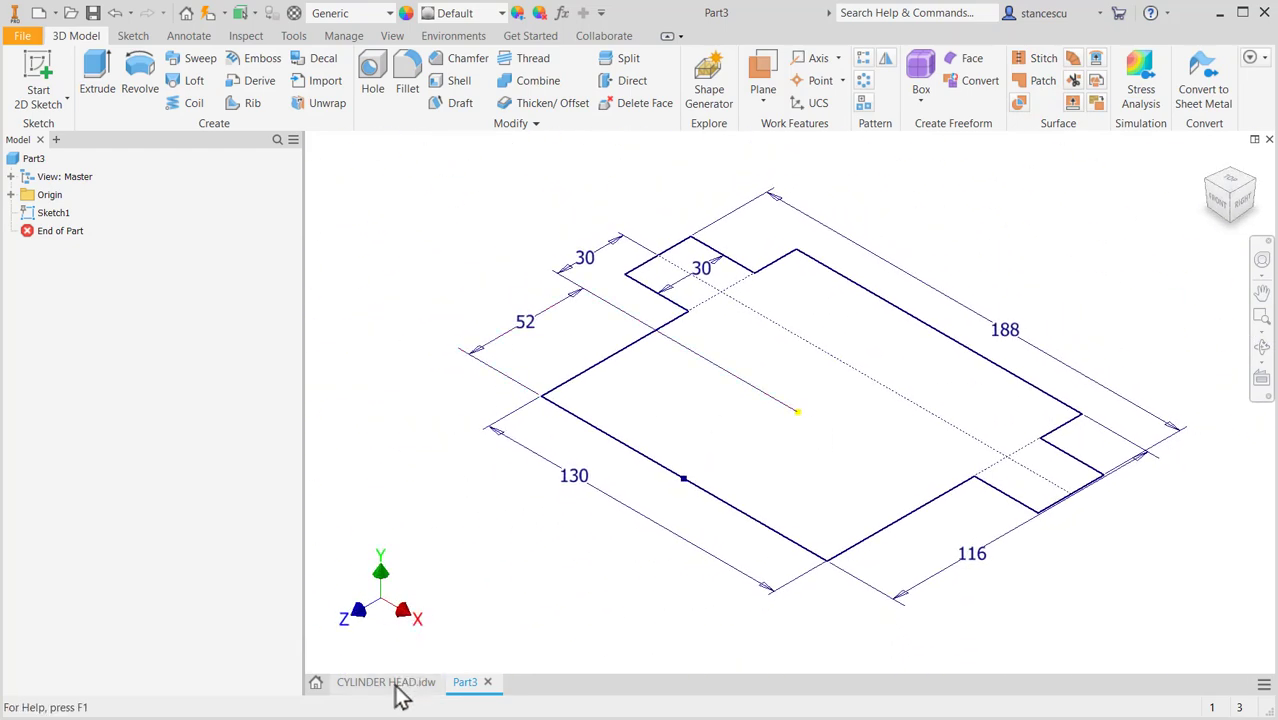
{"action": "left_click", "coordinate": [385, 681]}
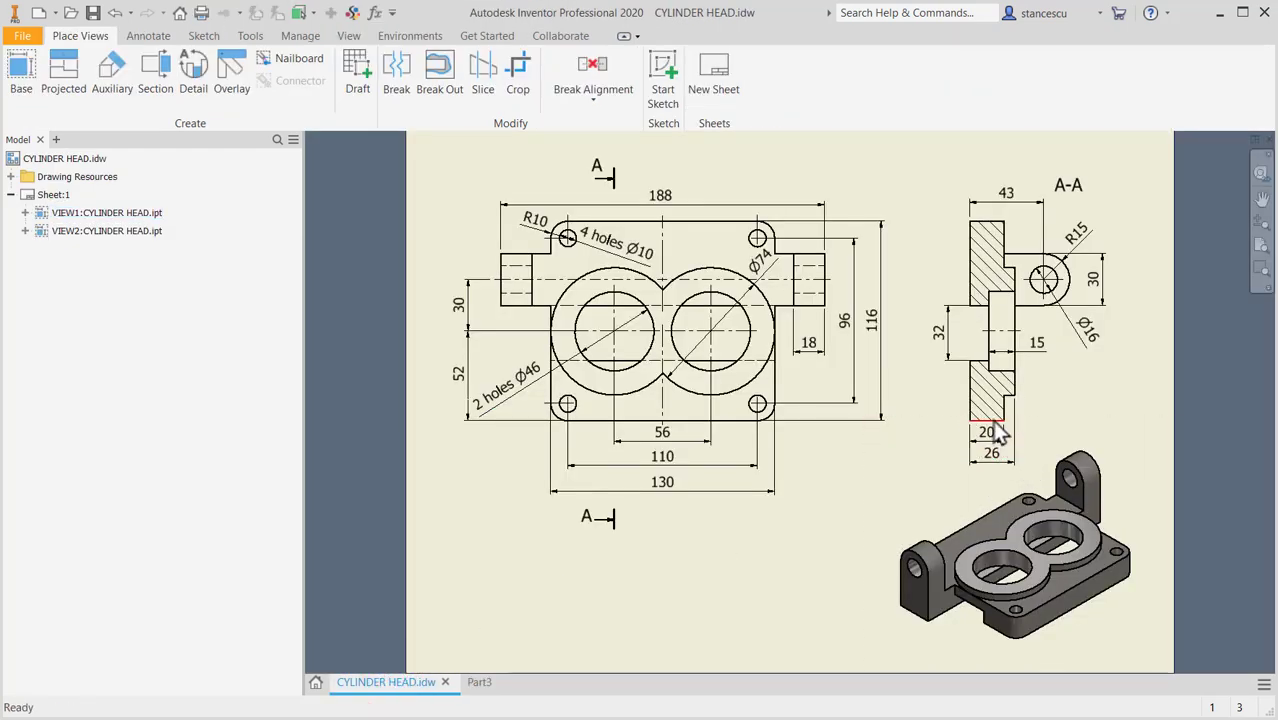
{"action": "left_click", "coordinate": [988, 432]}
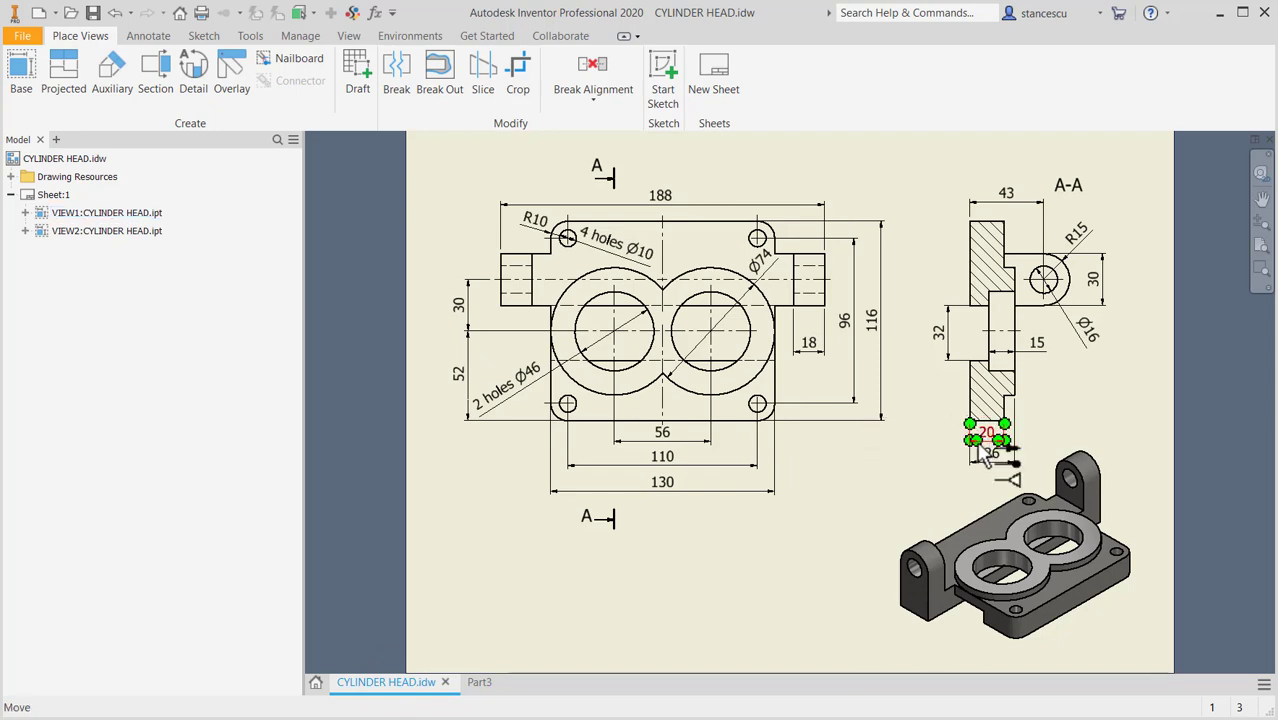
{"action": "left_click", "coordinate": [480, 681]}
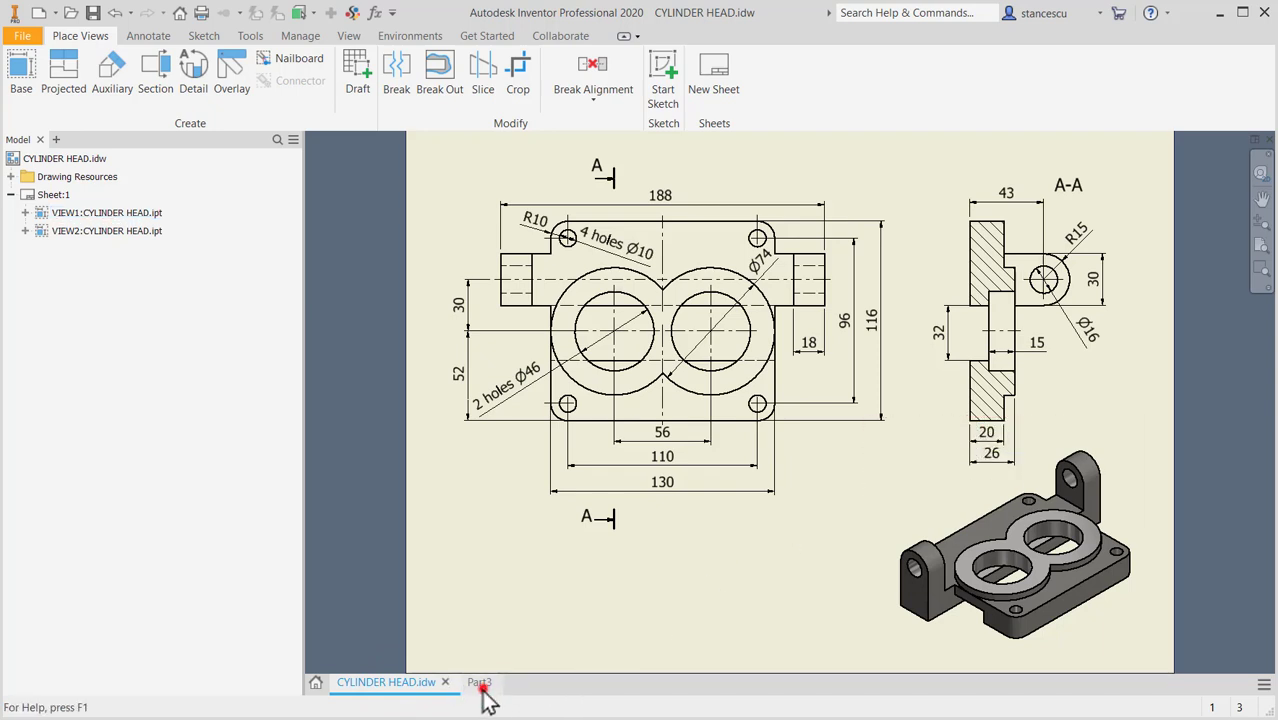
{"action": "left_click", "coordinate": [479, 681]}
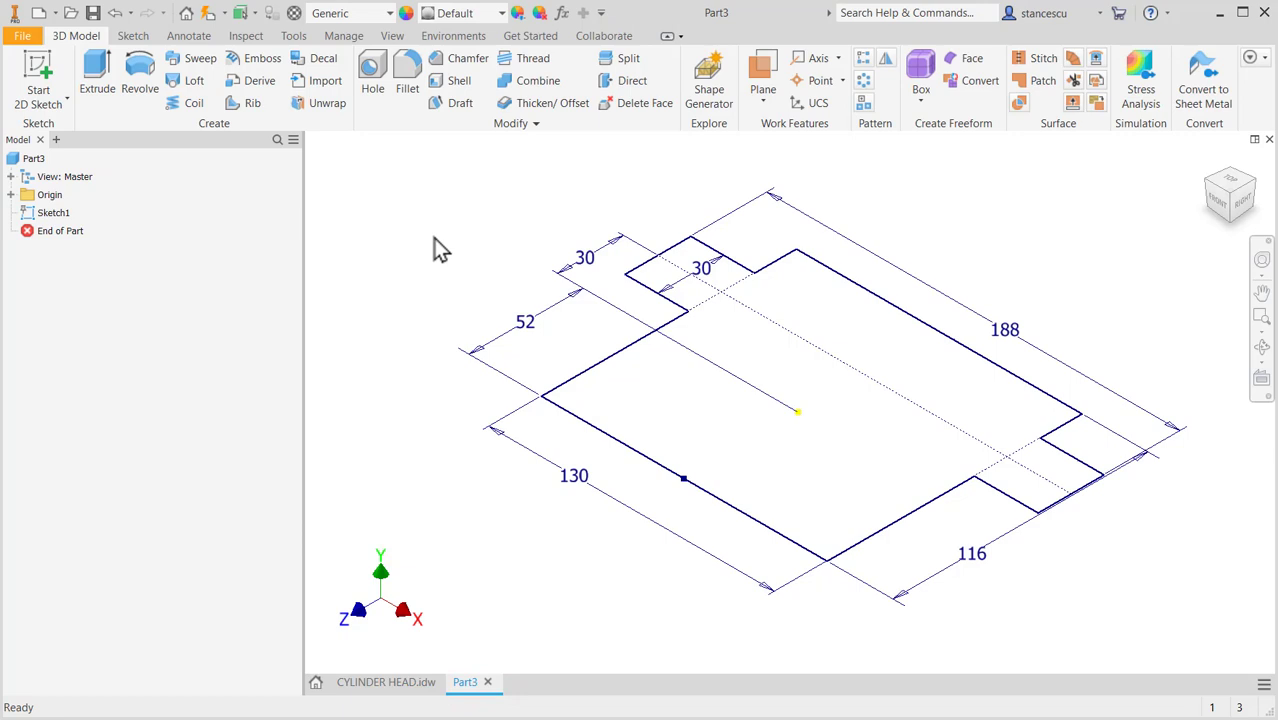
- Extrude the plate outline 20 mm into a solid base plate
{"action": "left_click", "coordinate": [96, 75]}
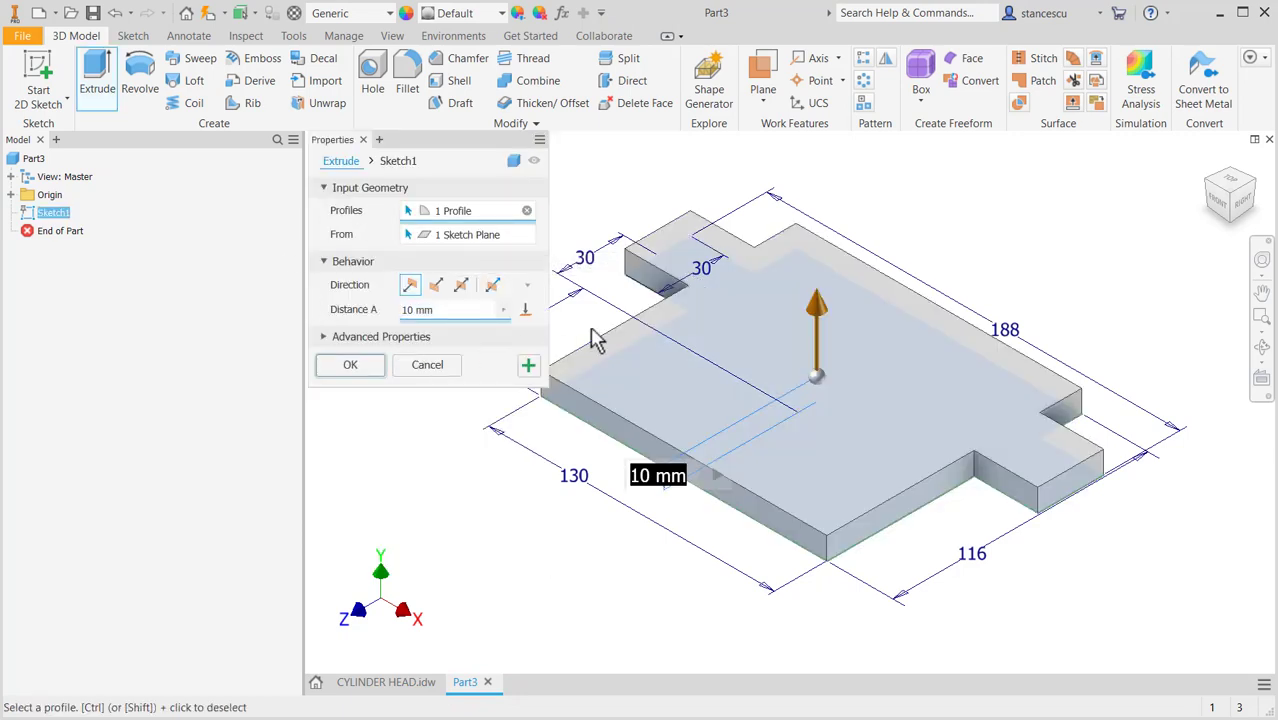
{"action": "mouse_move", "coordinate": [440, 538]}
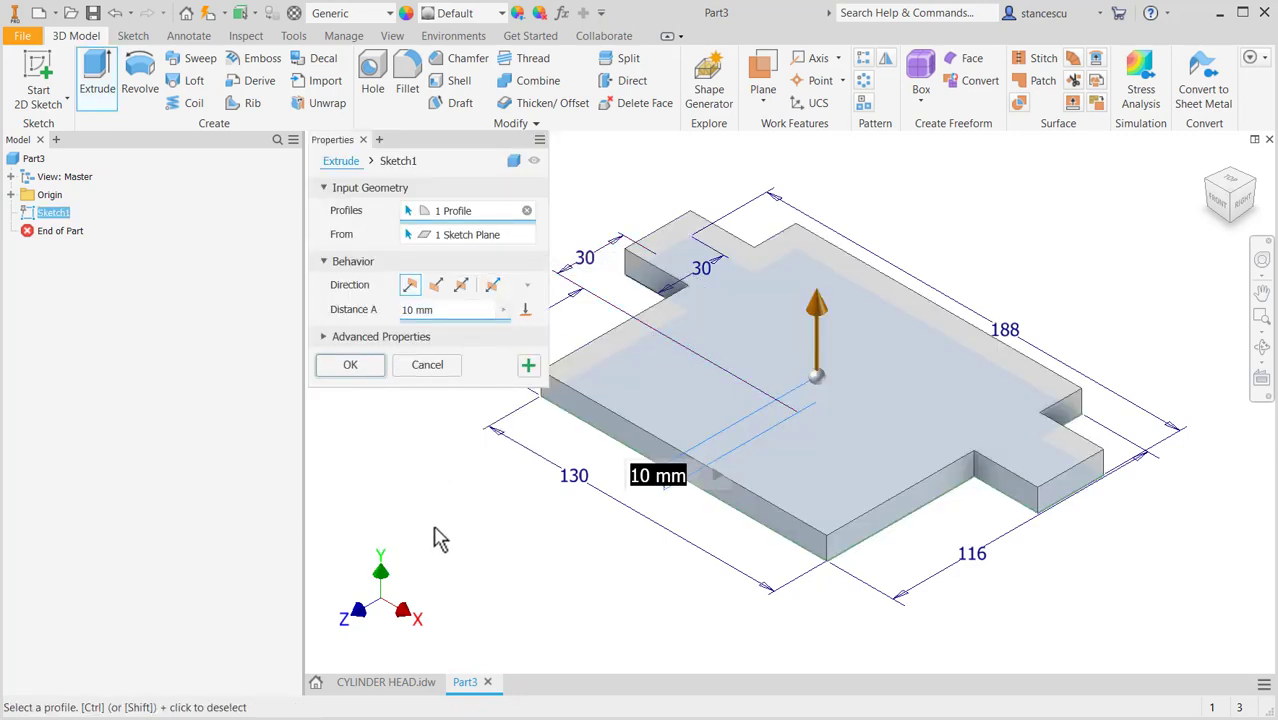
{"action": "type", "text": "20"}
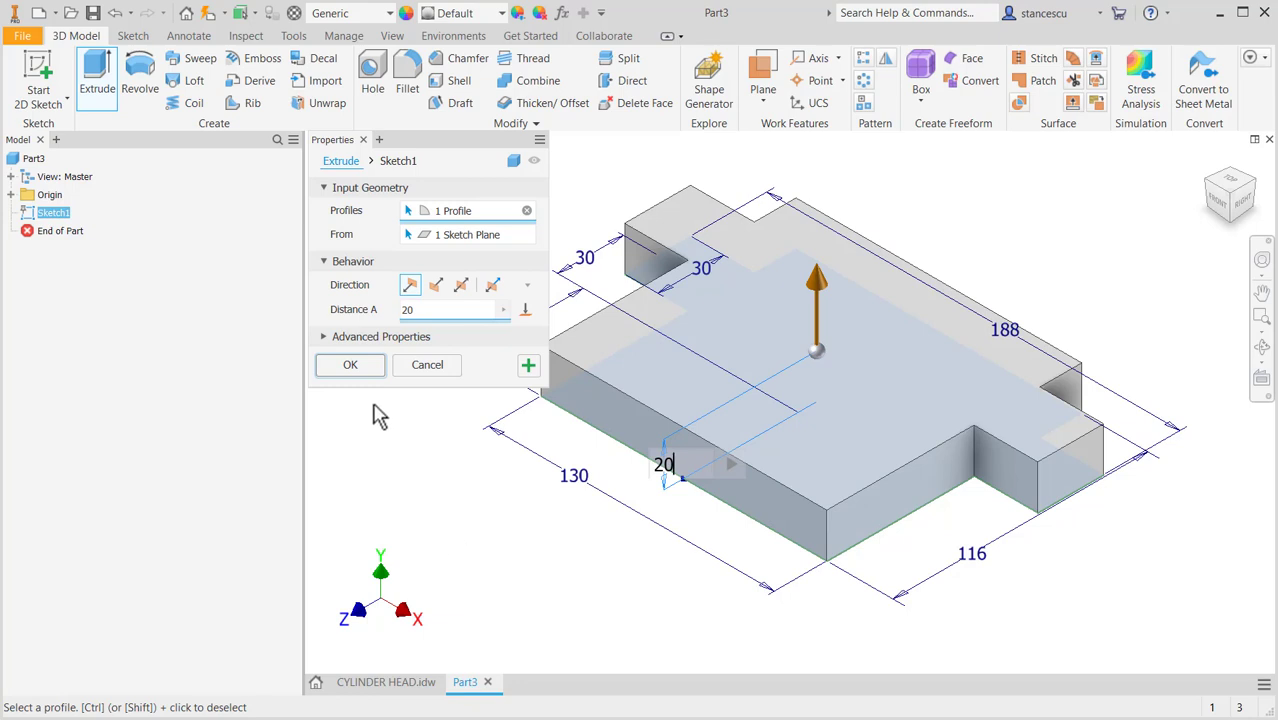
{"action": "left_click", "coordinate": [350, 364]}
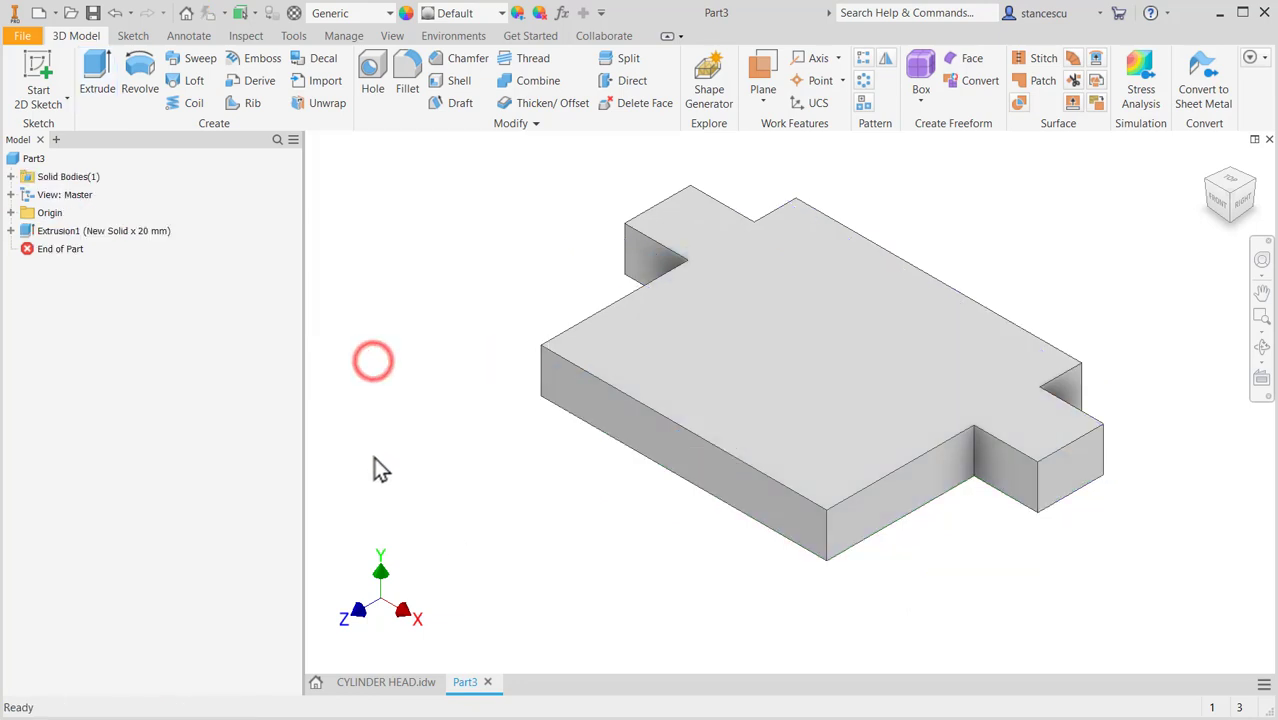
{"action": "mouse_move", "coordinate": [390, 640]}
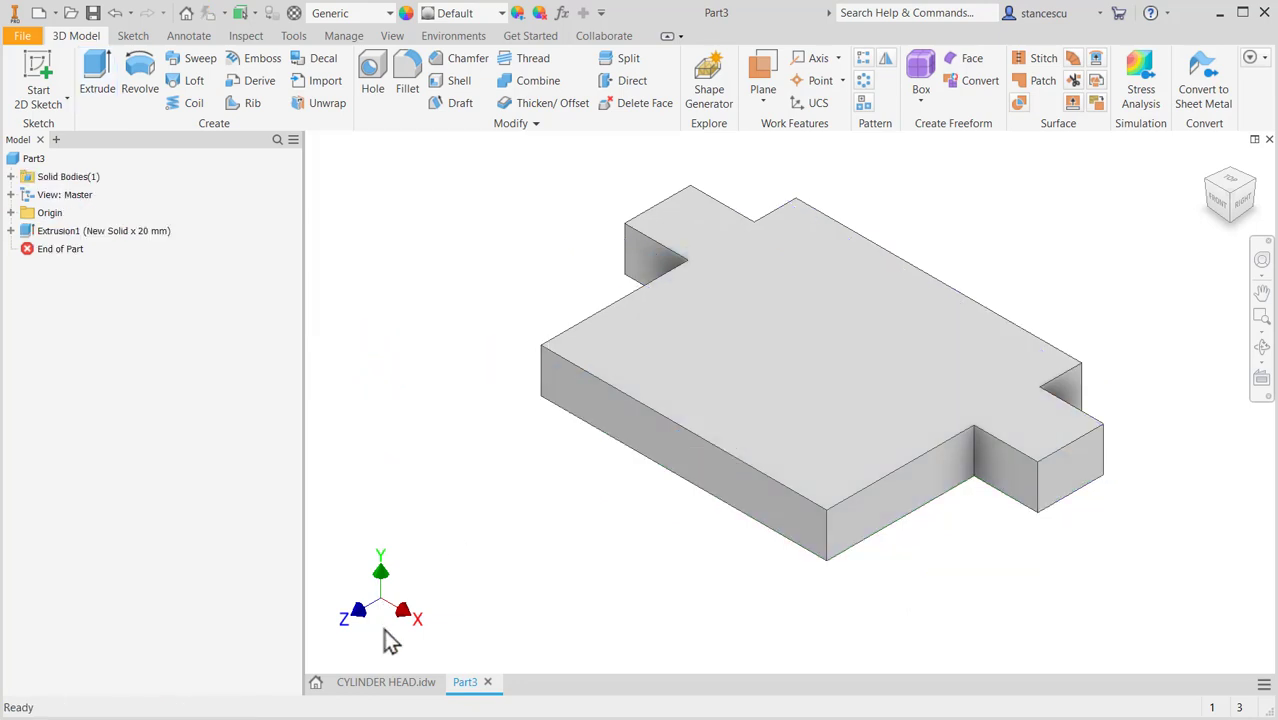
{"action": "left_click", "coordinate": [385, 681]}
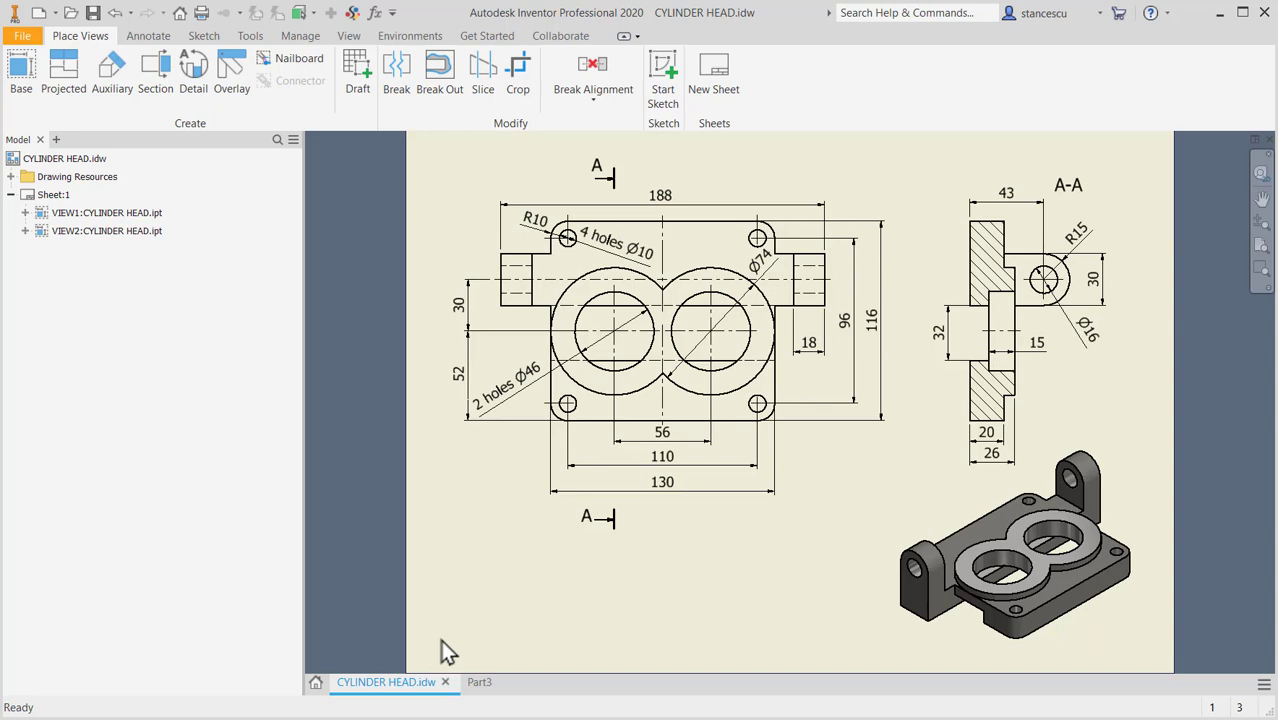
{"action": "mouse_move", "coordinate": [490, 710]}
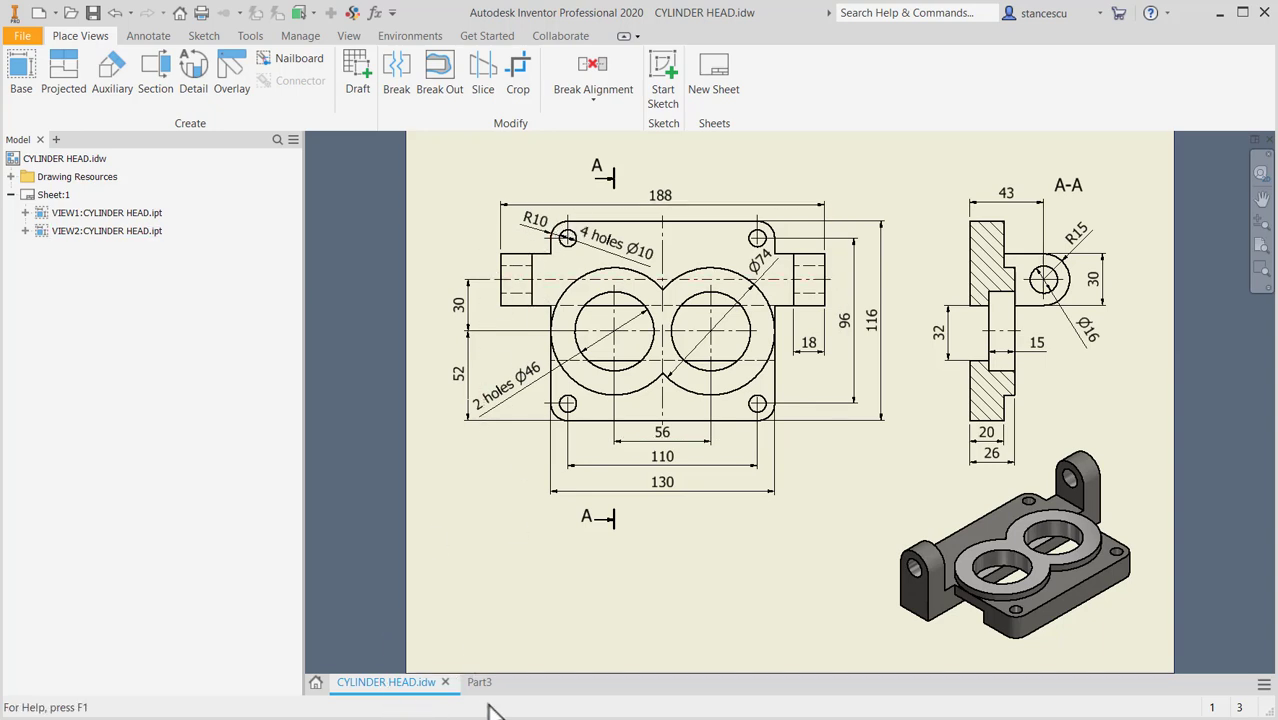
- Fillet the plate's four vertical corner edges with a 10 mm radius
{"action": "left_click", "coordinate": [479, 682]}
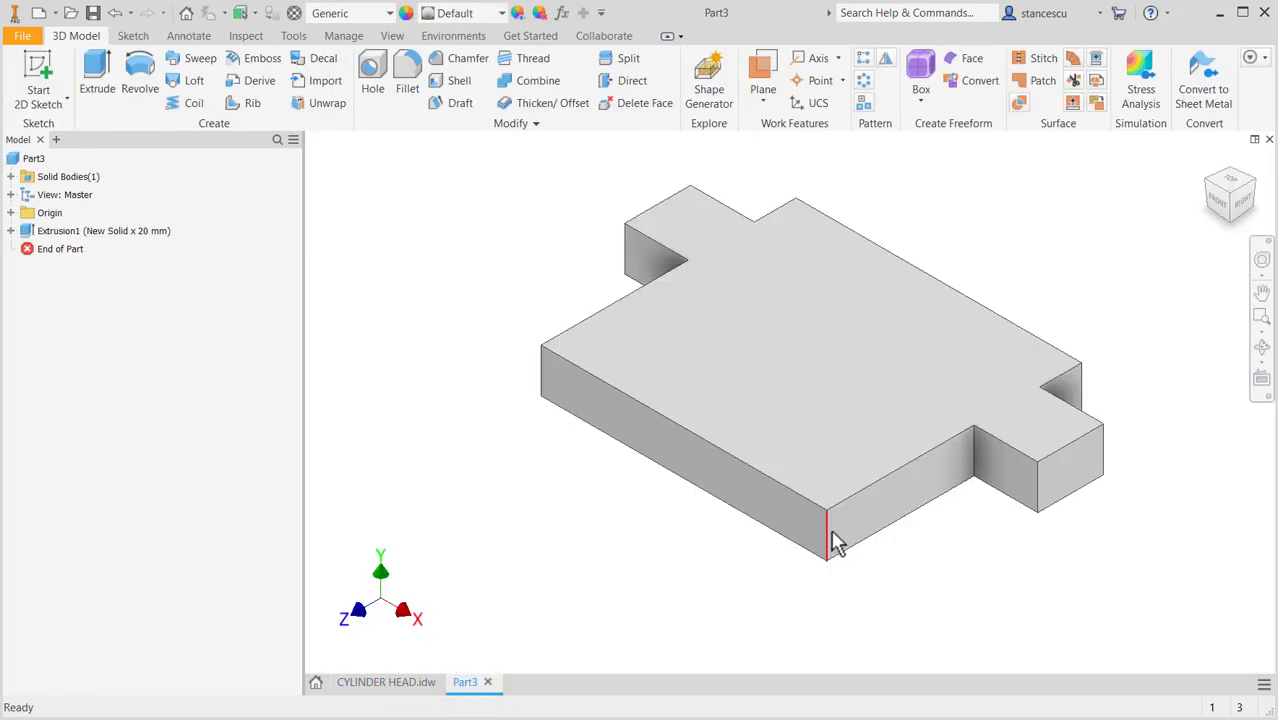
{"action": "left_click", "coordinate": [407, 75]}
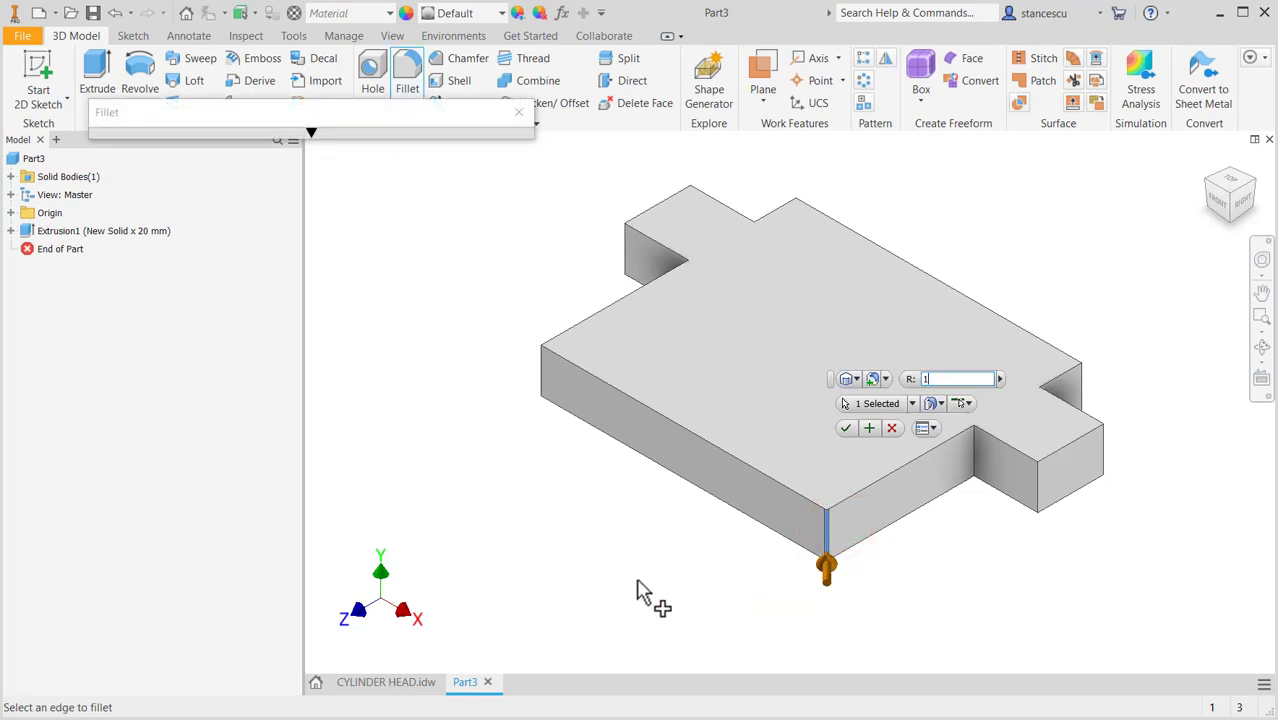
{"action": "type", "text": "10"}
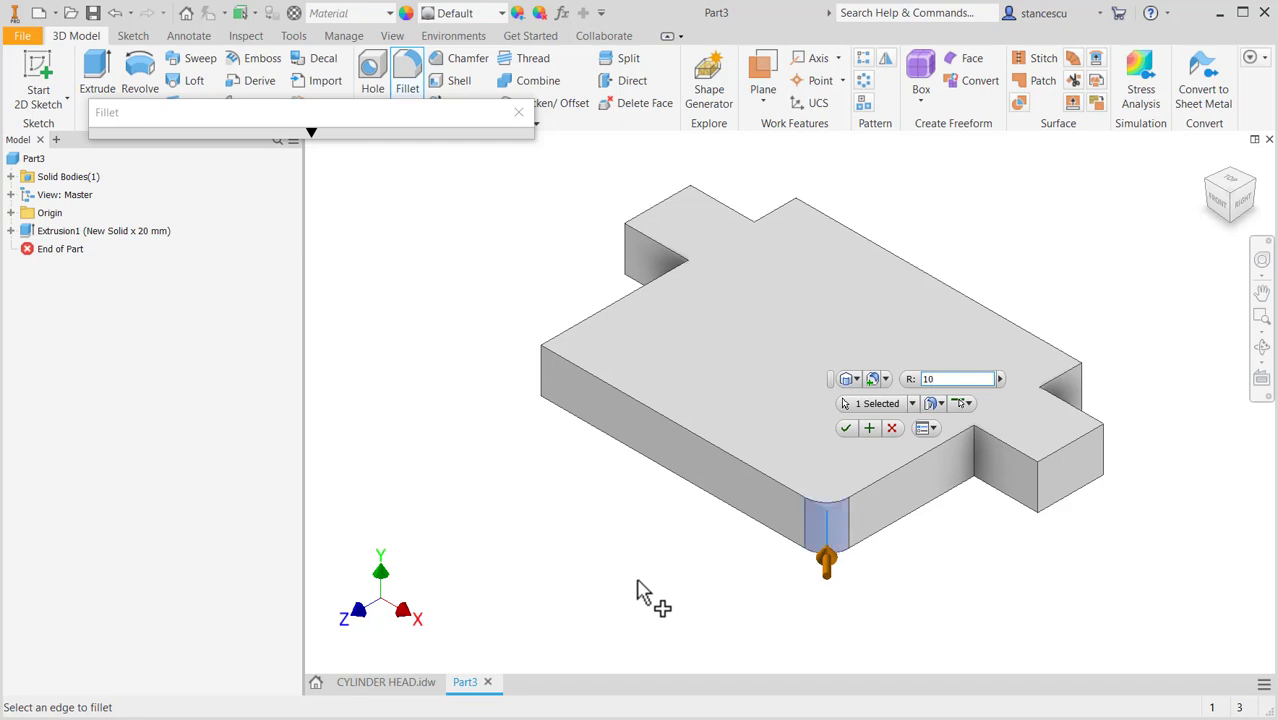
{"action": "mouse_move", "coordinate": [525, 380]}
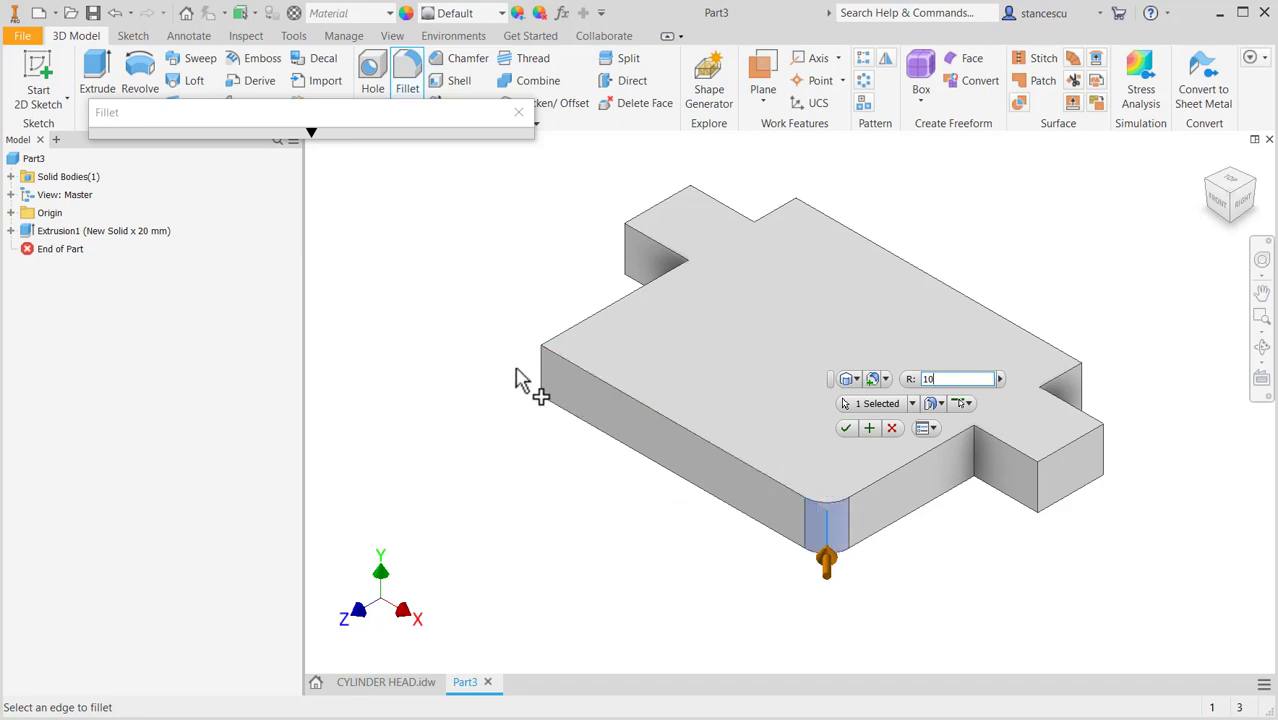
{"action": "left_click", "coordinate": [796, 215]}
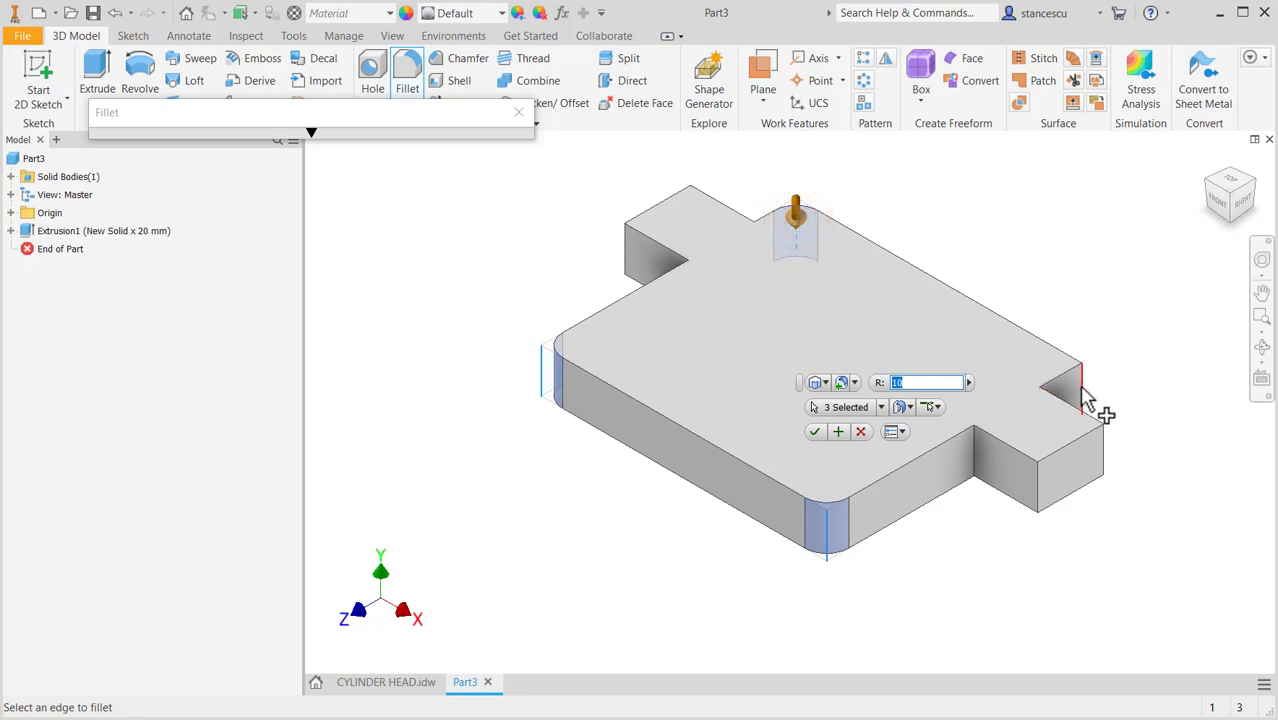
{"action": "left_click", "coordinate": [1060, 385]}
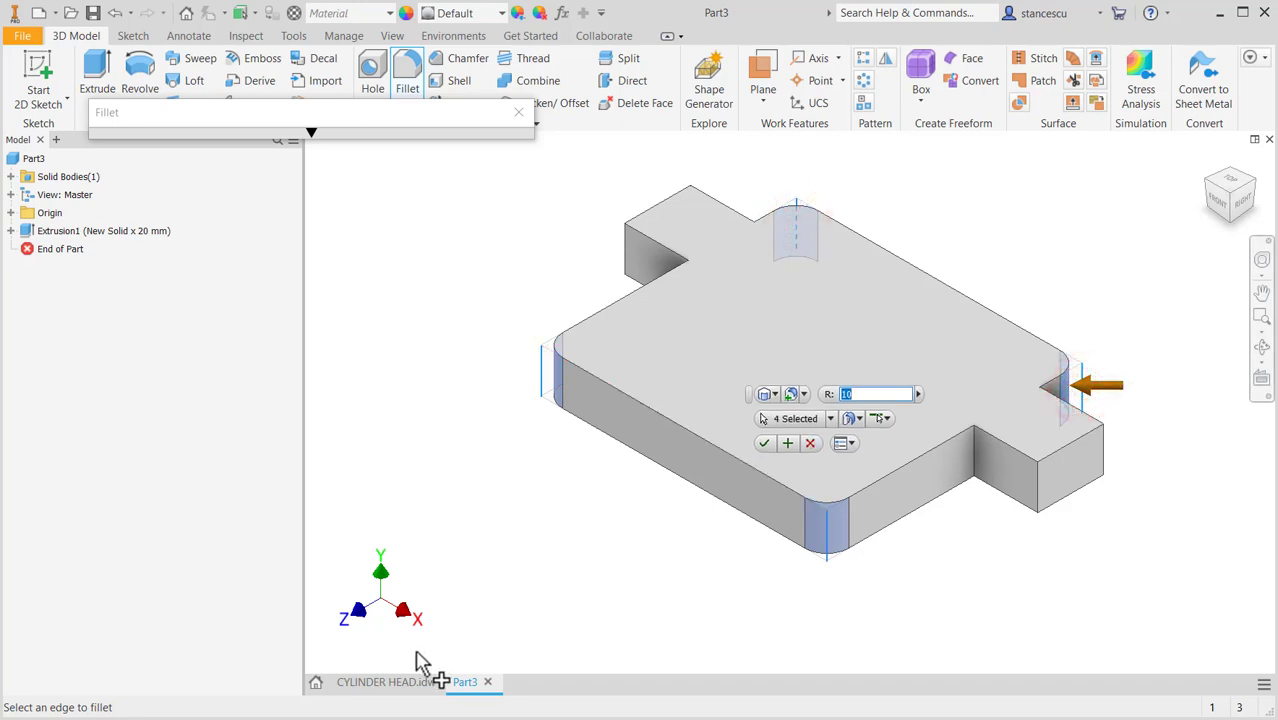
{"action": "mouse_move", "coordinate": [408, 681]}
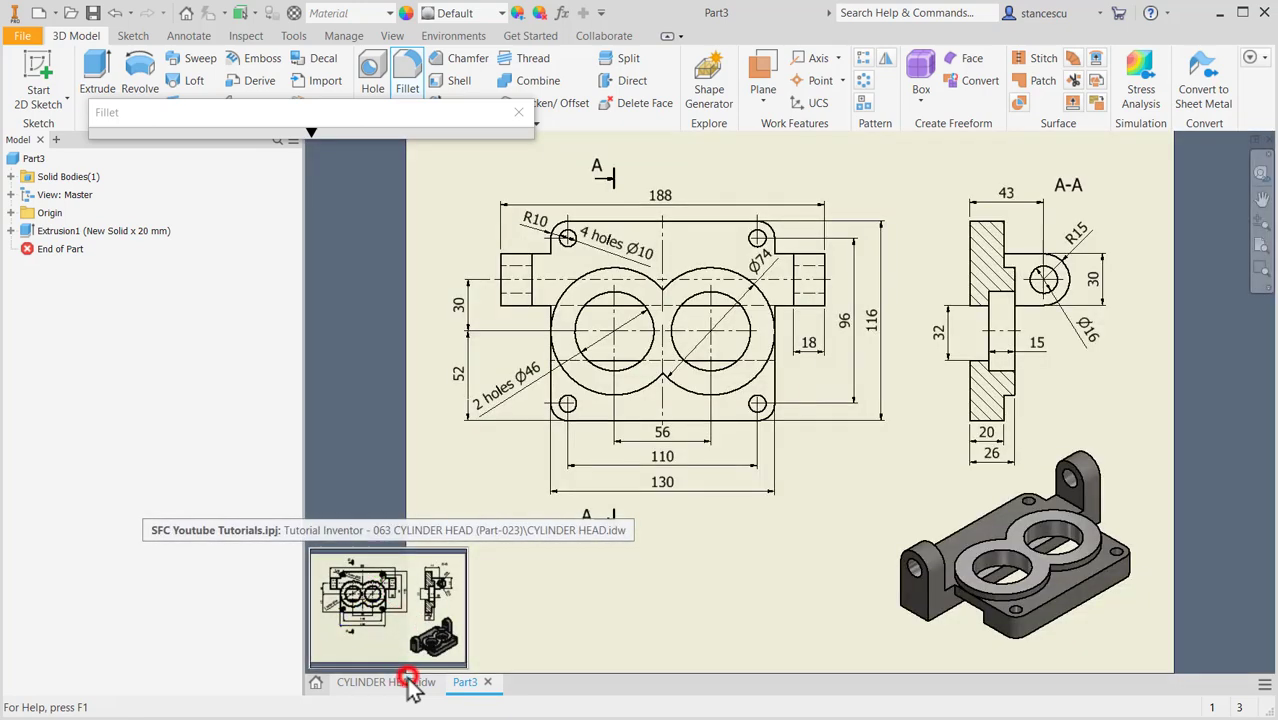
{"action": "left_click", "coordinate": [385, 682]}
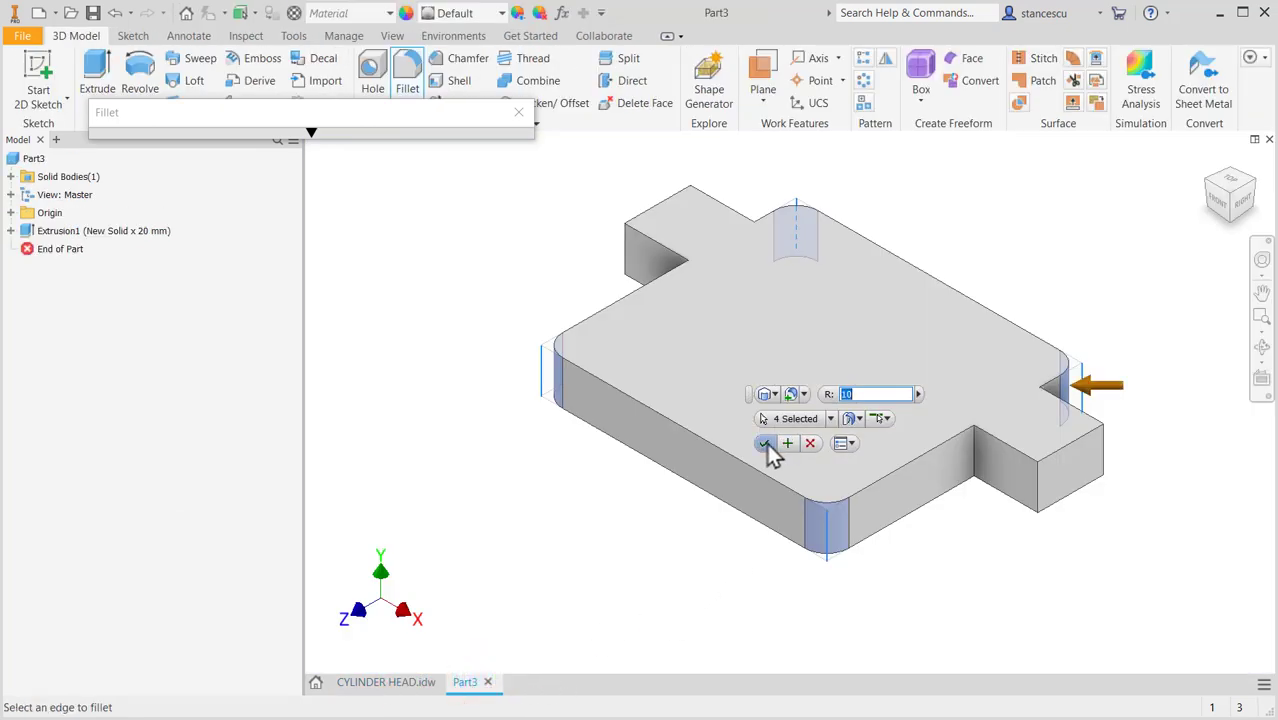
{"action": "left_click", "coordinate": [766, 443]}
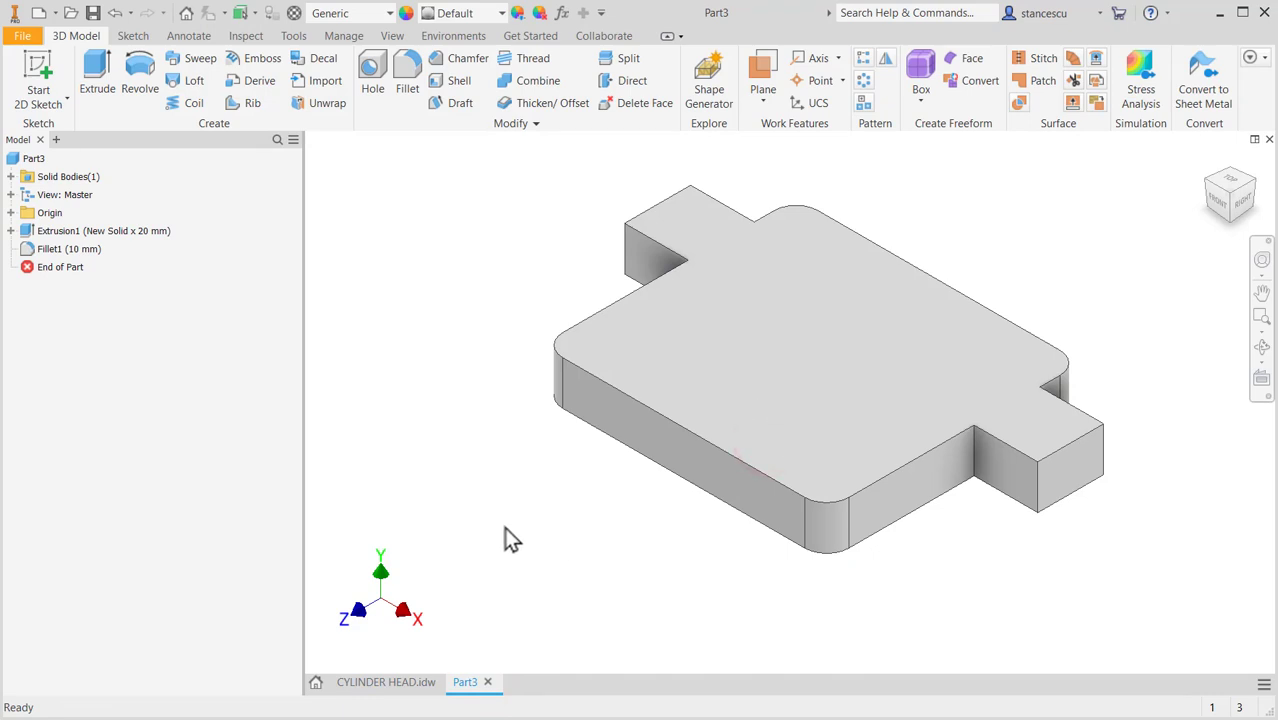
{"action": "left_click", "coordinate": [385, 682]}
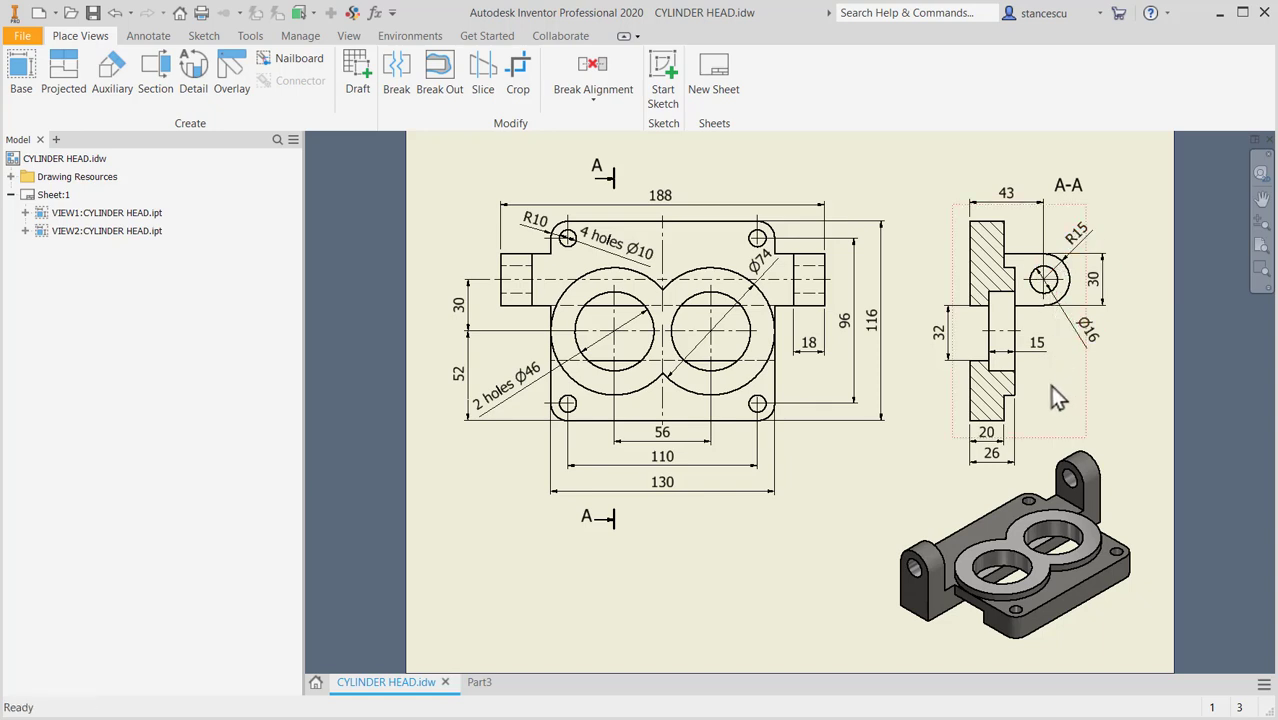
- Sketch an 18 by 30 mm rectangle at the right tab end on the plate's top face
{"action": "left_click", "coordinate": [986, 431]}
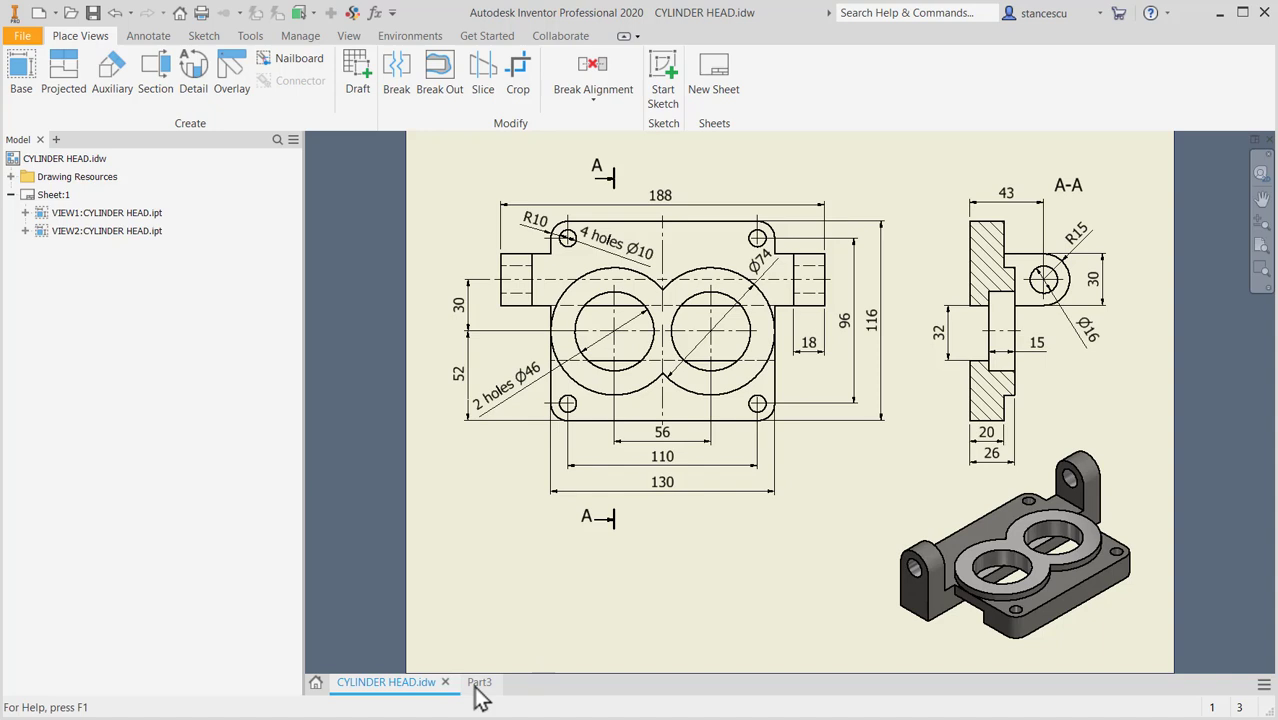
{"action": "left_click", "coordinate": [808, 343]}
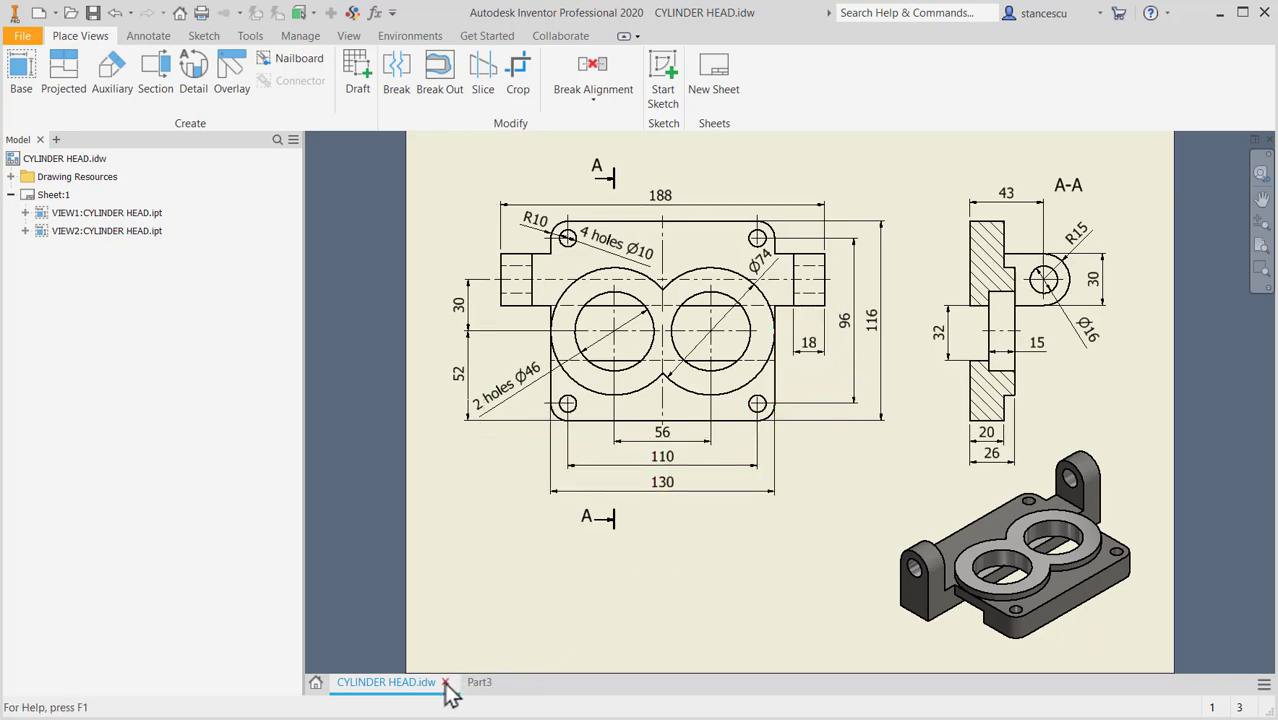
{"action": "left_click", "coordinate": [479, 682]}
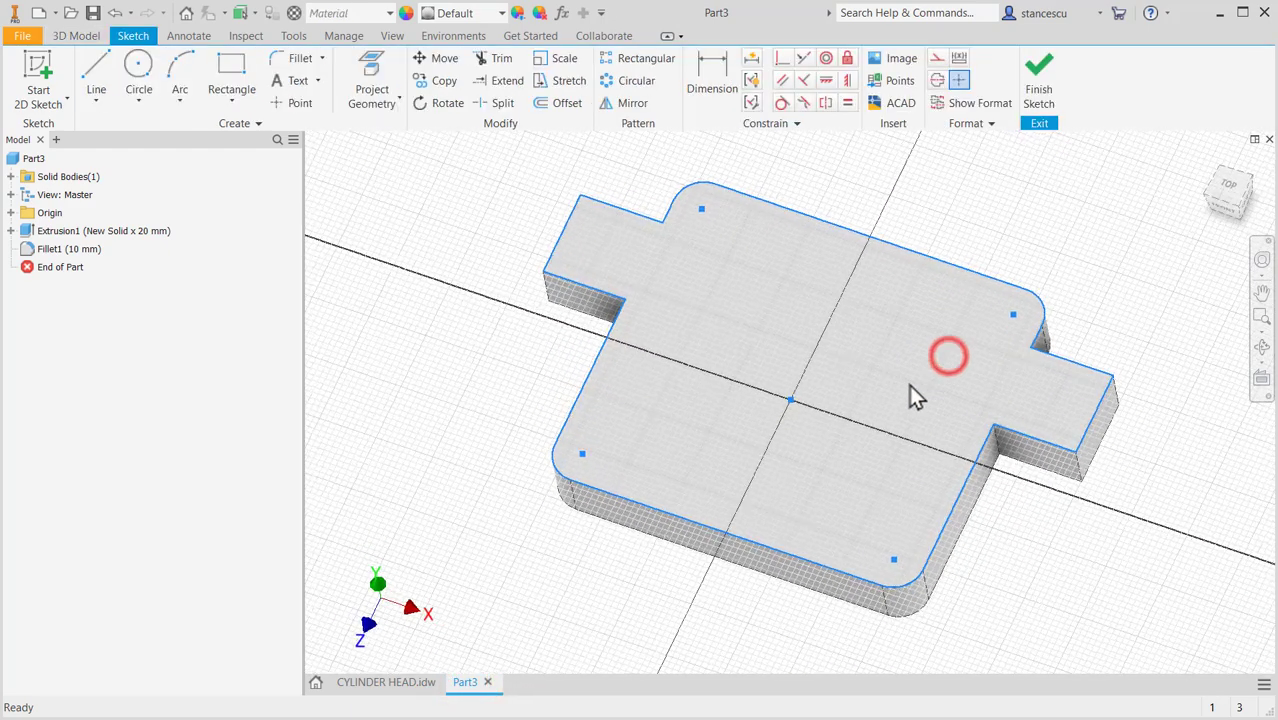
{"action": "left_click", "coordinate": [231, 62]}
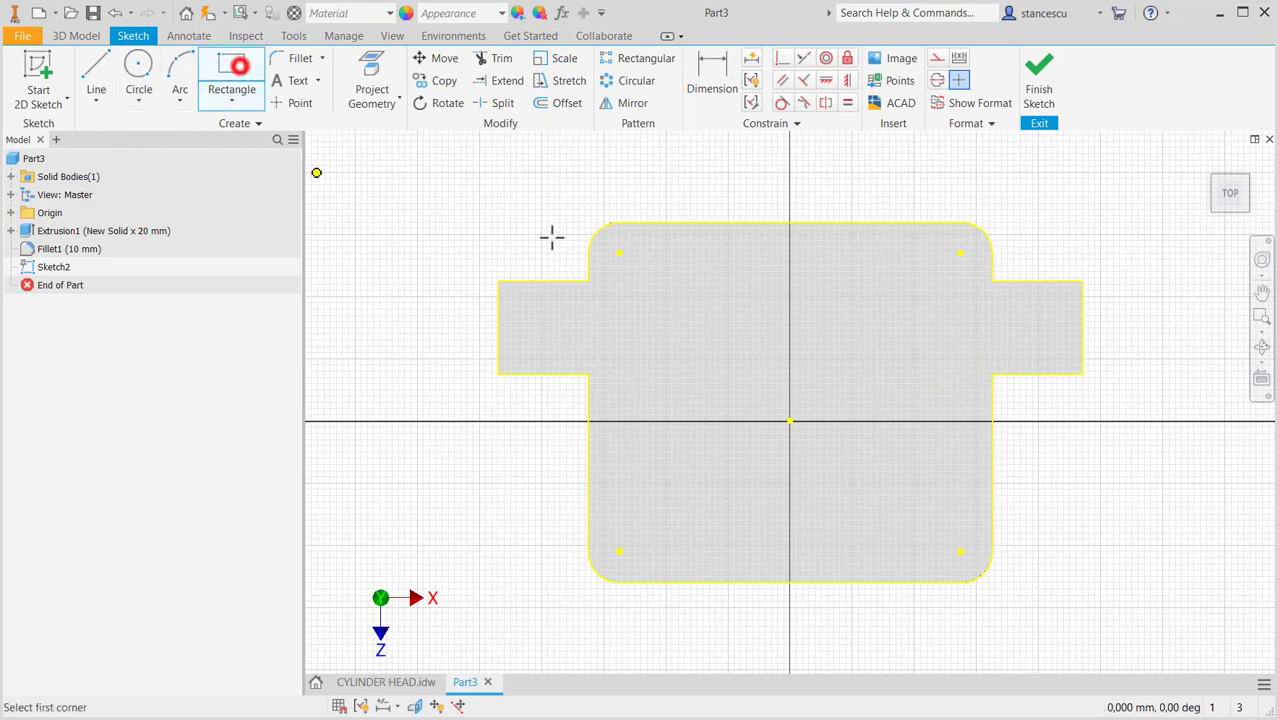
{"action": "left_click", "coordinate": [990, 280]}
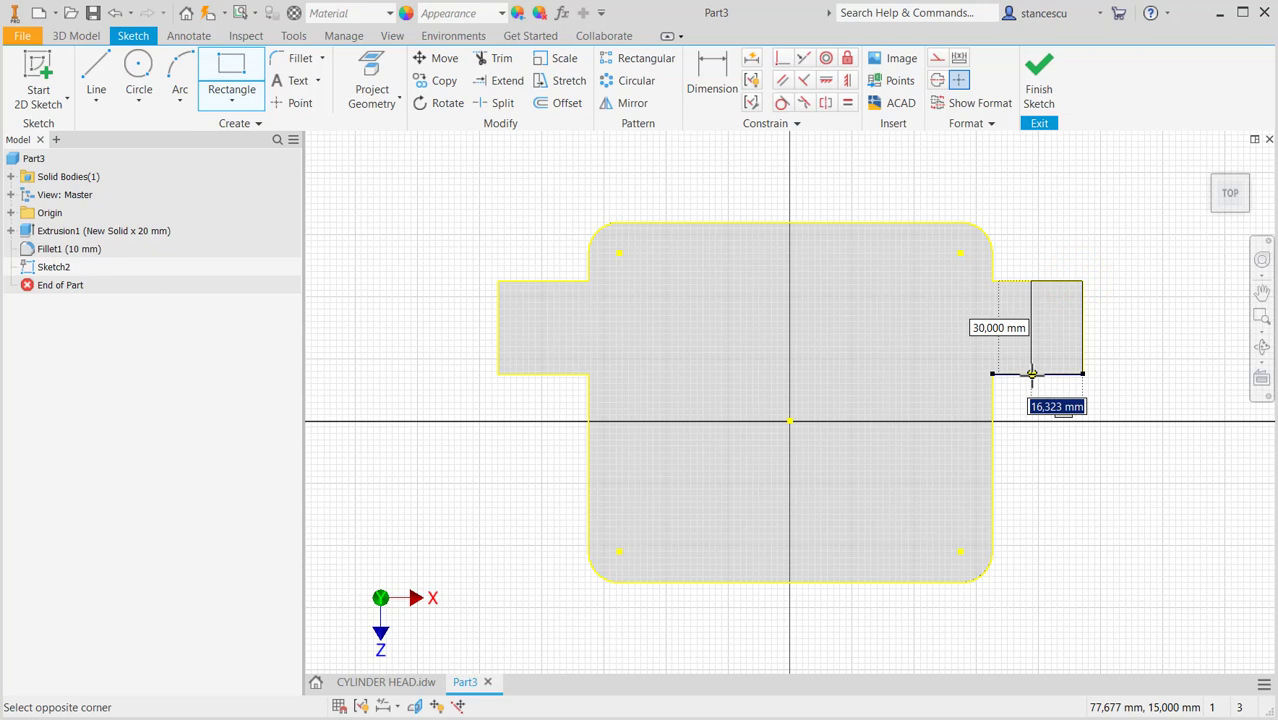
{"action": "type", "text": "18"}
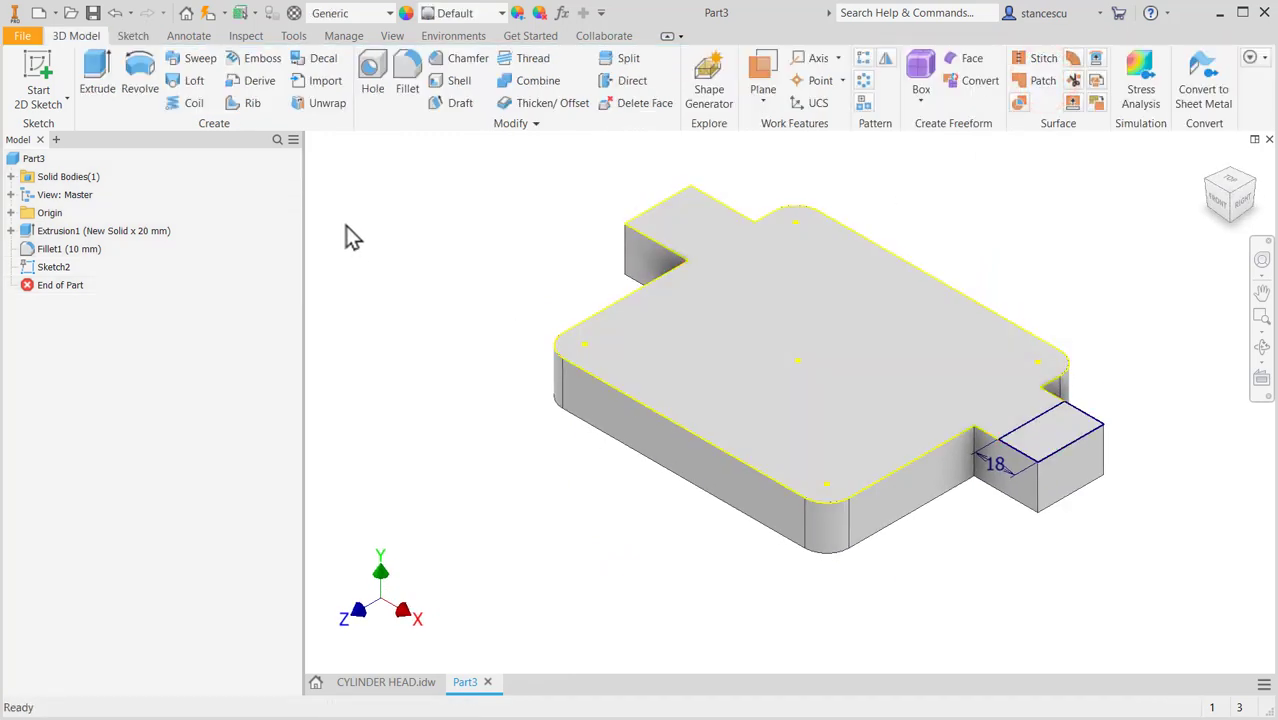
- Extrude the tab rectangle 43+15−20 mm, joined to the plate, into an upright lug
{"action": "left_click", "coordinate": [97, 75]}
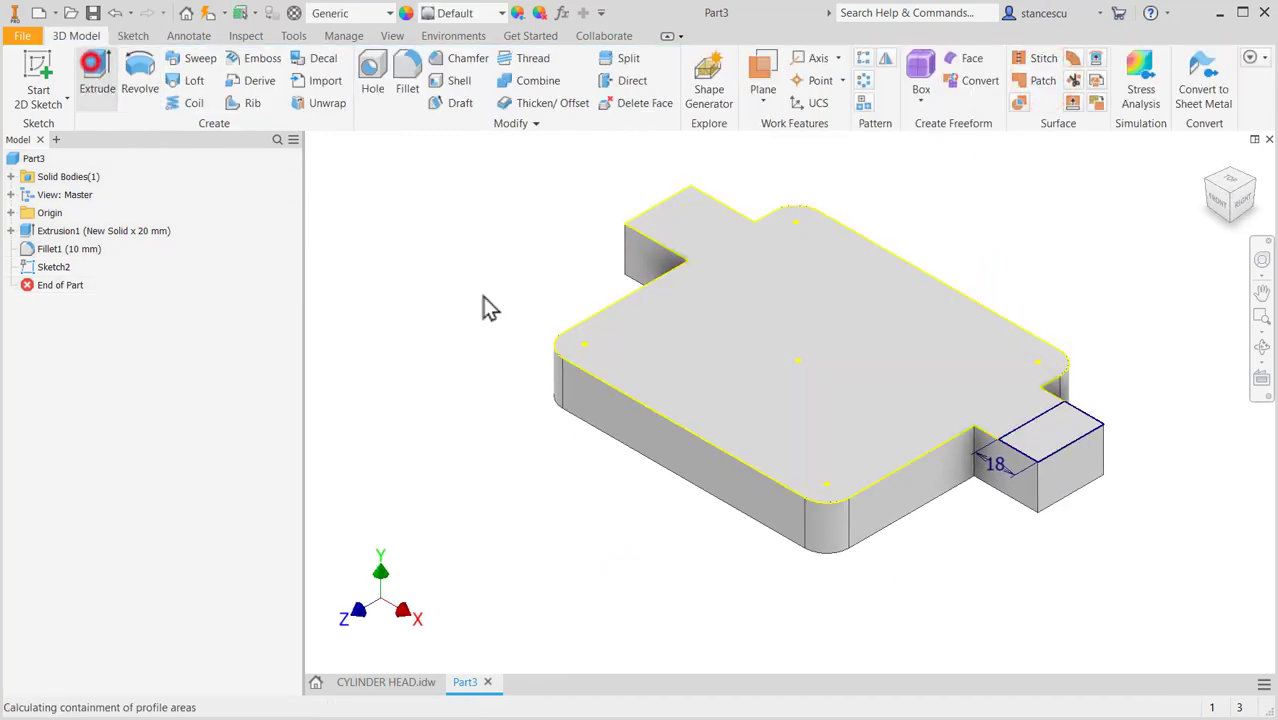
{"action": "left_click", "coordinate": [96, 75]}
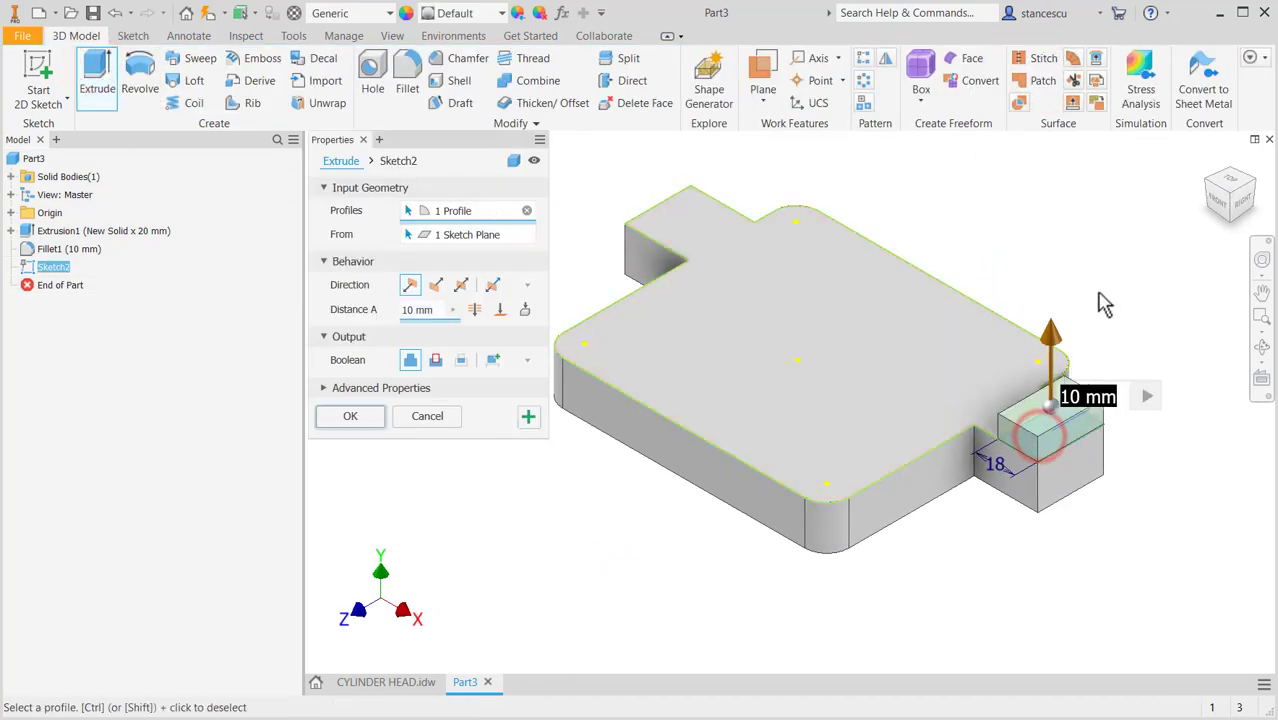
{"action": "type", "text": "4"}
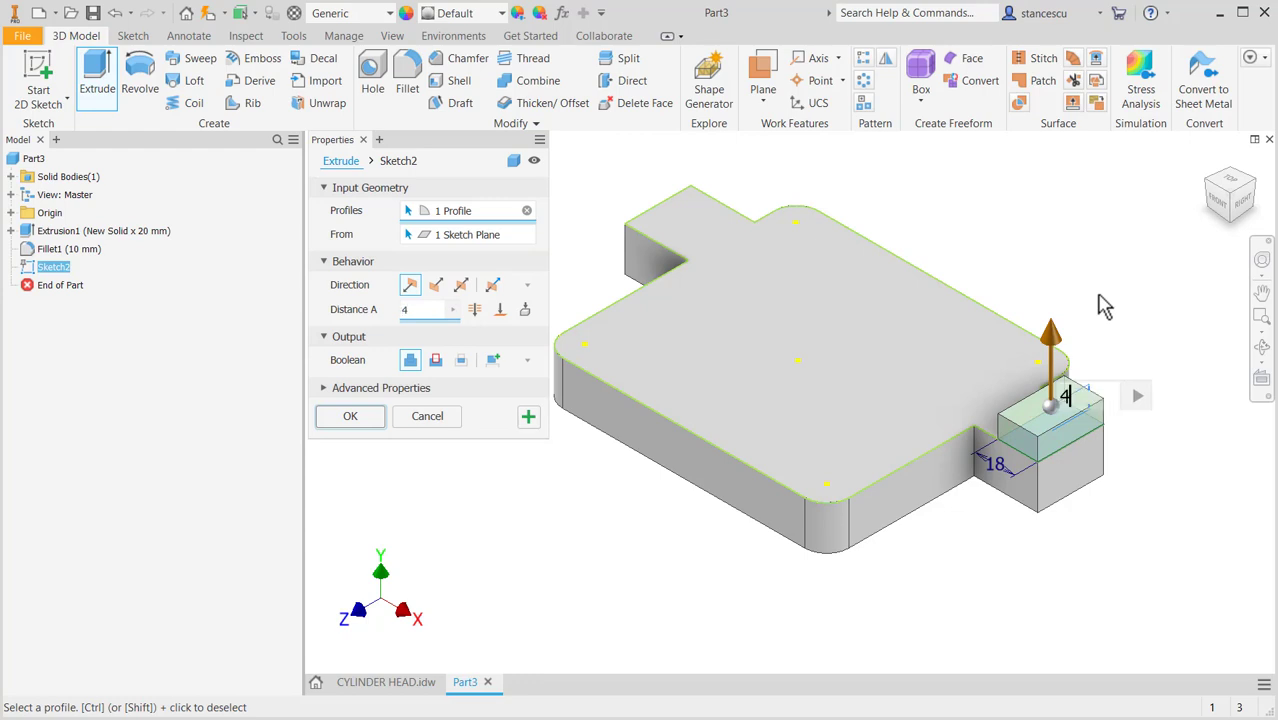
{"action": "type", "text": "43+15"}
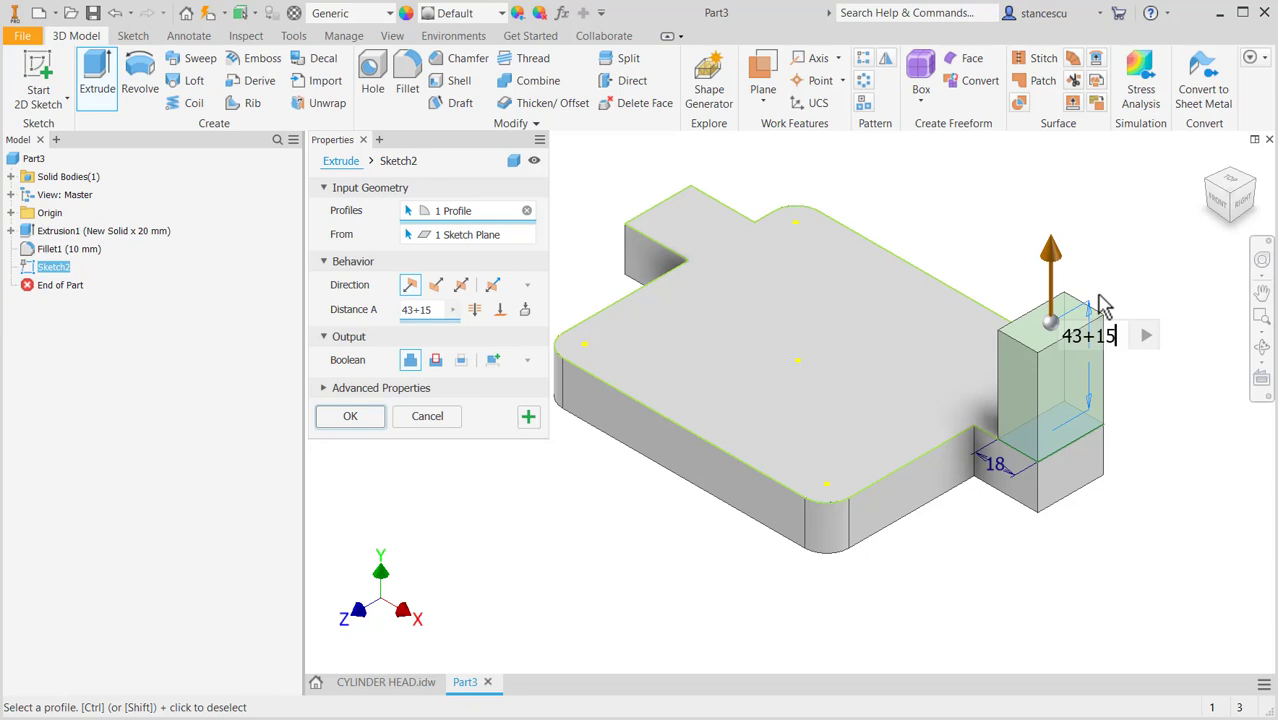
{"action": "type", "text": "-20"}
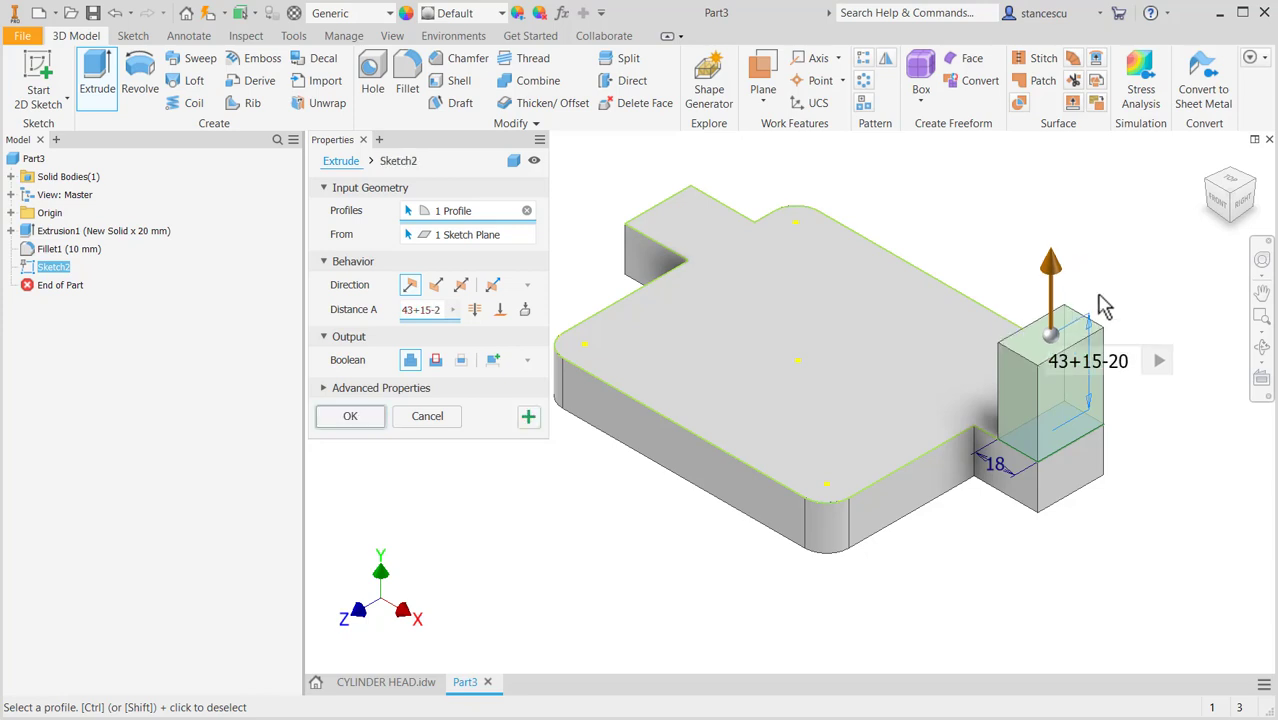
{"action": "left_click", "coordinate": [350, 416]}
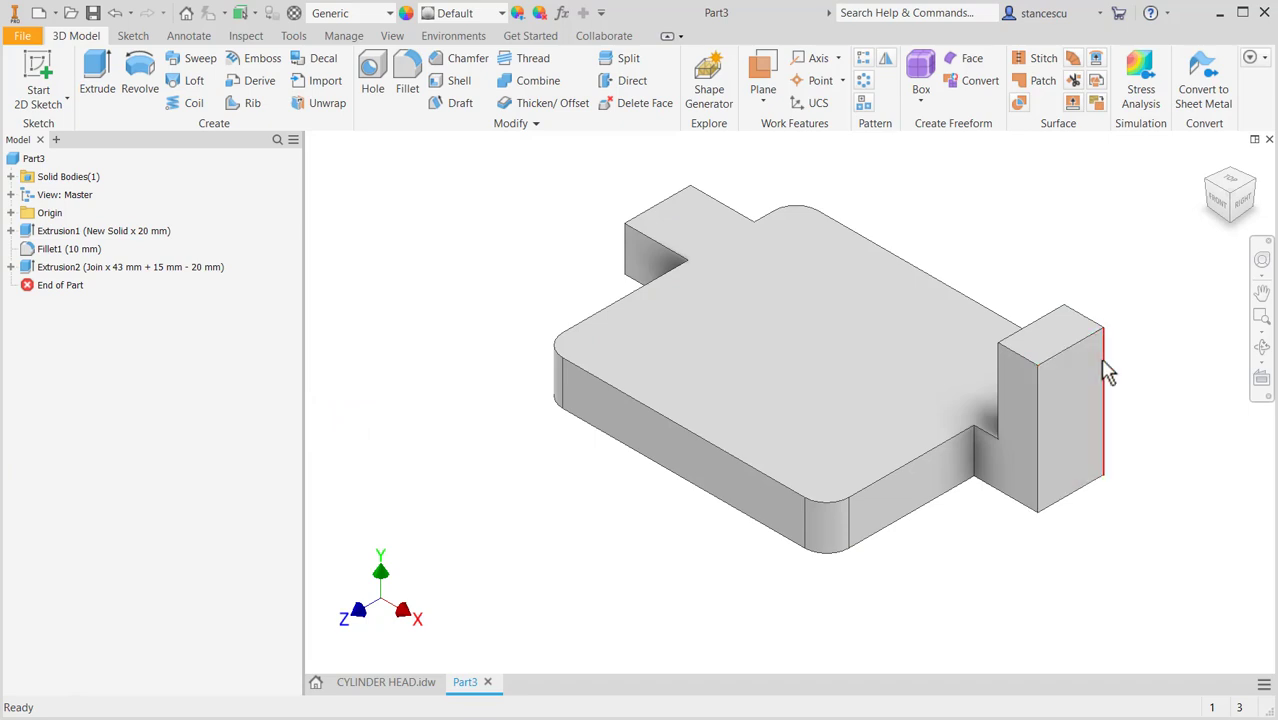
{"action": "left_click", "coordinate": [1060, 410]}
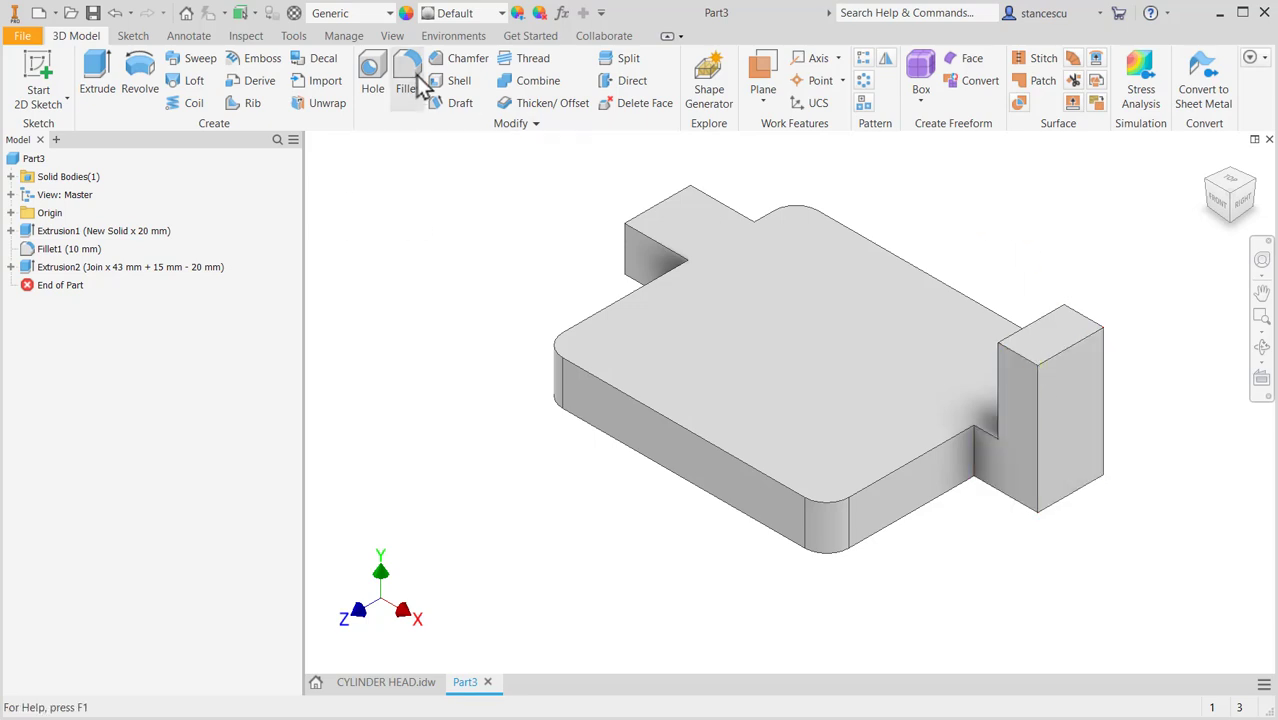
- Fillet both top edges of the upright lug with a 15 mm radius
{"action": "left_click", "coordinate": [407, 70]}
{"action": "type", "text": "15"}
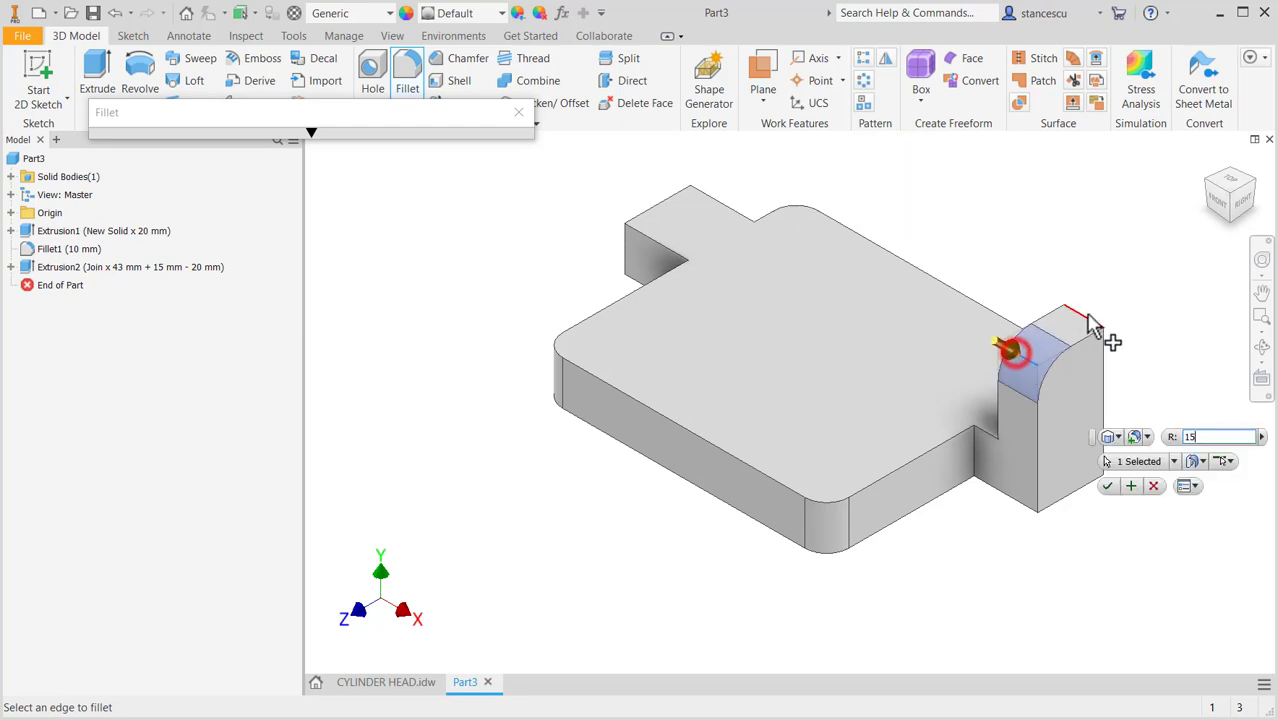
{"action": "left_click", "coordinate": [1080, 320]}
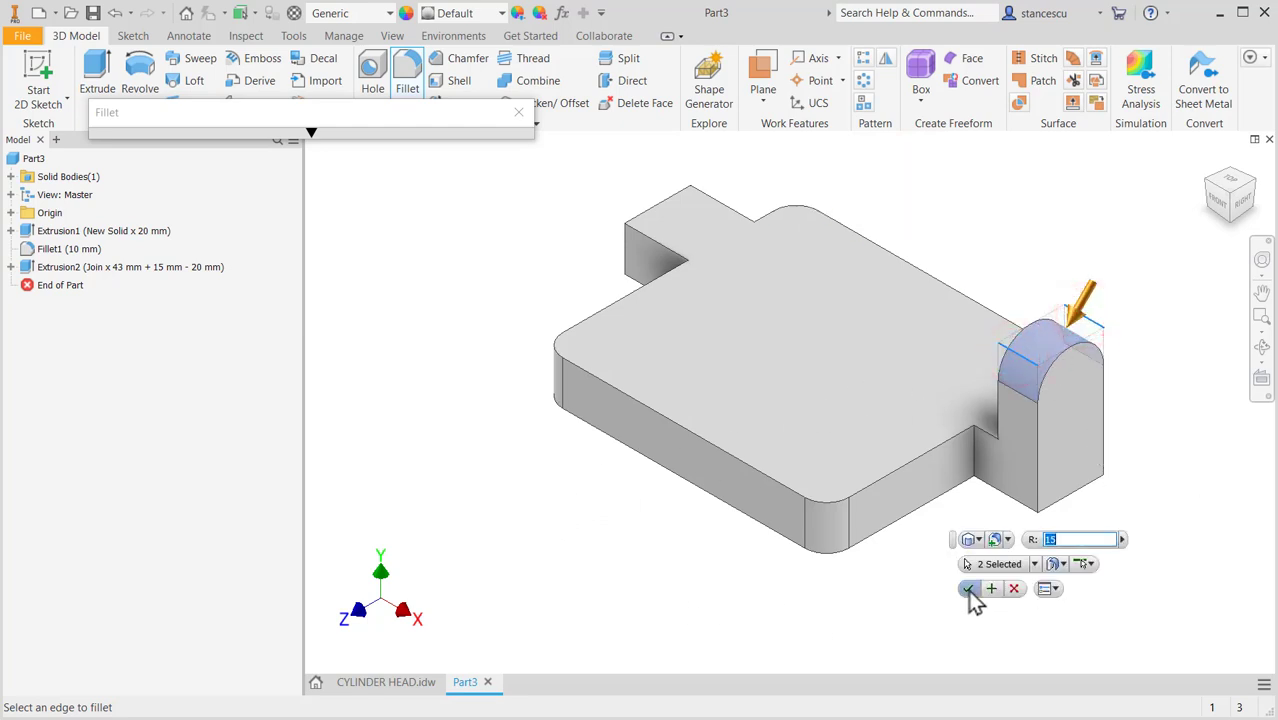
{"action": "left_click", "coordinate": [969, 588]}
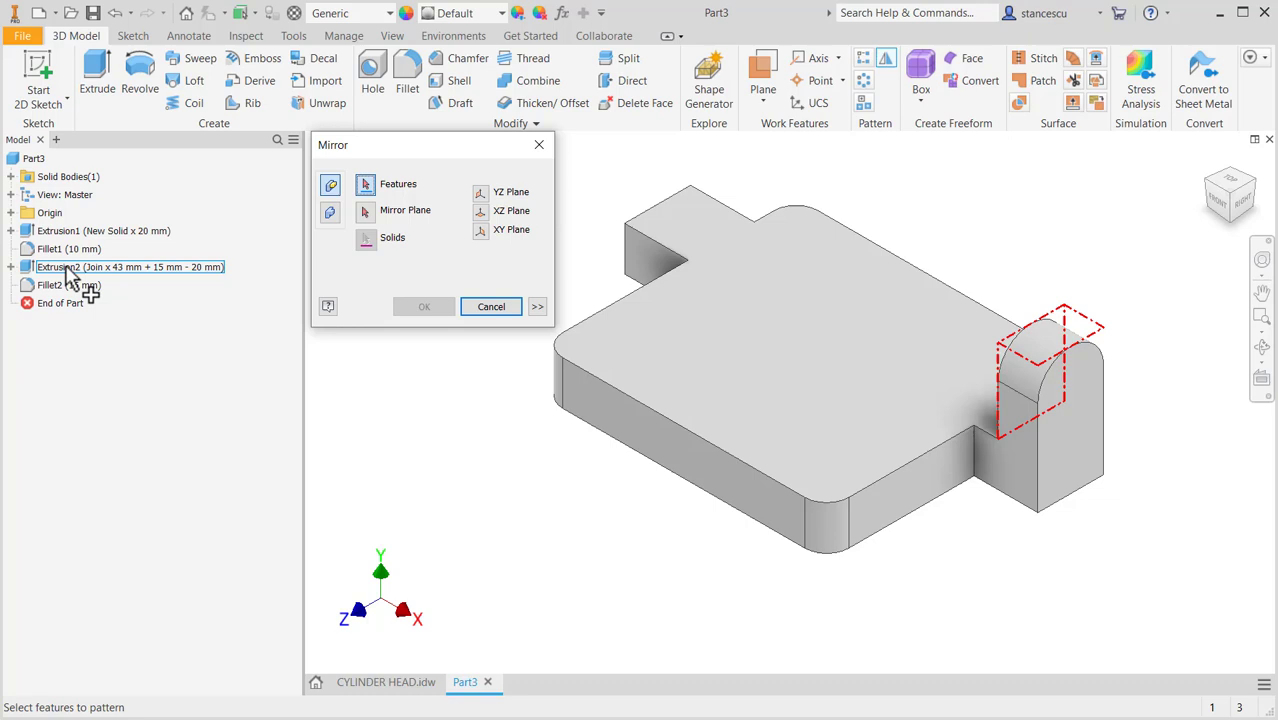
- Mirror Extrusion2 and Fillet2 about the YZ plane, then view the CYLINDER HEAD drawing
{"action": "left_click", "coordinate": [50, 285]}
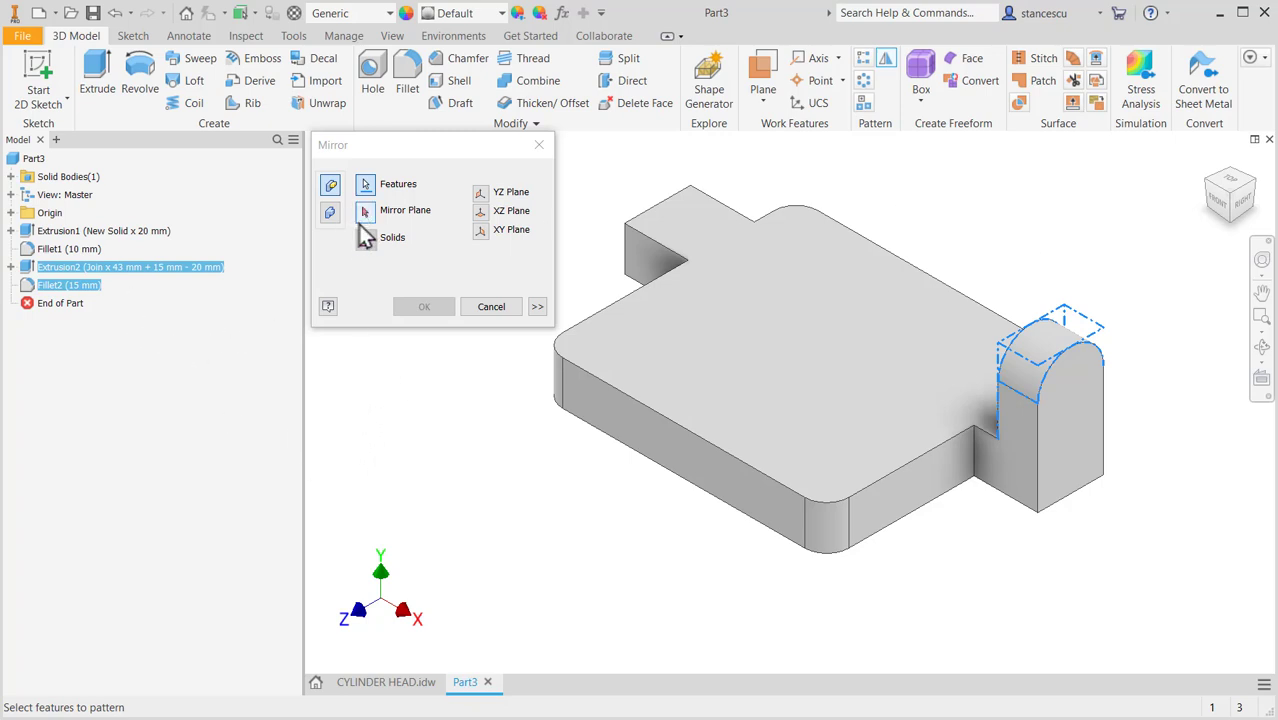
{"action": "left_click", "coordinate": [365, 210]}
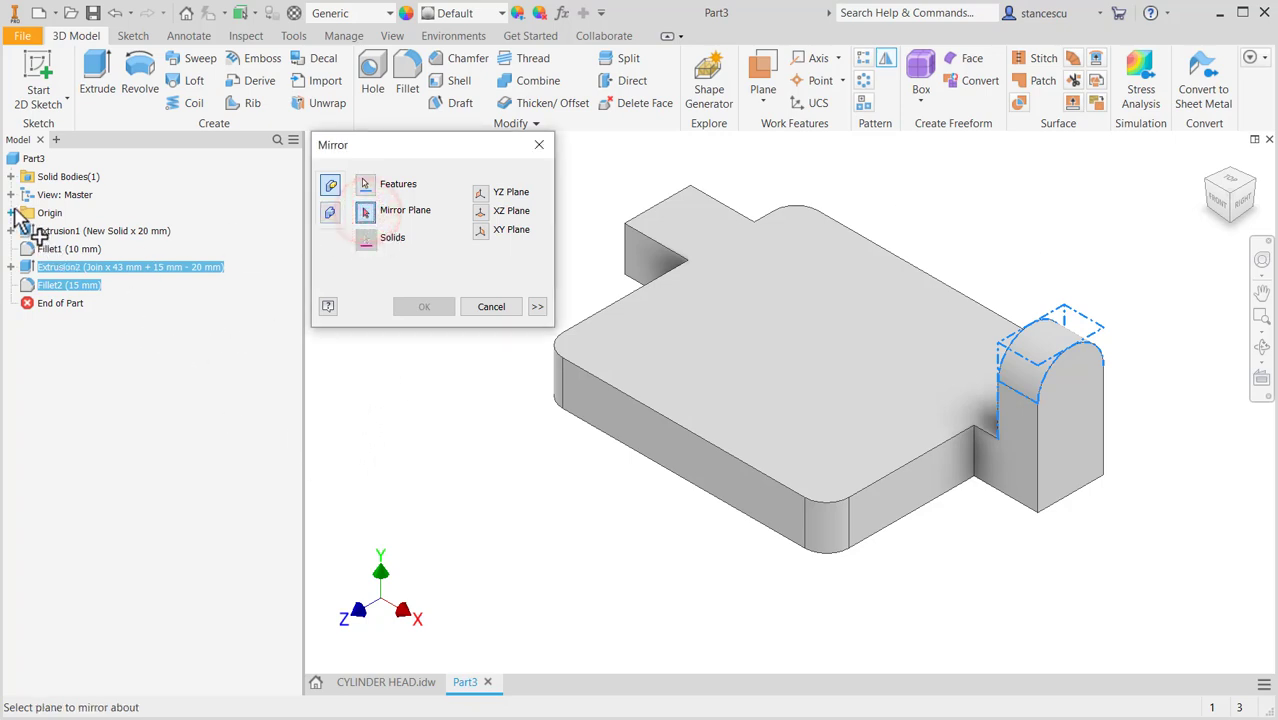
{"action": "left_click", "coordinate": [70, 248]}
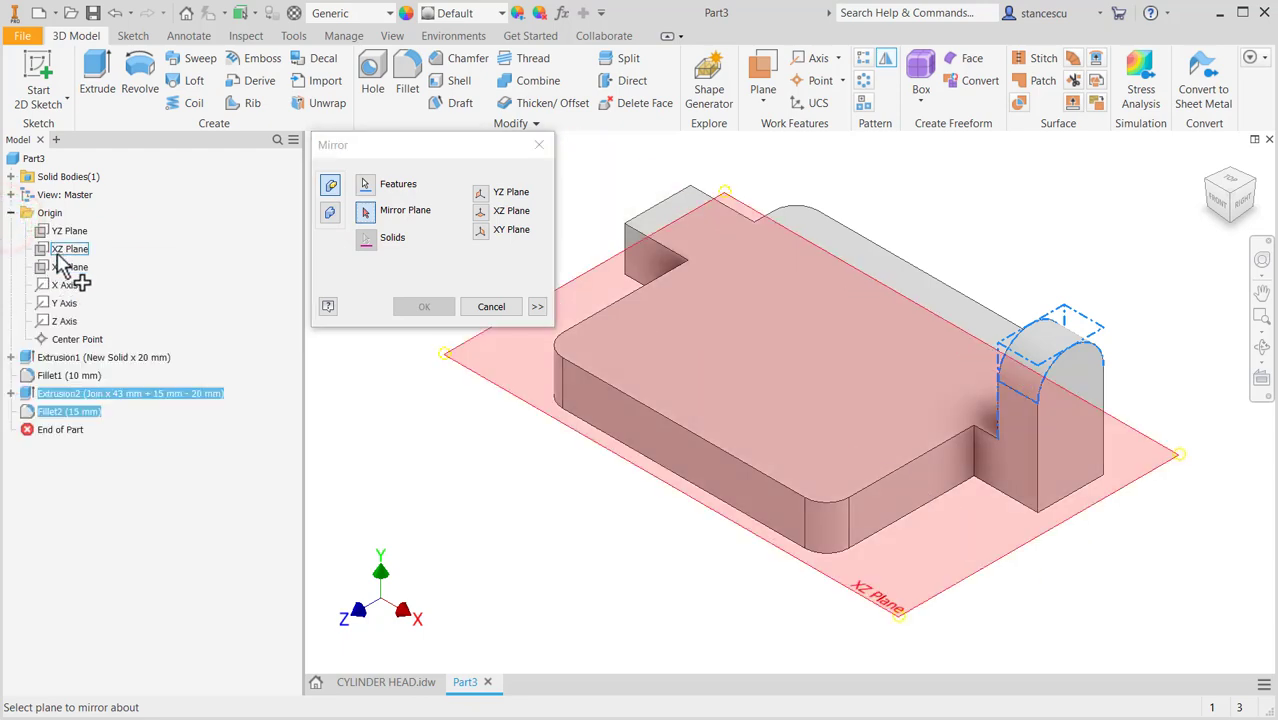
{"action": "left_click", "coordinate": [70, 230]}
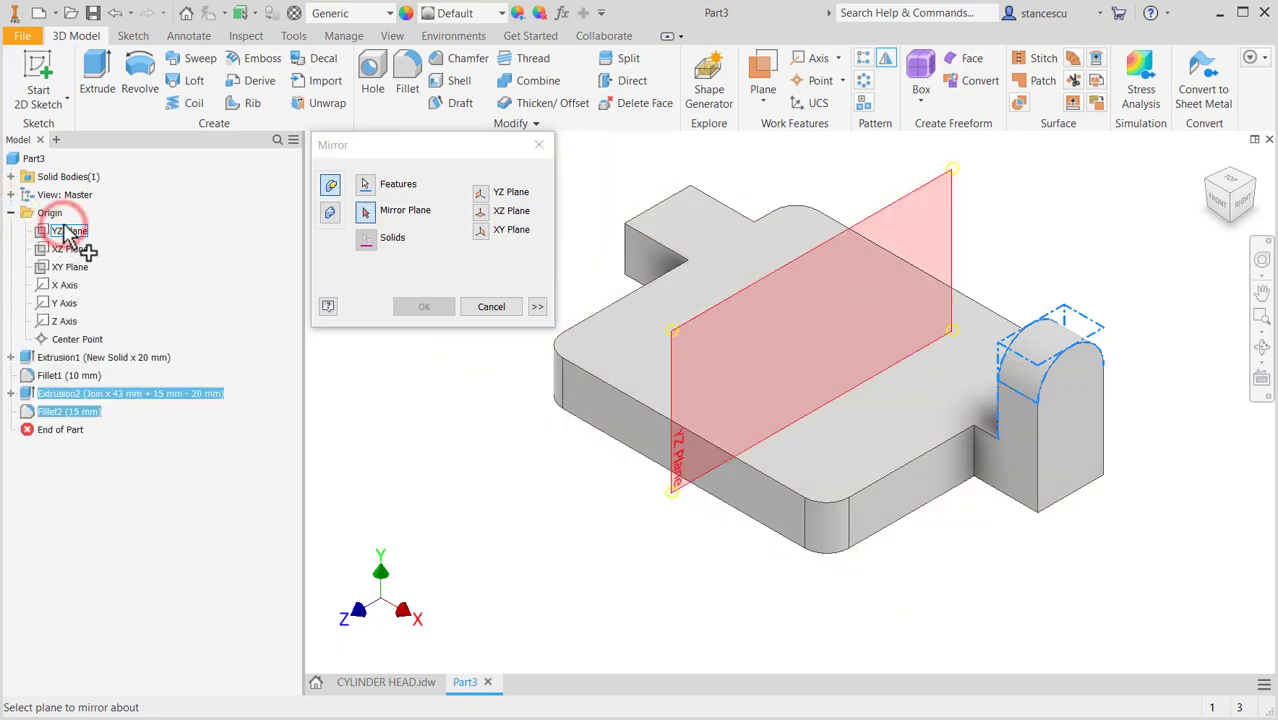
{"action": "left_click", "coordinate": [69, 230]}
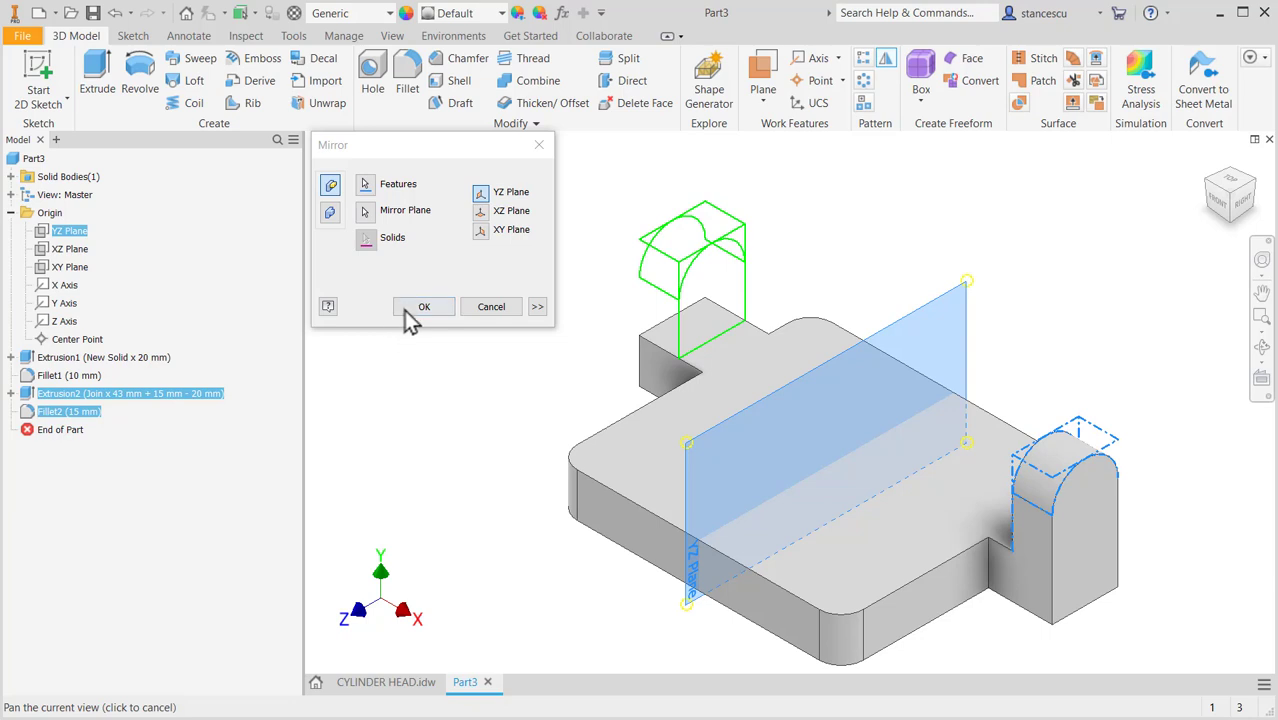
{"action": "left_click", "coordinate": [423, 306]}
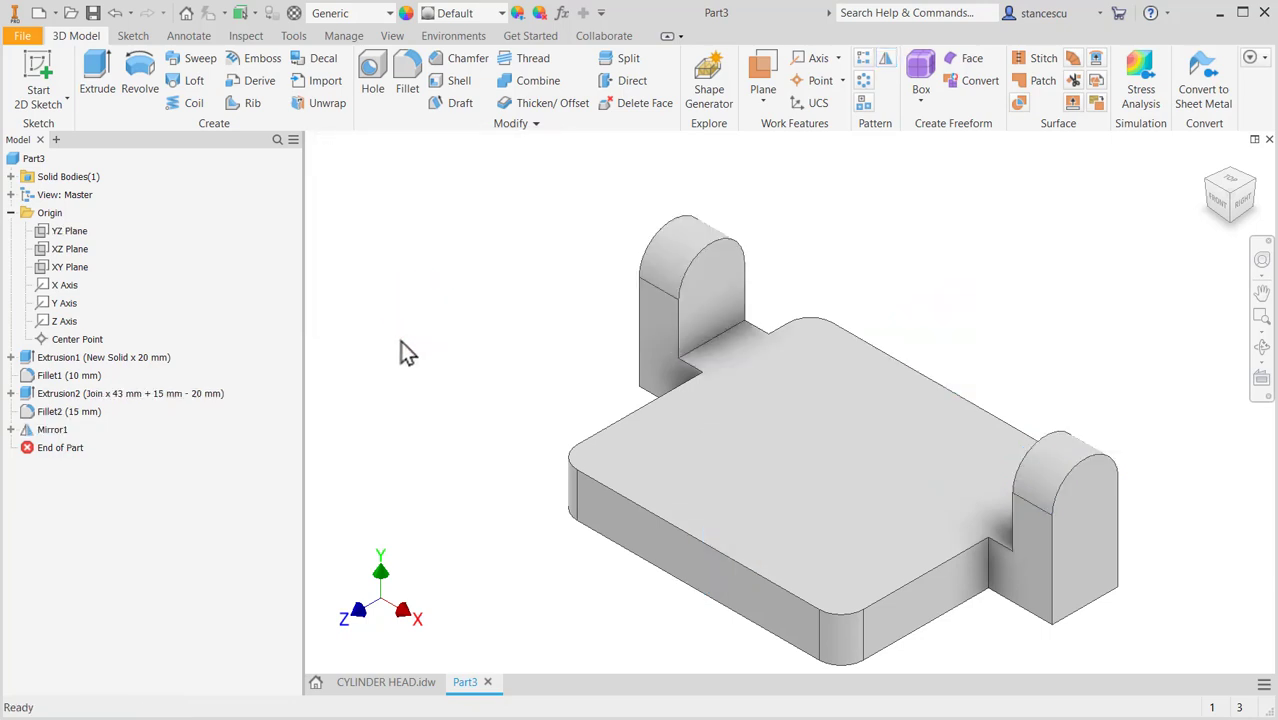
{"action": "left_click", "coordinate": [386, 682]}
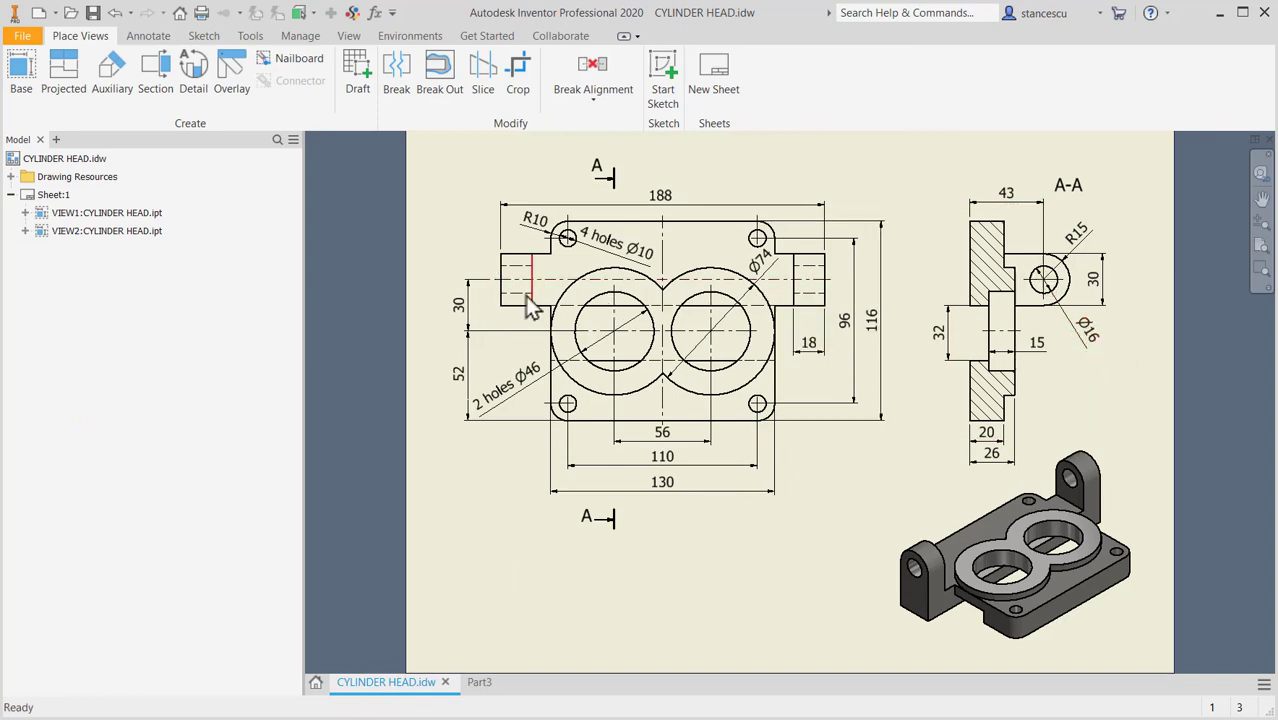
{"action": "mouse_move", "coordinate": [485, 380]}
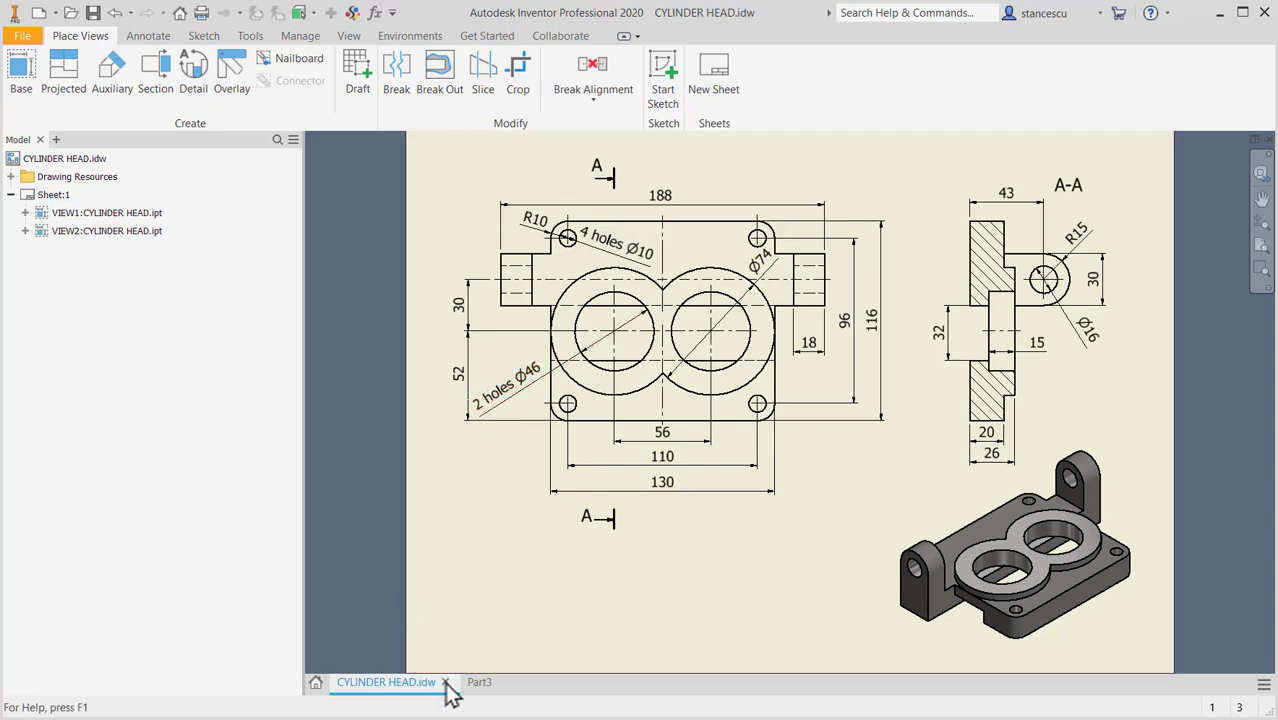
{"action": "left_click", "coordinate": [479, 682]}
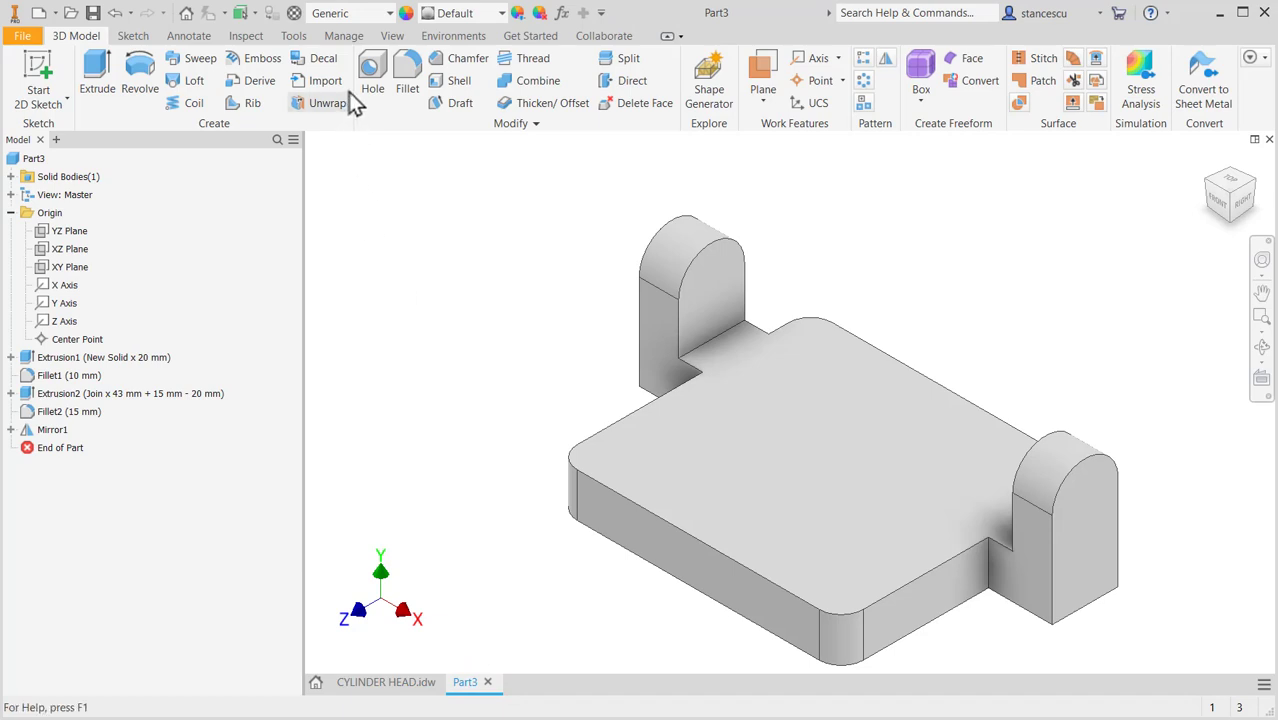
{"action": "left_click", "coordinate": [371, 75]}
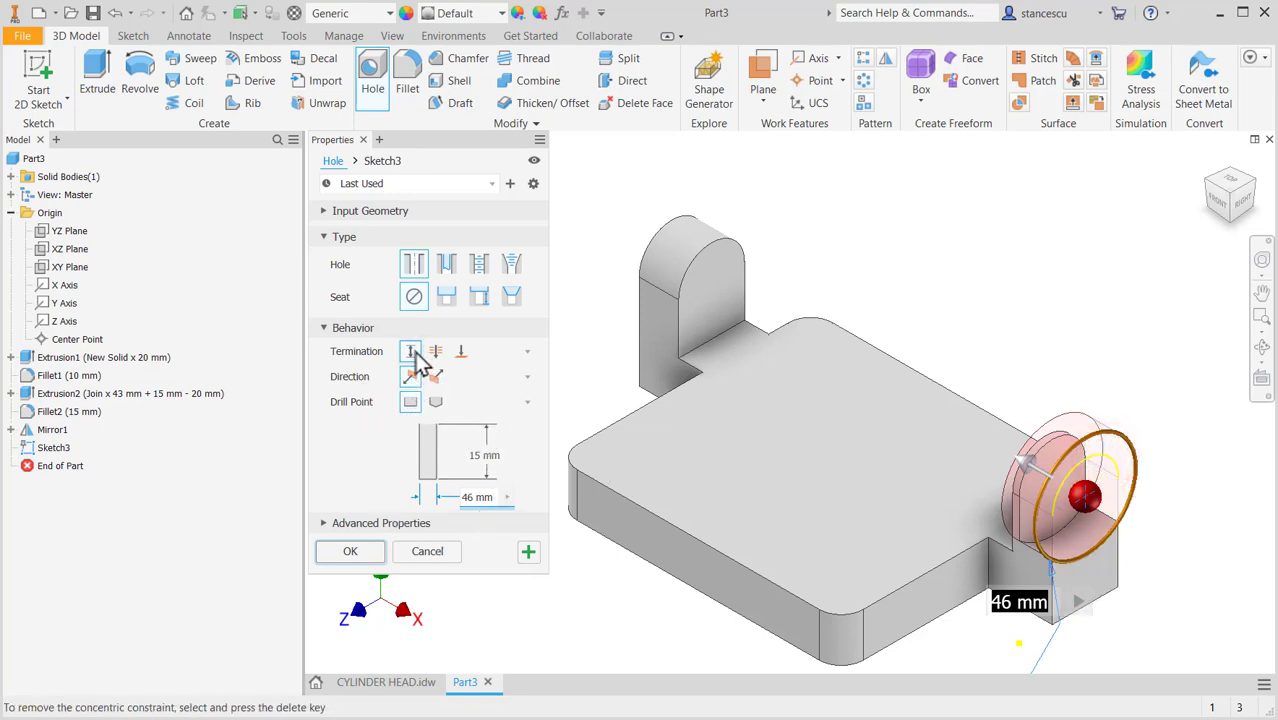
- Drill a Ø16 mm Through All hole at the boss arc centre
{"action": "left_click", "coordinate": [435, 351]}
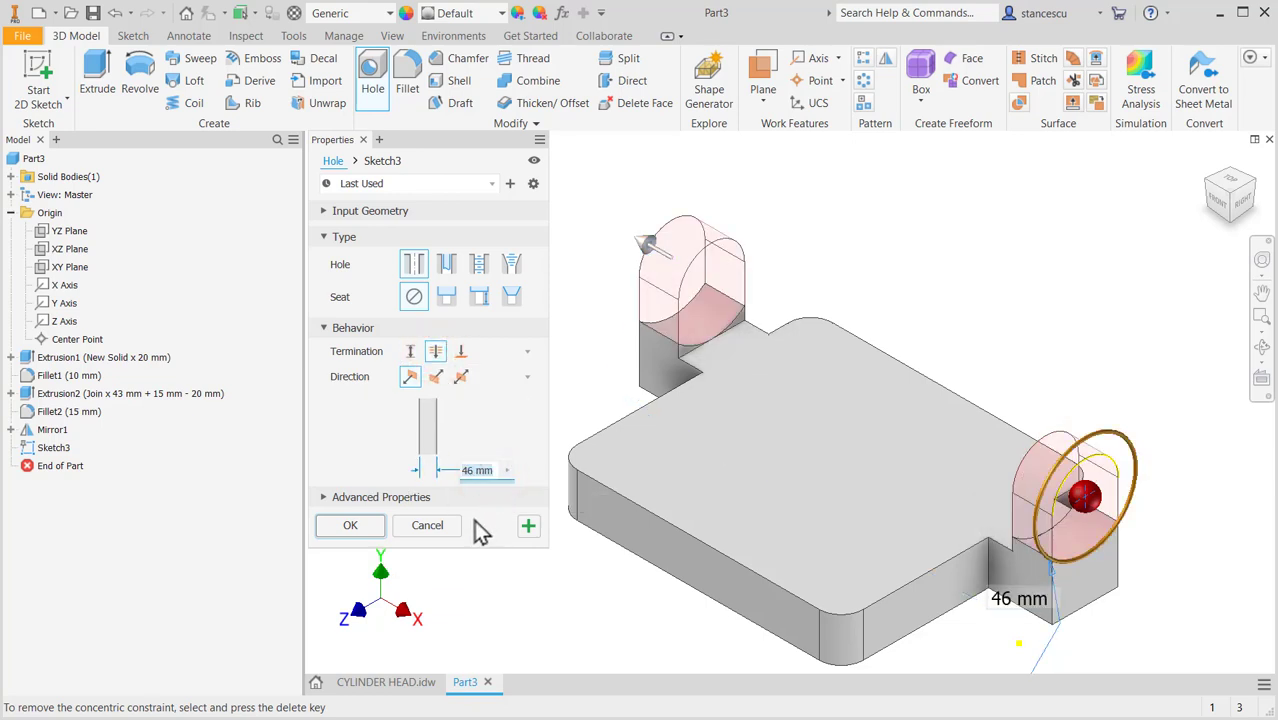
{"action": "type", "text": "16"}
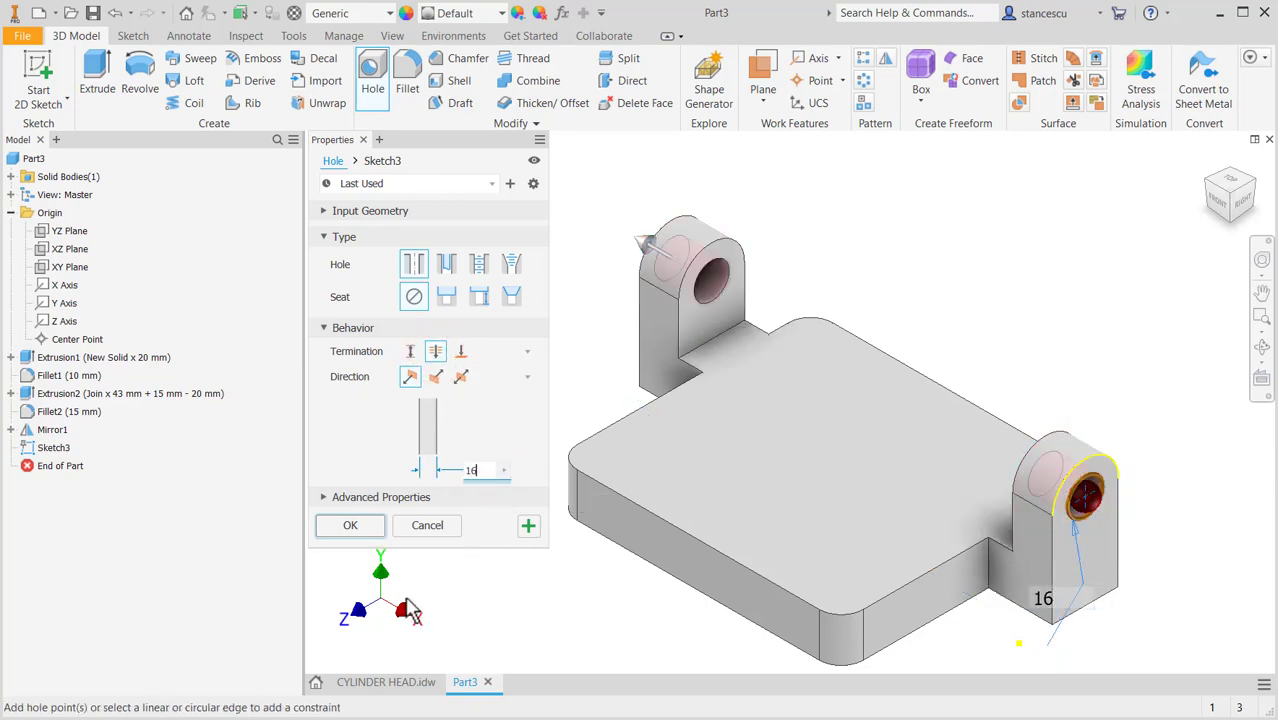
{"action": "left_click", "coordinate": [350, 525]}
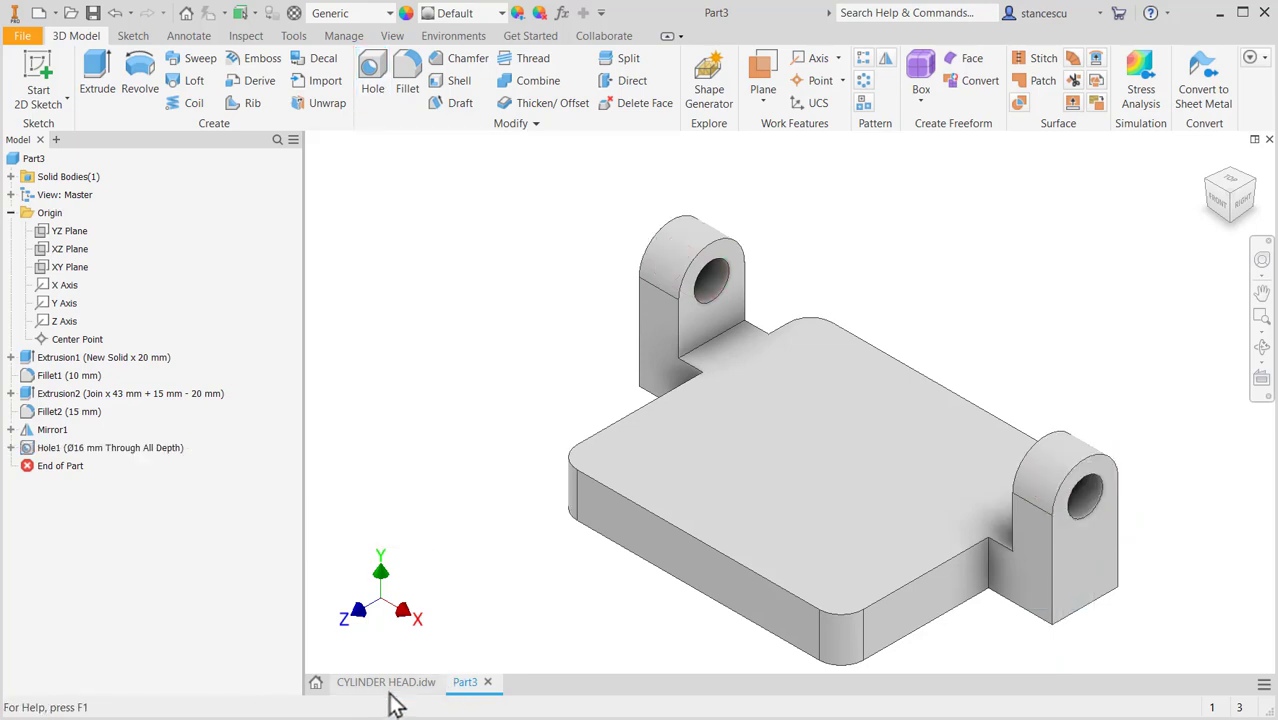
- Switch to the CYLINDER HEAD.idw reference drawing
{"action": "left_click", "coordinate": [386, 681]}
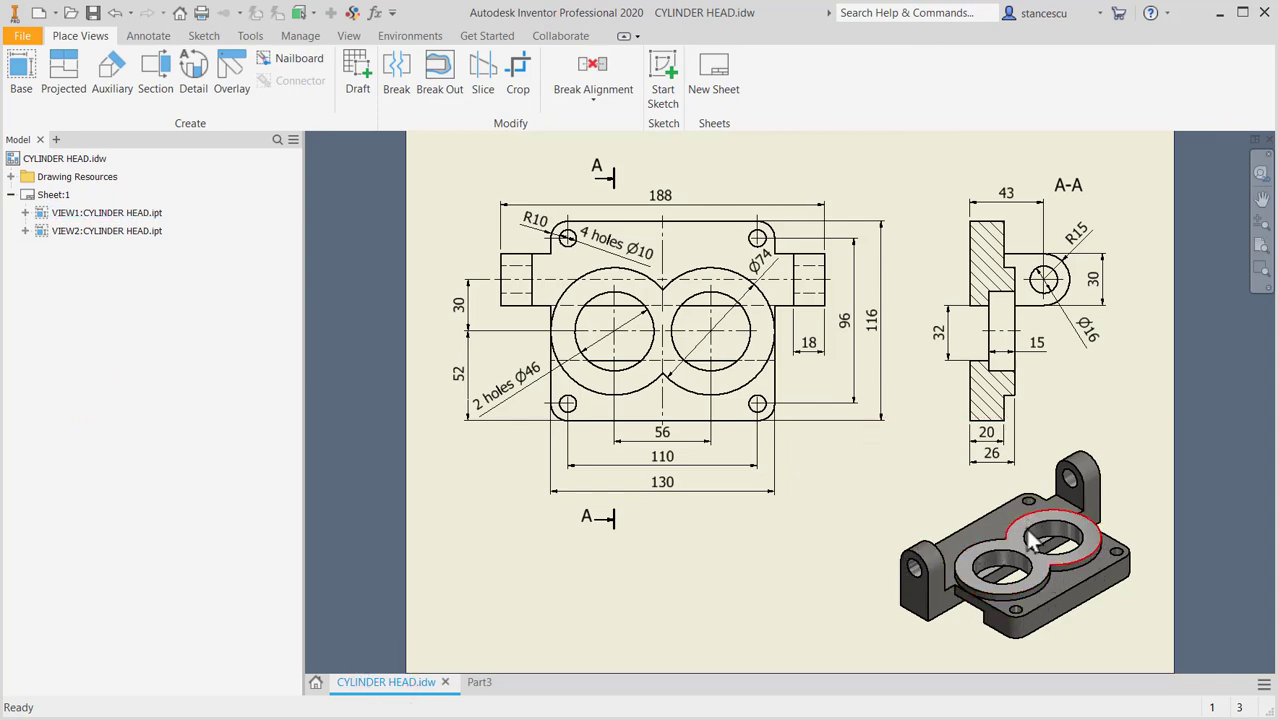
{"action": "mouse_move", "coordinate": [410, 690]}
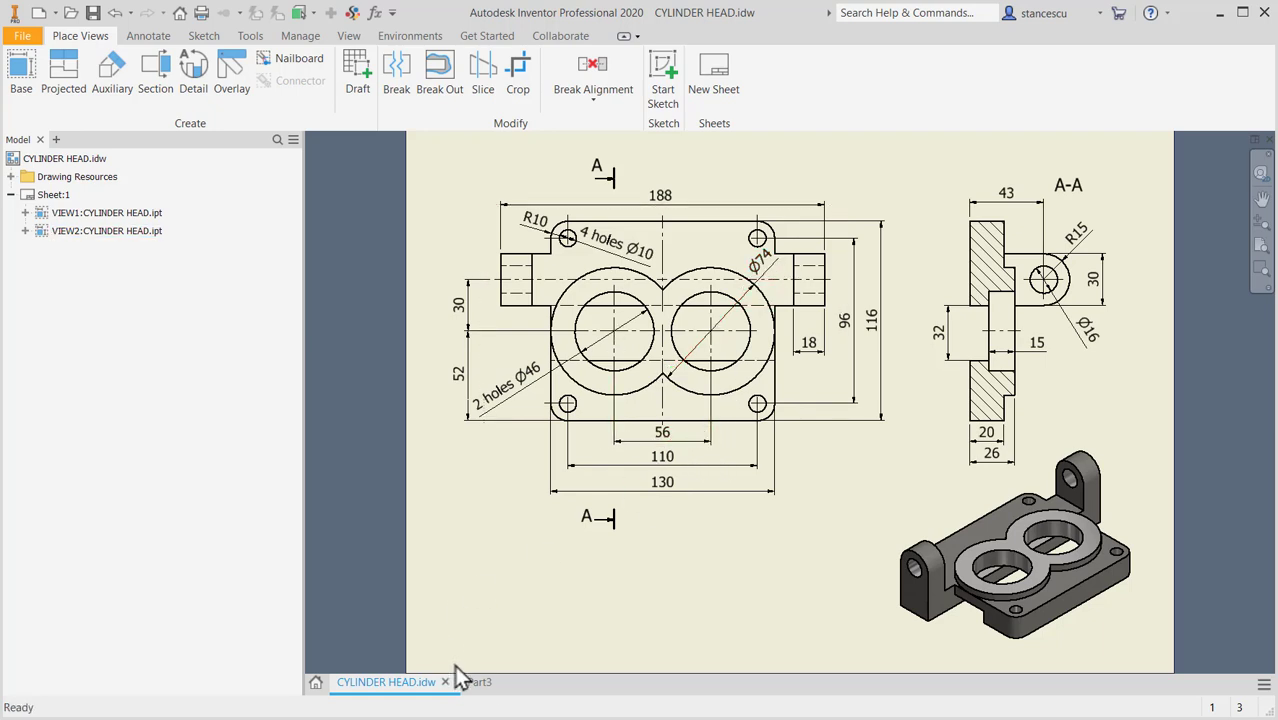
- Return to Part3 and sketch a Ø74 circle on the plate's top face
{"action": "left_click", "coordinate": [470, 681]}
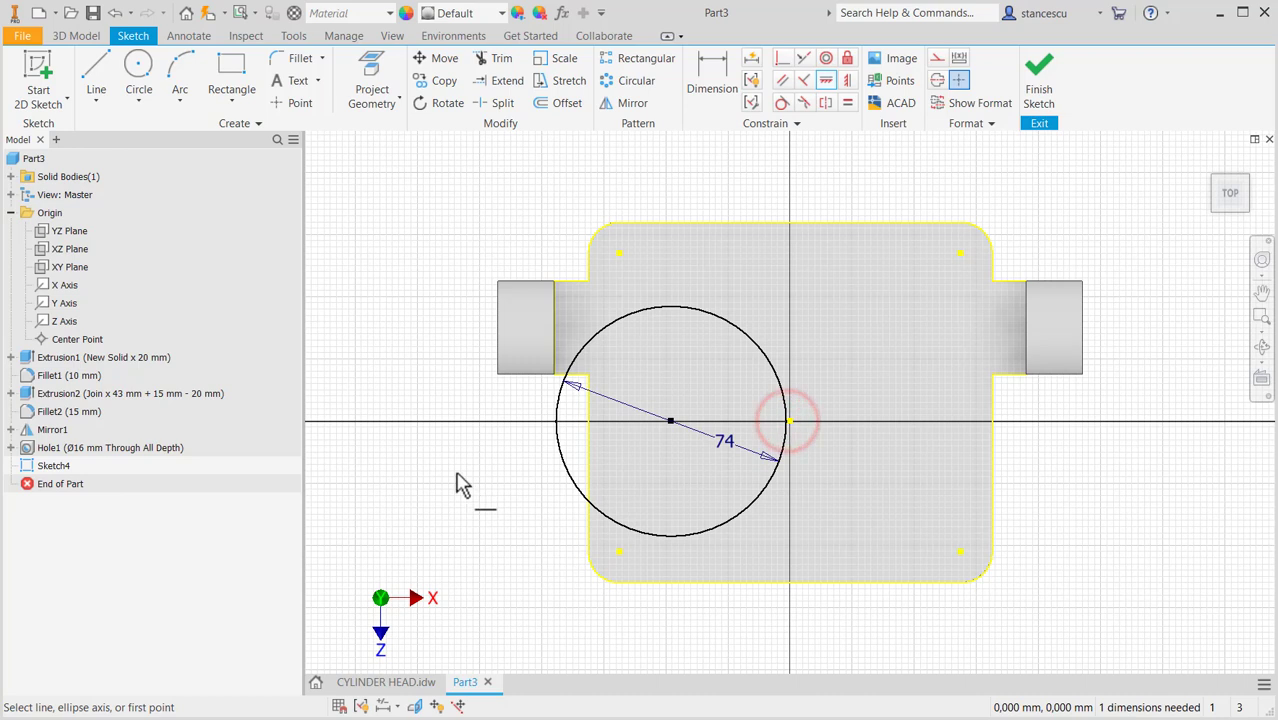
{"action": "mouse_move", "coordinate": [400, 270]}
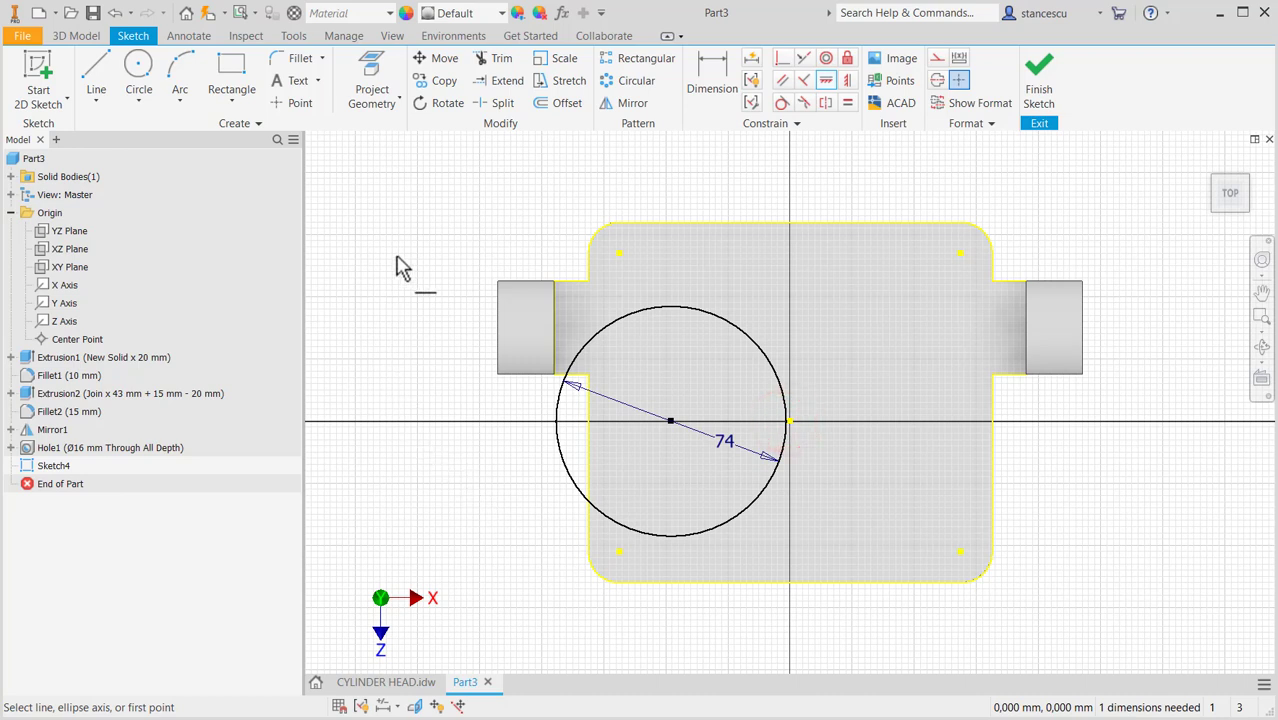
{"action": "mouse_move", "coordinate": [318, 157]}
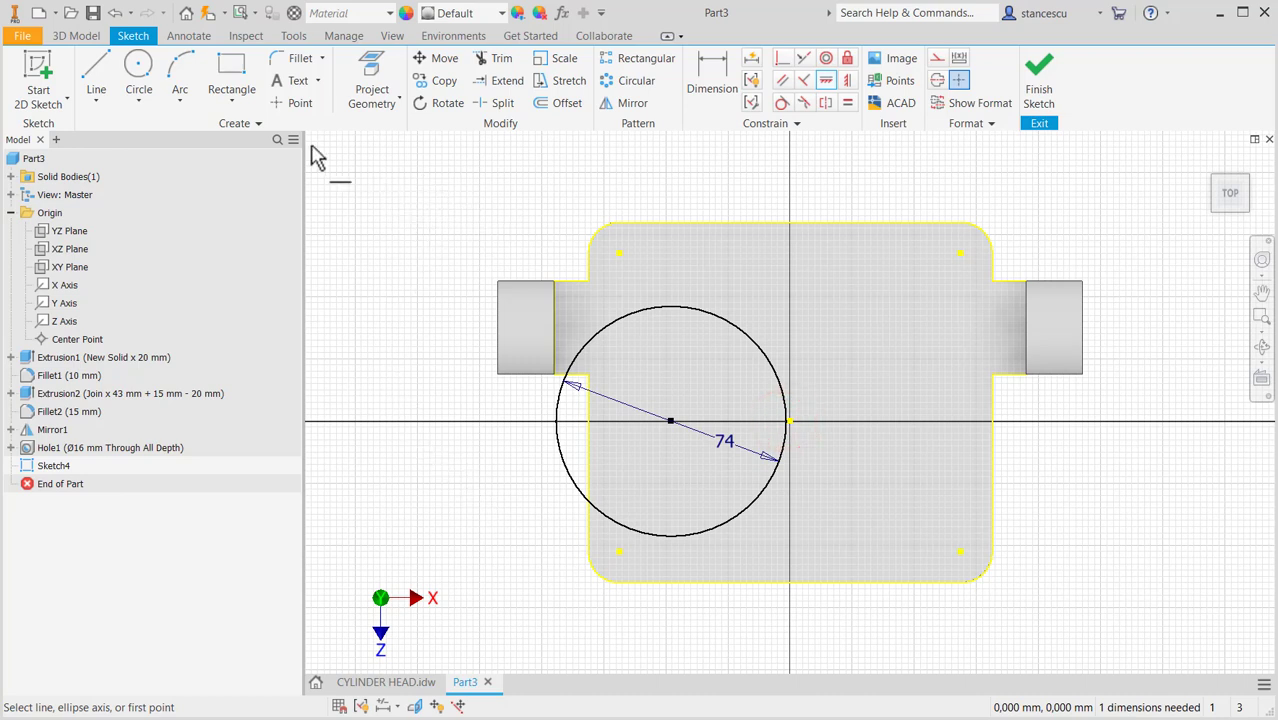
{"action": "left_click", "coordinate": [96, 75]}
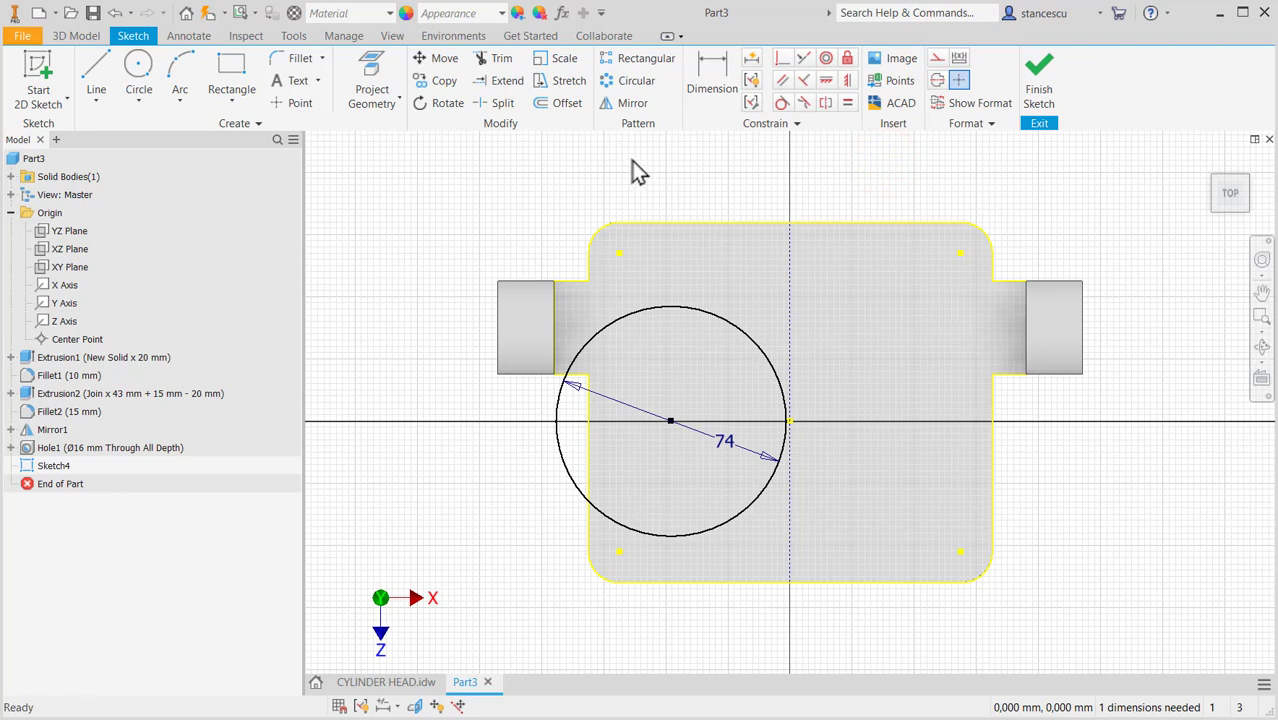
- Mirror the Ø74 circle, space the centres 56 apart, trim the inner arcs, and finish the sketch
{"action": "left_click", "coordinate": [632, 103]}
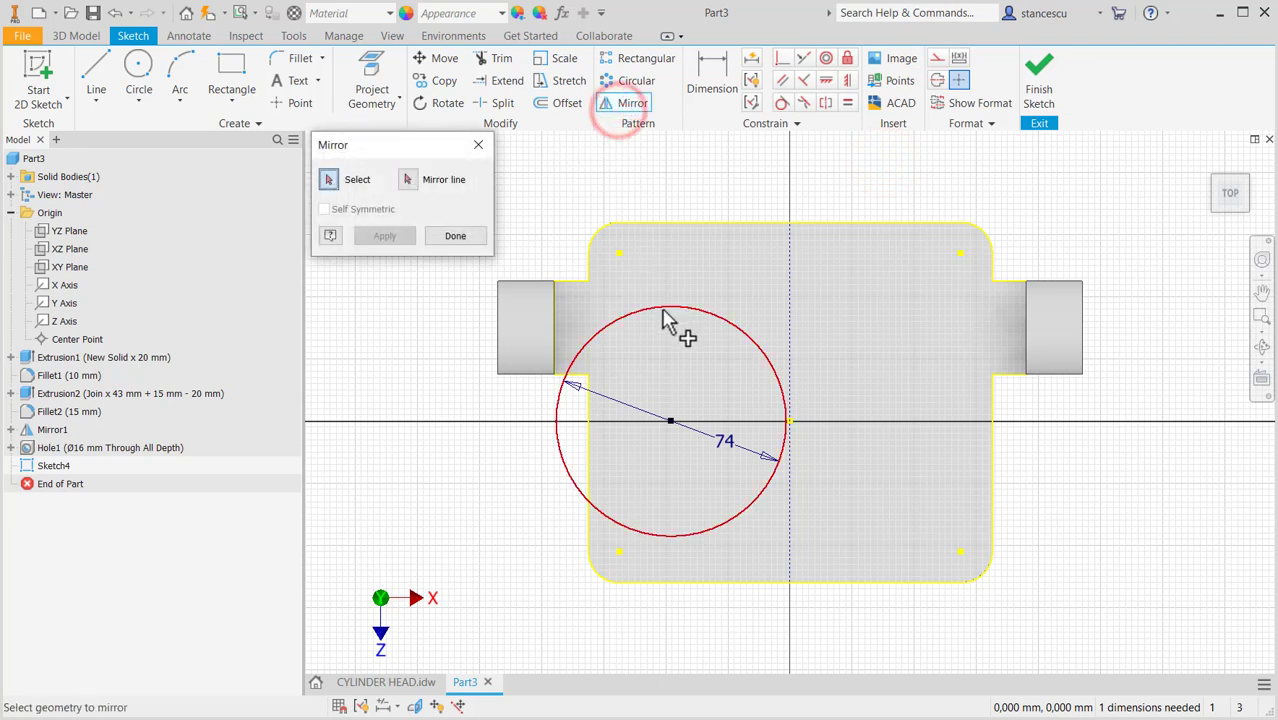
{"action": "left_click", "coordinate": [407, 179]}
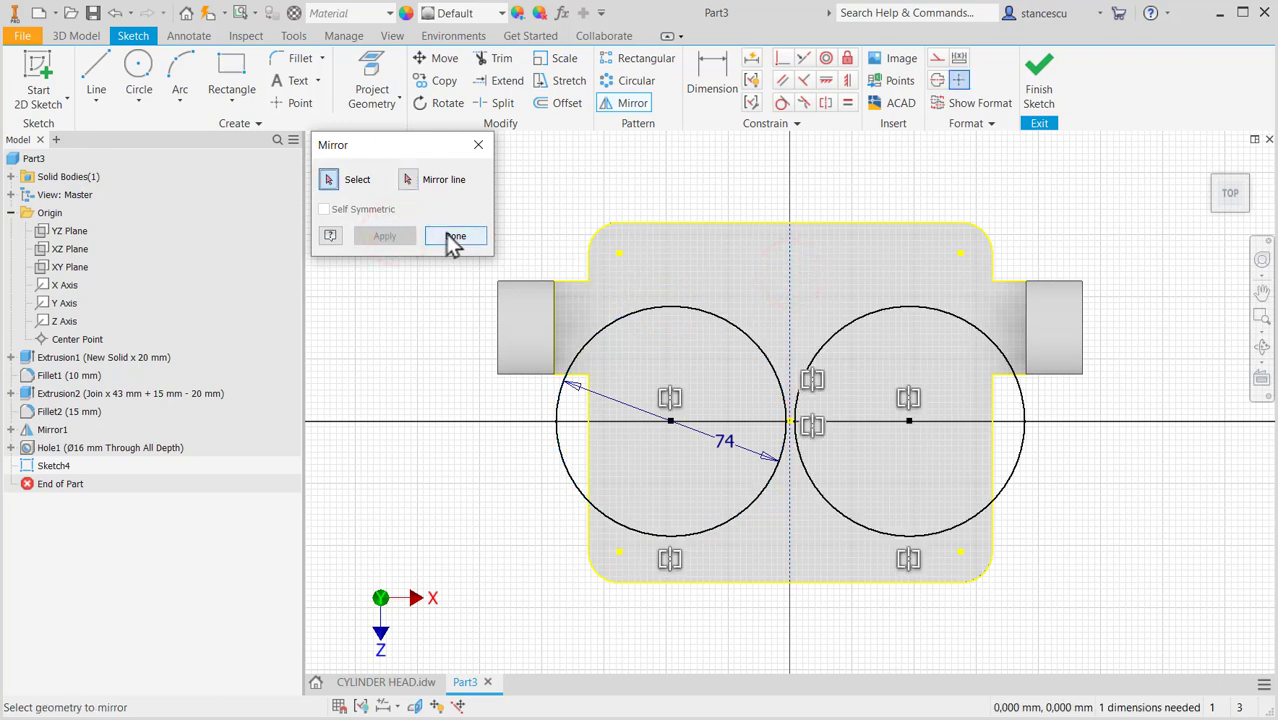
{"action": "left_click", "coordinate": [456, 236]}
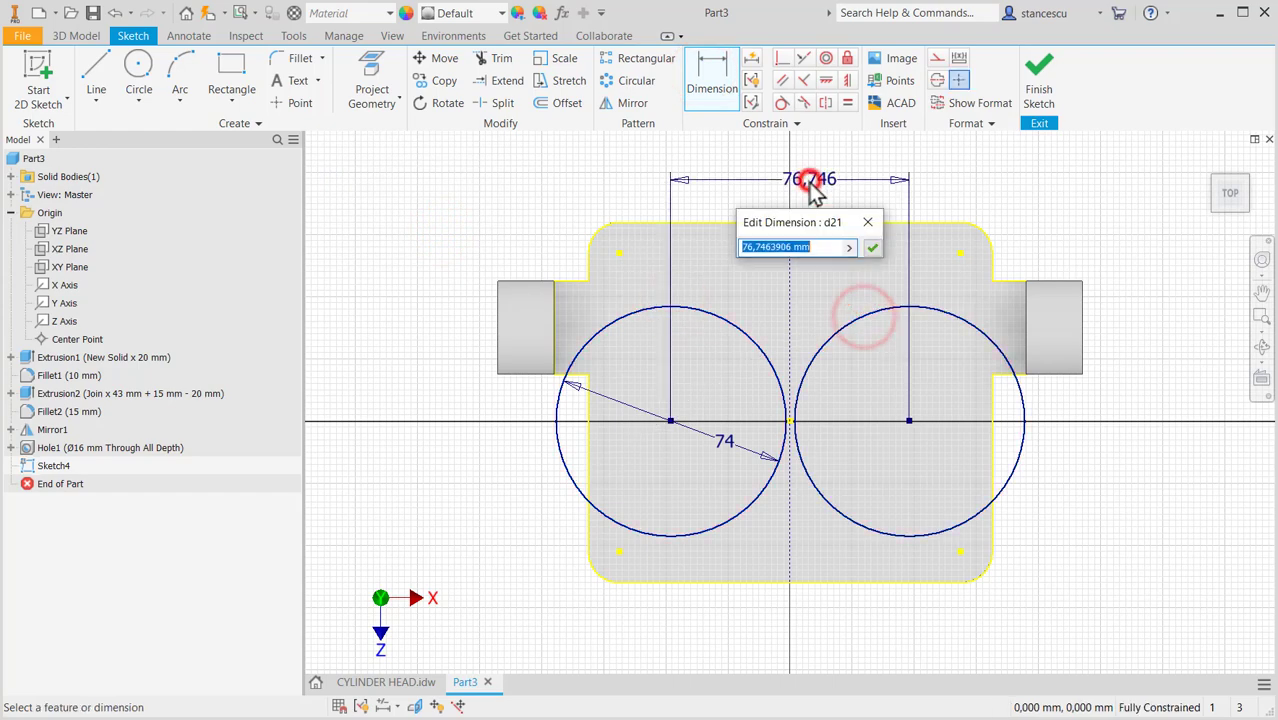
{"action": "type", "text": "56"}
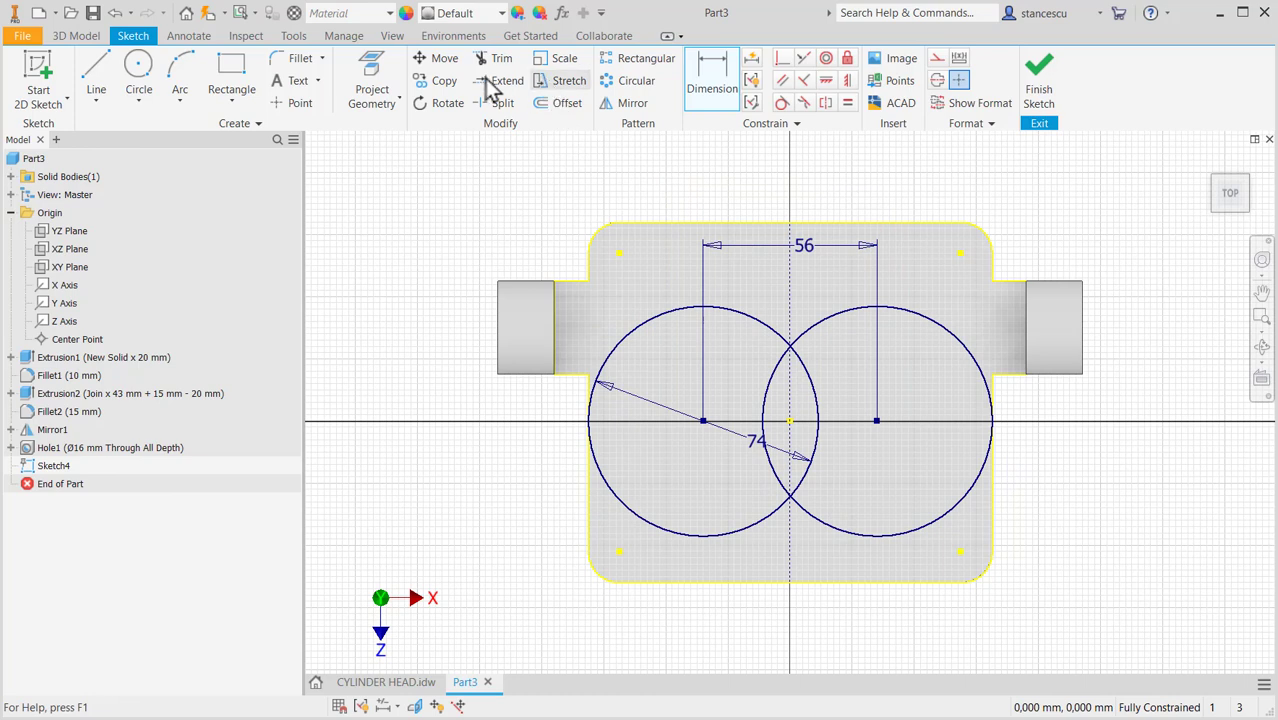
{"action": "left_click", "coordinate": [501, 58]}
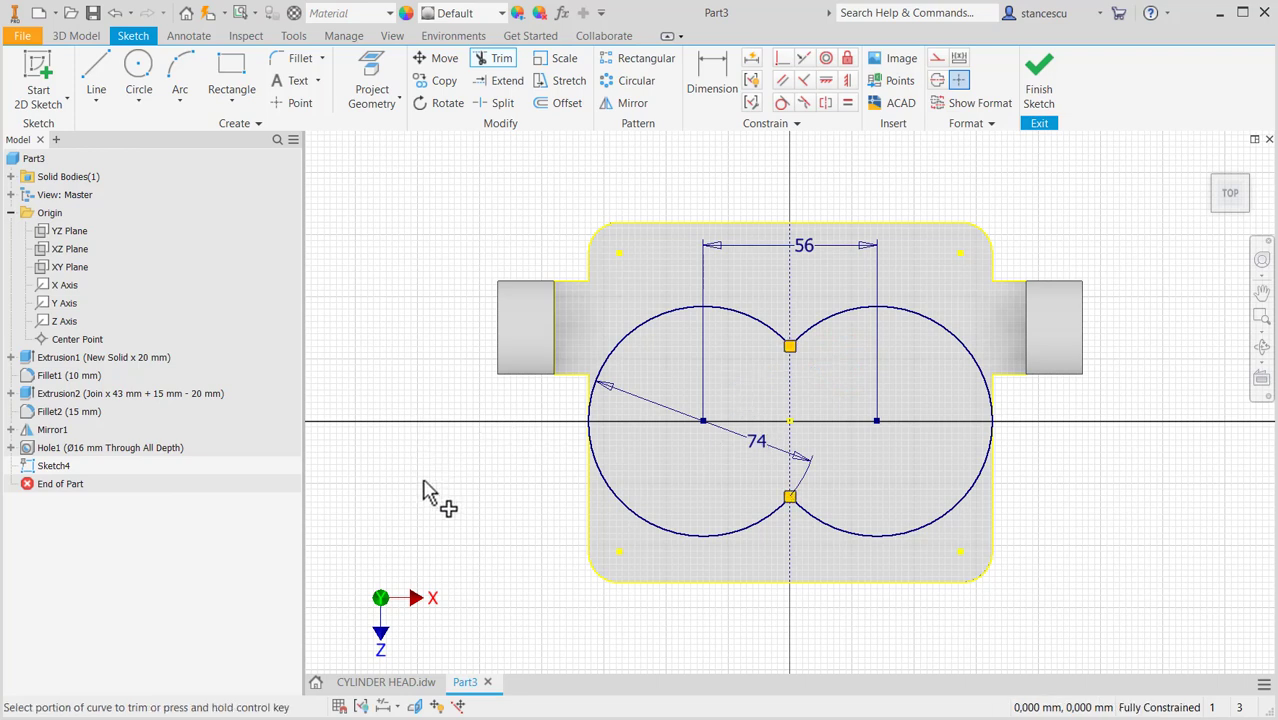
{"action": "mouse_move", "coordinate": [445, 497]}
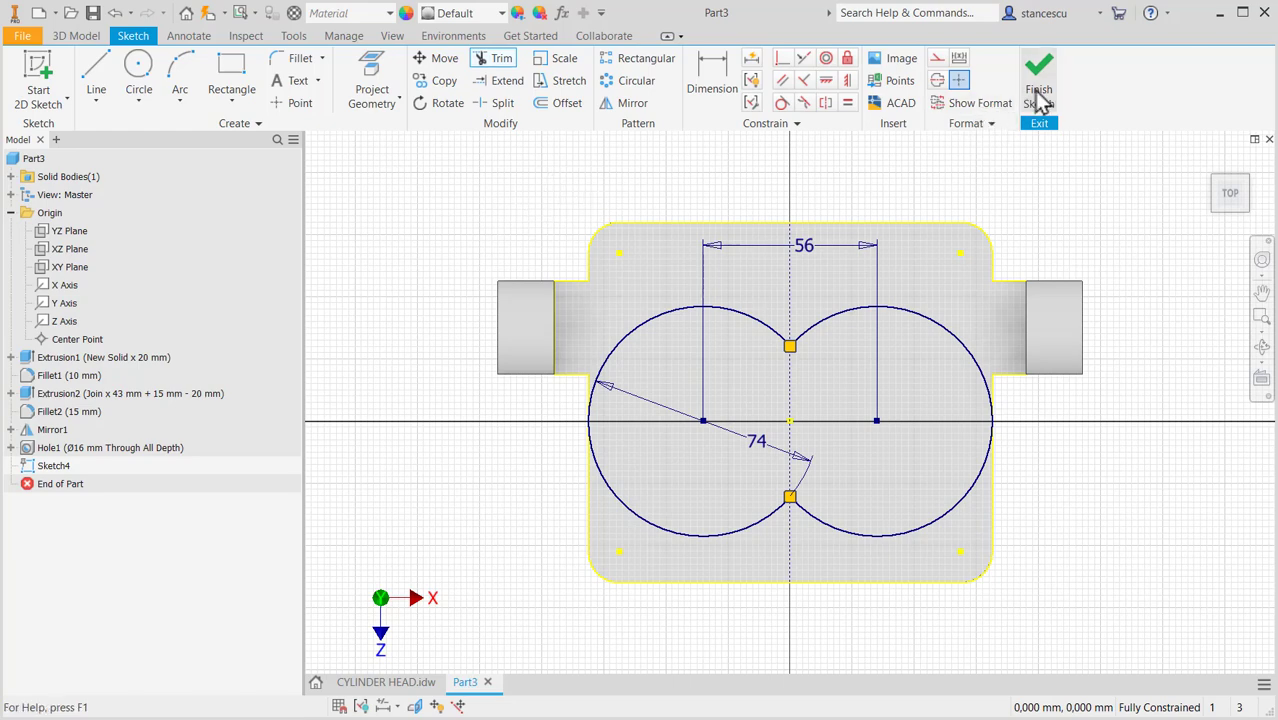
{"action": "left_click", "coordinate": [1038, 70]}
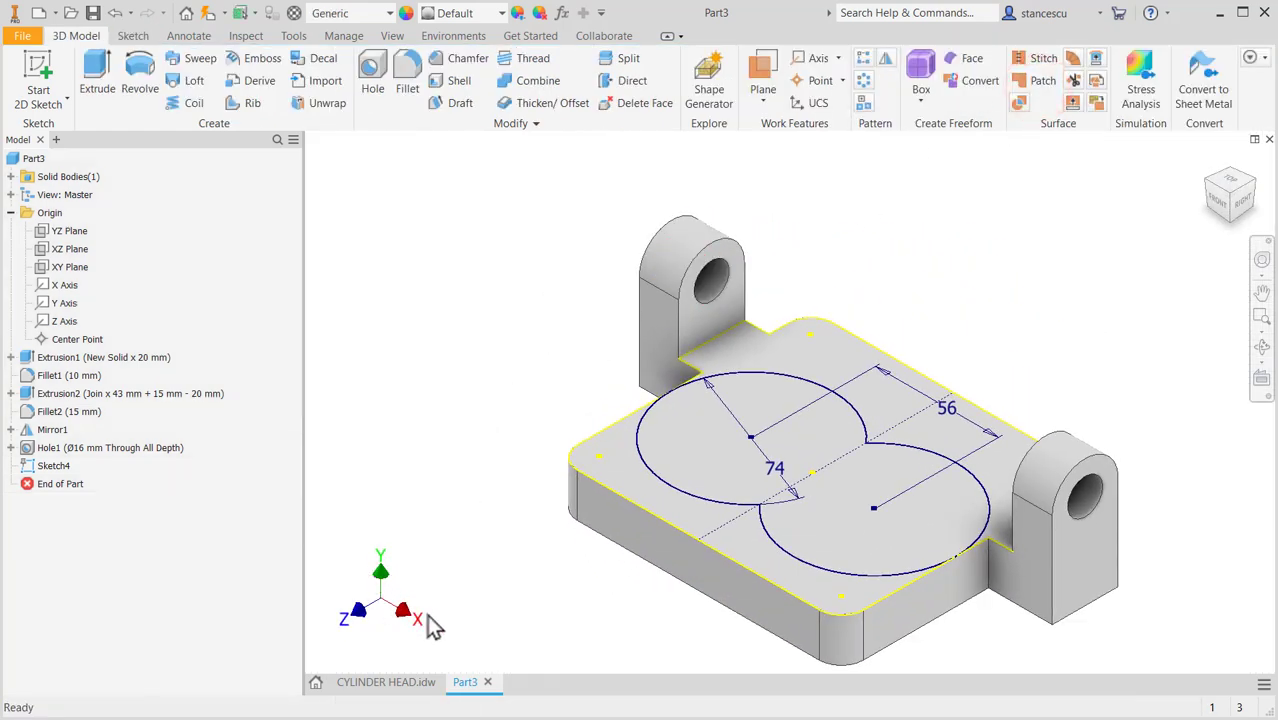
{"action": "left_click", "coordinate": [386, 681]}
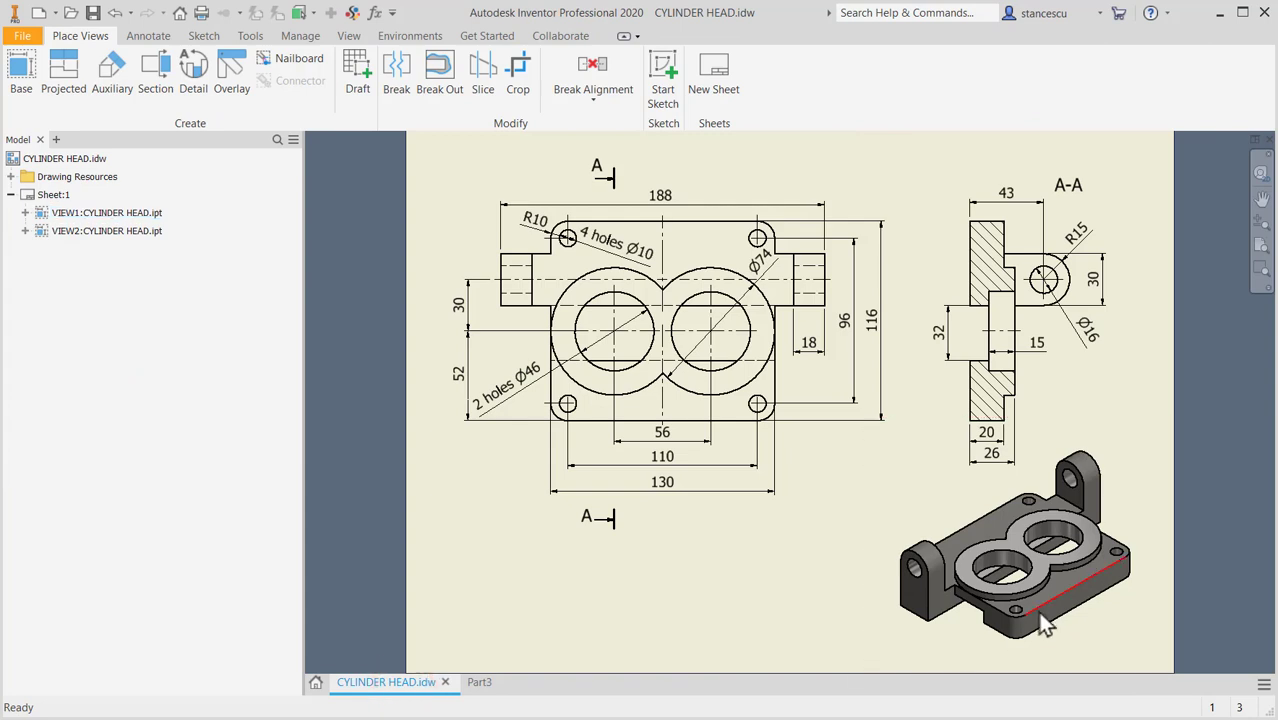
{"action": "left_click", "coordinate": [990, 453]}
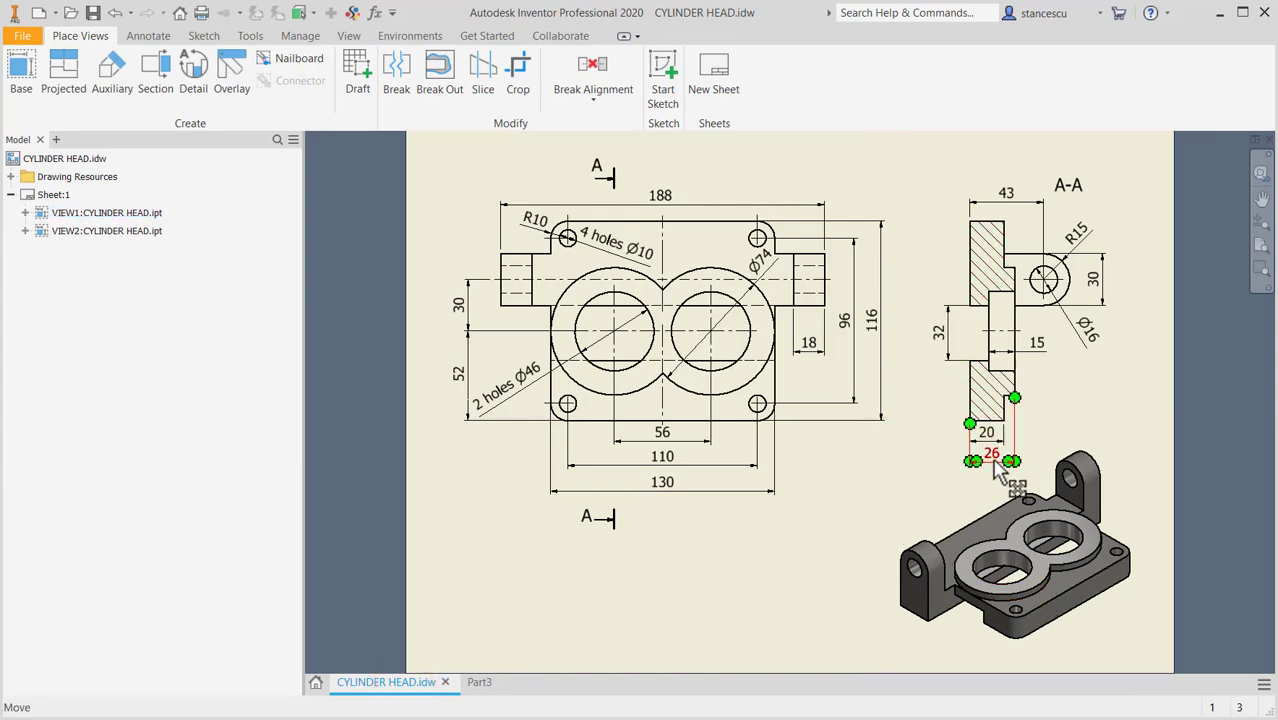
{"action": "left_click", "coordinate": [480, 682]}
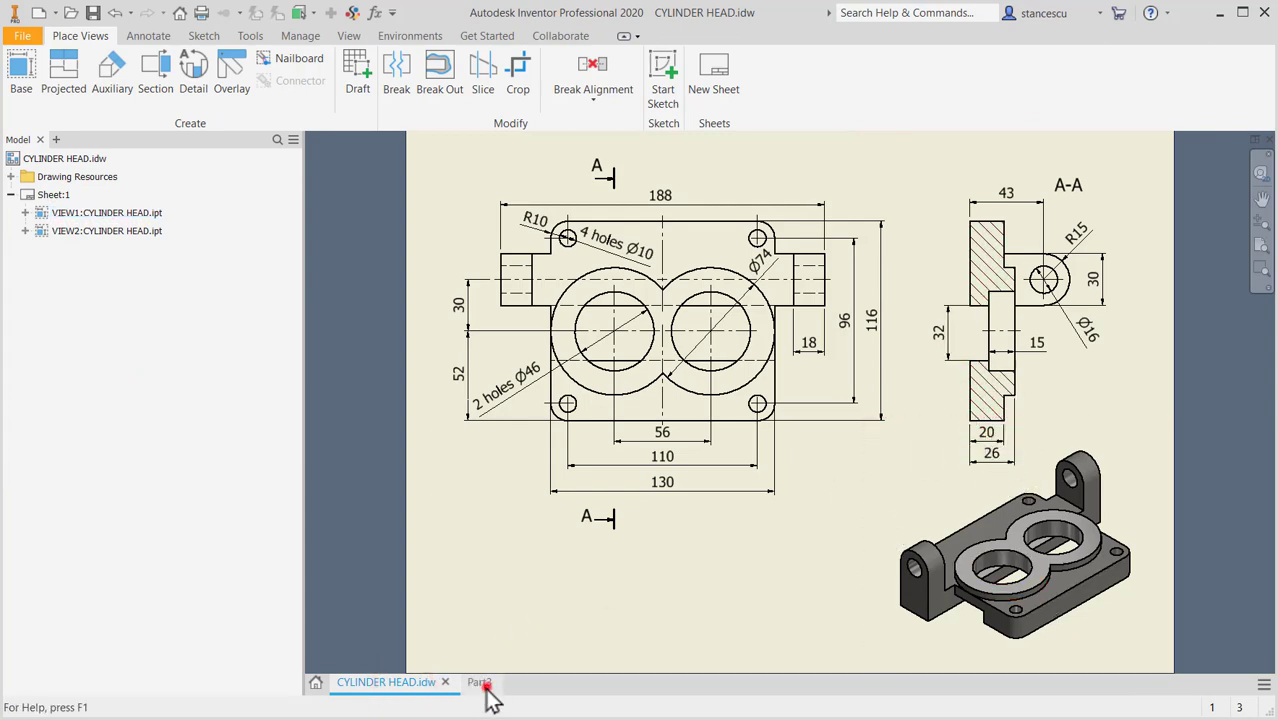
{"action": "left_click", "coordinate": [479, 682]}
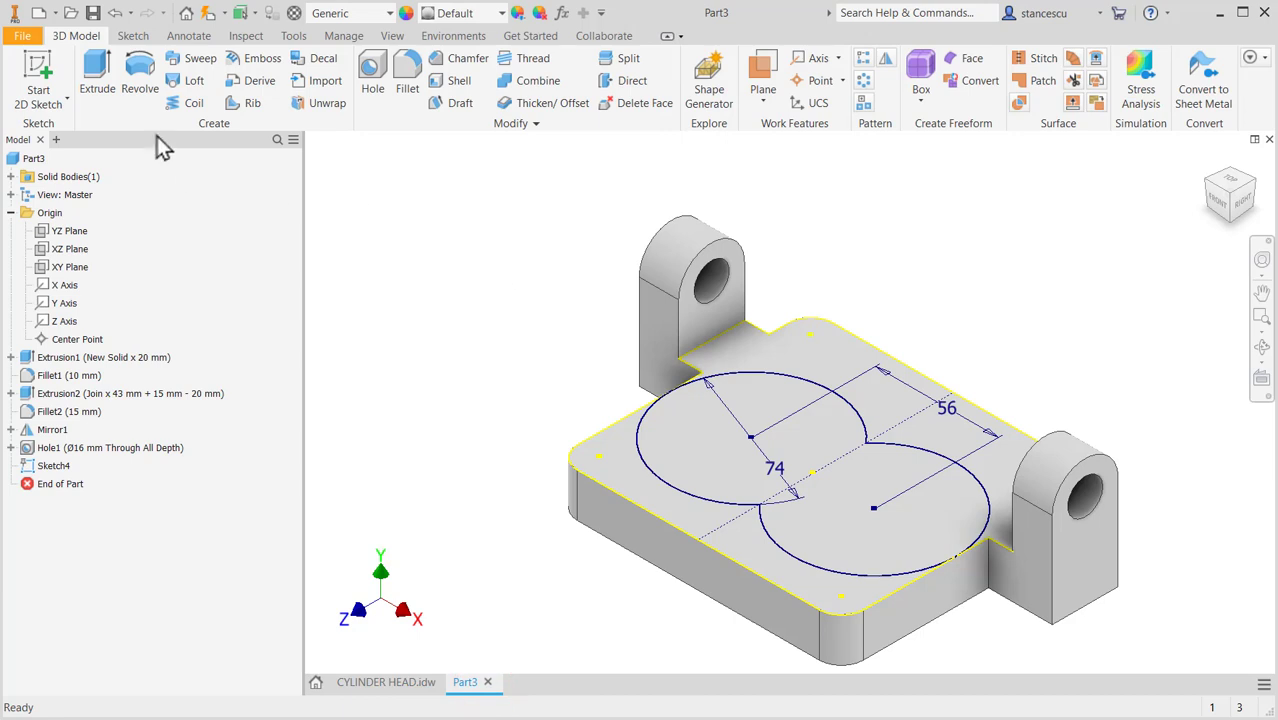
- Extrude the figure-eight profile 26-20 mm, joined to the plate
{"action": "left_click", "coordinate": [96, 75]}
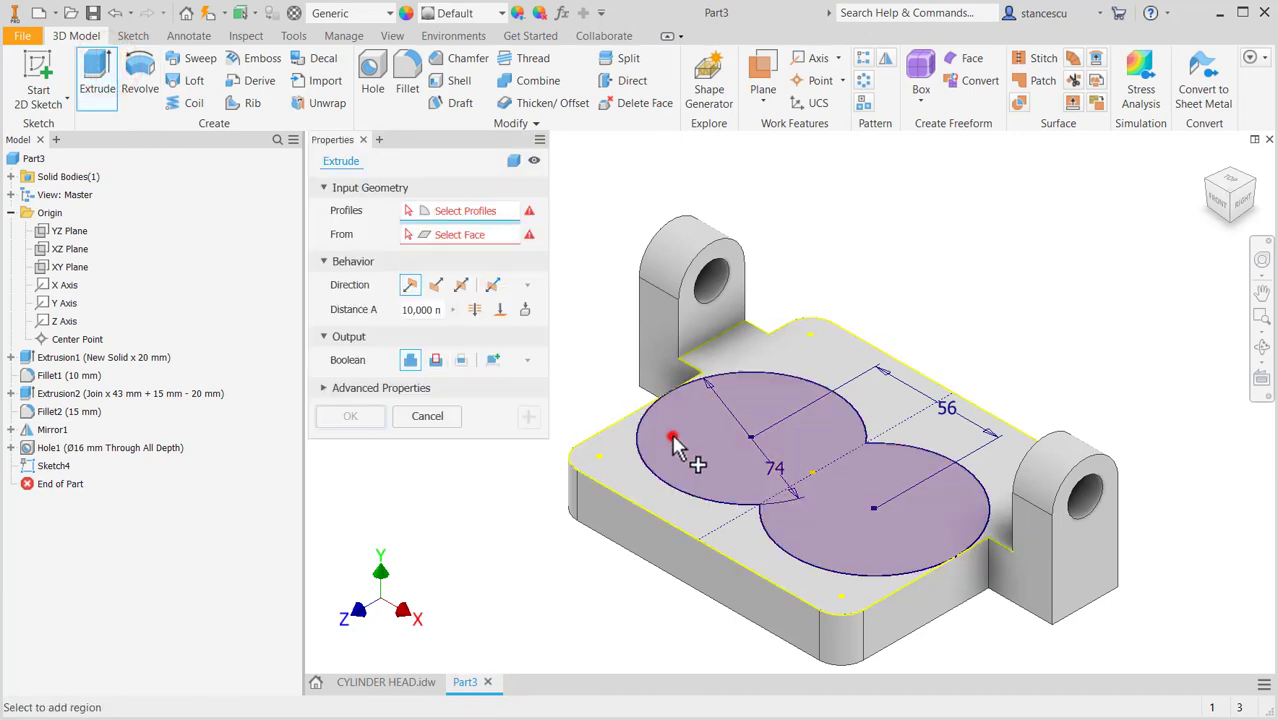
{"action": "left_click", "coordinate": [675, 440]}
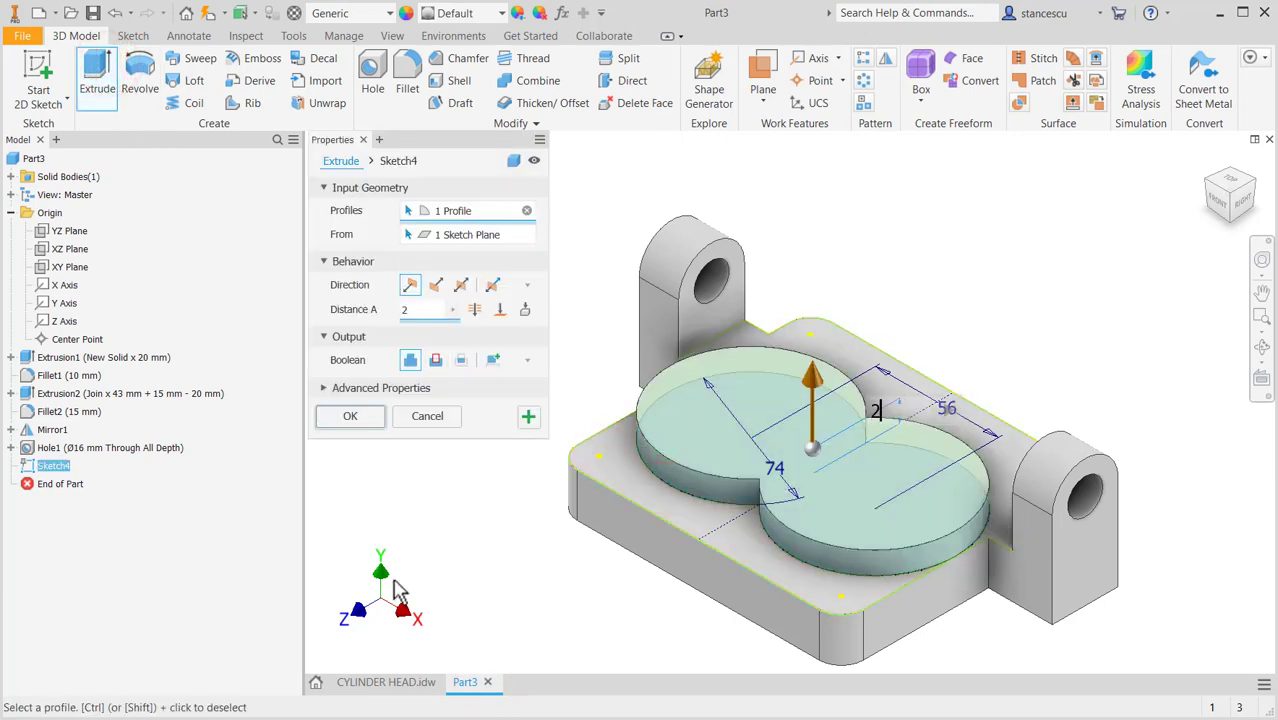
{"action": "type", "text": "26-20"}
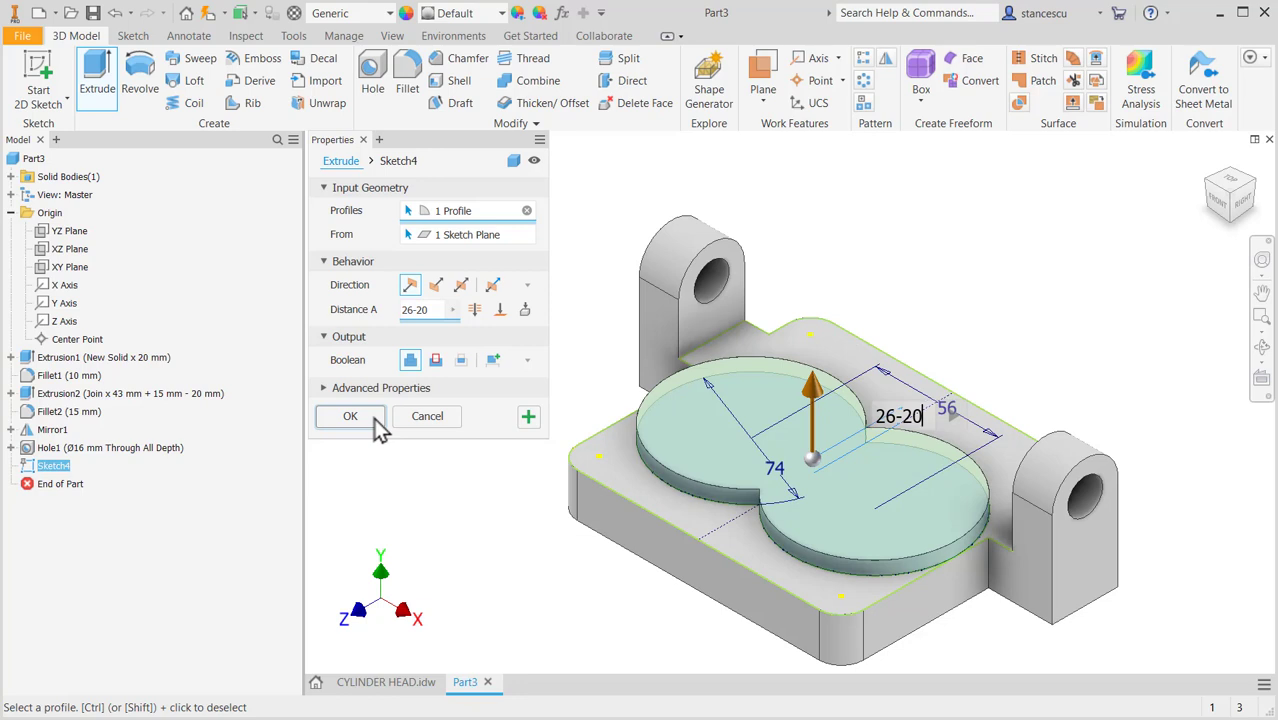
{"action": "left_click", "coordinate": [350, 416]}
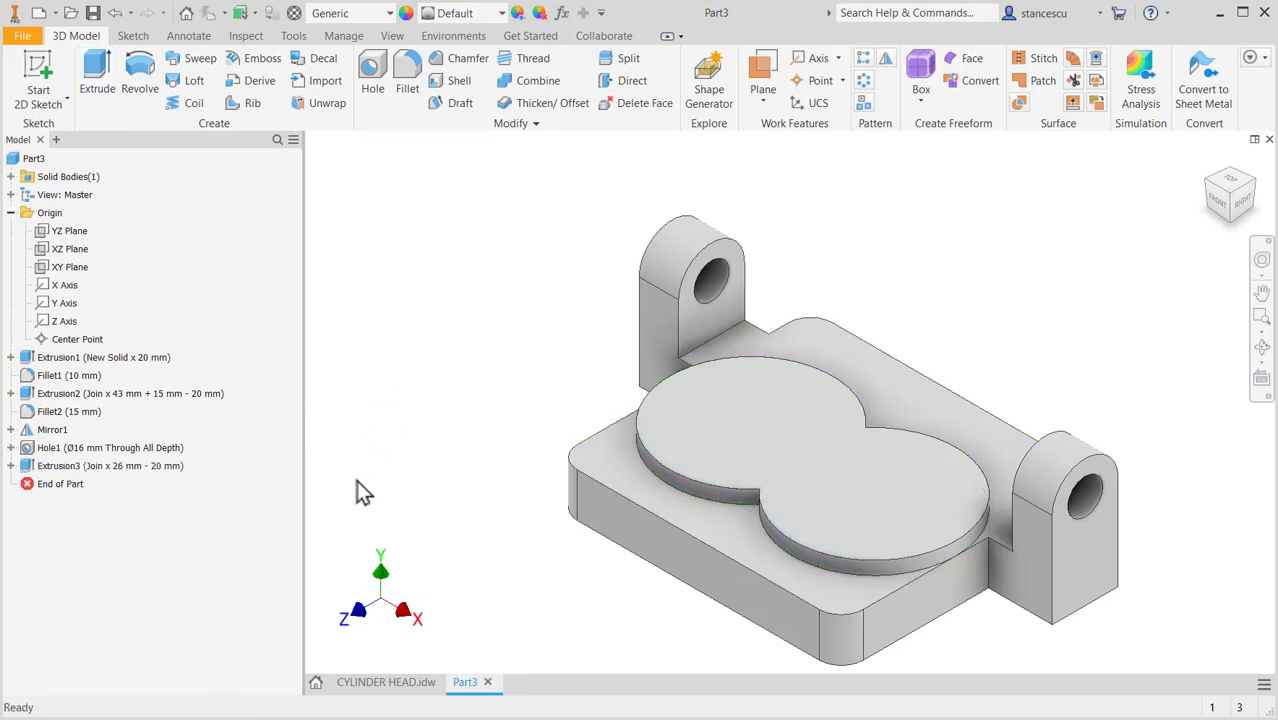
{"action": "left_click", "coordinate": [386, 681]}
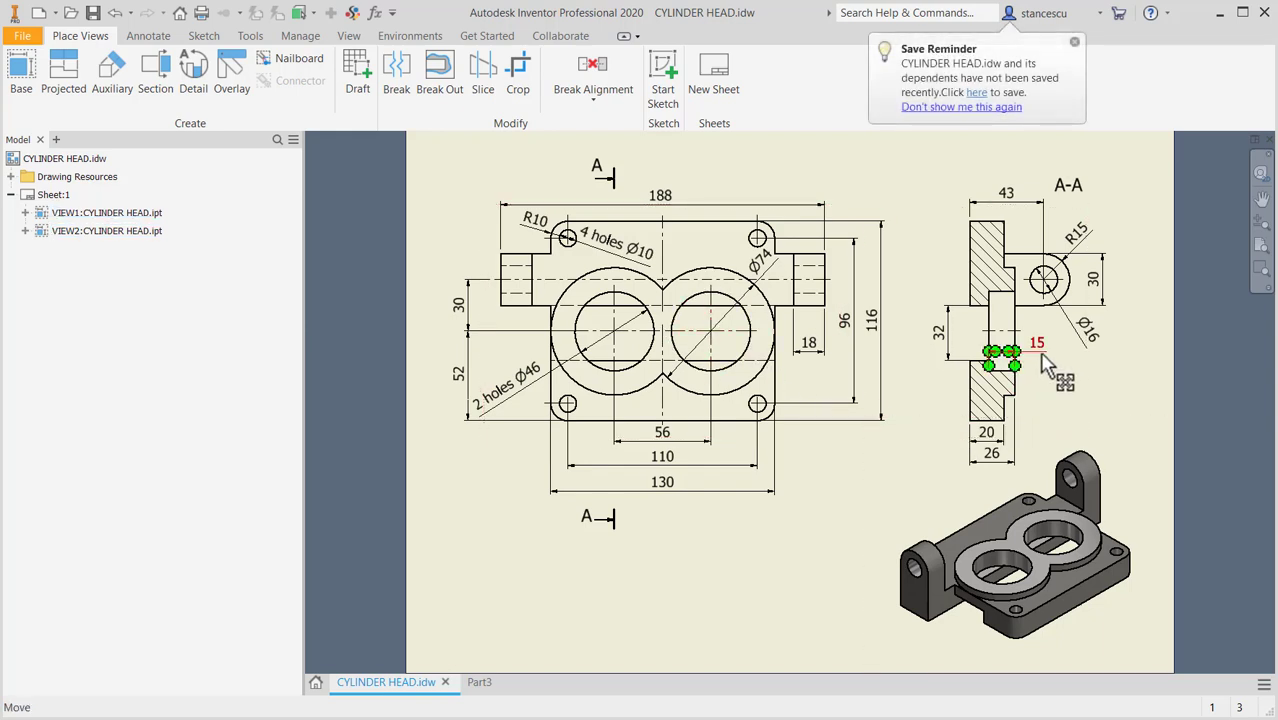
{"action": "mouse_move", "coordinate": [1048, 367]}
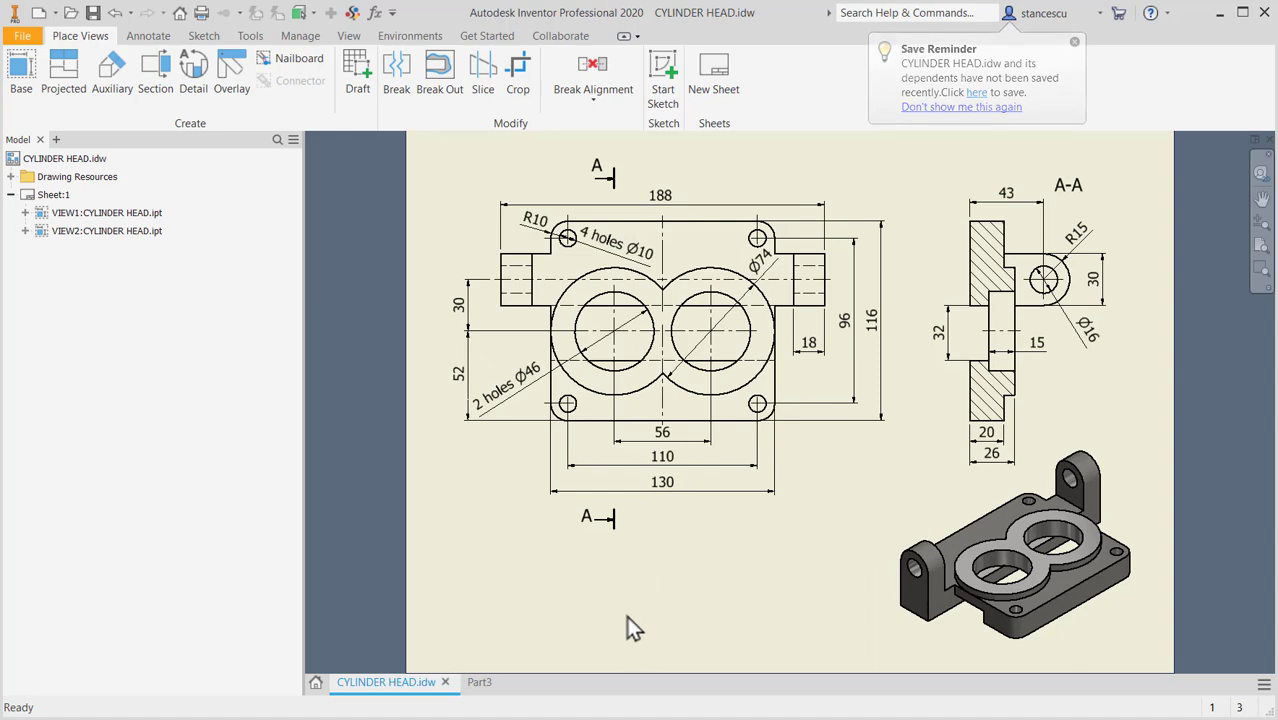
{"action": "left_click", "coordinate": [464, 682]}
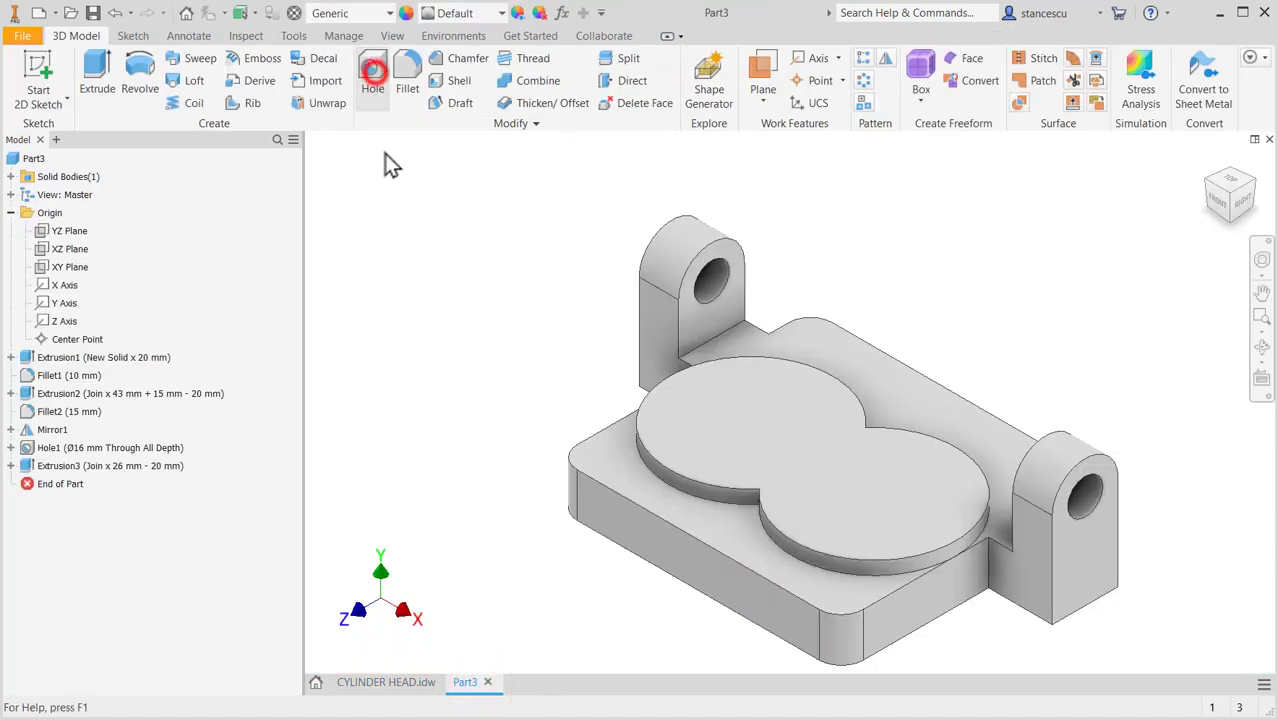
- Cut a Ø46 mm hole concentric with the first lobe, then place another on the second lobe
{"action": "left_click", "coordinate": [372, 75]}
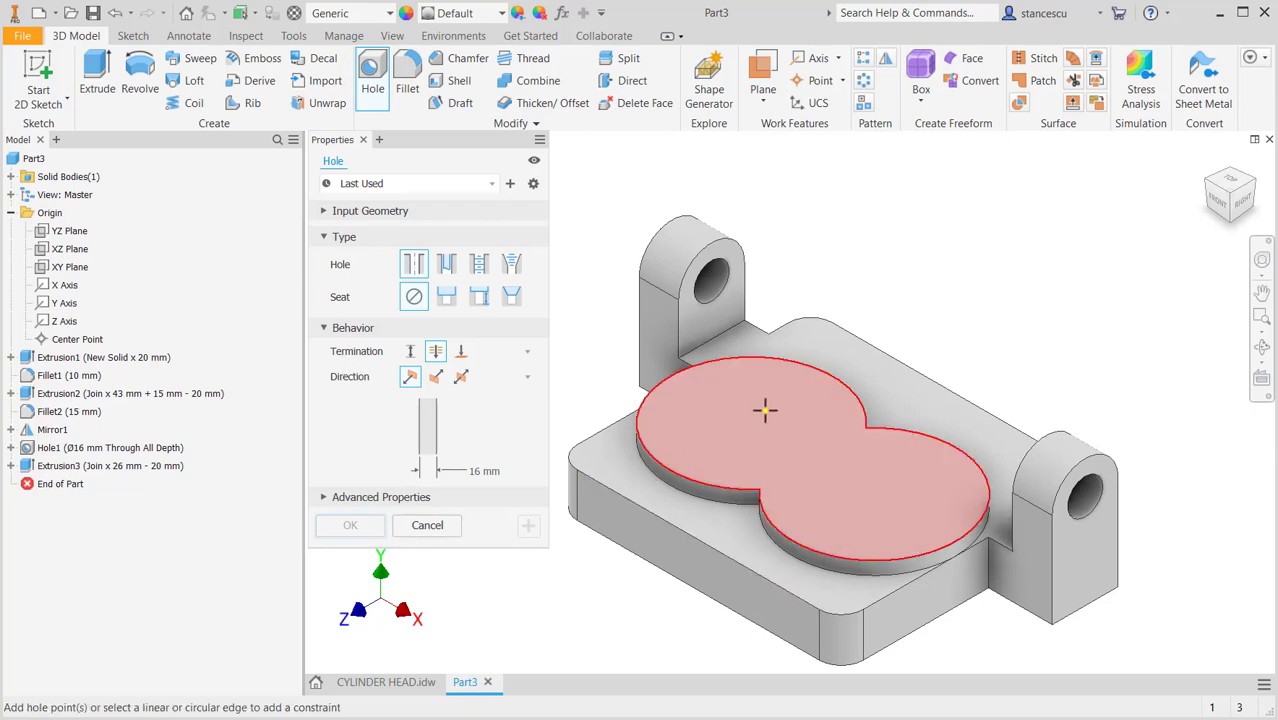
{"action": "left_click", "coordinate": [765, 410]}
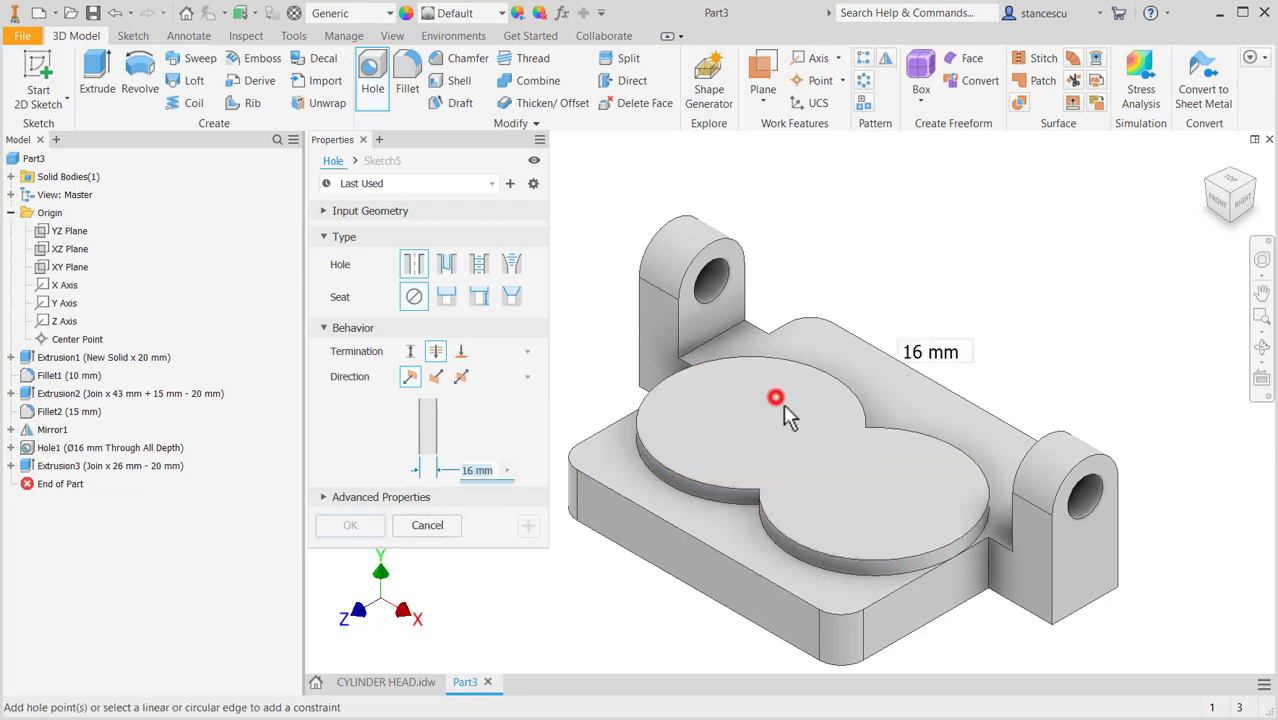
{"action": "left_click", "coordinate": [775, 398]}
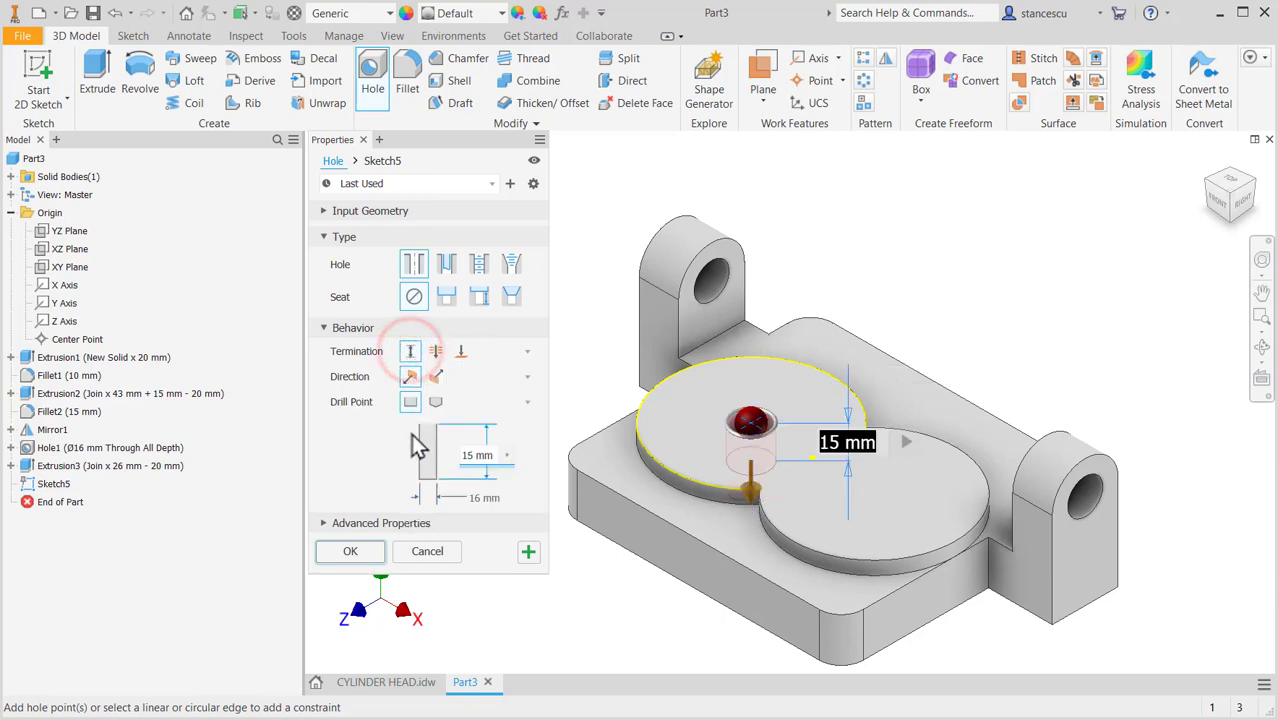
{"action": "mouse_move", "coordinate": [410, 355]}
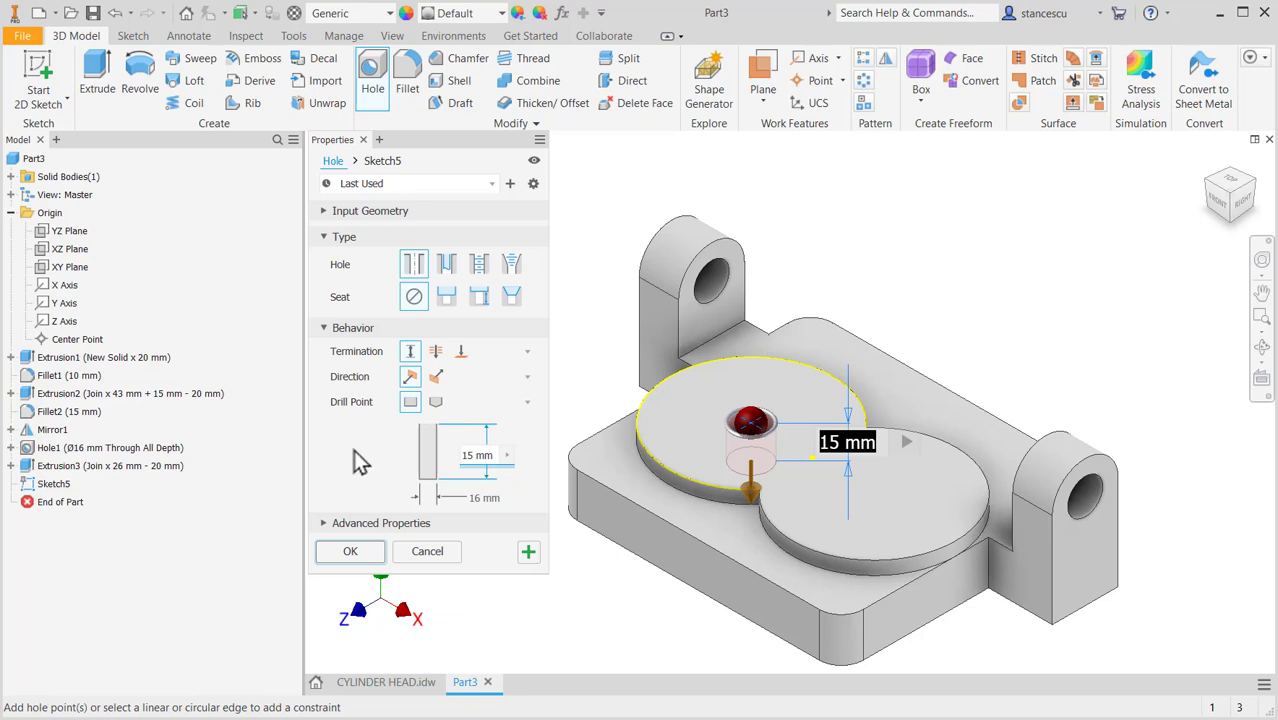
{"action": "mouse_move", "coordinate": [450, 493]}
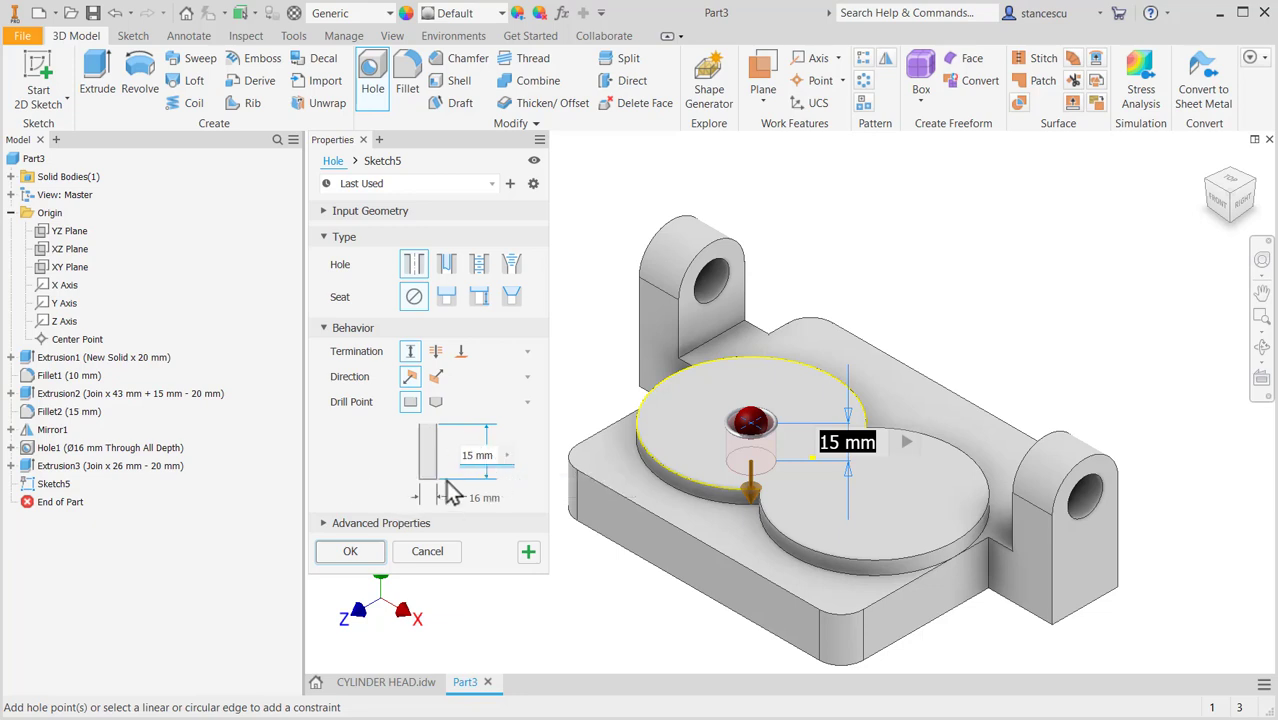
{"action": "mouse_move", "coordinate": [473, 525]}
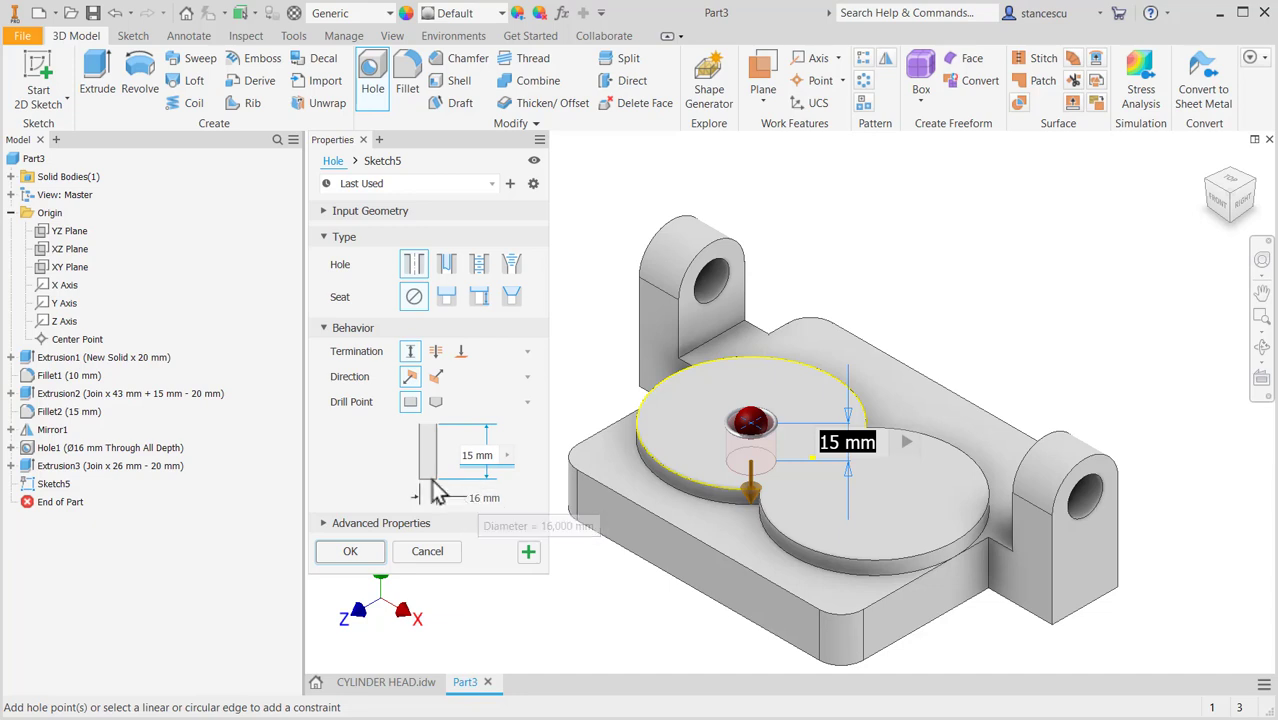
{"action": "mouse_move", "coordinate": [470, 497]}
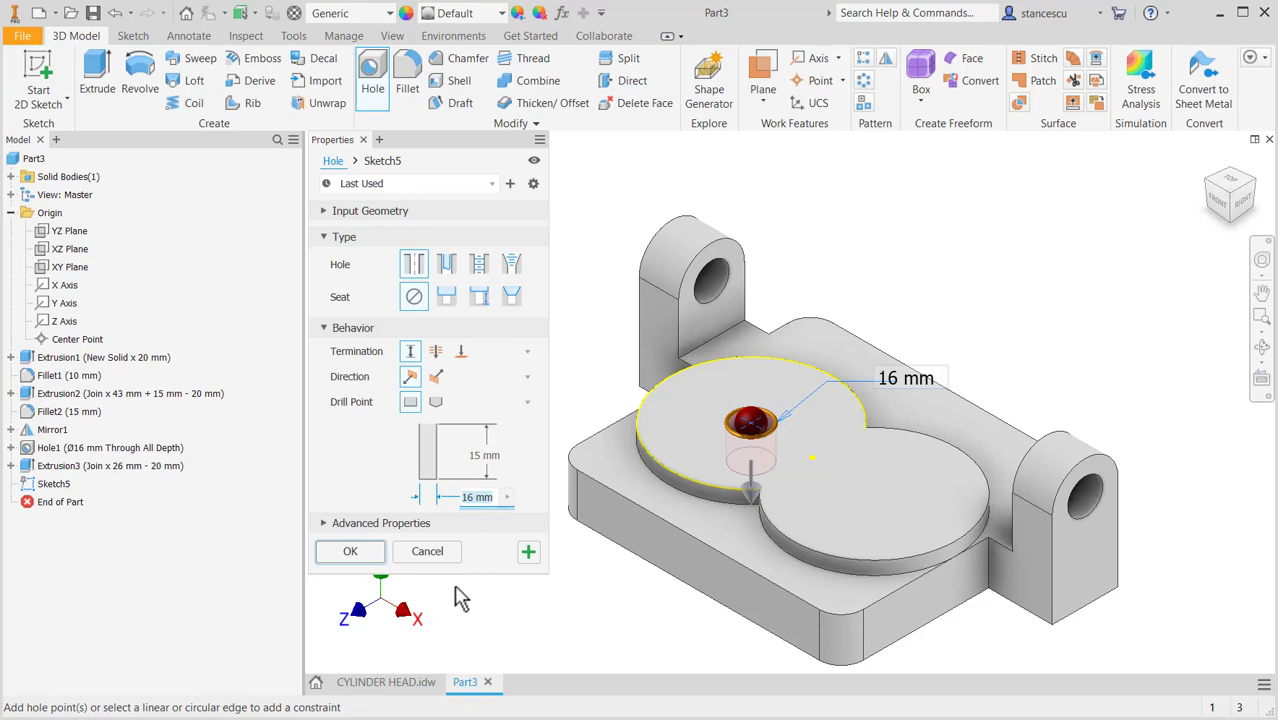
{"action": "type", "text": "46"}
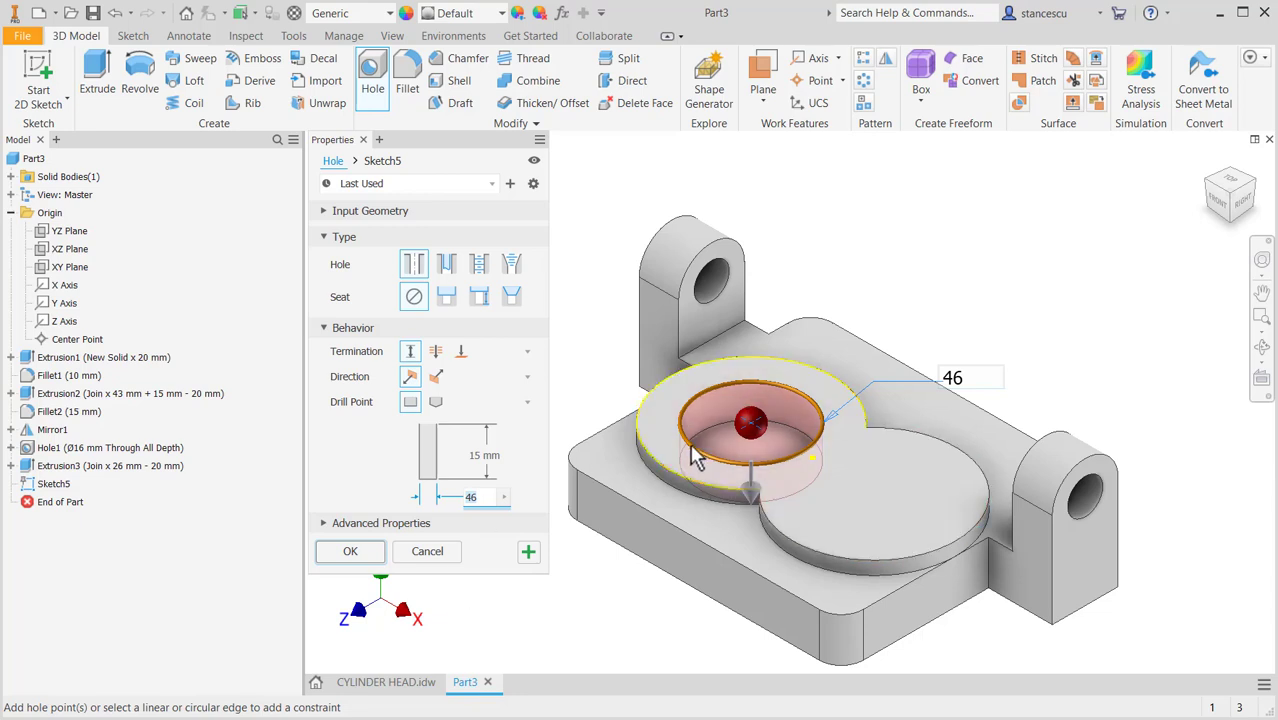
{"action": "mouse_move", "coordinate": [560, 398]}
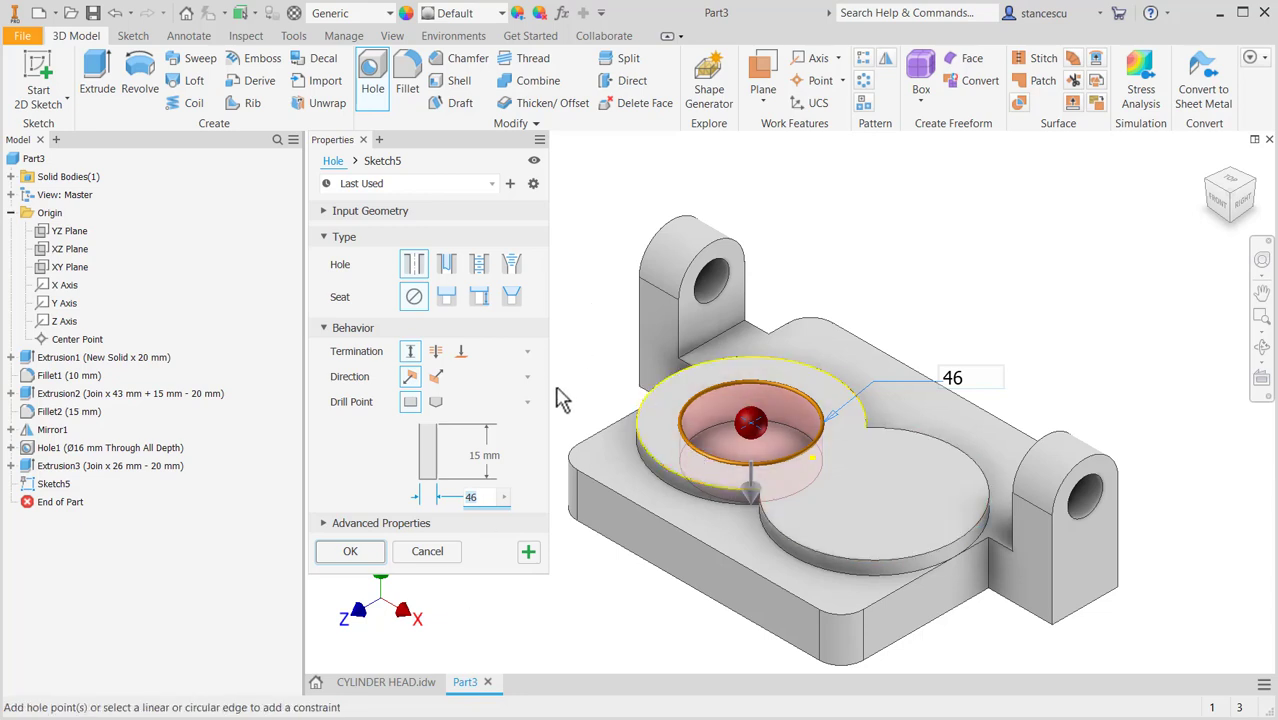
{"action": "mouse_move", "coordinate": [528, 551]}
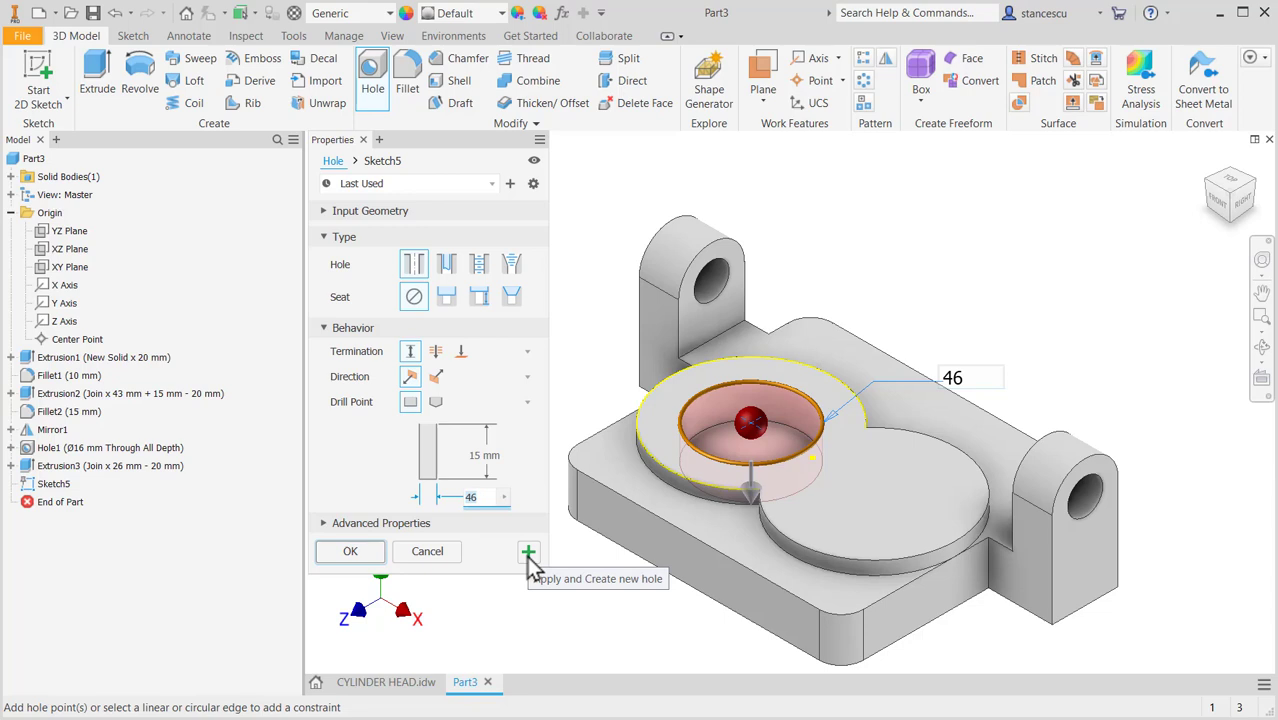
{"action": "left_click", "coordinate": [528, 552]}
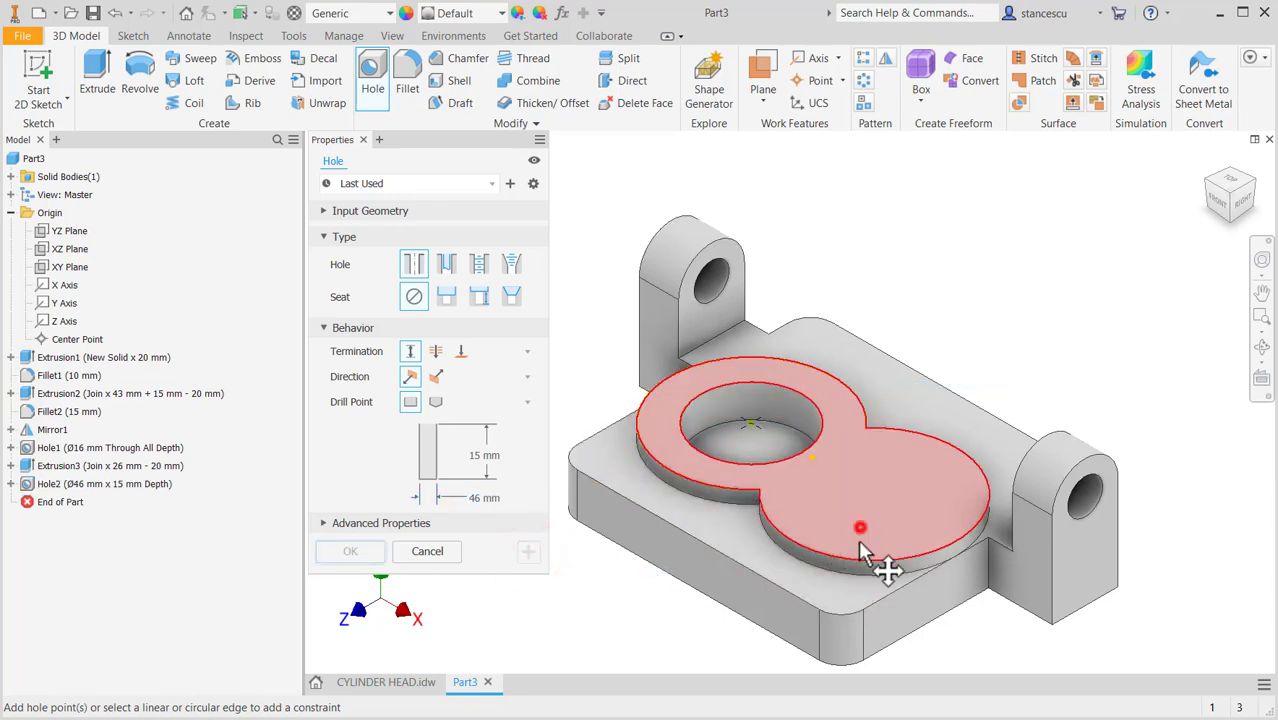
{"action": "left_click", "coordinate": [860, 527]}
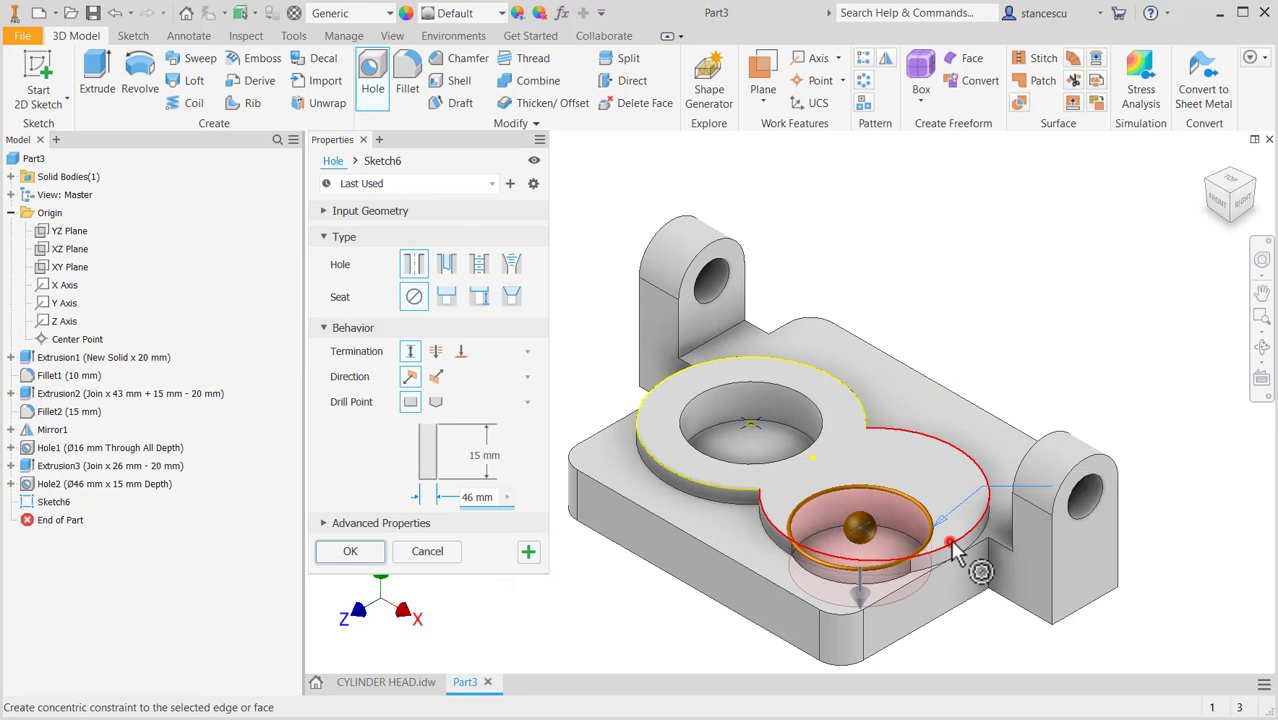
- Centre the second Ø46 hole on the other lobe, confirm it, and view the CYLINDER HEAD drawing
{"action": "left_click", "coordinate": [350, 551]}
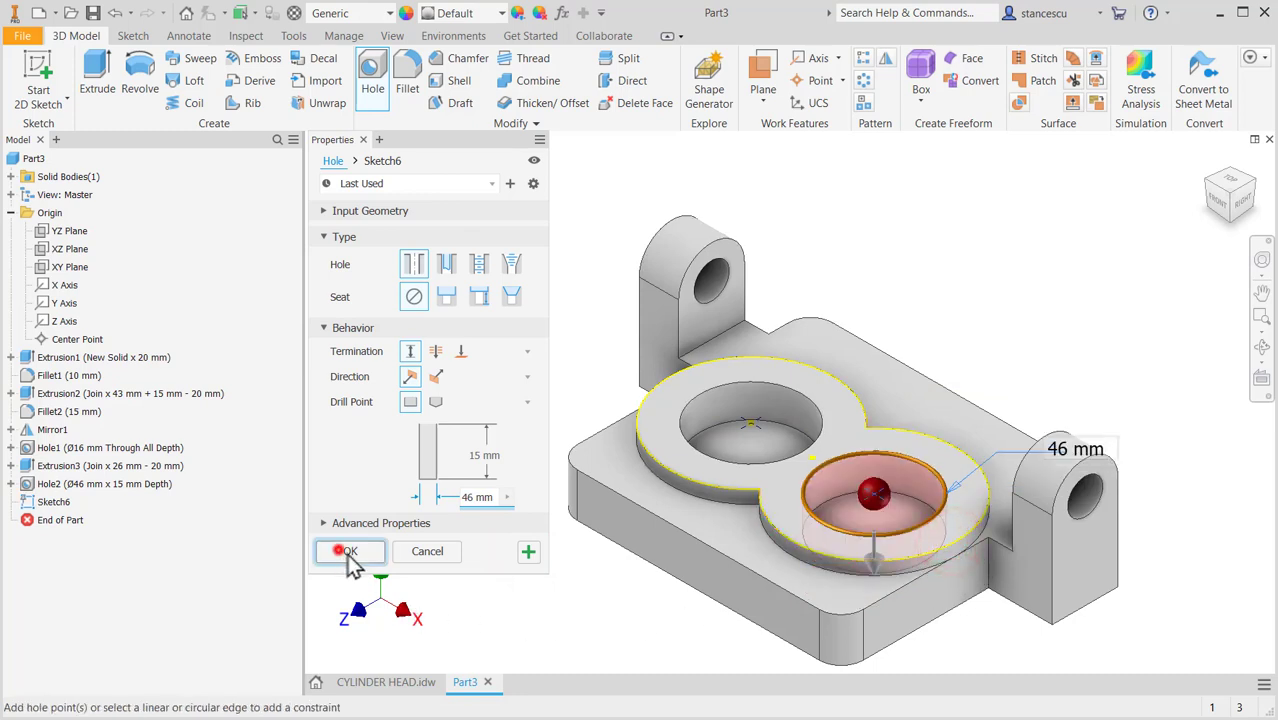
{"action": "left_click", "coordinate": [349, 551]}
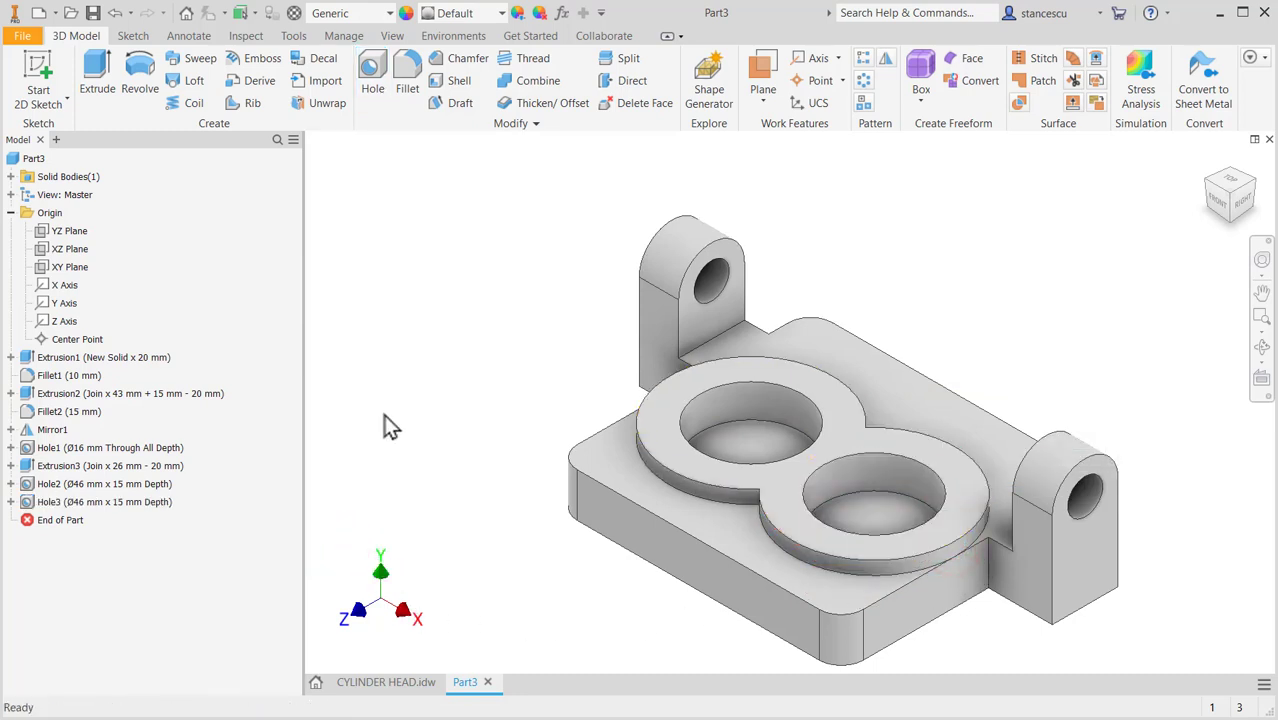
{"action": "left_click", "coordinate": [386, 682]}
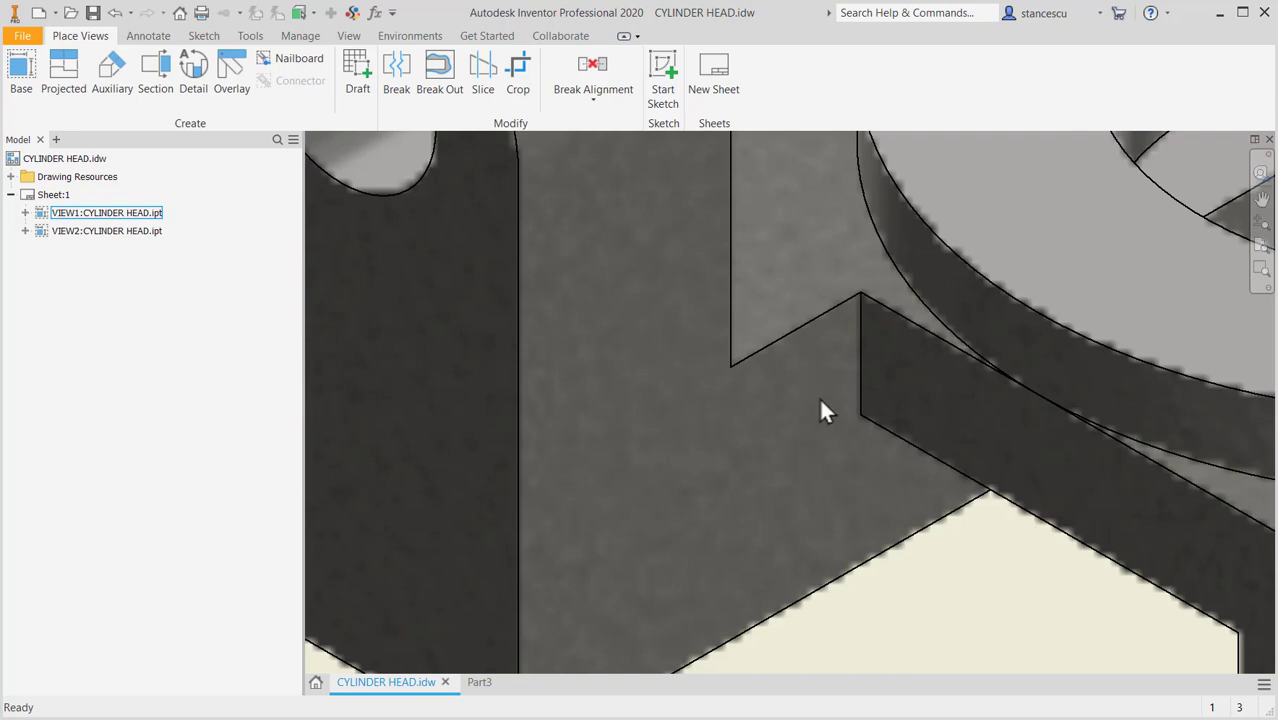
{"action": "mouse_move", "coordinate": [618, 460]}
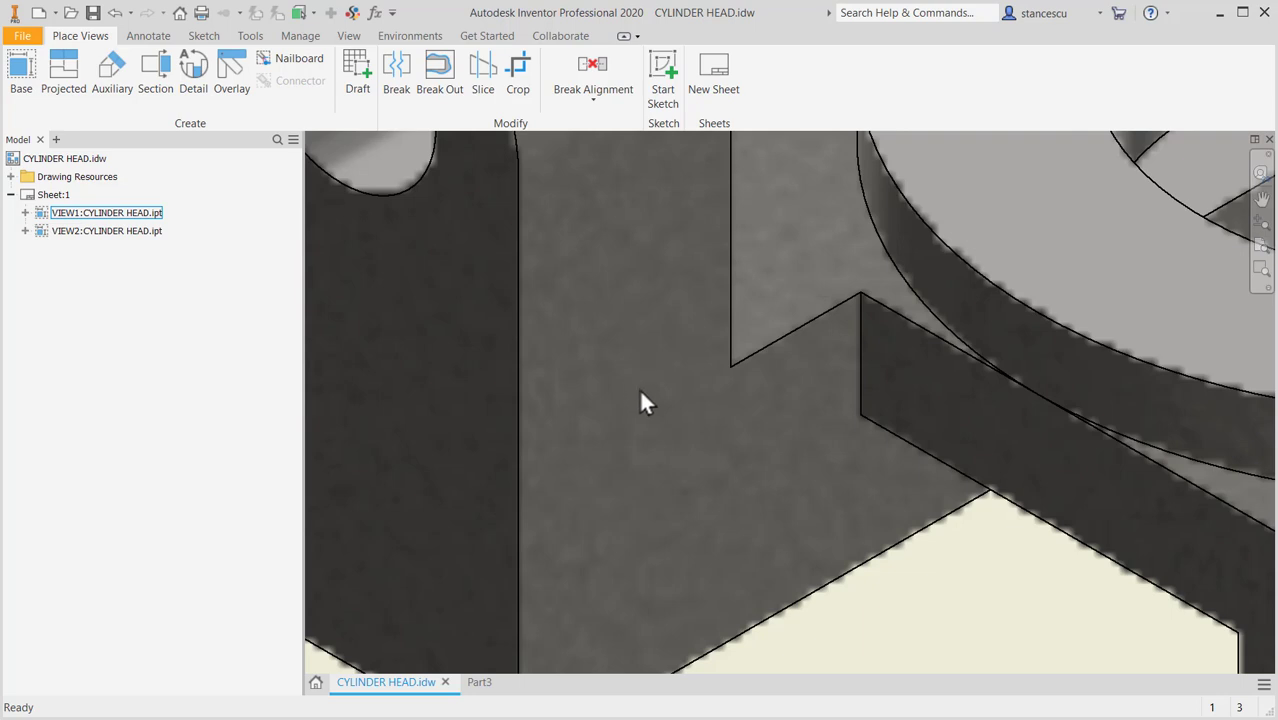
{"action": "mouse_move", "coordinate": [660, 318]}
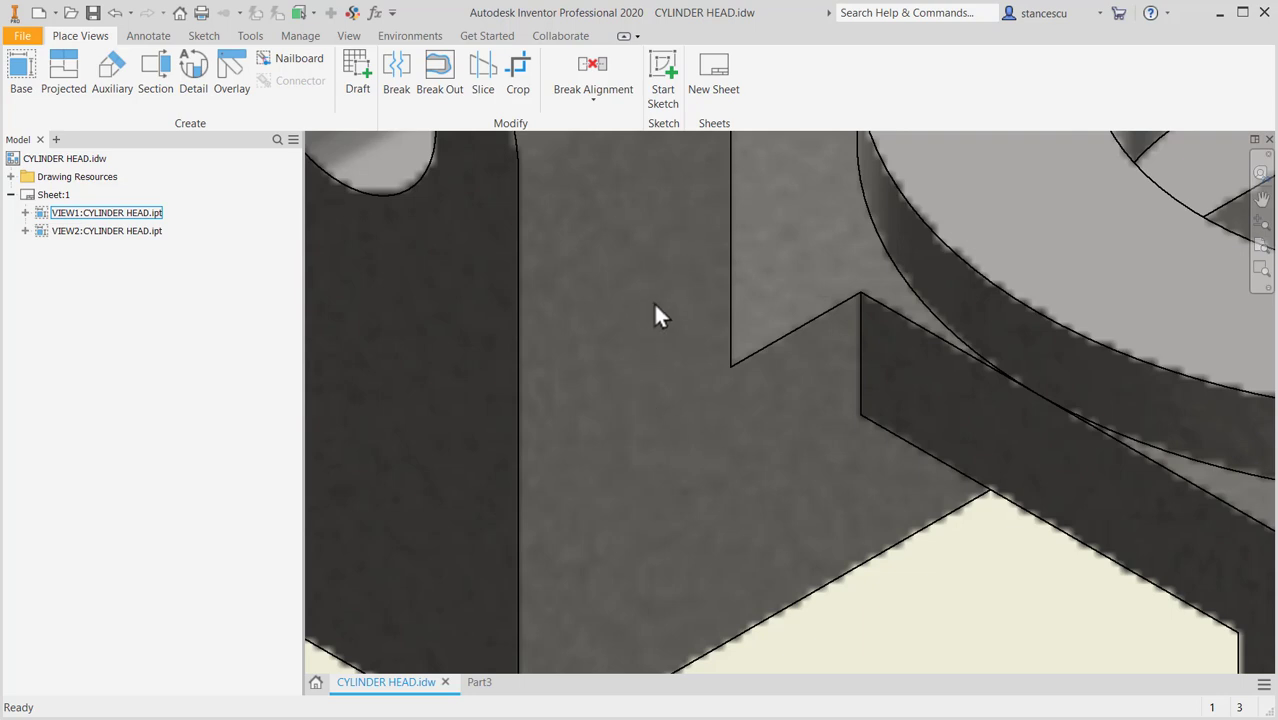
{"action": "mouse_move", "coordinate": [920, 490]}
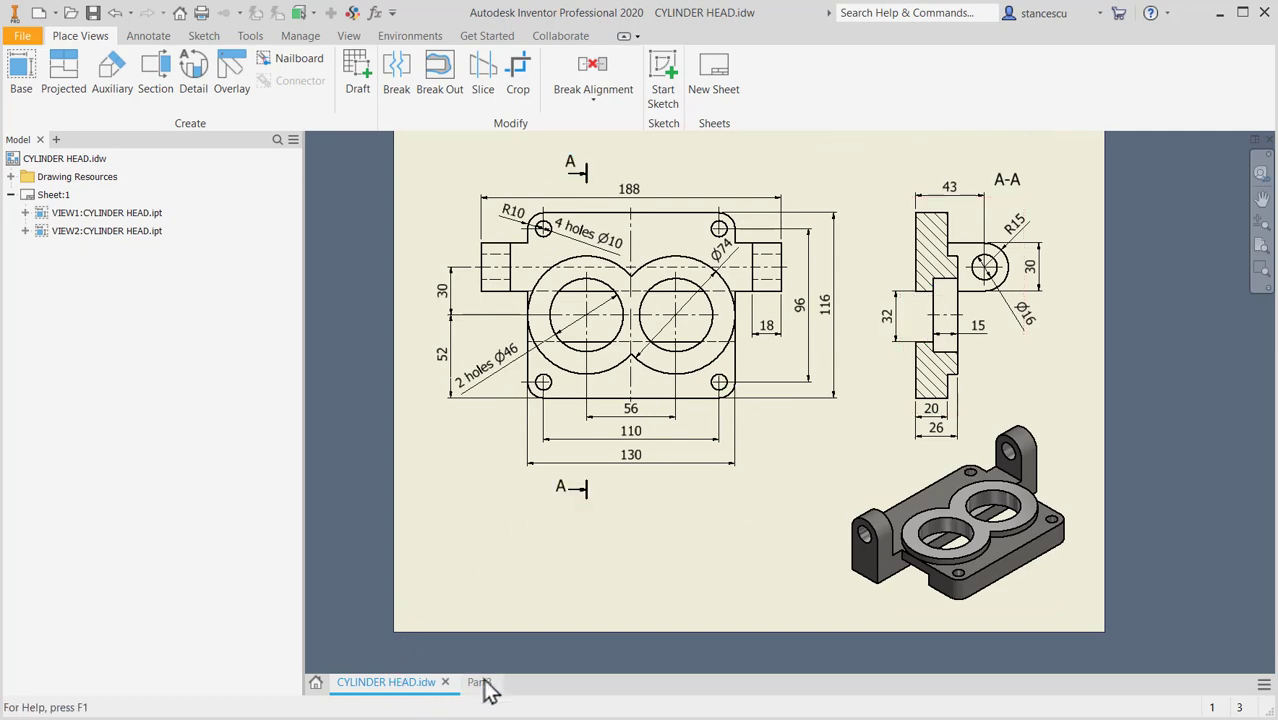
- Back in Part3, draw the channel rectangle on the end face with a 32 mm width
{"action": "left_click", "coordinate": [476, 681]}
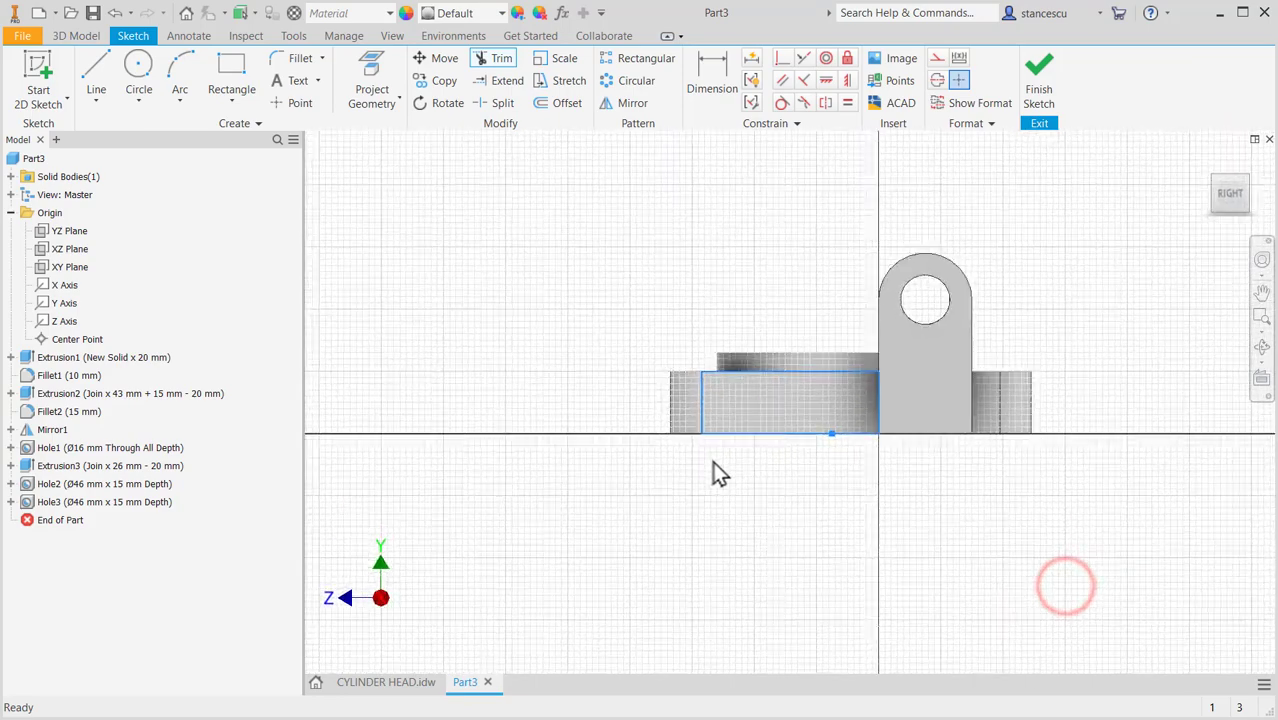
{"action": "left_click", "coordinate": [231, 63]}
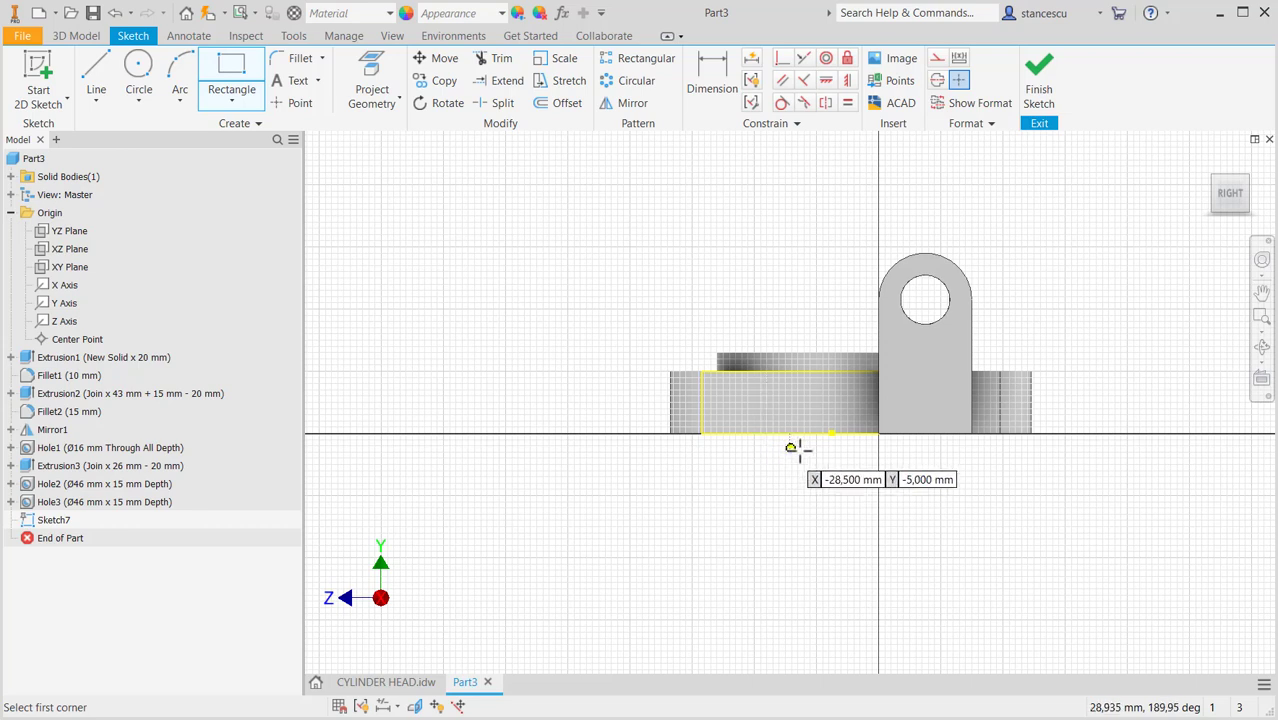
{"action": "left_click", "coordinate": [875, 430]}
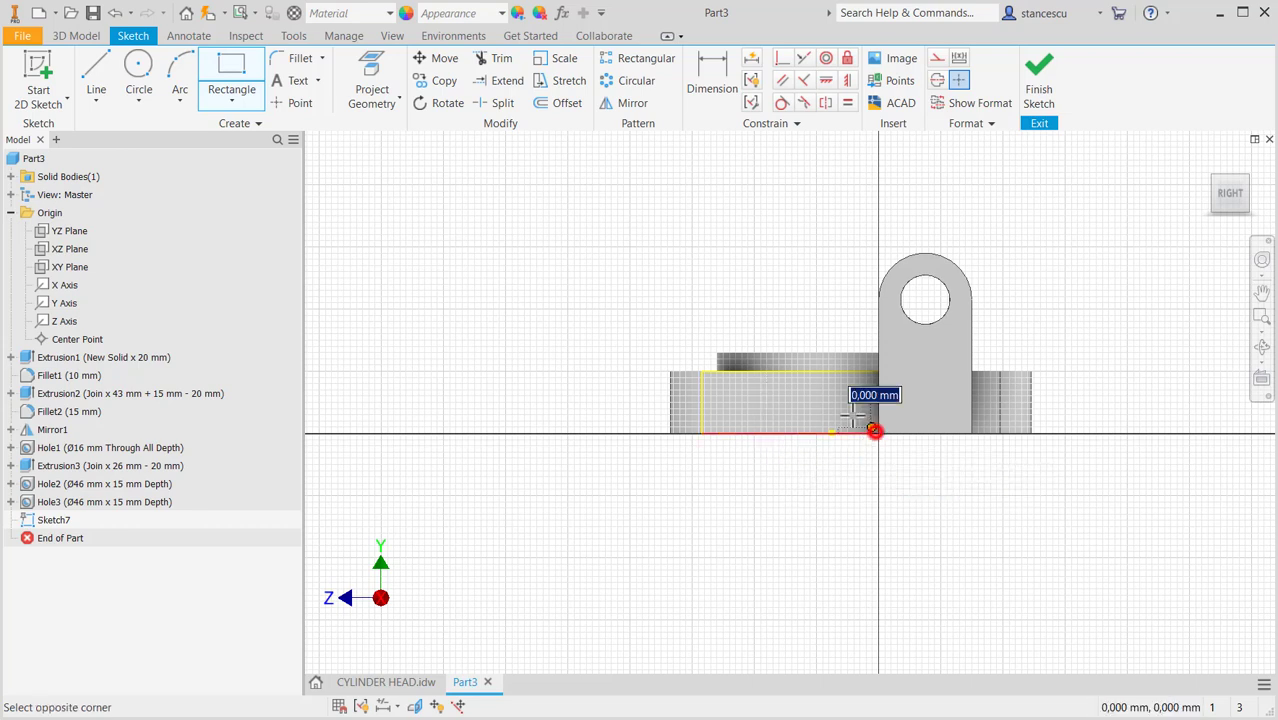
{"action": "left_click_drag", "start_coordinate": [875, 430], "coordinate": [805, 385]}
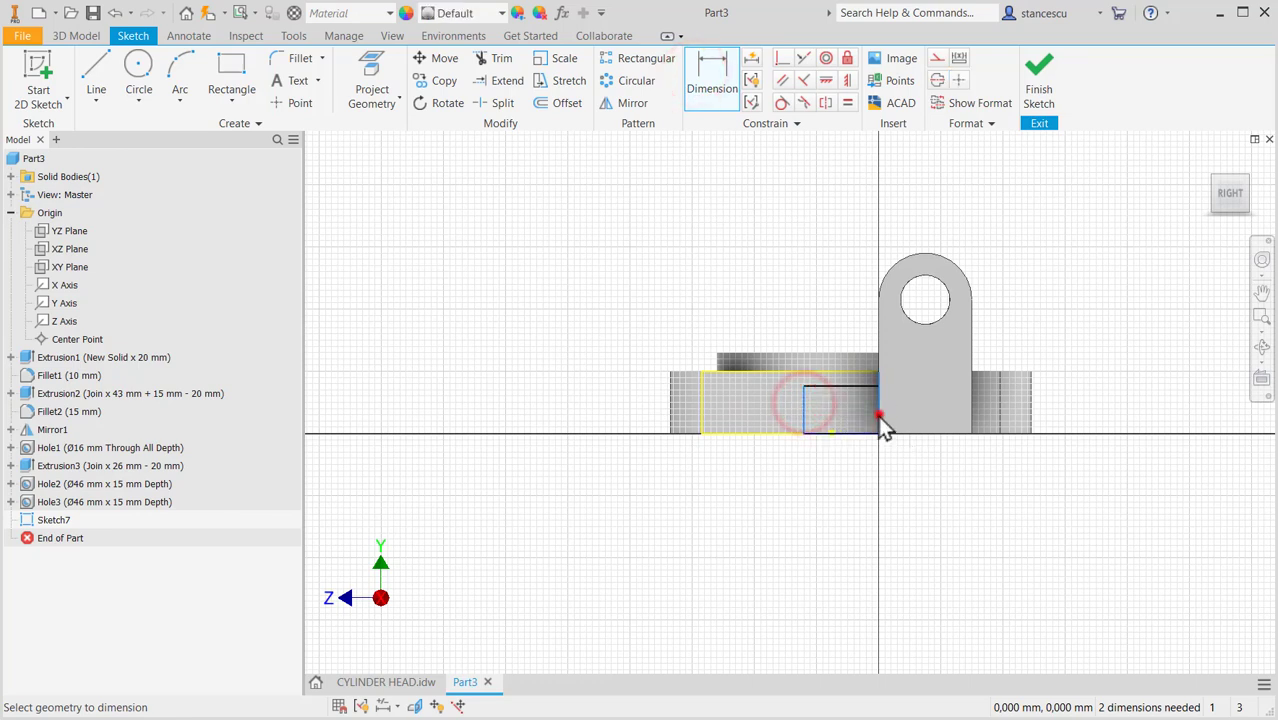
{"action": "left_click", "coordinate": [878, 415]}
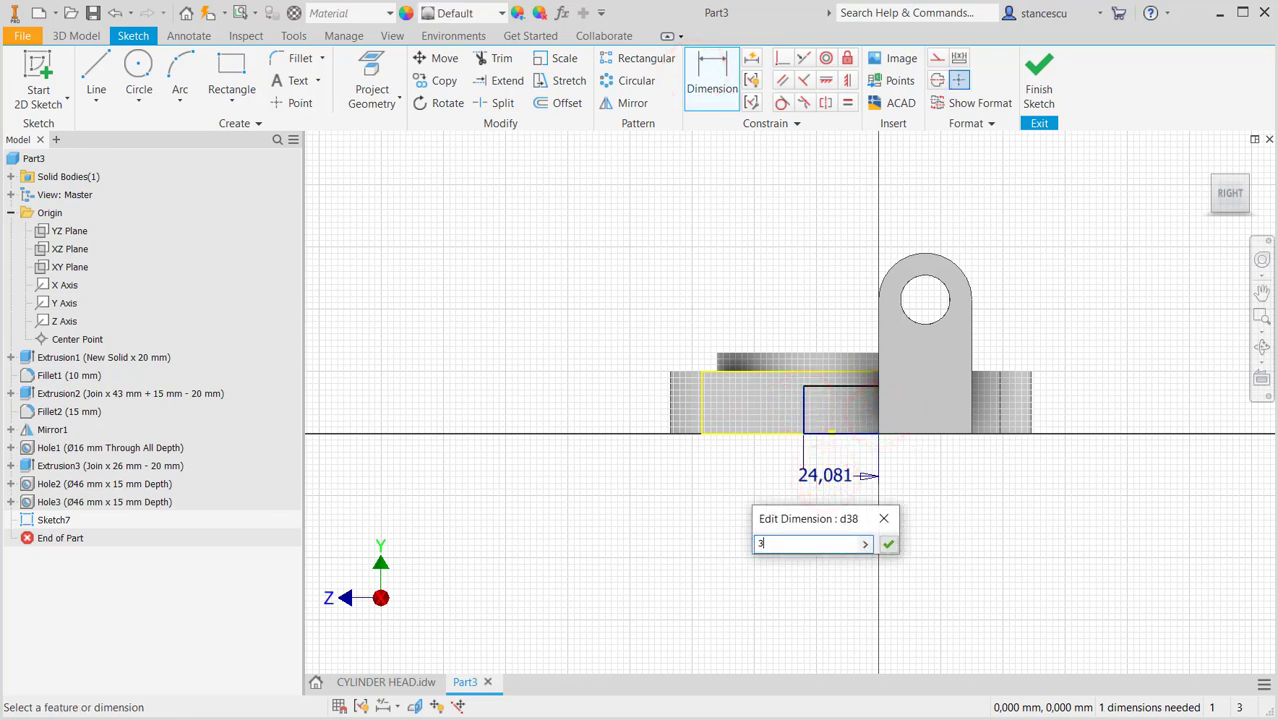
{"action": "type", "text": "2"}
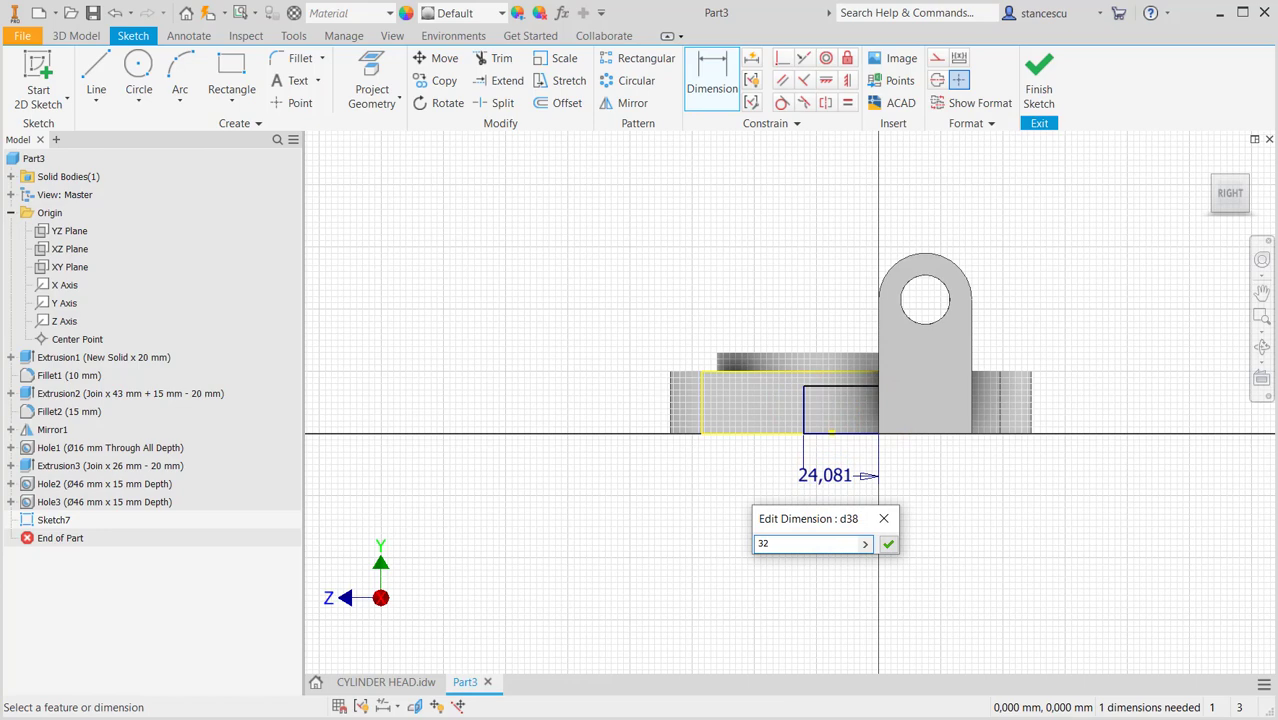
{"action": "left_click", "coordinate": [385, 681]}
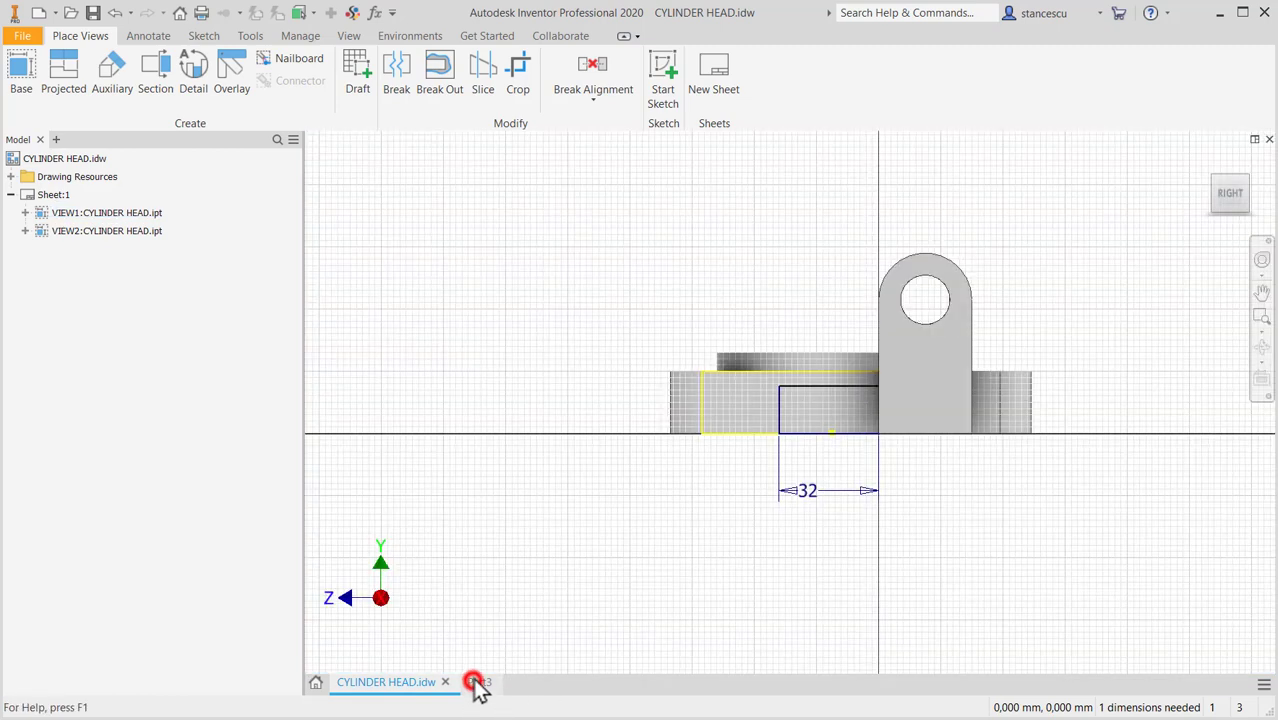
- Set the rectangle height to 26-15 (11 mm) and finish the sketch
{"action": "left_click", "coordinate": [472, 681]}
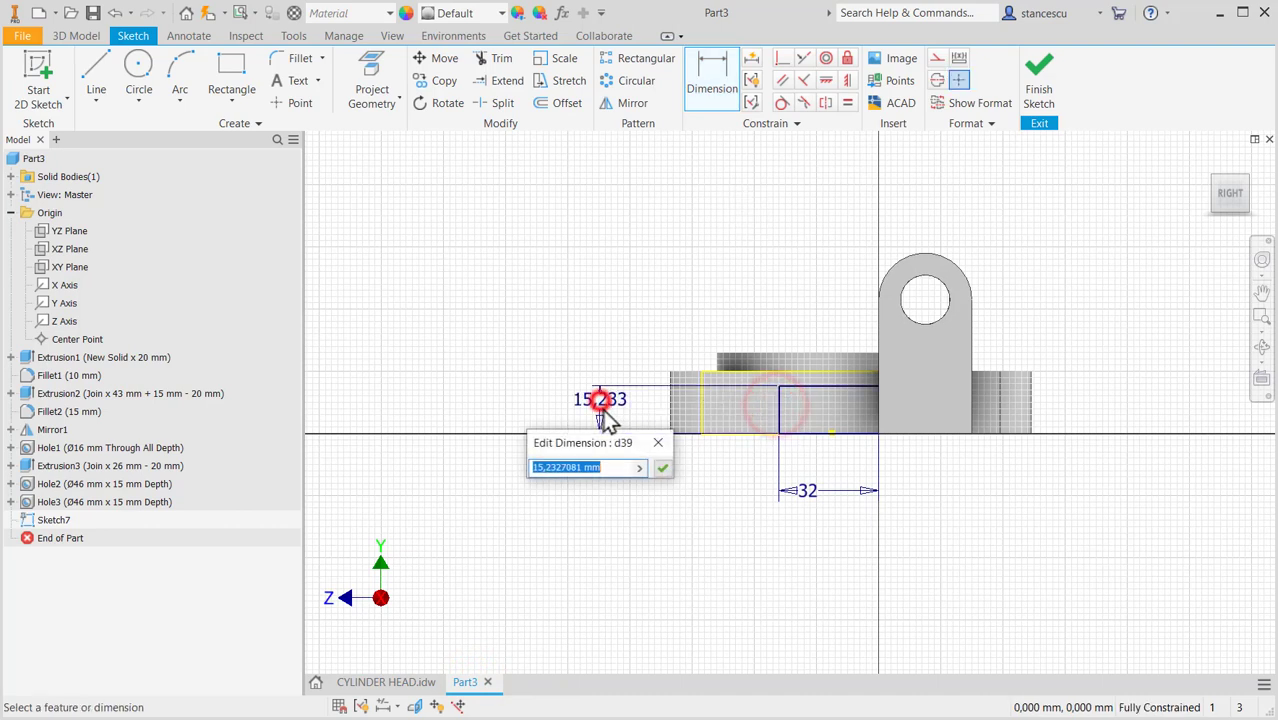
{"action": "type", "text": "2"}
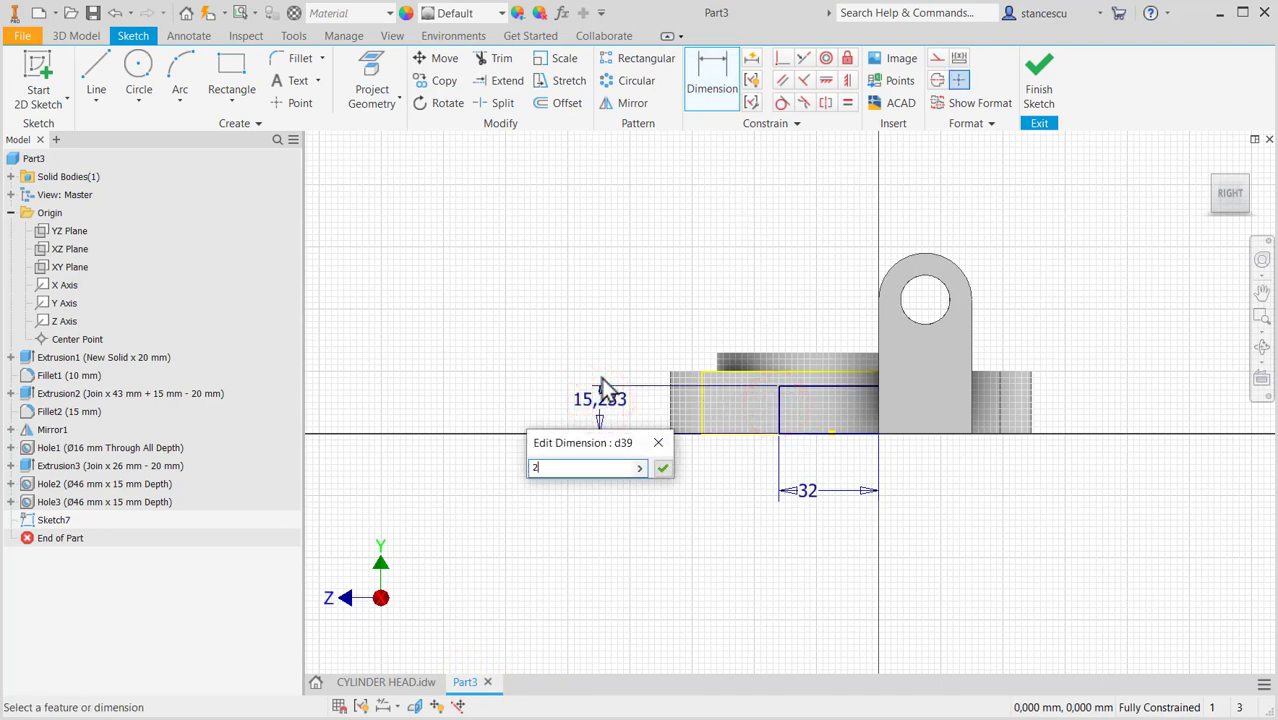
{"action": "type", "text": "26-15"}
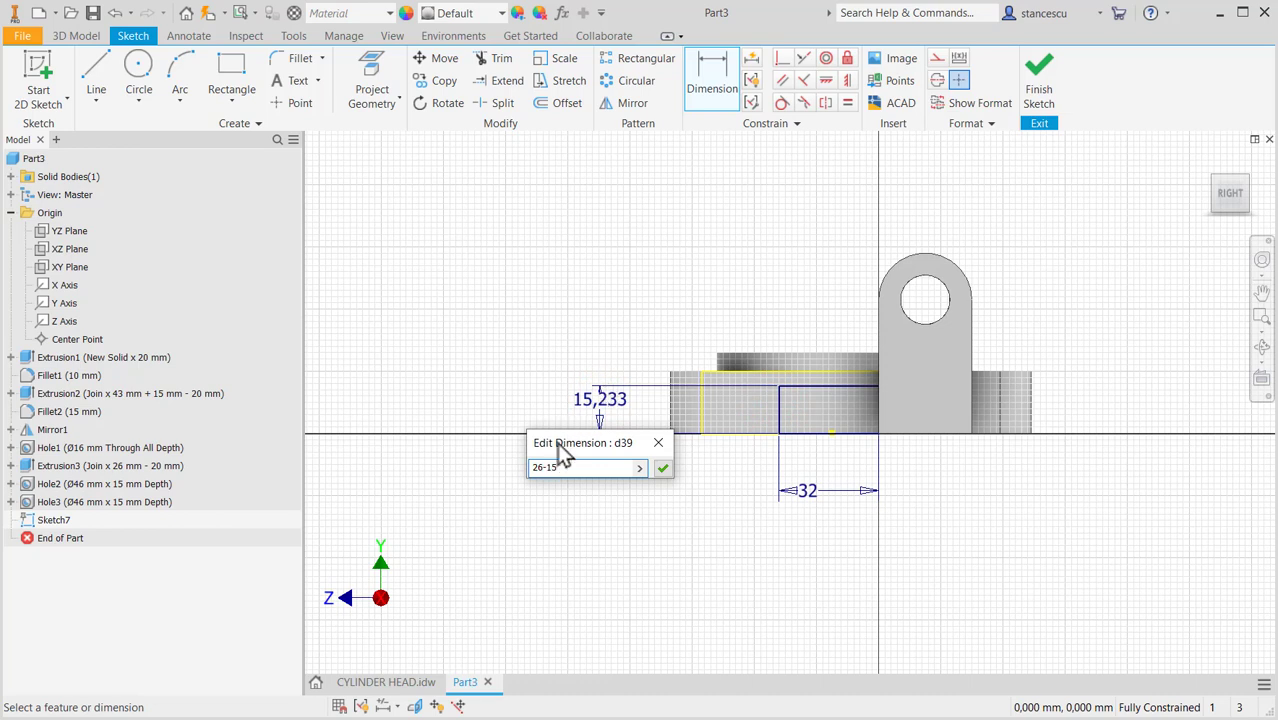
{"action": "left_click", "coordinate": [663, 468]}
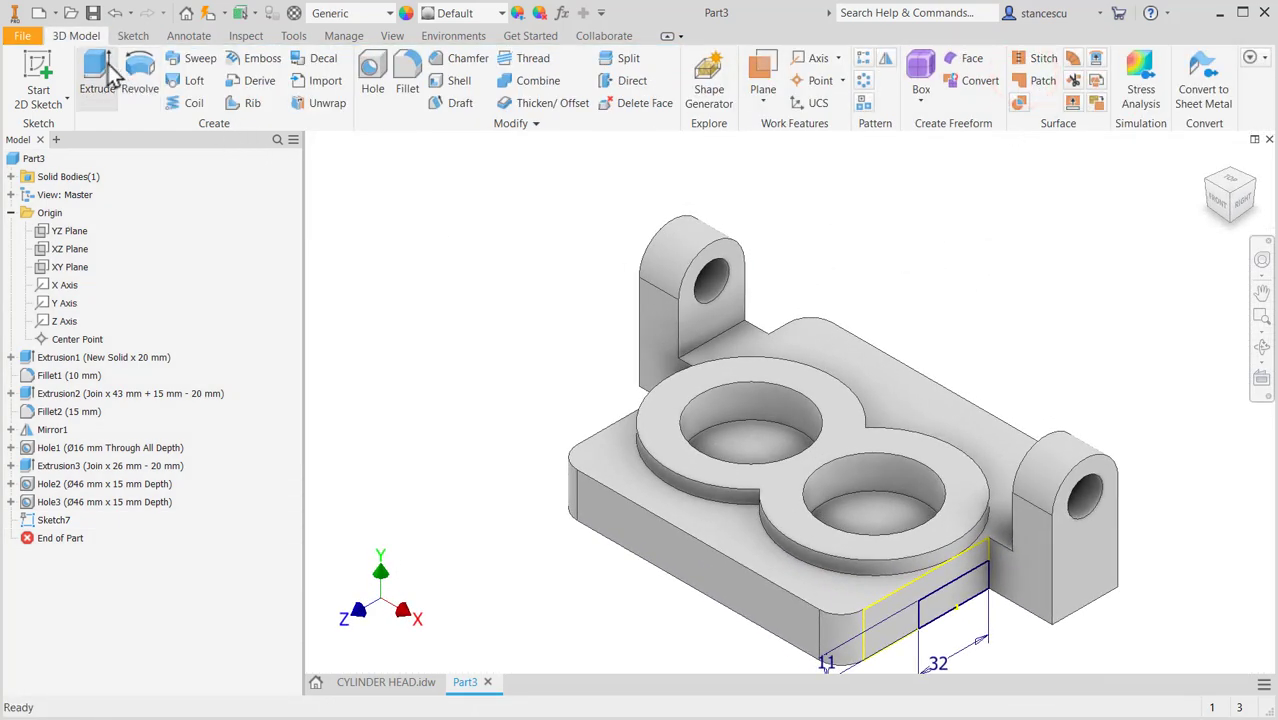
{"action": "mouse_move", "coordinate": [97, 70]}
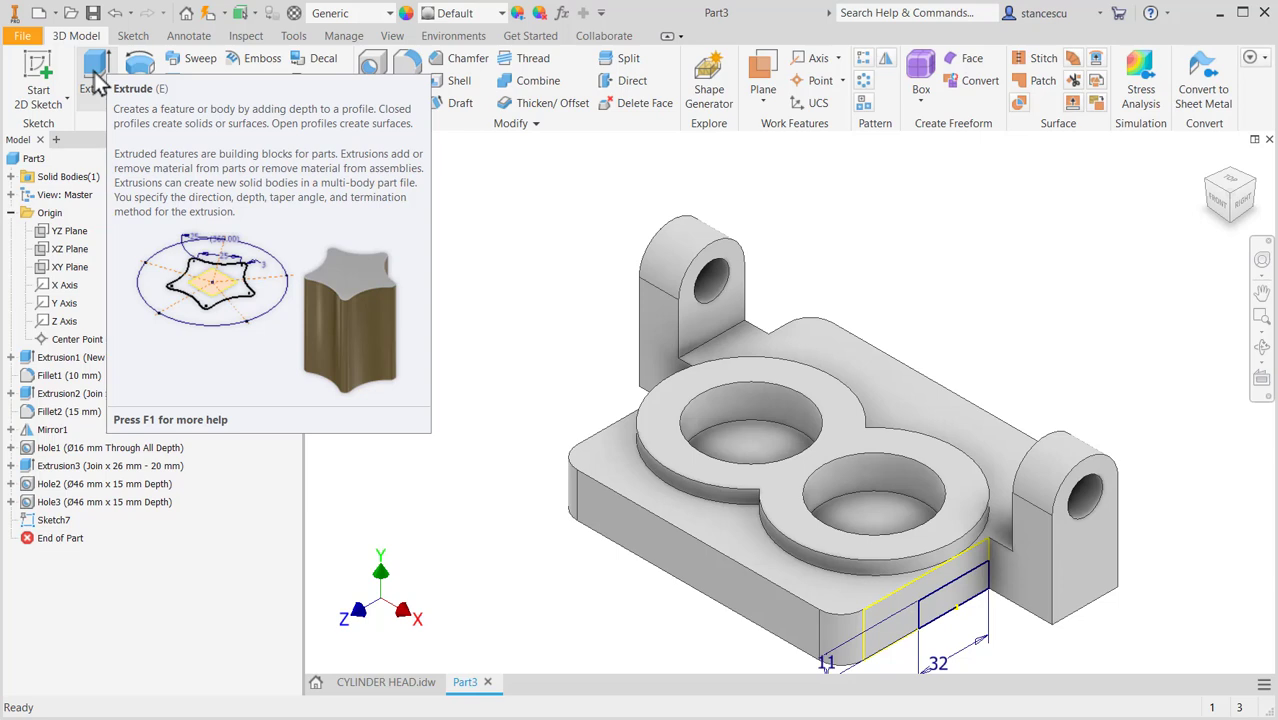
{"action": "mouse_move", "coordinate": [95, 80]}
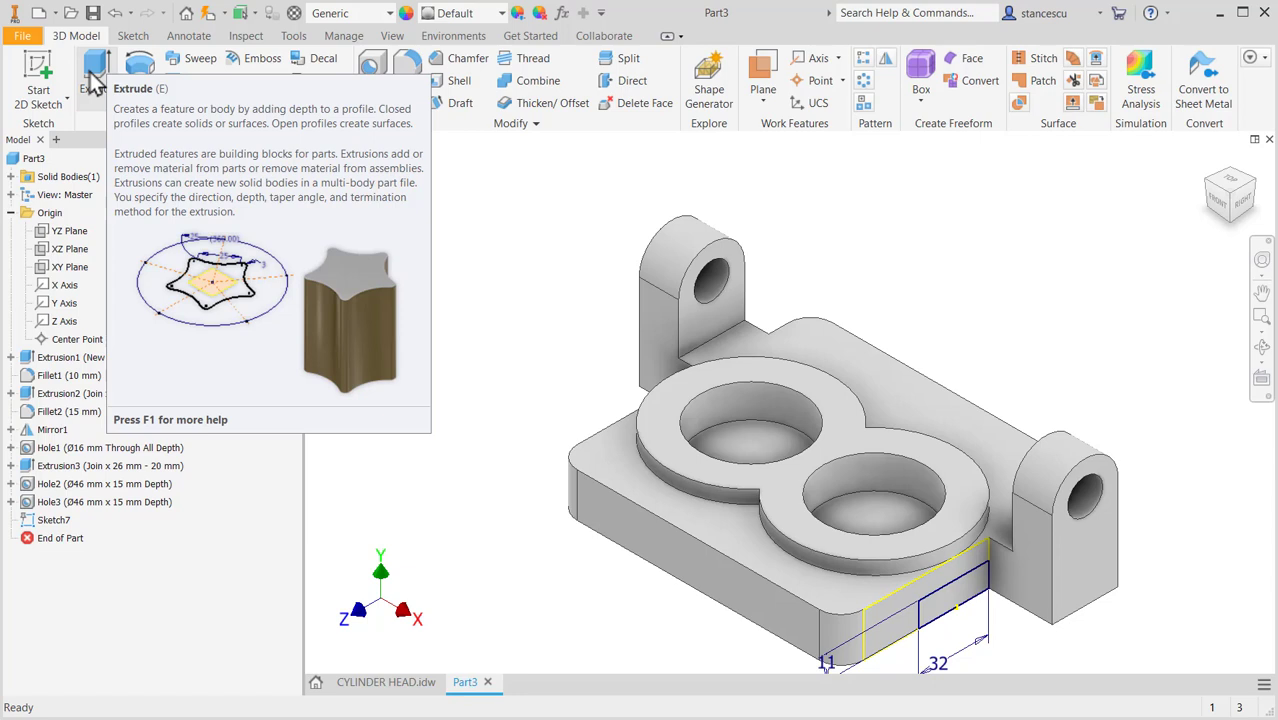
{"action": "mouse_move", "coordinate": [528, 240]}
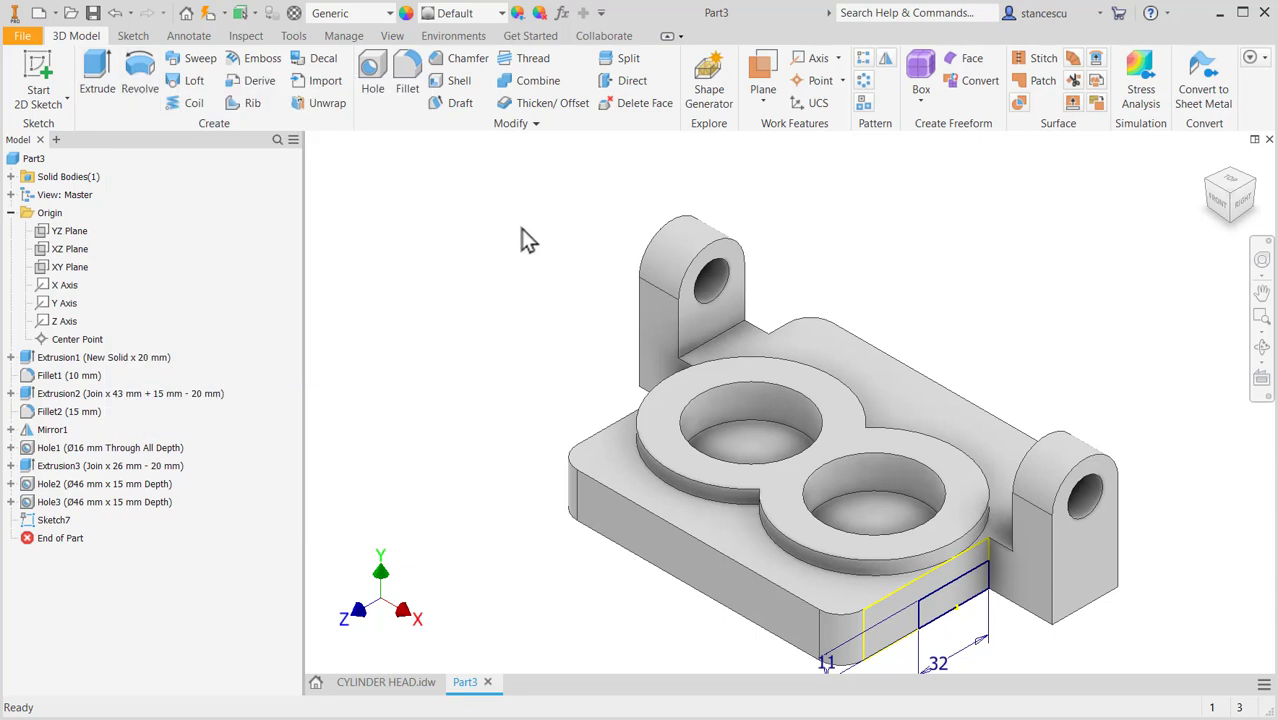
- Extrude Sketch7's rectangle as a Through All cut, then view the drawing
{"action": "left_click", "coordinate": [96, 75]}
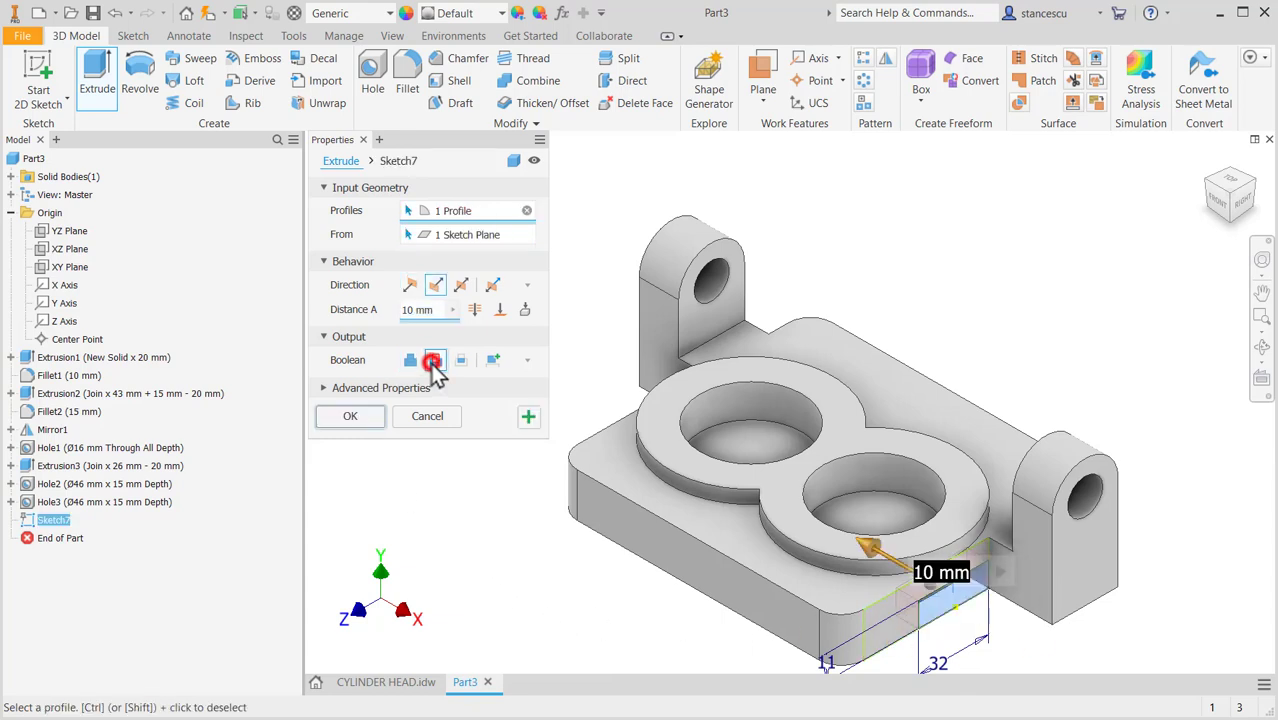
{"action": "left_click", "coordinate": [435, 359]}
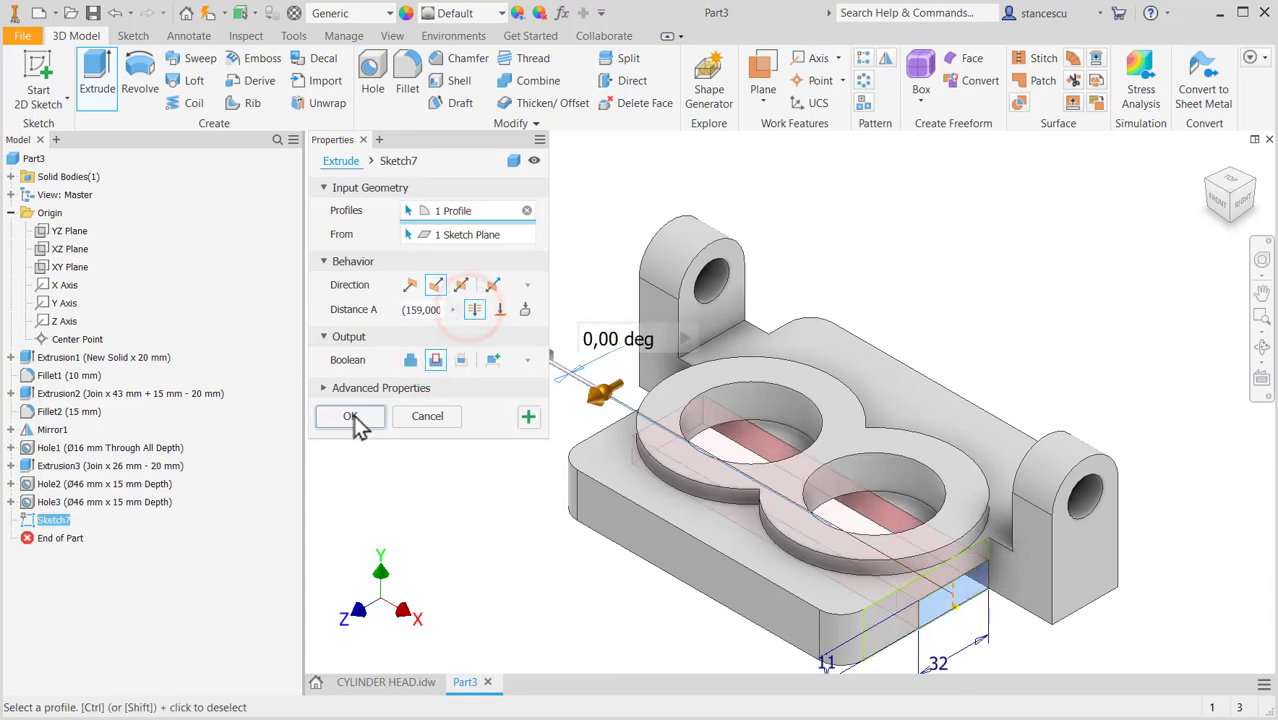
{"action": "left_click", "coordinate": [350, 416]}
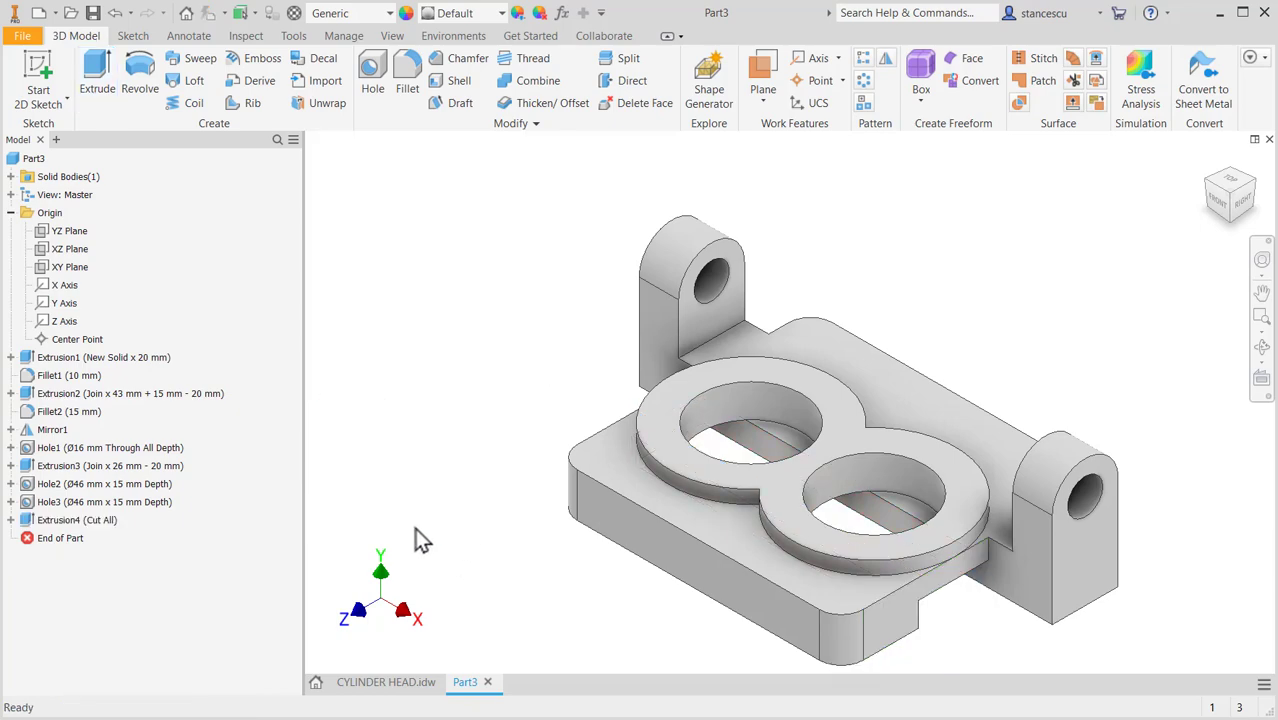
{"action": "left_click", "coordinate": [386, 681]}
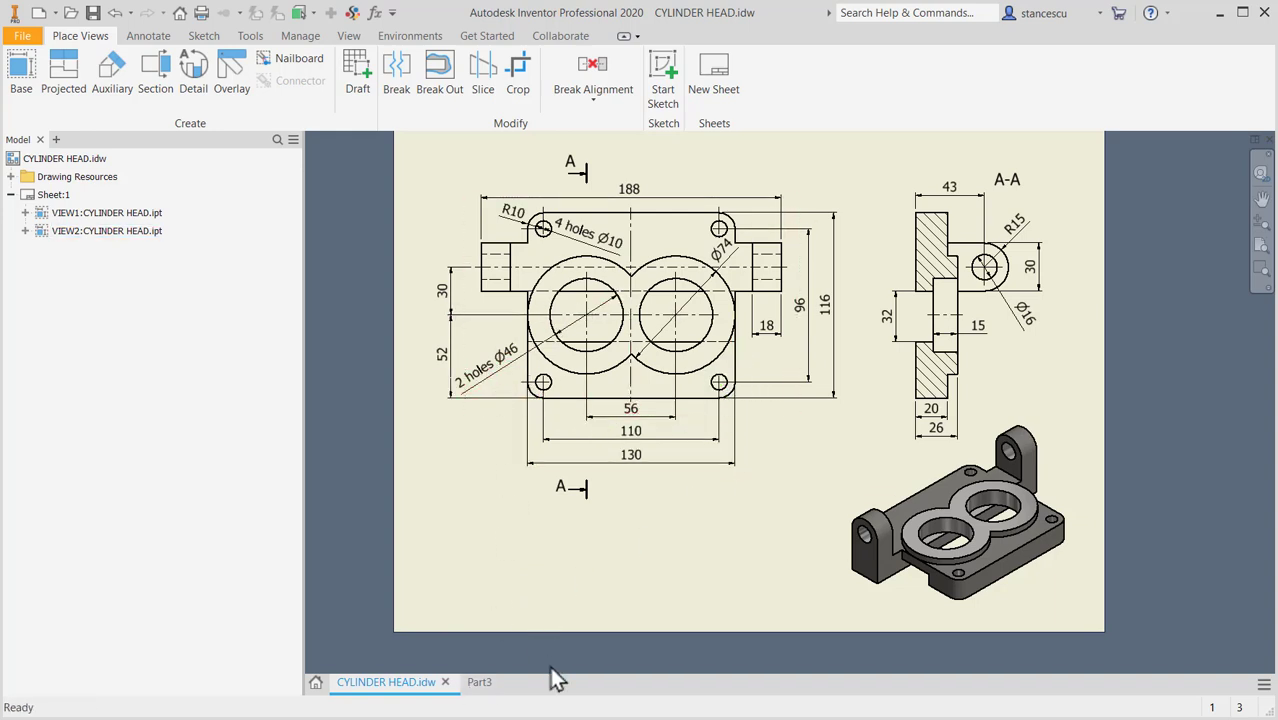
- Back in Part3, sketch four hole centre points at the plate's top-face corners
{"action": "left_click", "coordinate": [478, 681]}
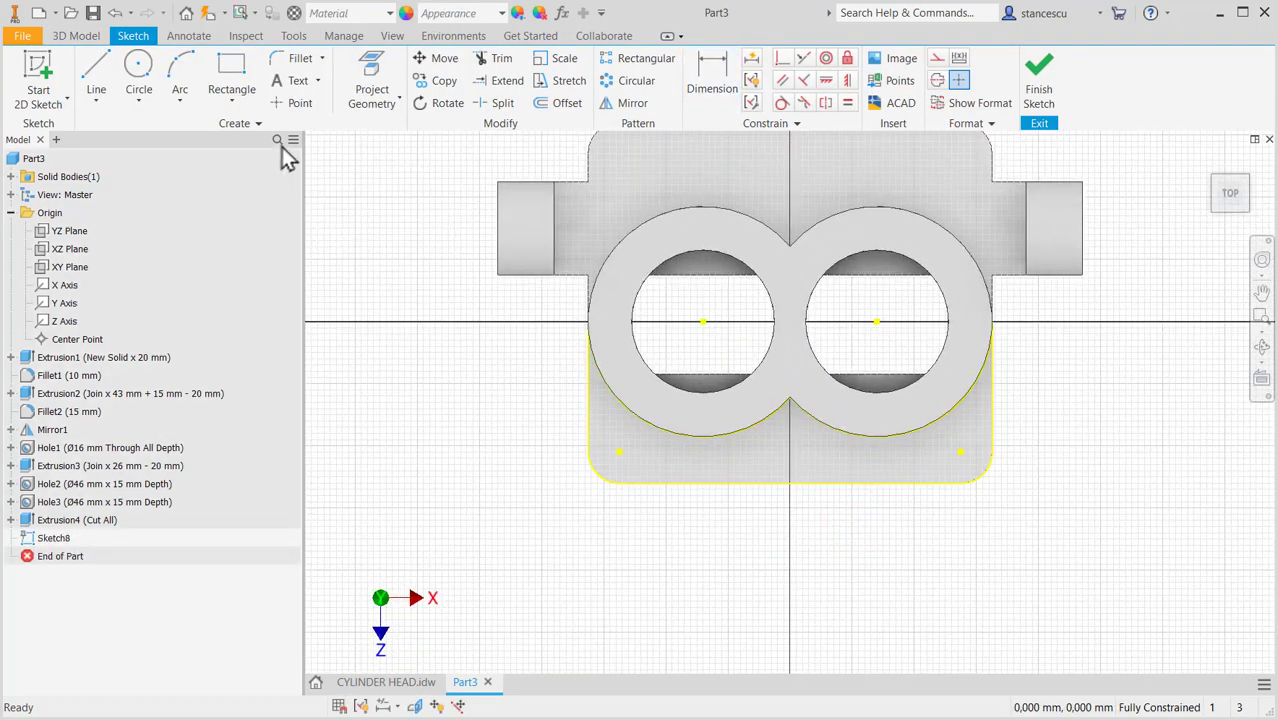
{"action": "left_click", "coordinate": [371, 95]}
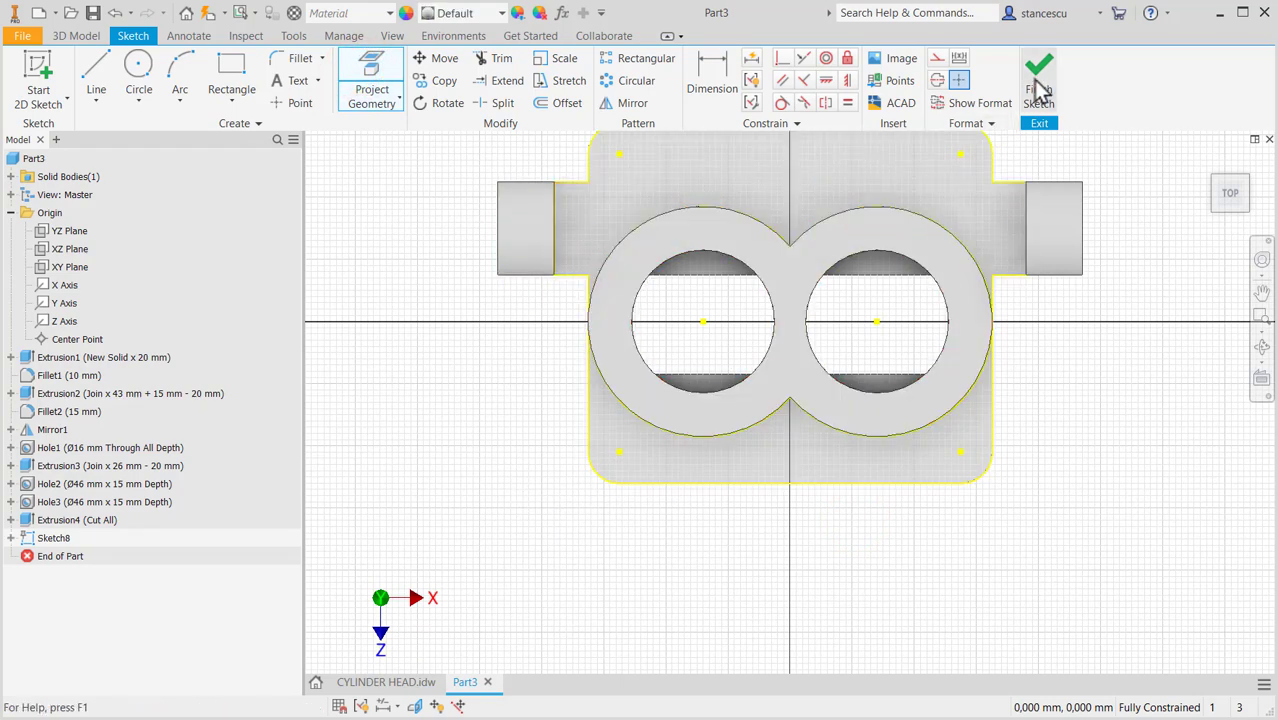
{"action": "left_click", "coordinate": [1039, 88]}
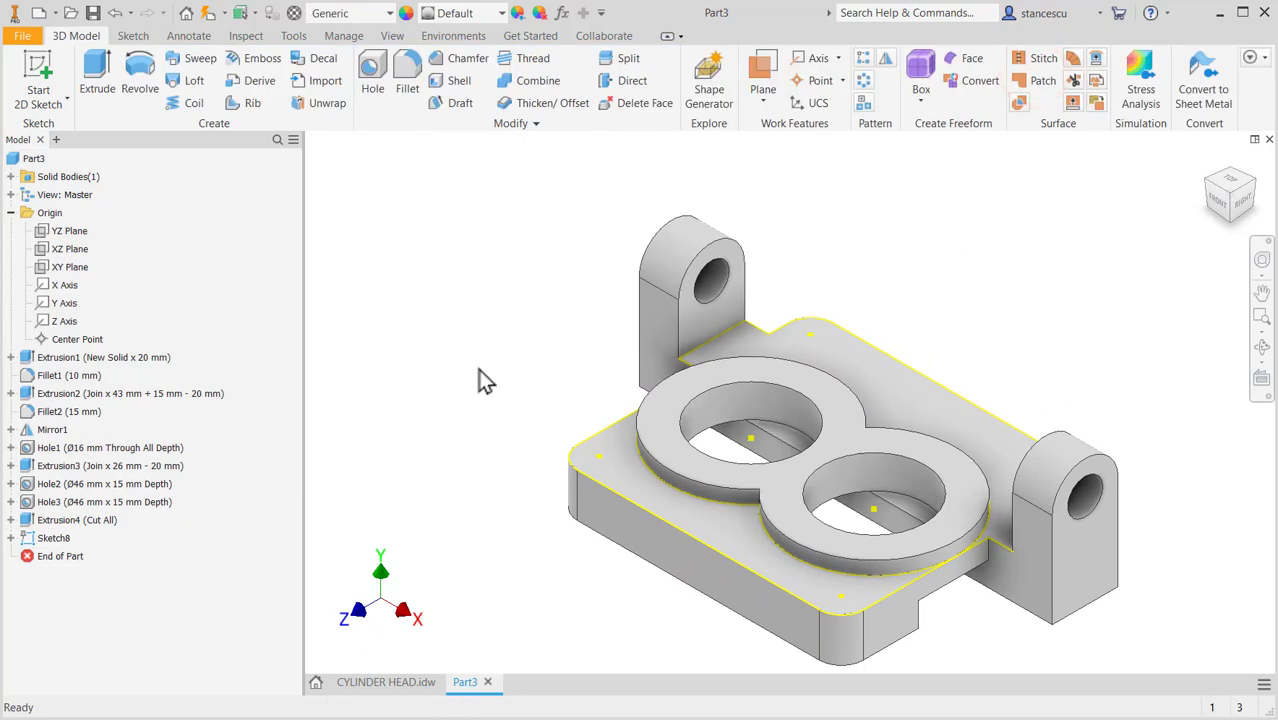
- Drill Ø10 through-all holes at the four sketched corner points
{"action": "left_click", "coordinate": [371, 75]}
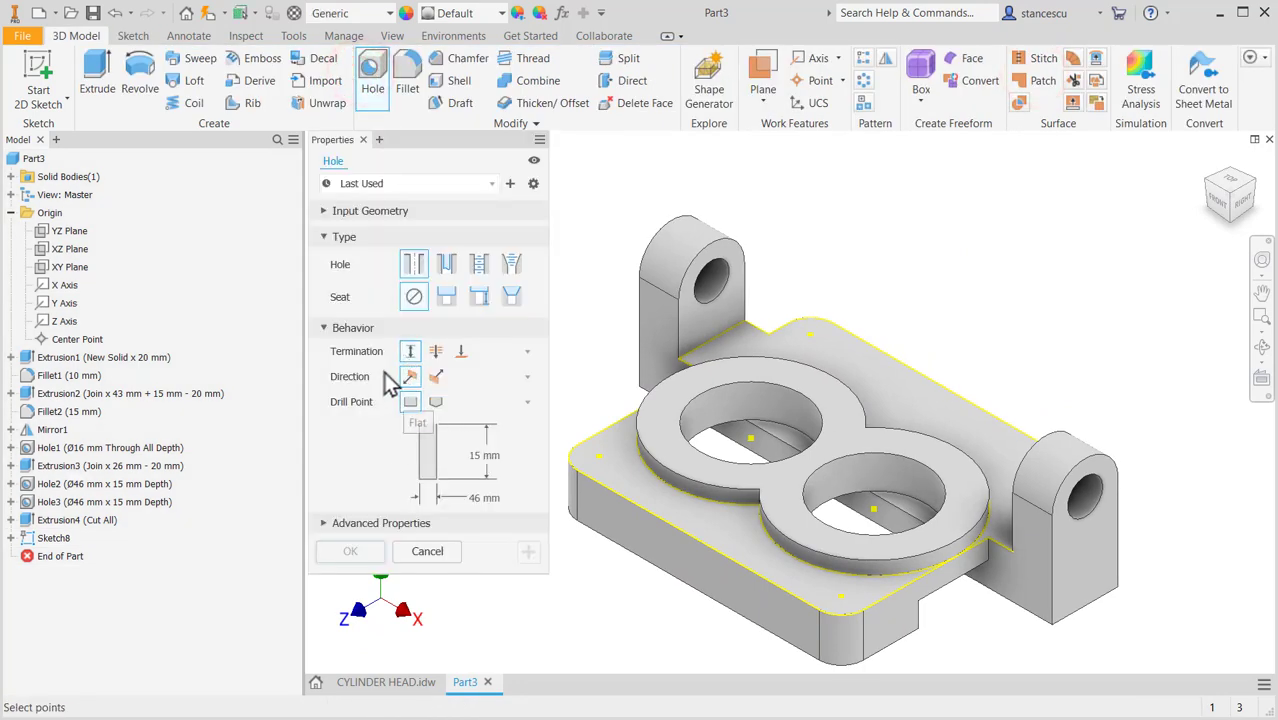
{"action": "left_click", "coordinate": [435, 351]}
{"action": "type", "text": "10"}
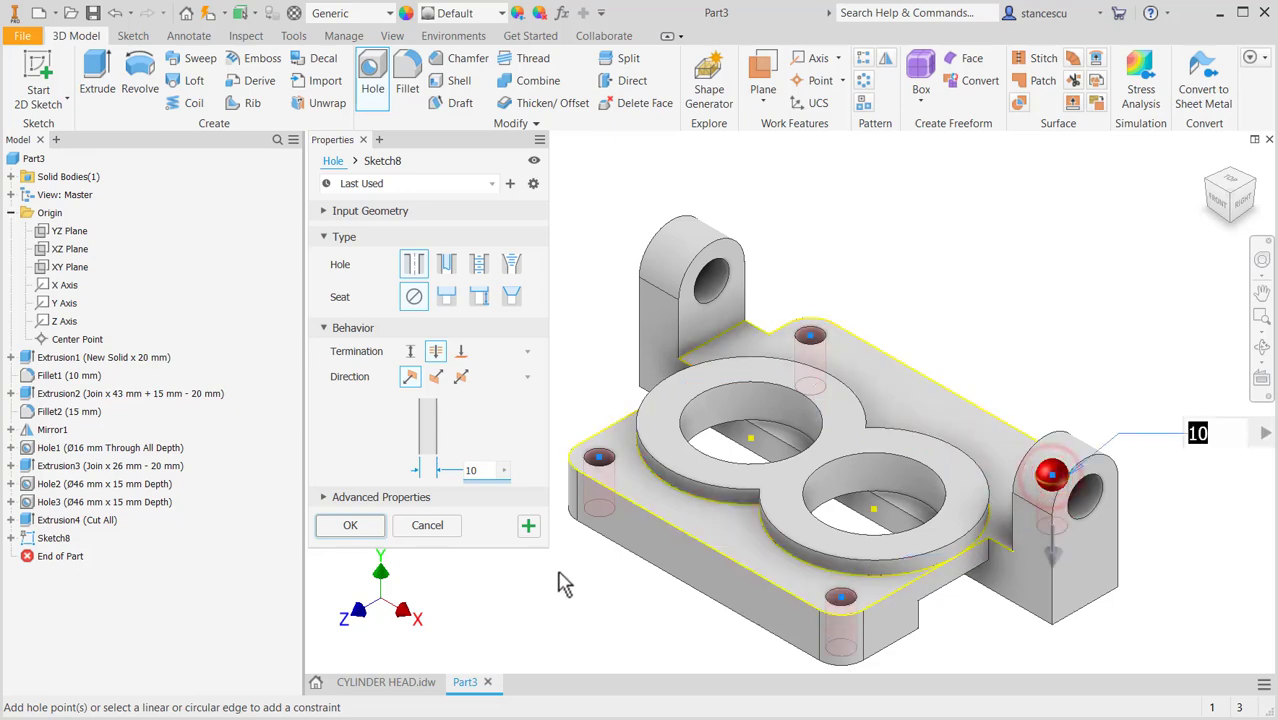
{"action": "left_click", "coordinate": [350, 525]}
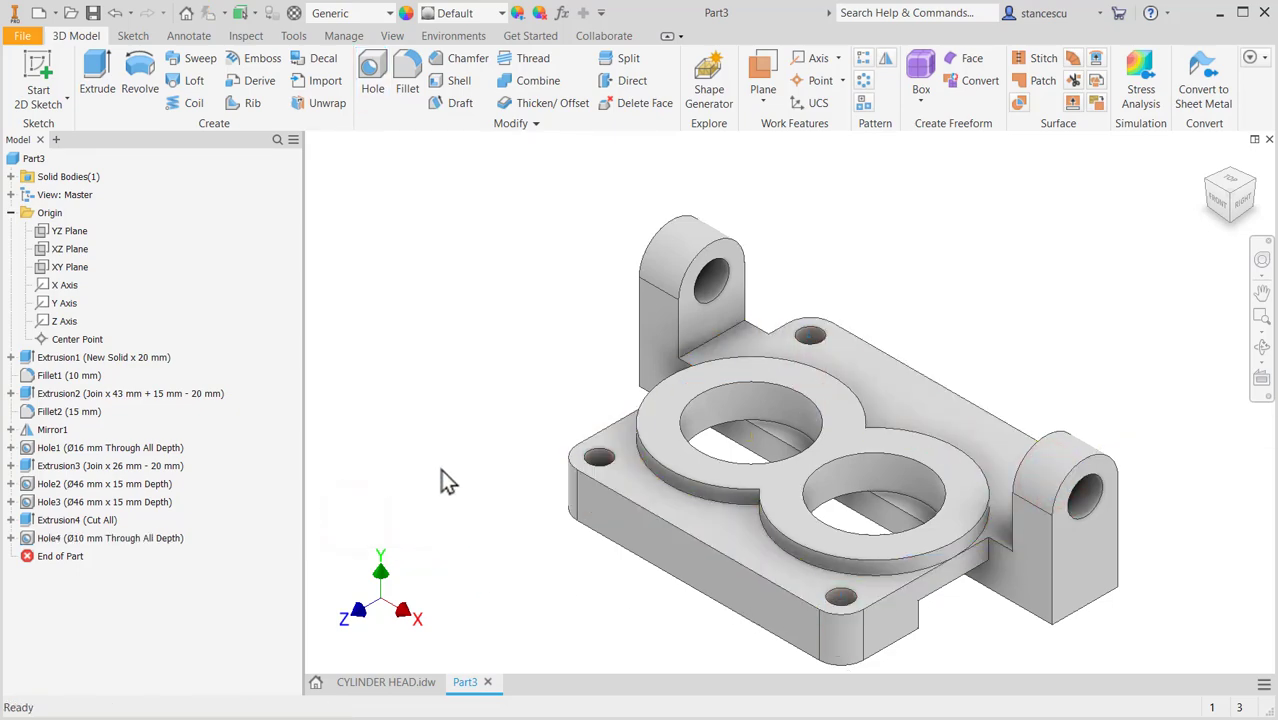
- Set the part material to Steel, Carbon
{"action": "left_click_drag", "start_coordinate": [447, 480], "coordinate": [442, 437]}
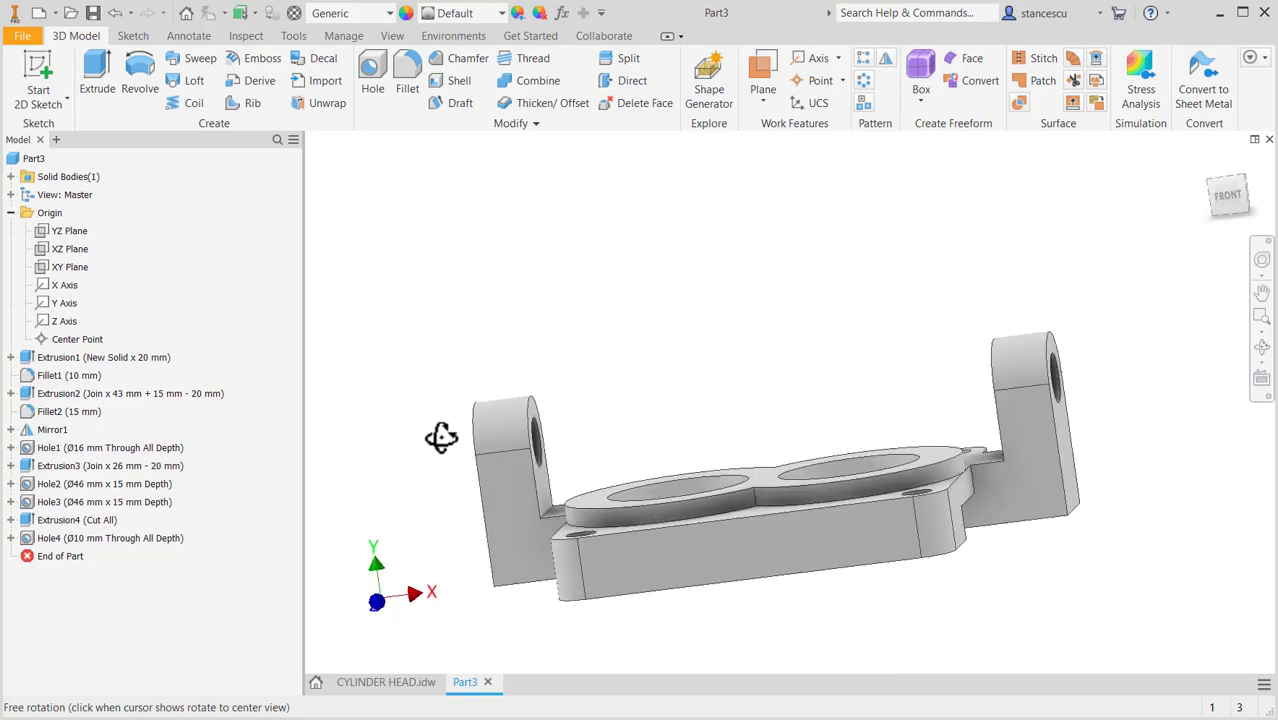
{"action": "left_click_drag", "start_coordinate": [442, 437], "coordinate": [384, 483]}
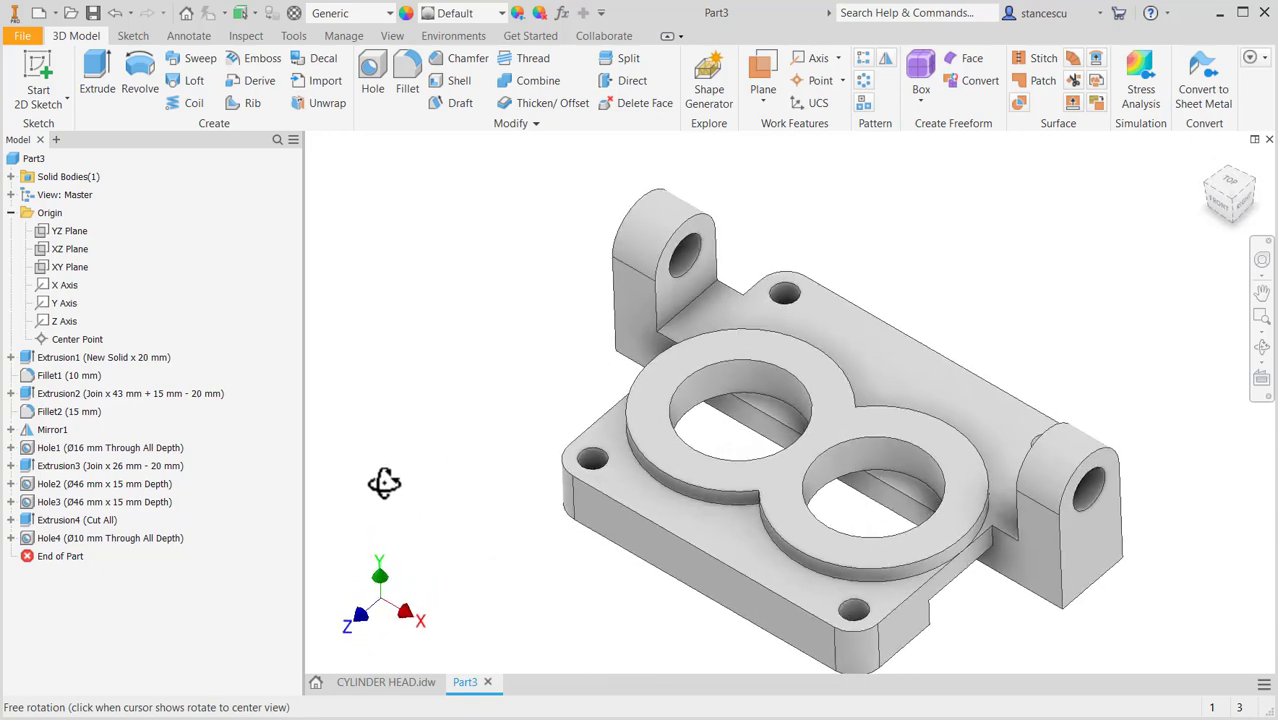
{"action": "left_click_drag", "start_coordinate": [383, 483], "coordinate": [418, 371]}
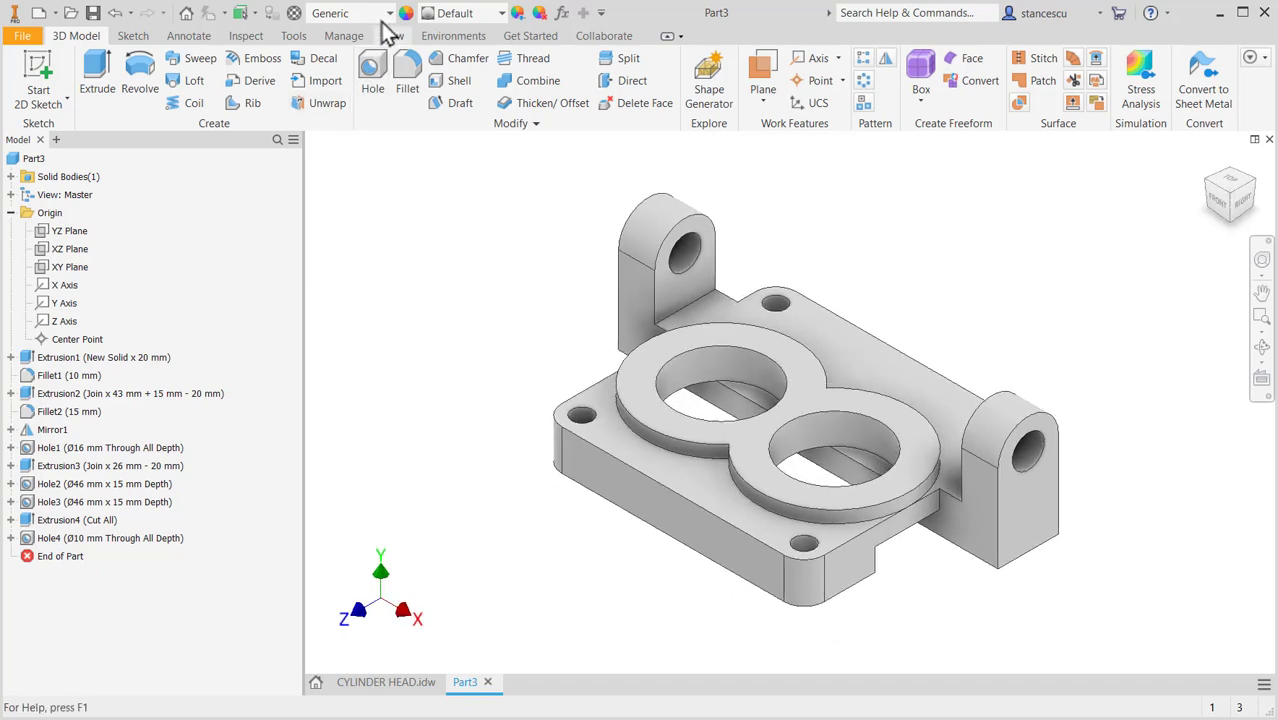
{"action": "left_click", "coordinate": [388, 13]}
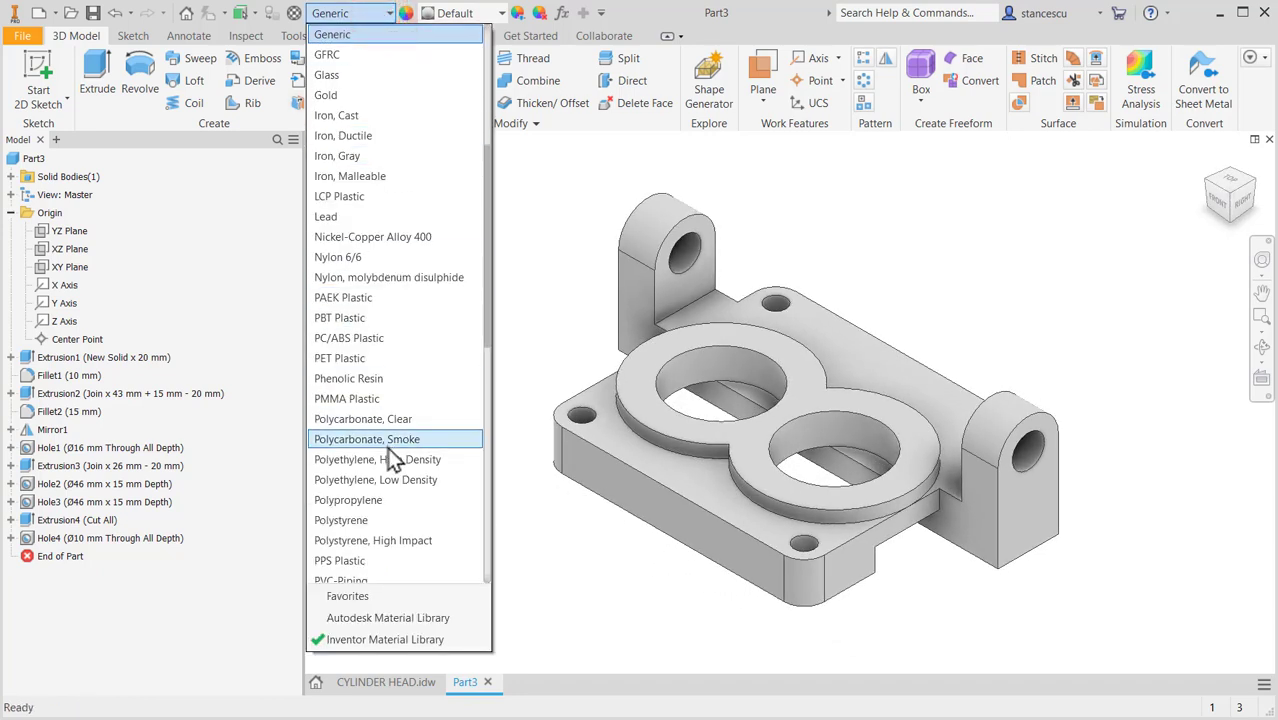
{"action": "scroll", "scroll_direction": "down", "scroll_amount": 3}
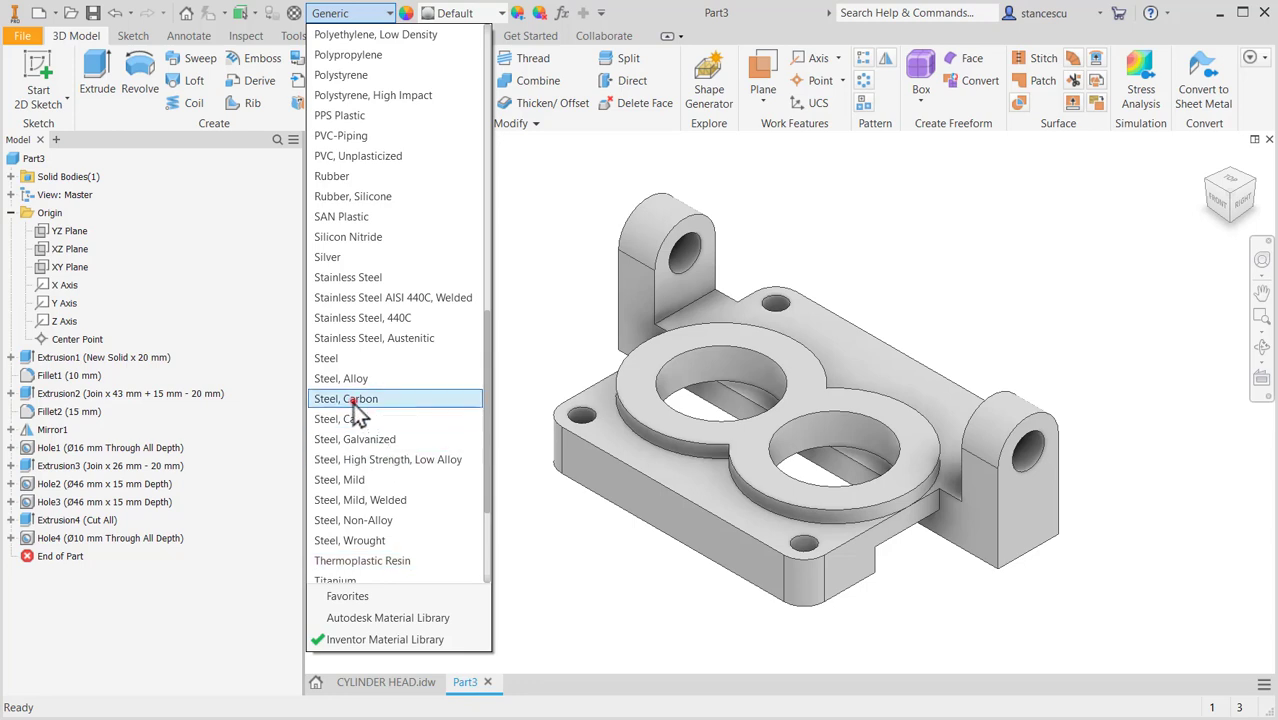
{"action": "left_click", "coordinate": [345, 398]}
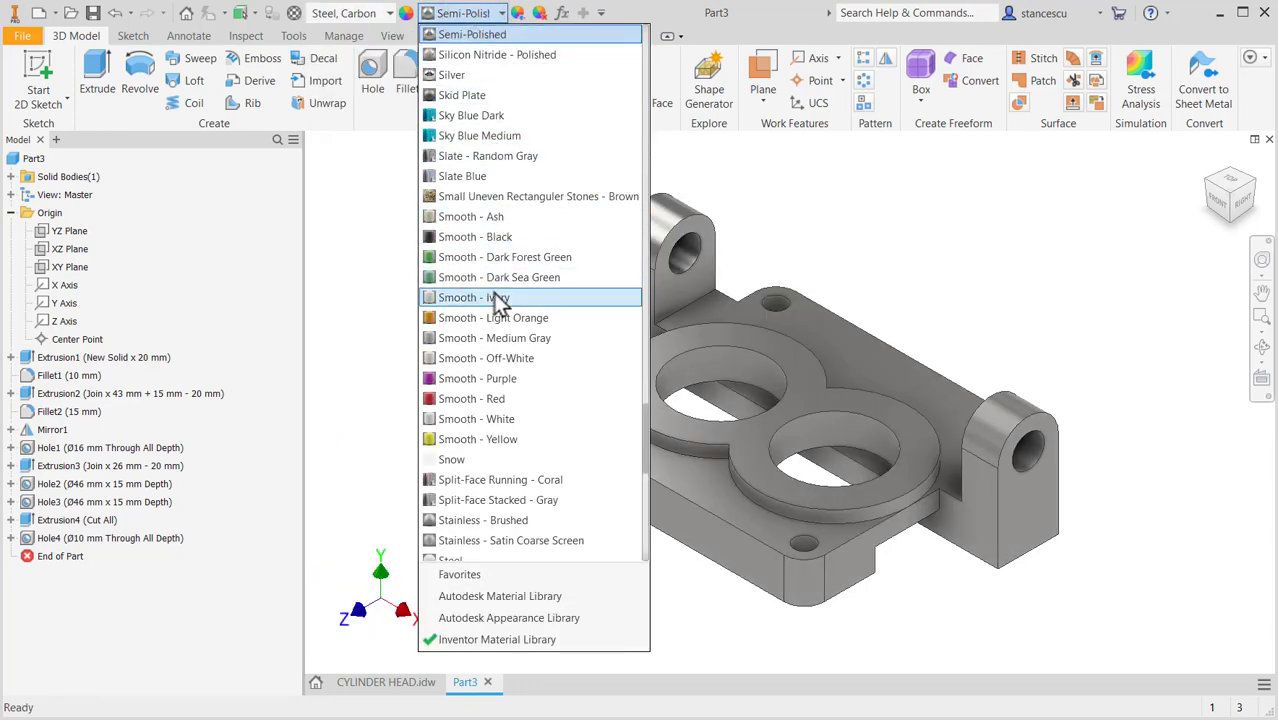
- Apply the Steel - Cast appearance and inspect the holes and channel
{"action": "scroll", "scroll_direction": "down", "scroll_amount": 3}
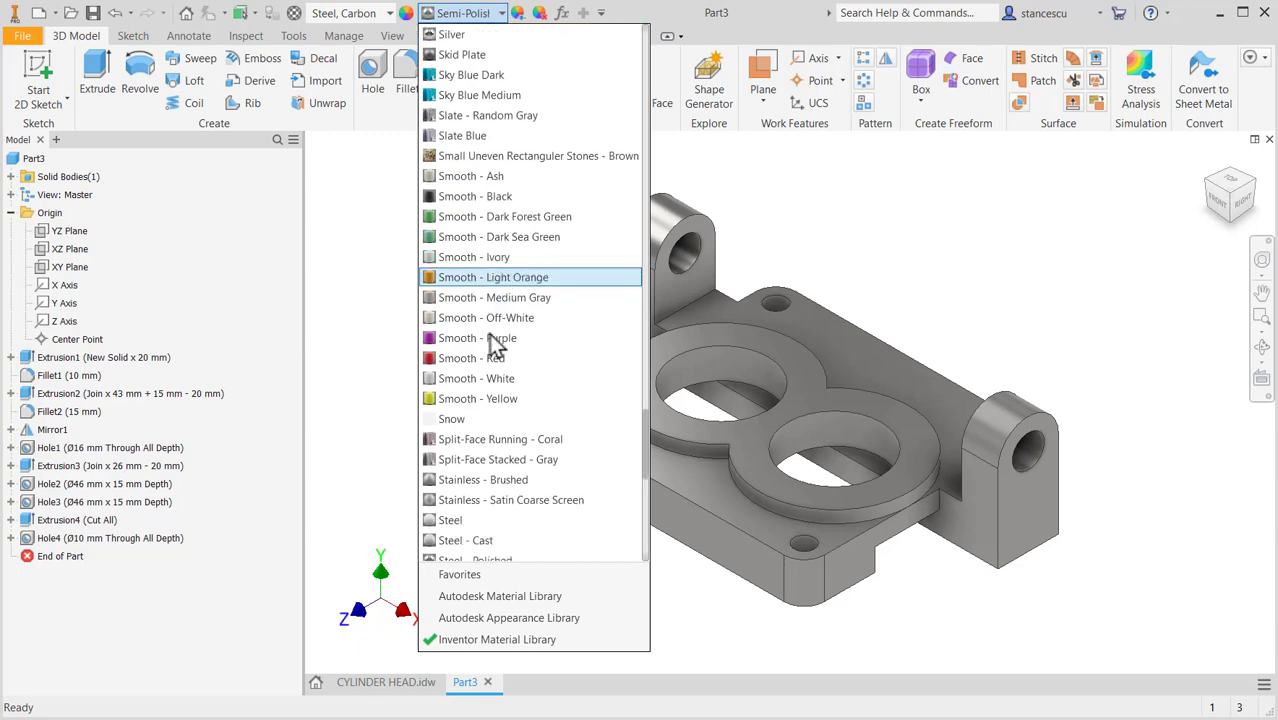
{"action": "left_click", "coordinate": [465, 540]}
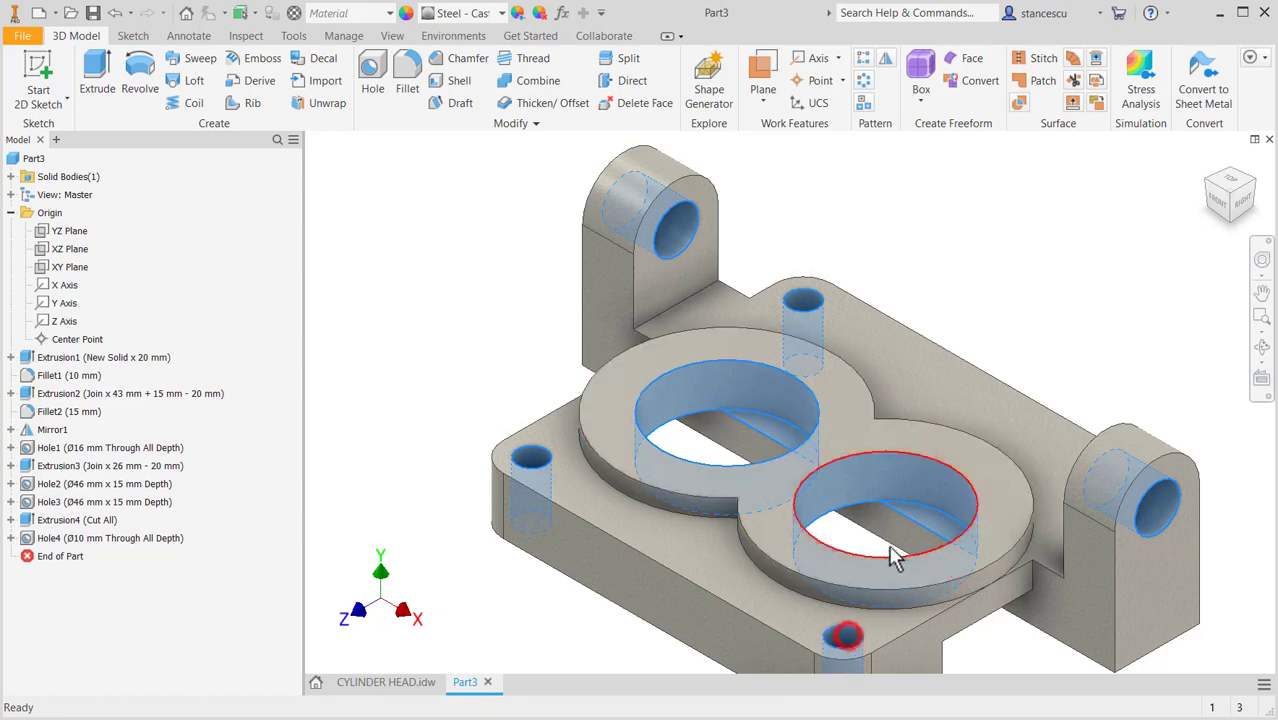
{"action": "left_click_drag", "start_coordinate": [895, 555], "coordinate": [985, 515]}
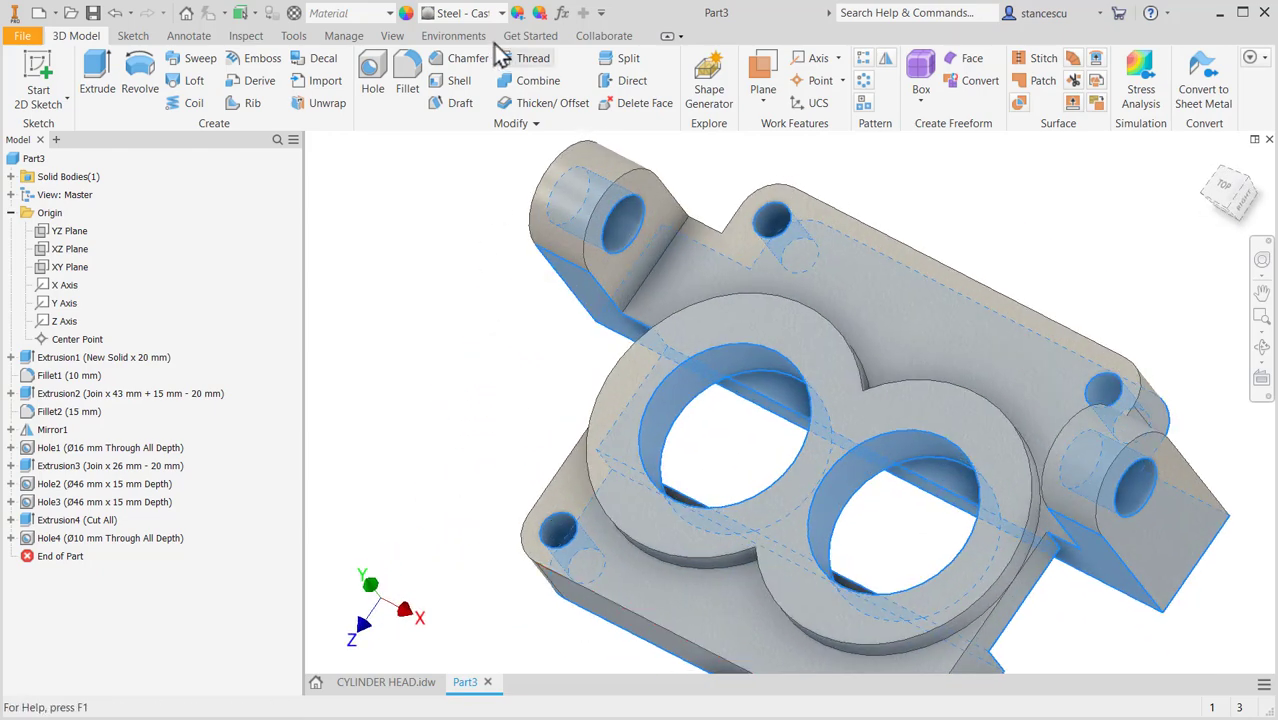
{"action": "left_click", "coordinate": [497, 13]}
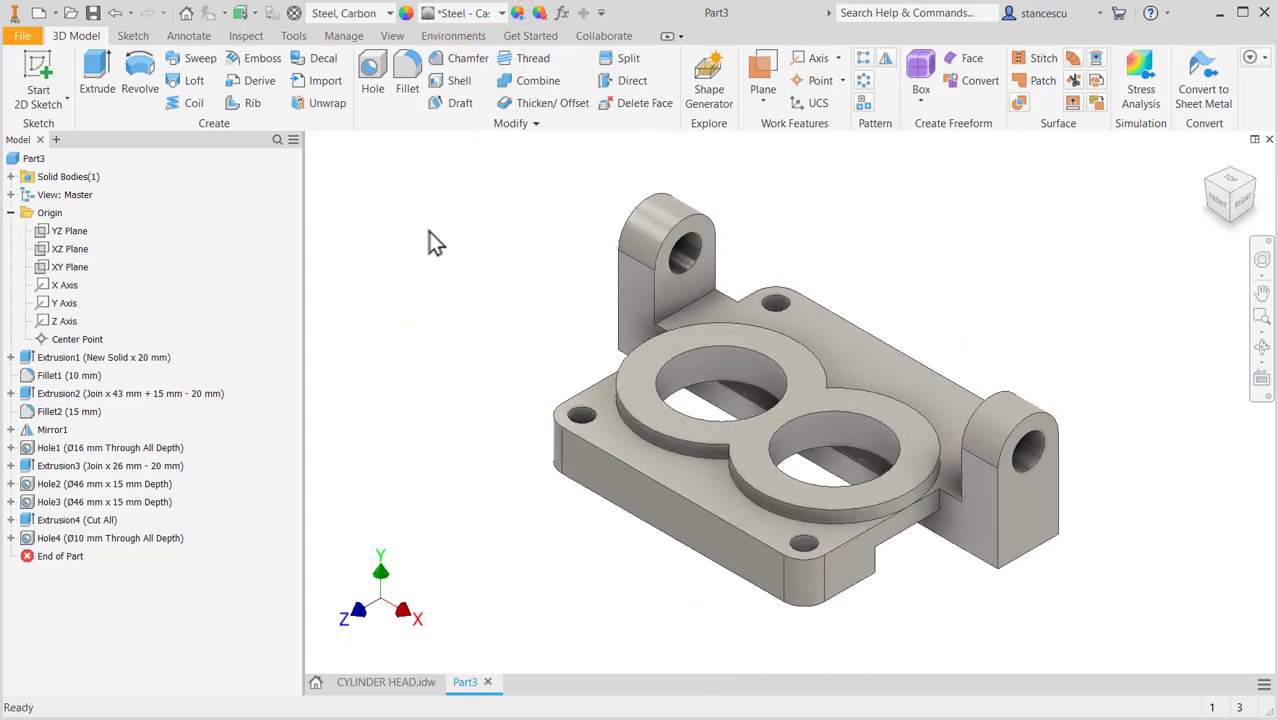
{"action": "right_click", "coordinate": [67, 176]}
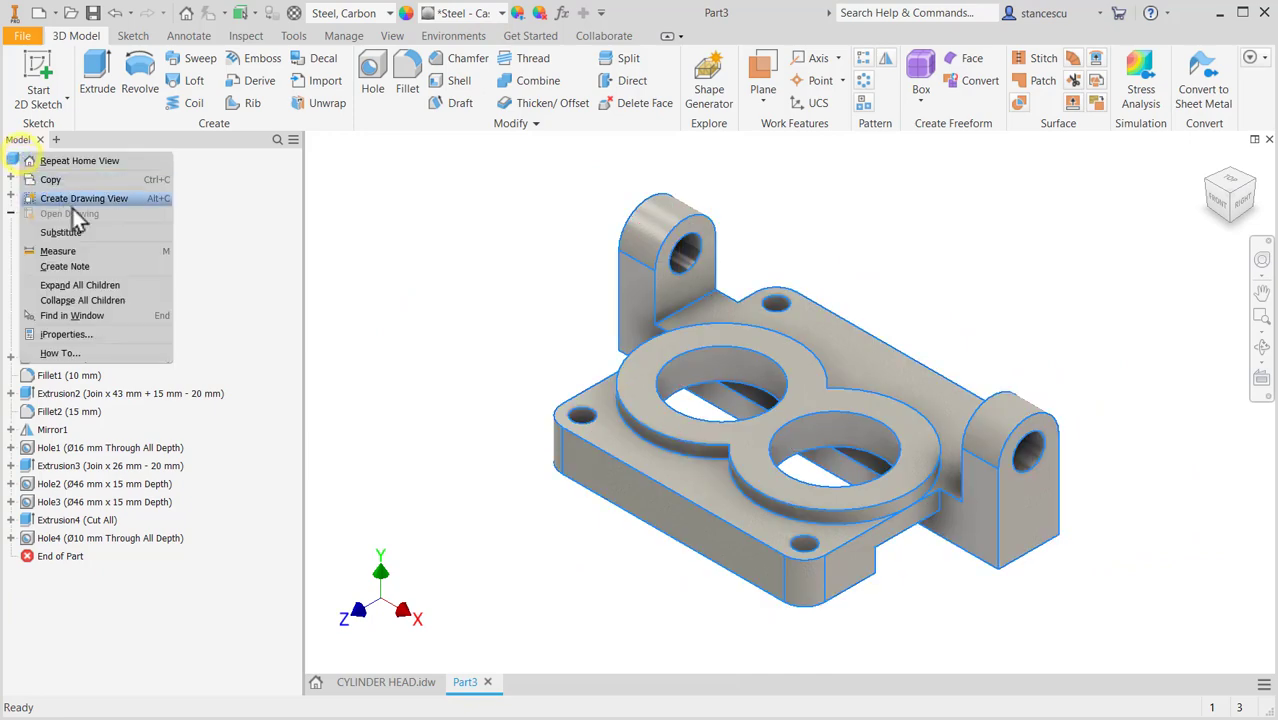
{"action": "left_click", "coordinate": [66, 334]}
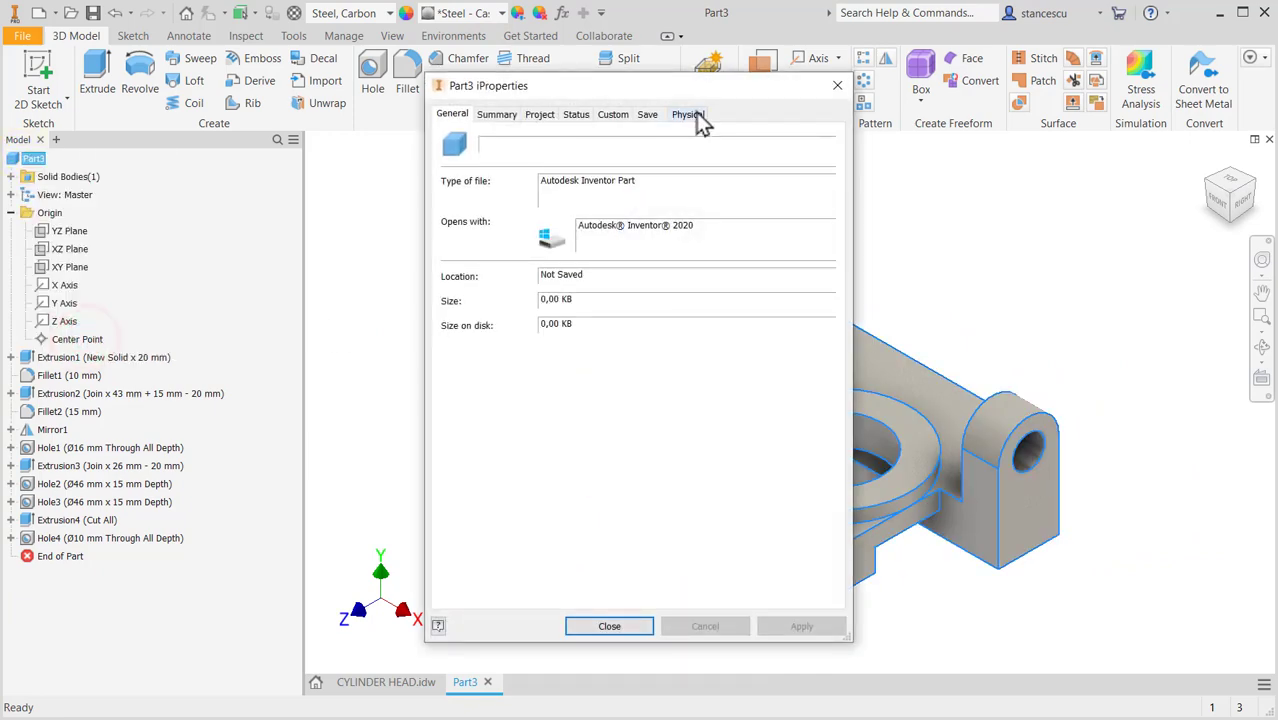
{"action": "left_click", "coordinate": [688, 113]}
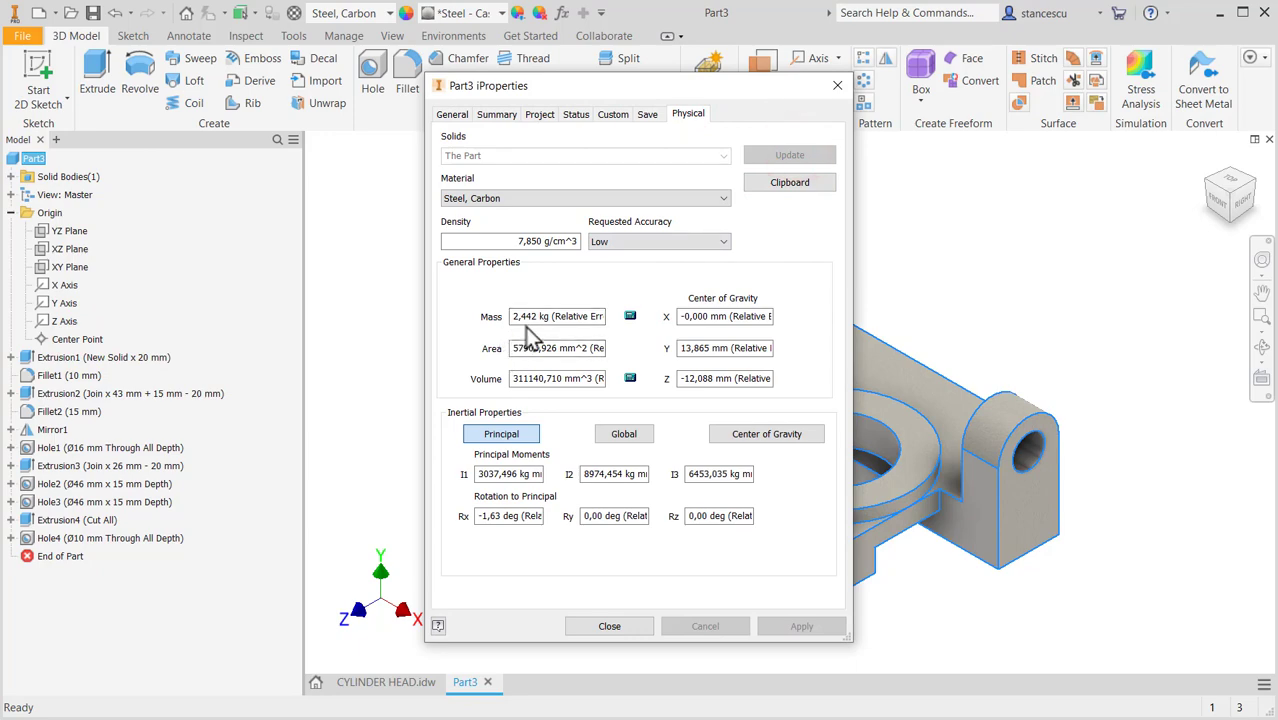
{"action": "left_click", "coordinate": [609, 625]}
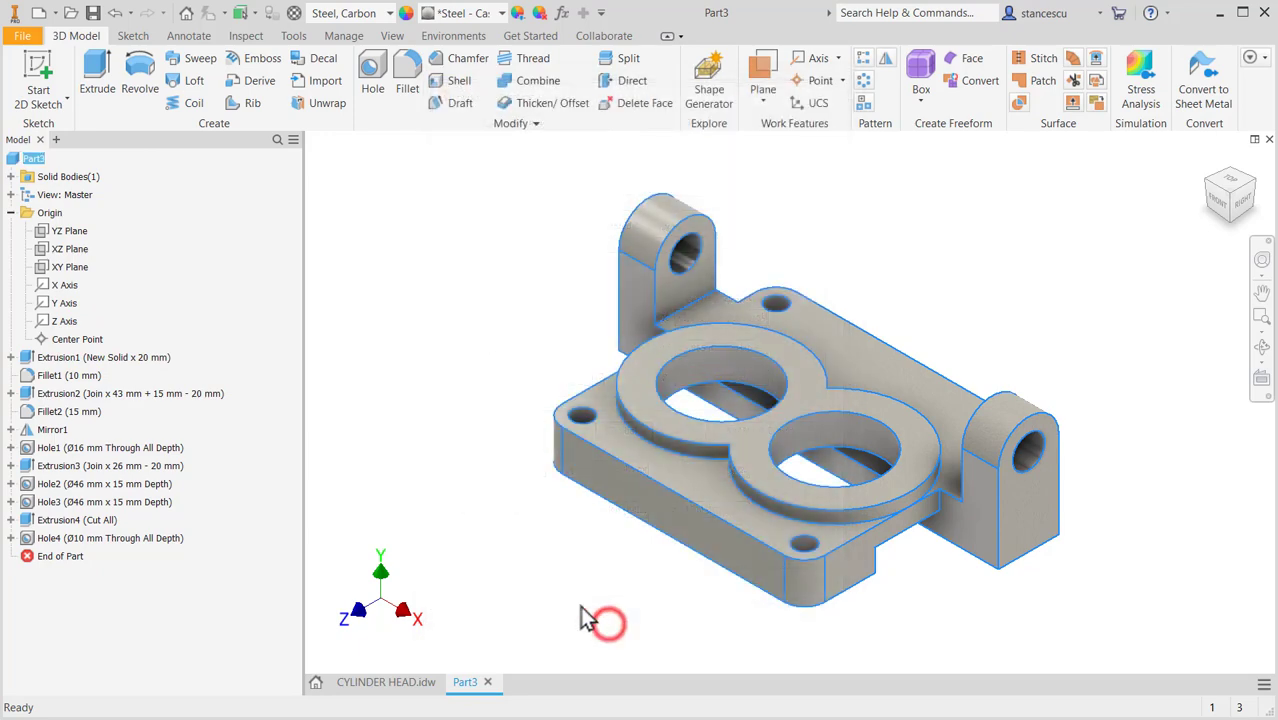